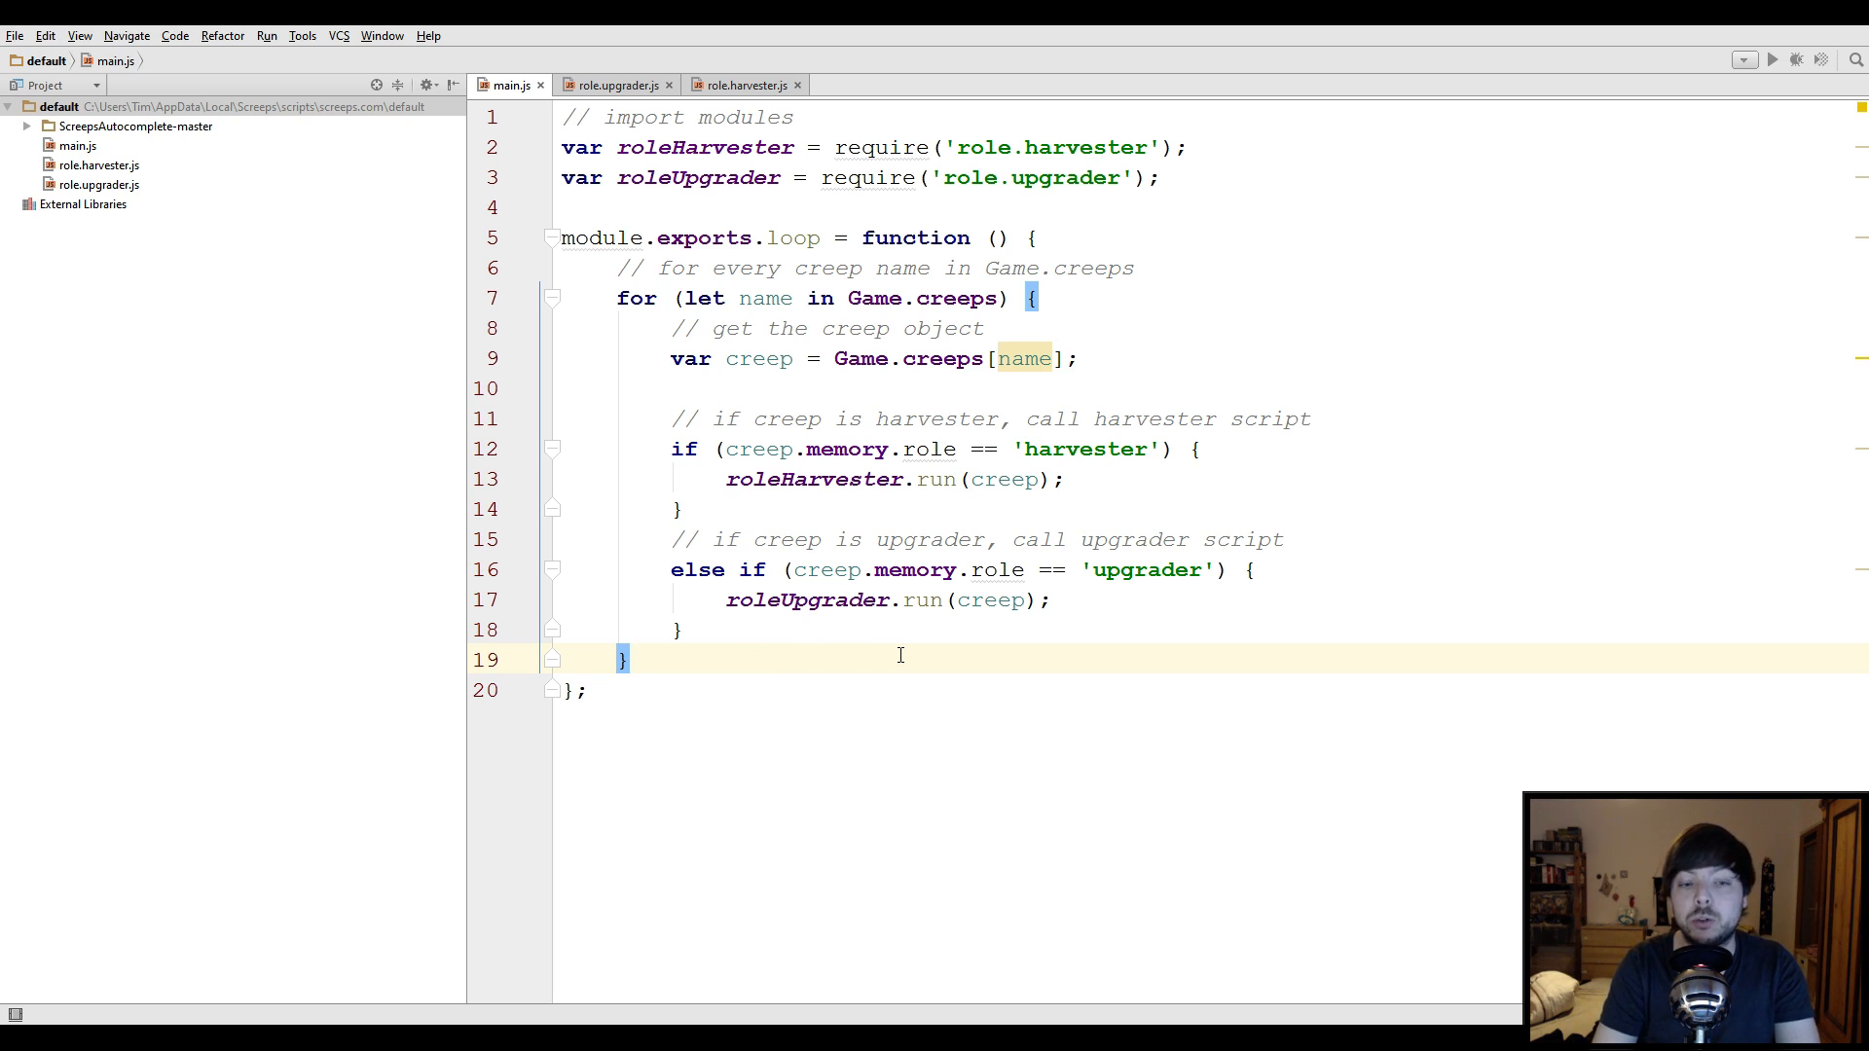
Start a Game.spawns.Spawn1.create call on a new line below the creep loop in main.js
text(Game)
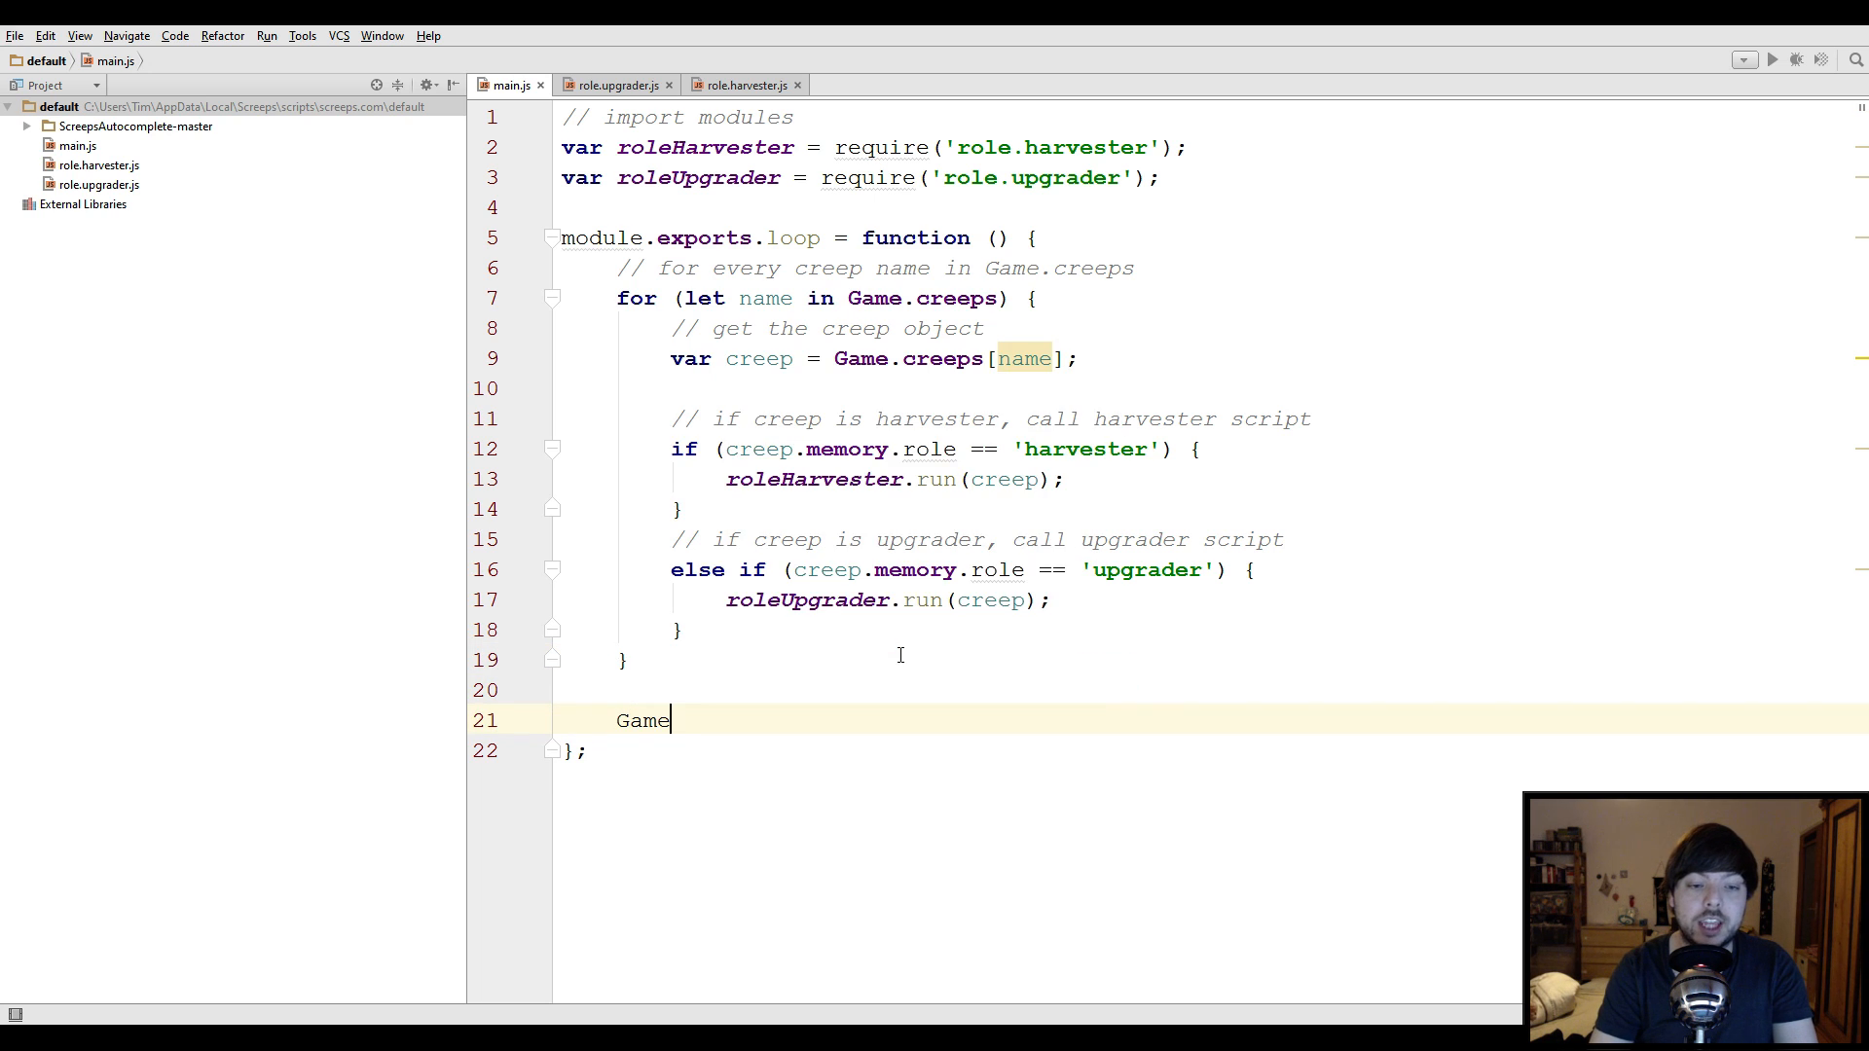
text(.spawns.Spa)
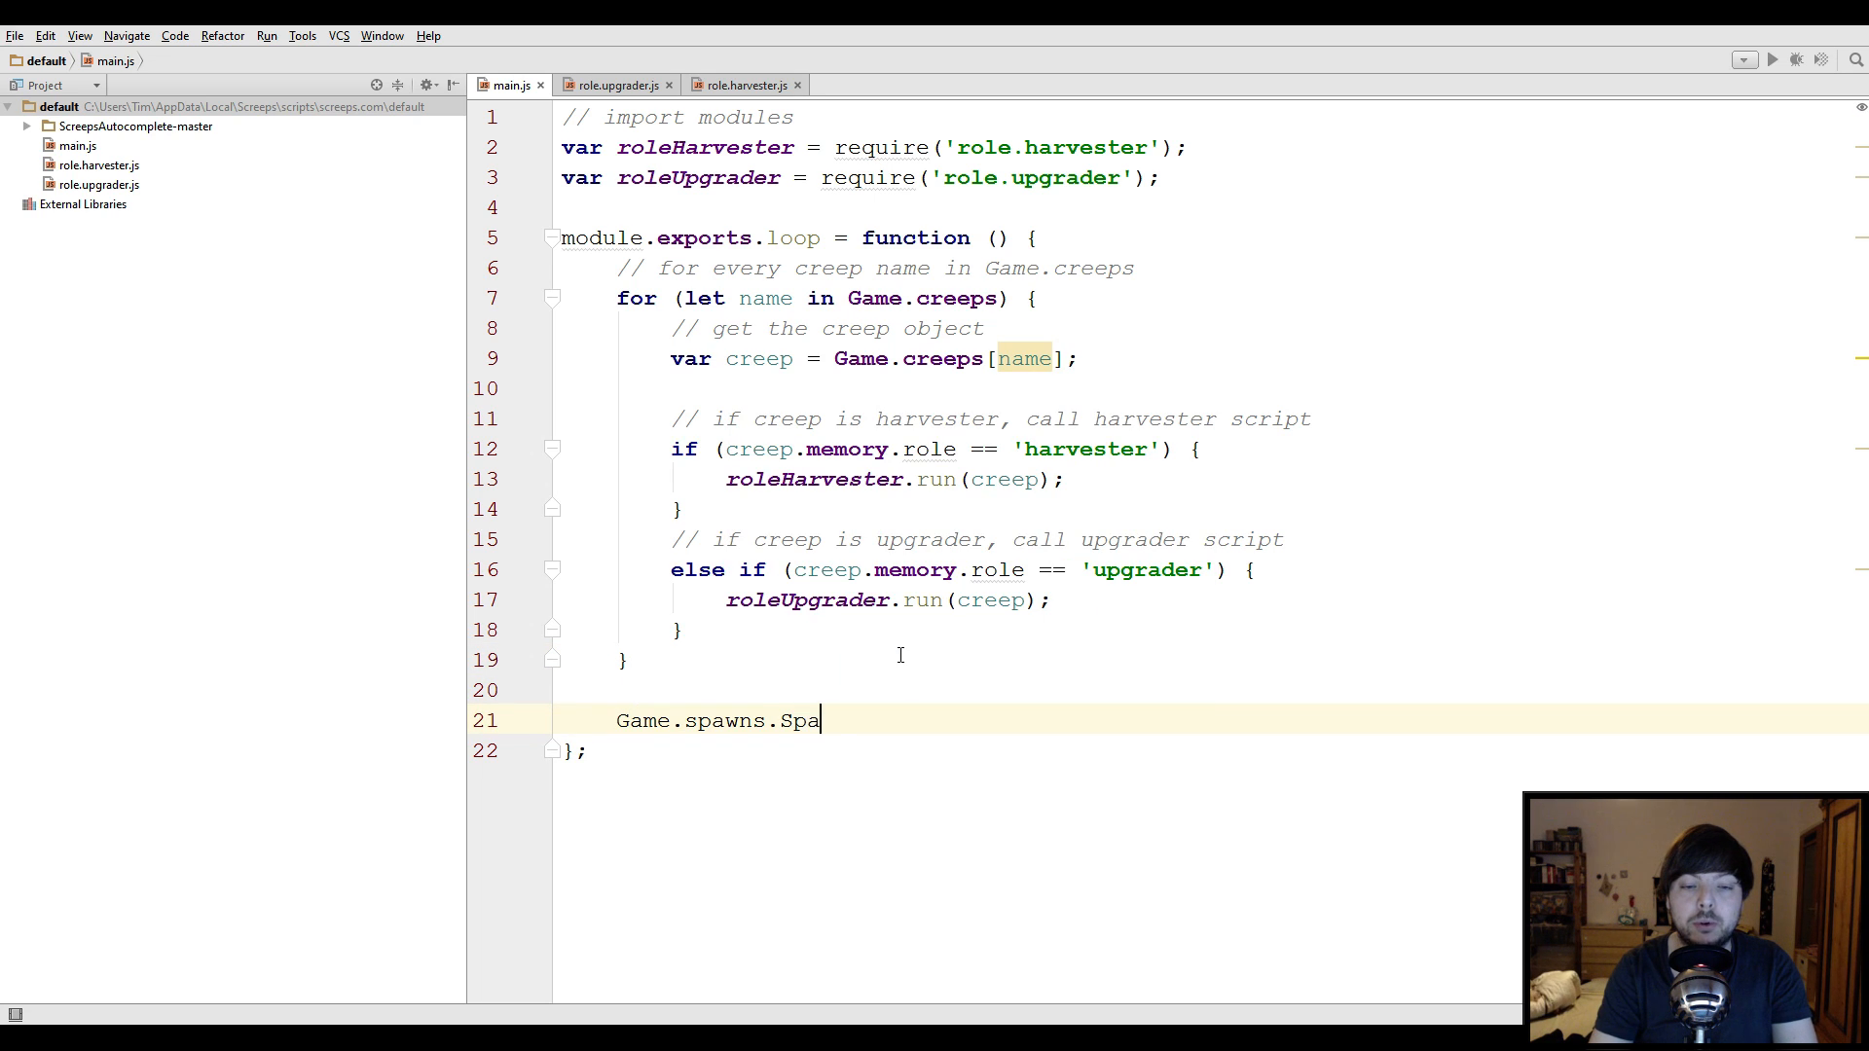
text(wn1)
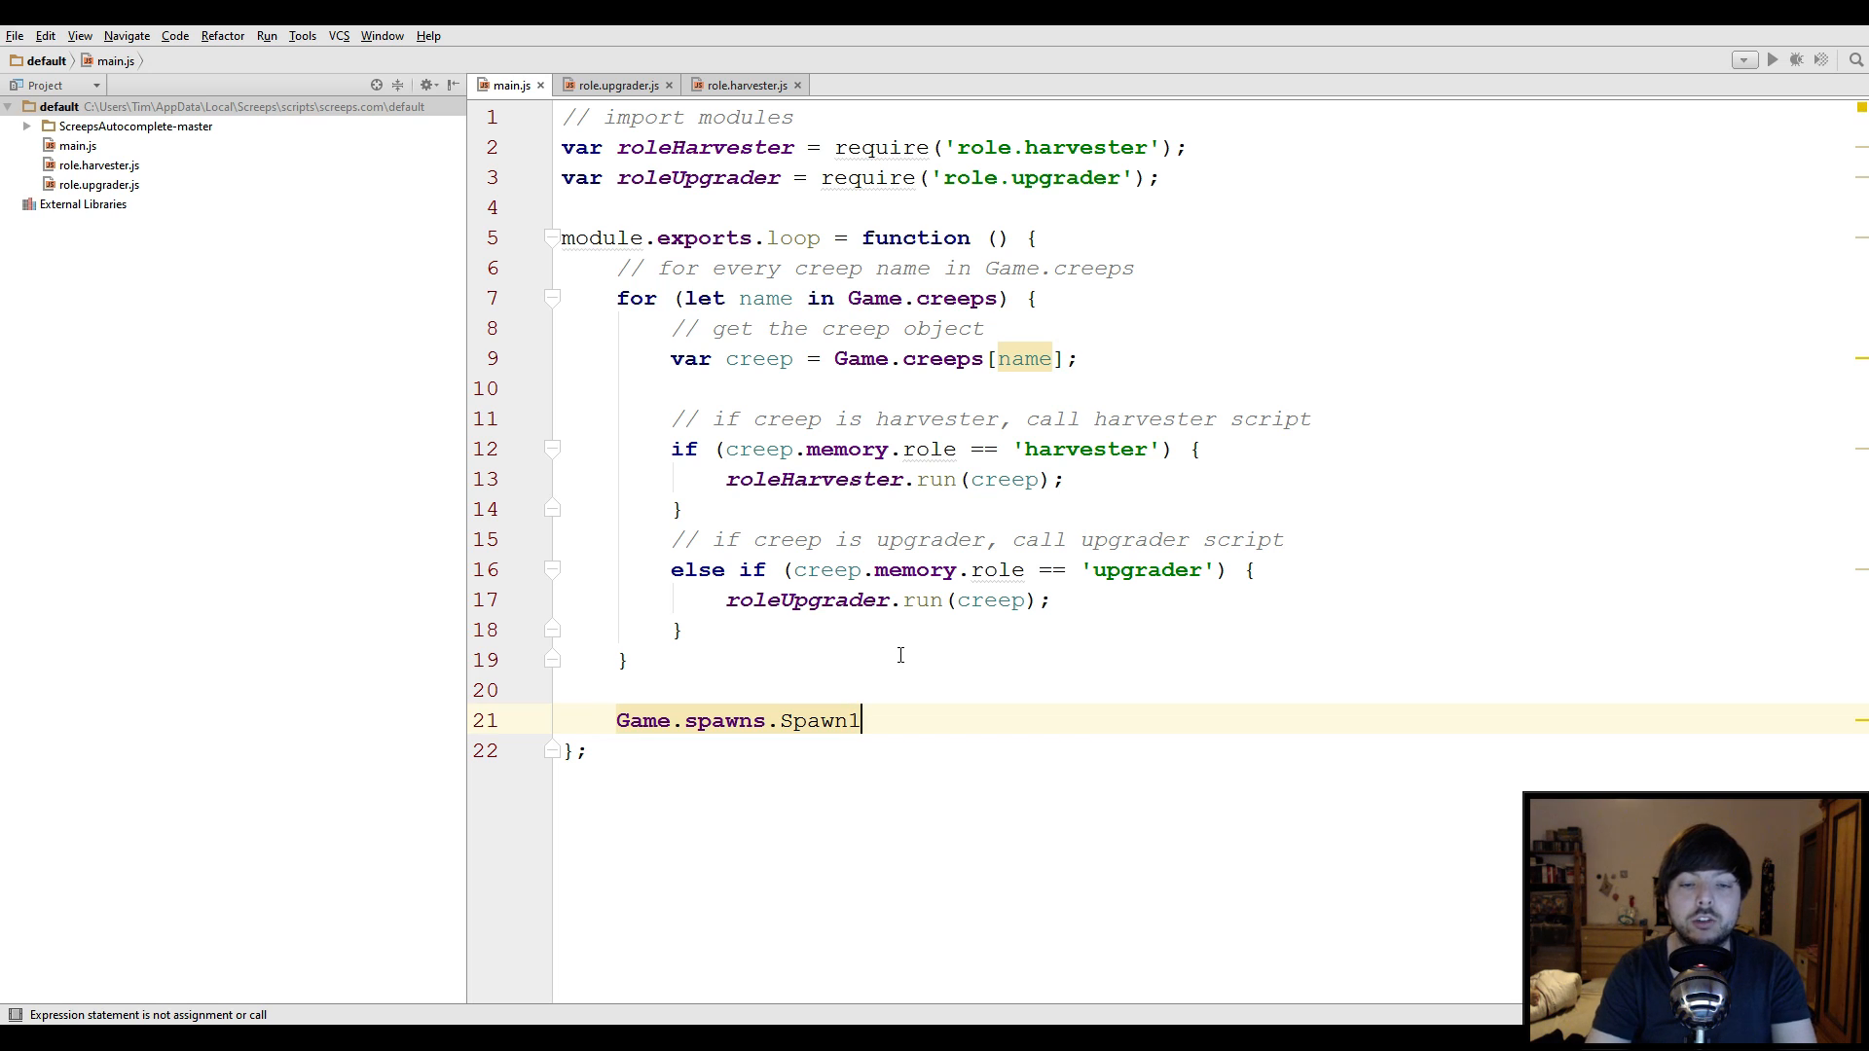
text(.create)
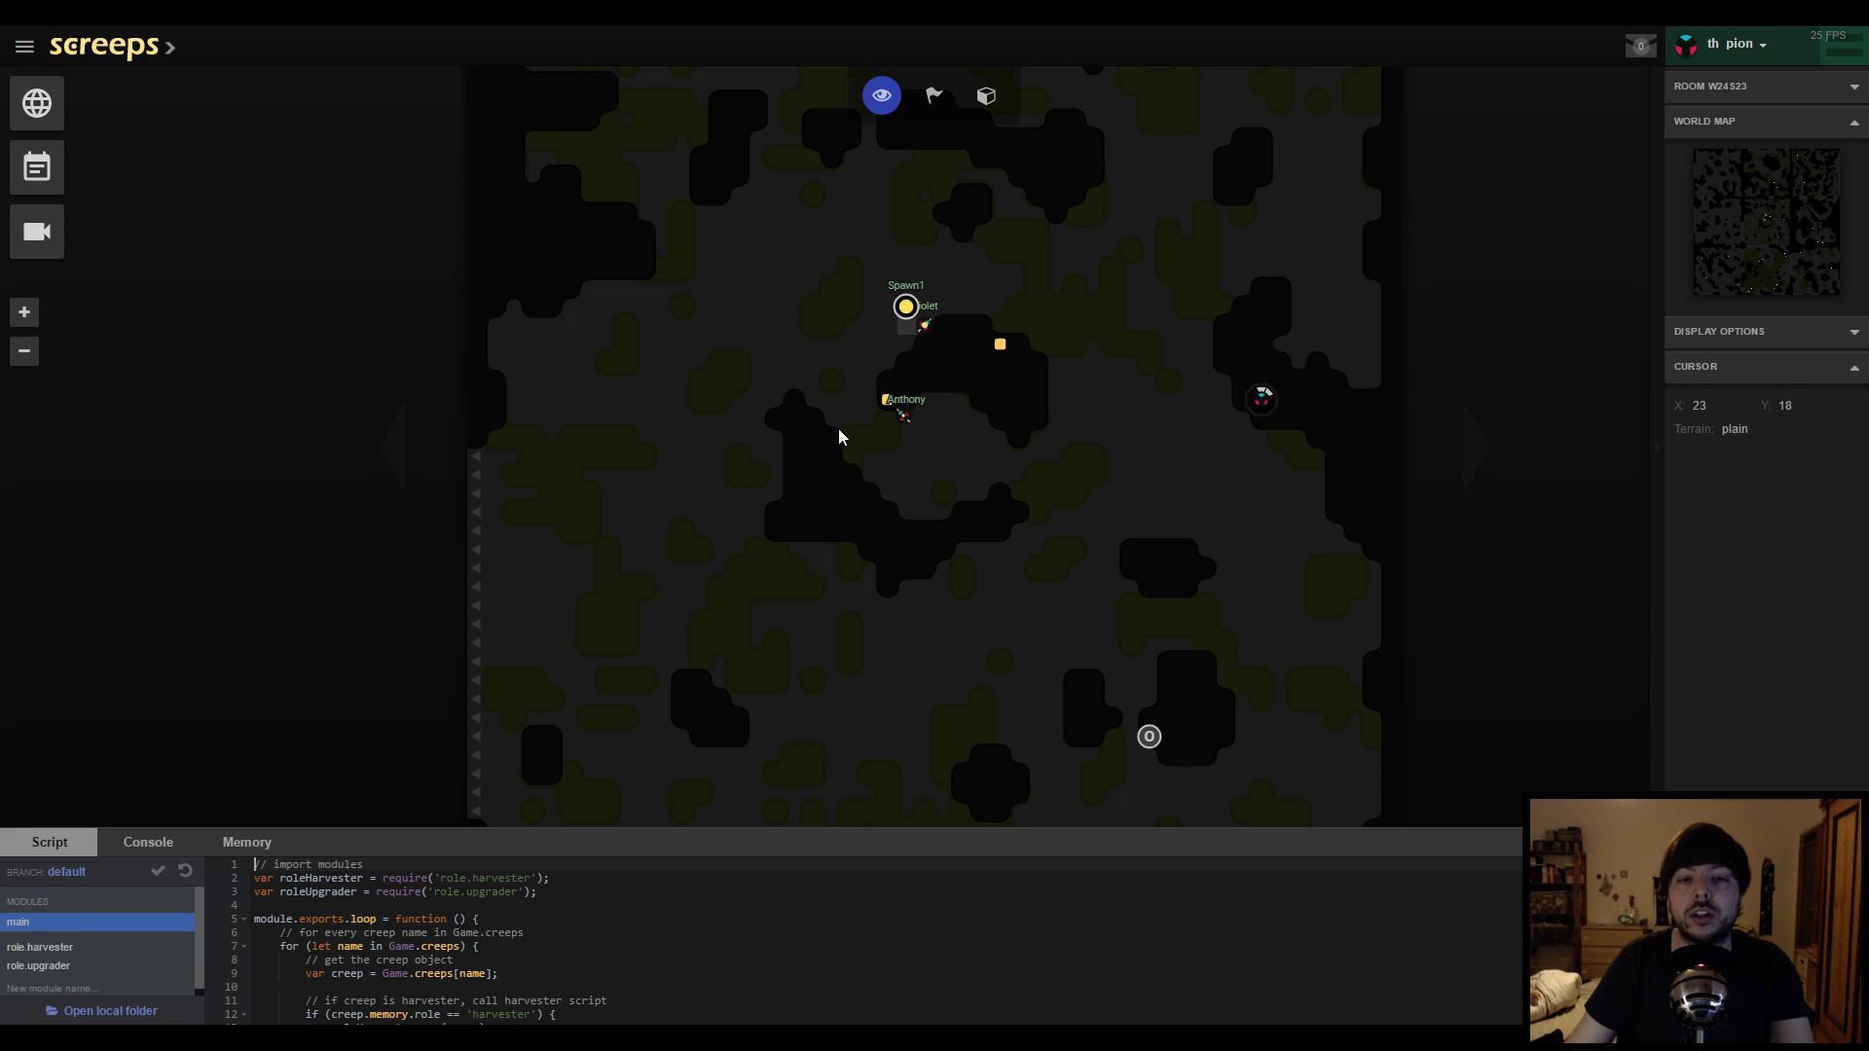
mouse_move(883, 431)
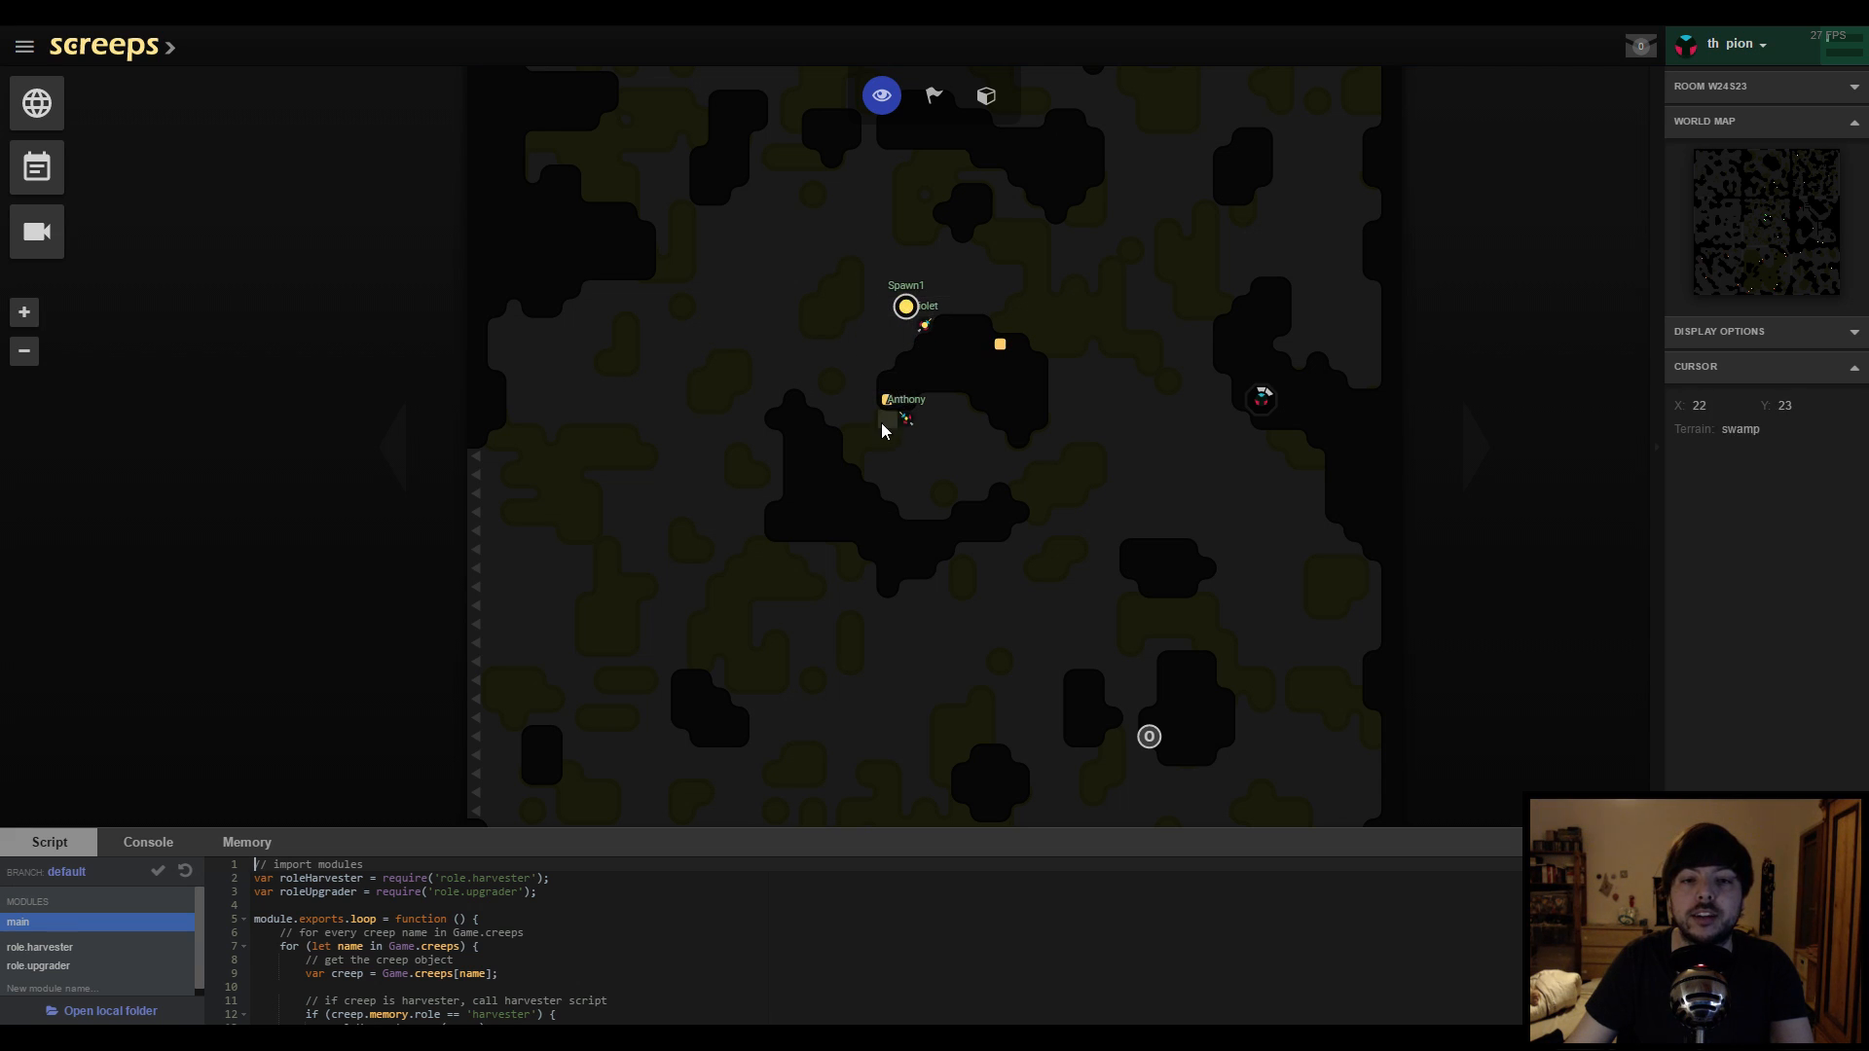
mouse_move(1064, 483)
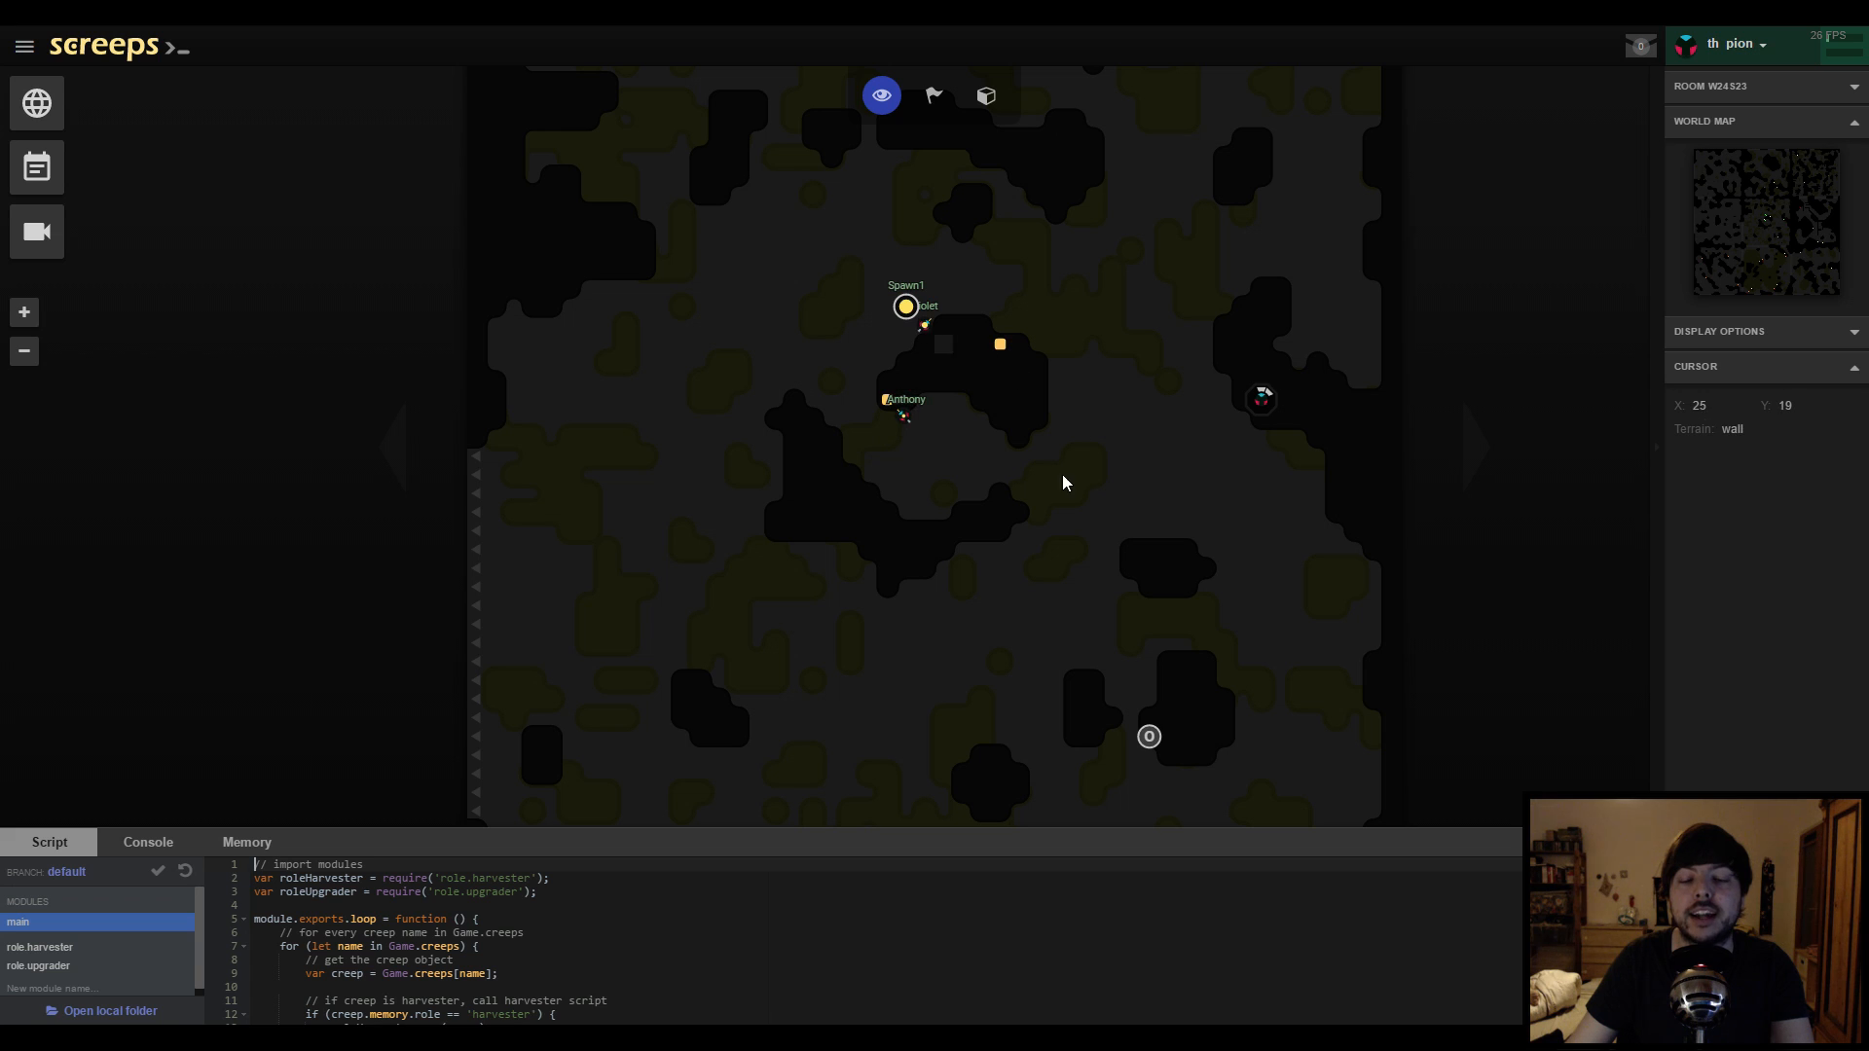
mouse_move(1061, 484)
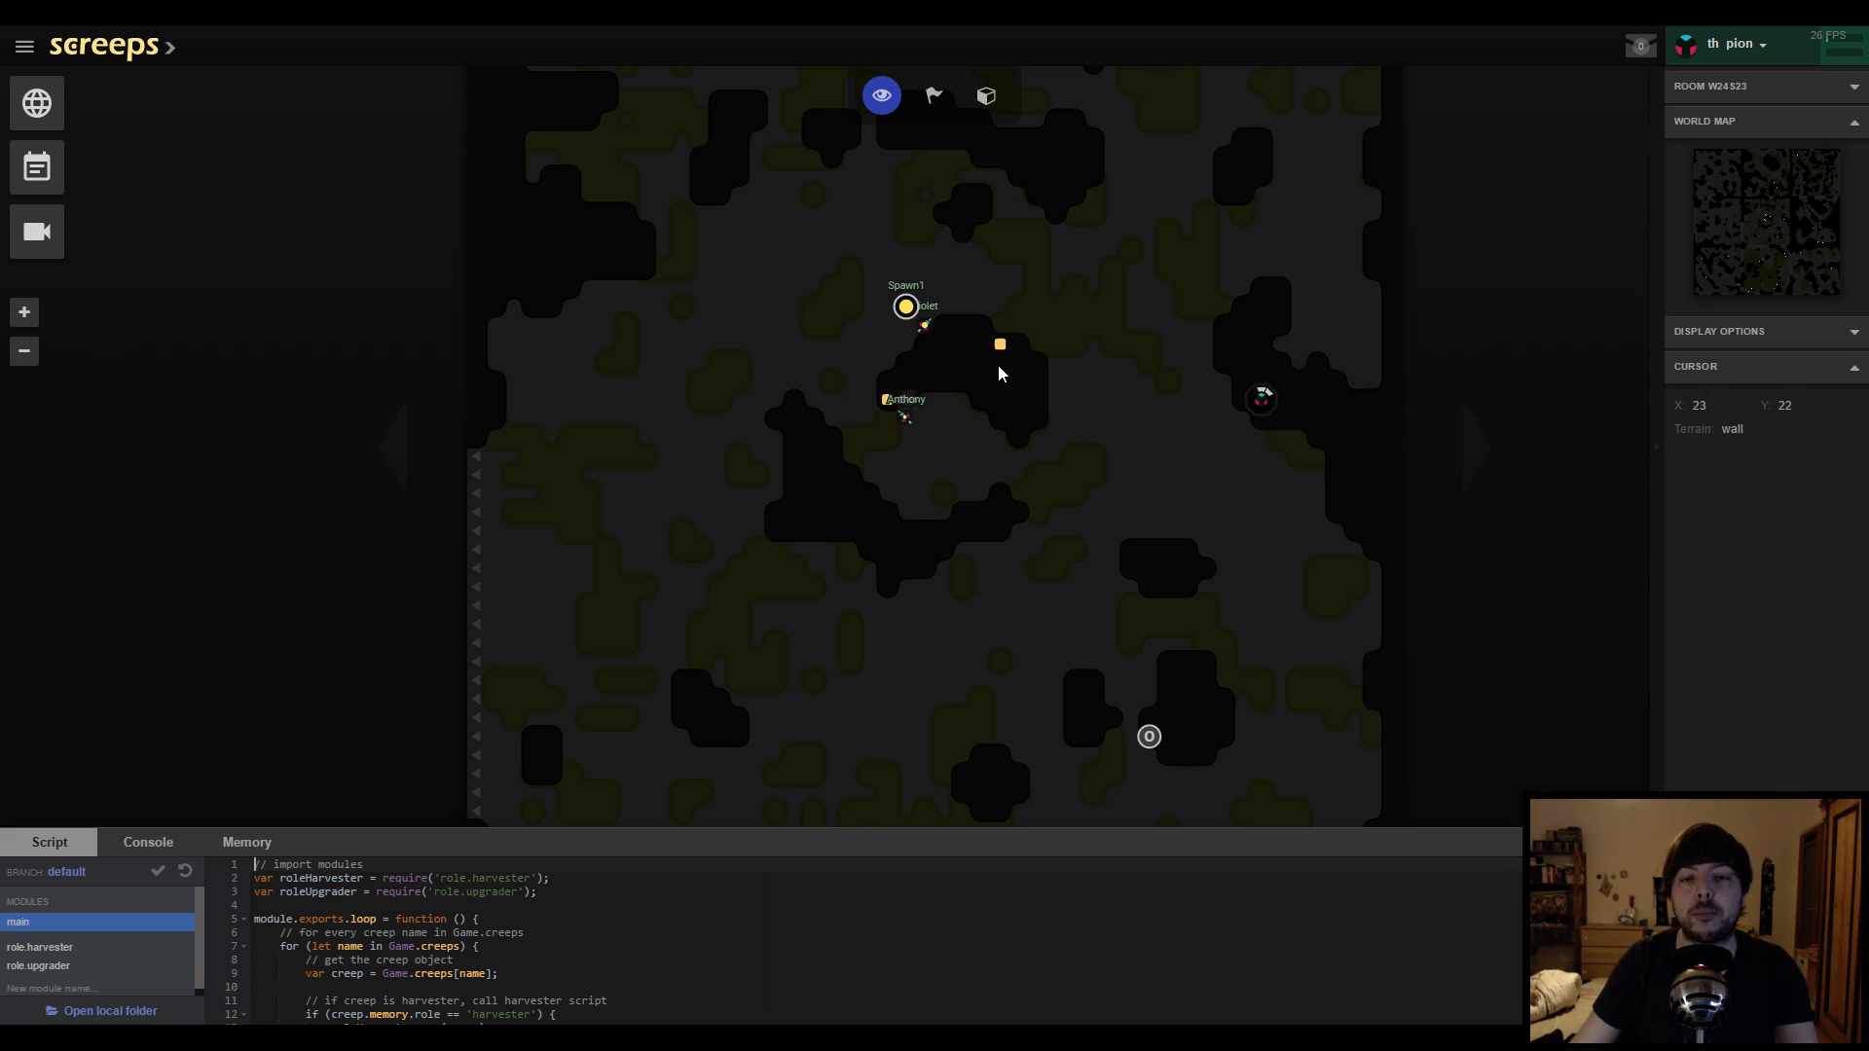
mouse_move(903, 377)
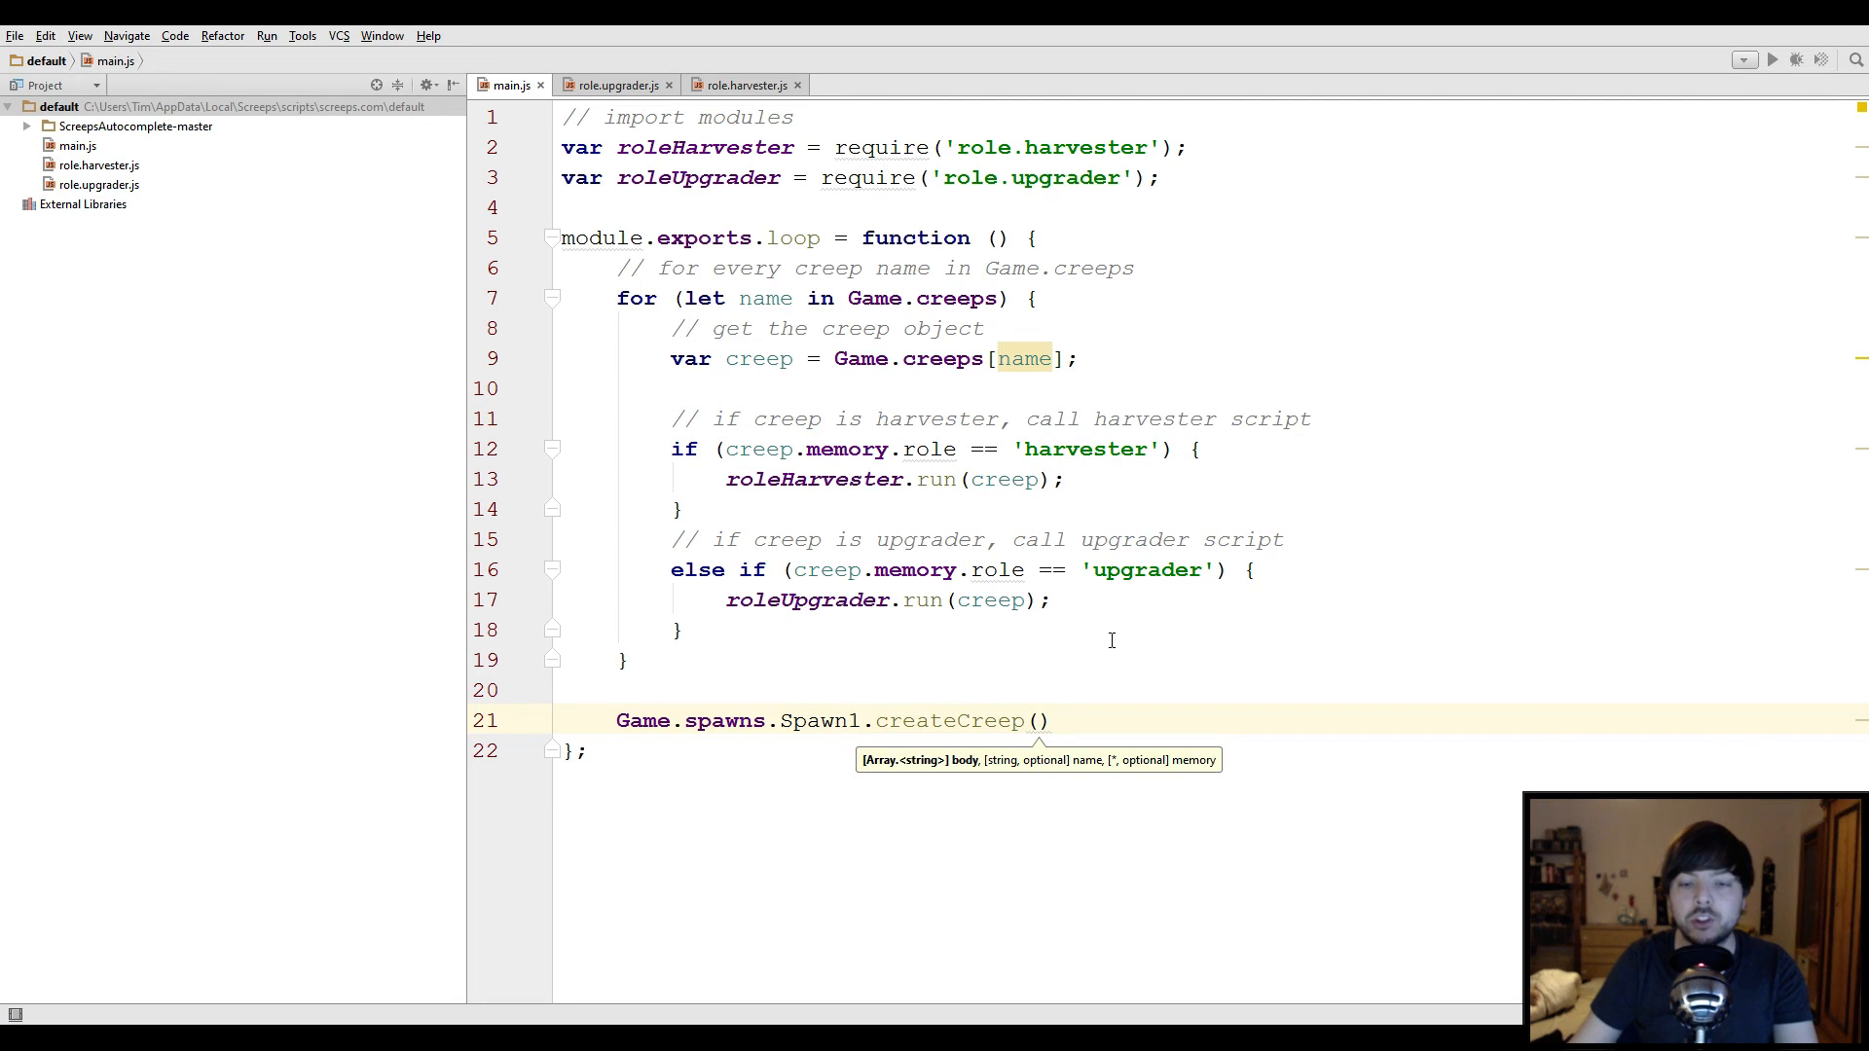
Pass the body [WORK, WORK, CARRY, MOVE] as createCreep's first argument
text([)
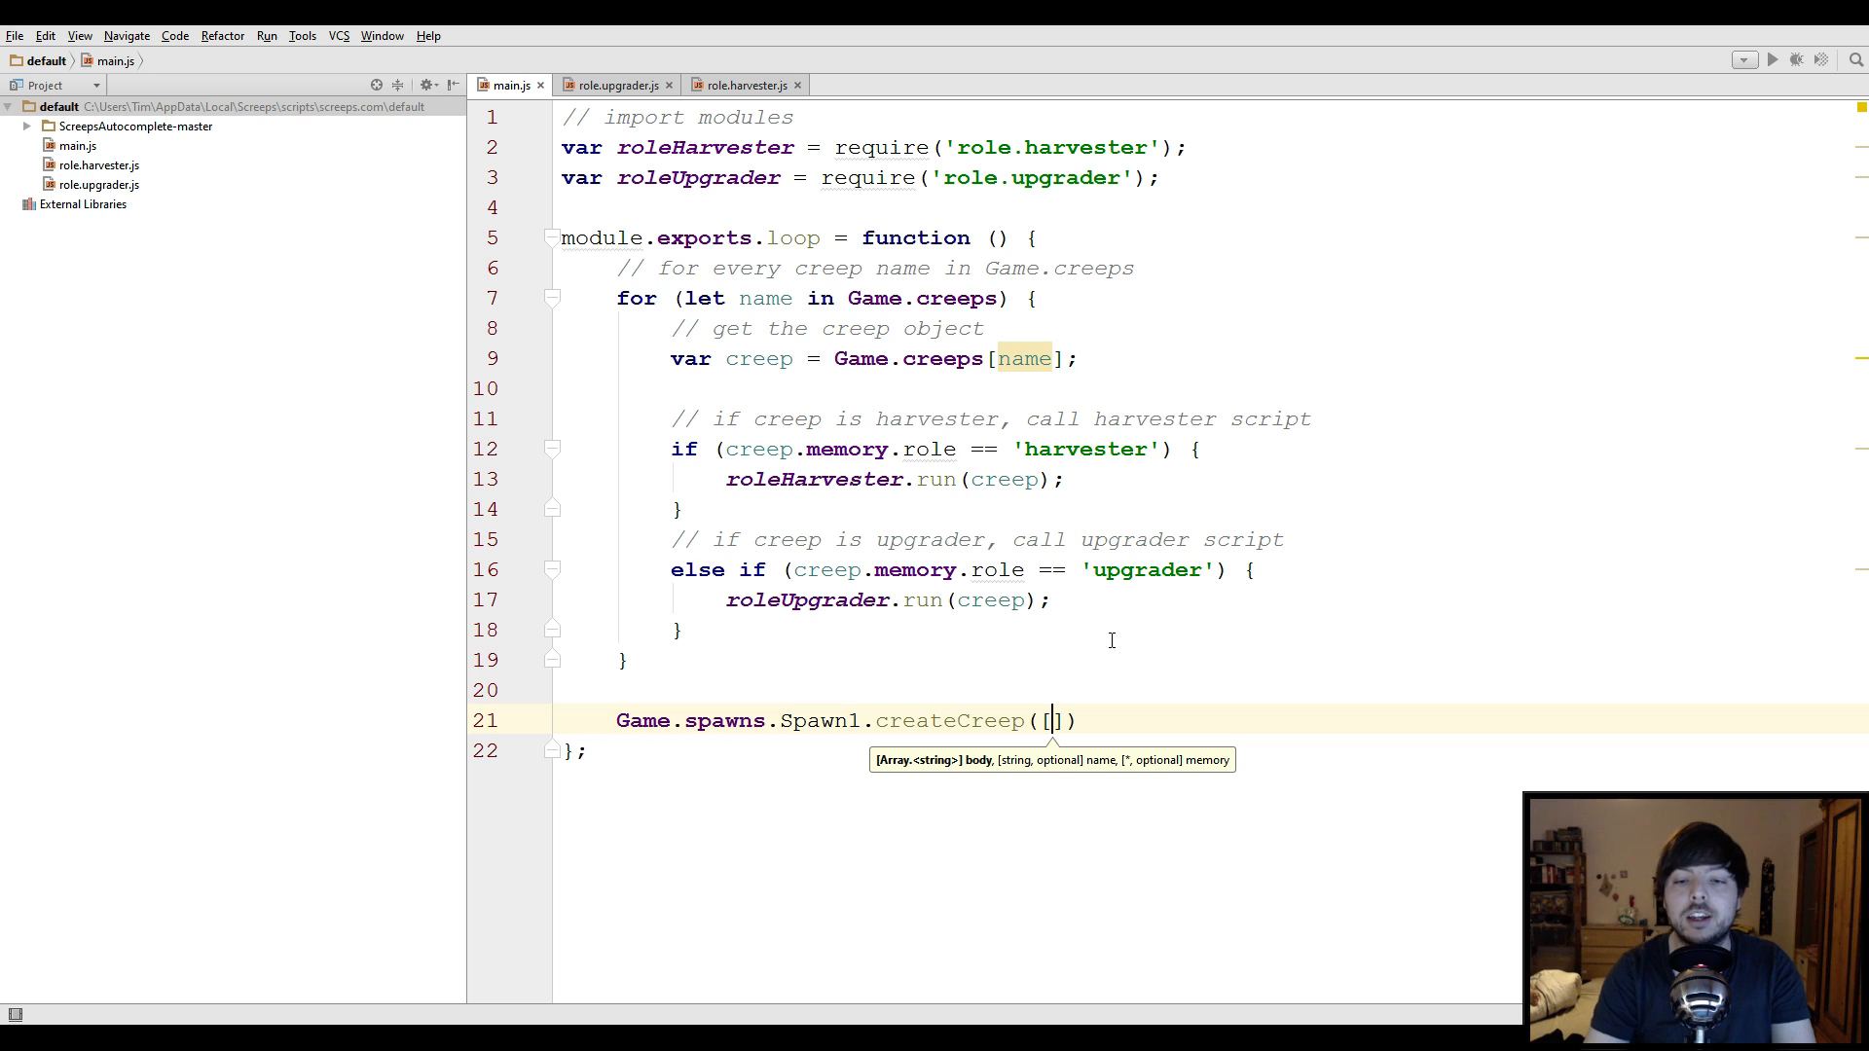
text(WORK,WORK,CARRY)
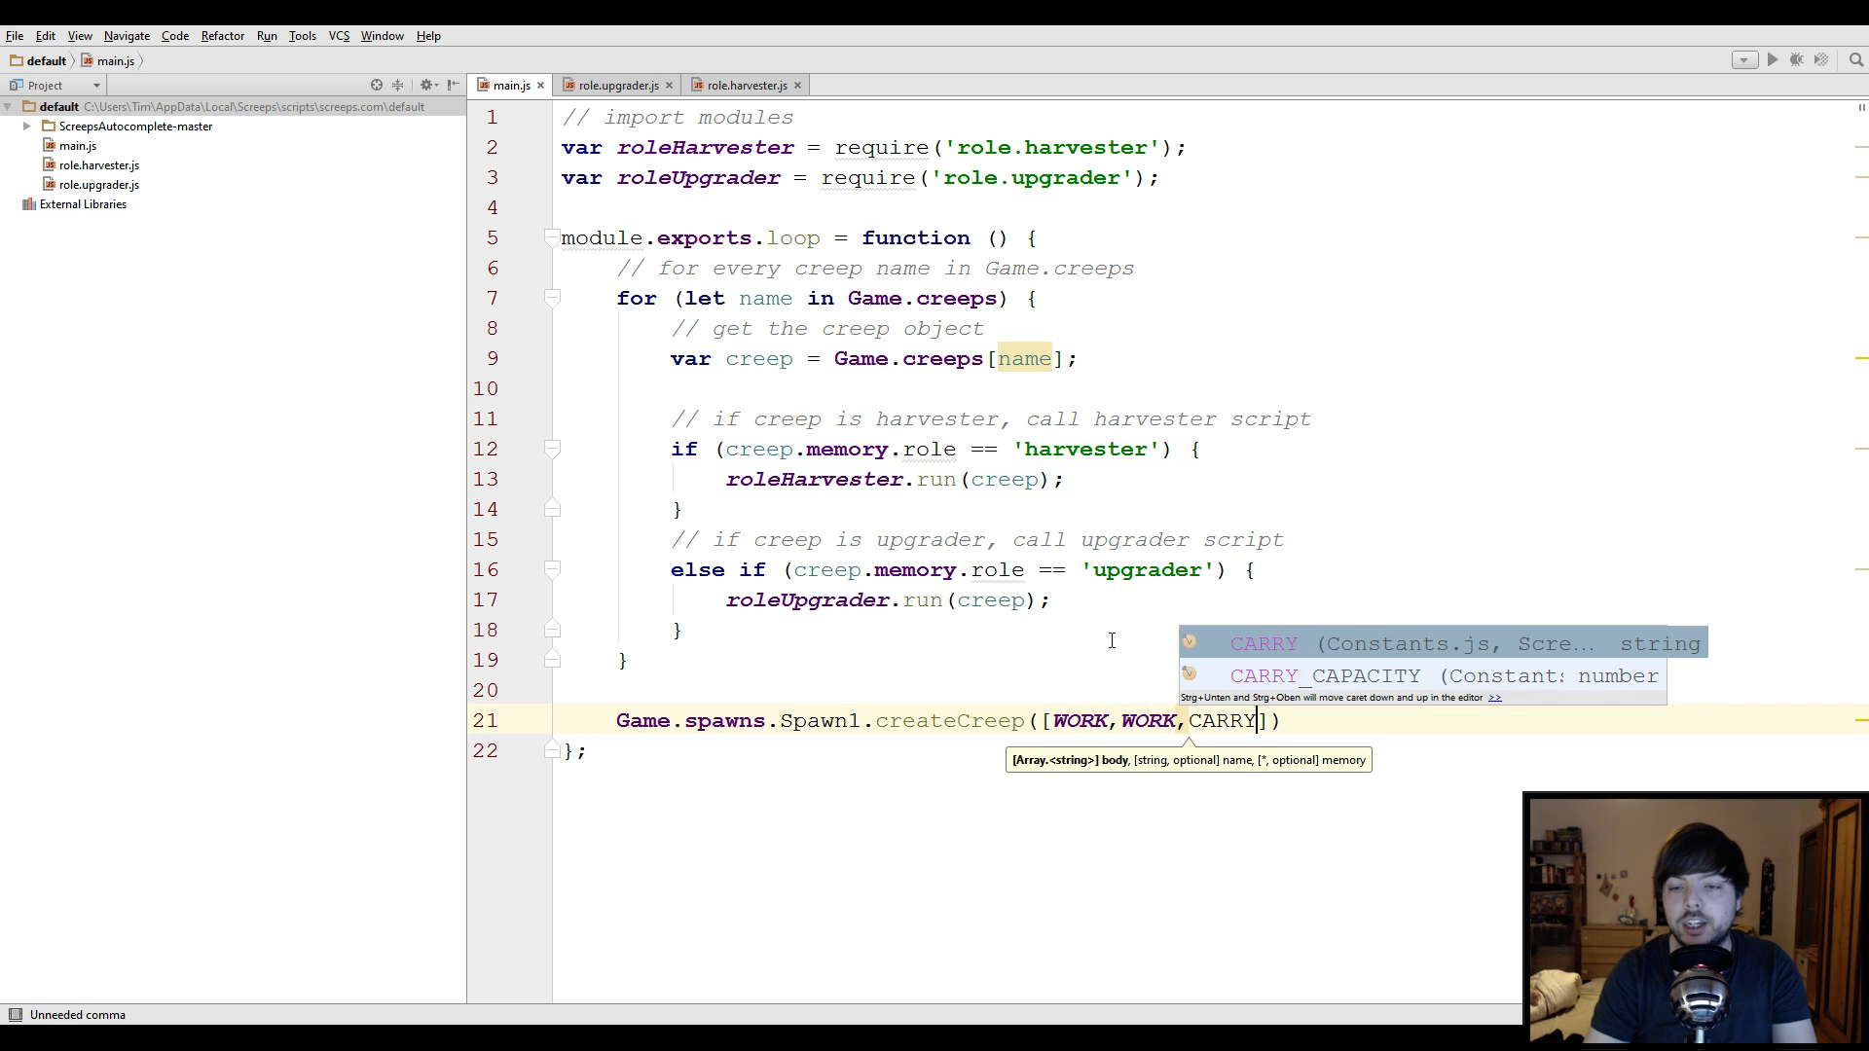
text(,MOVE)
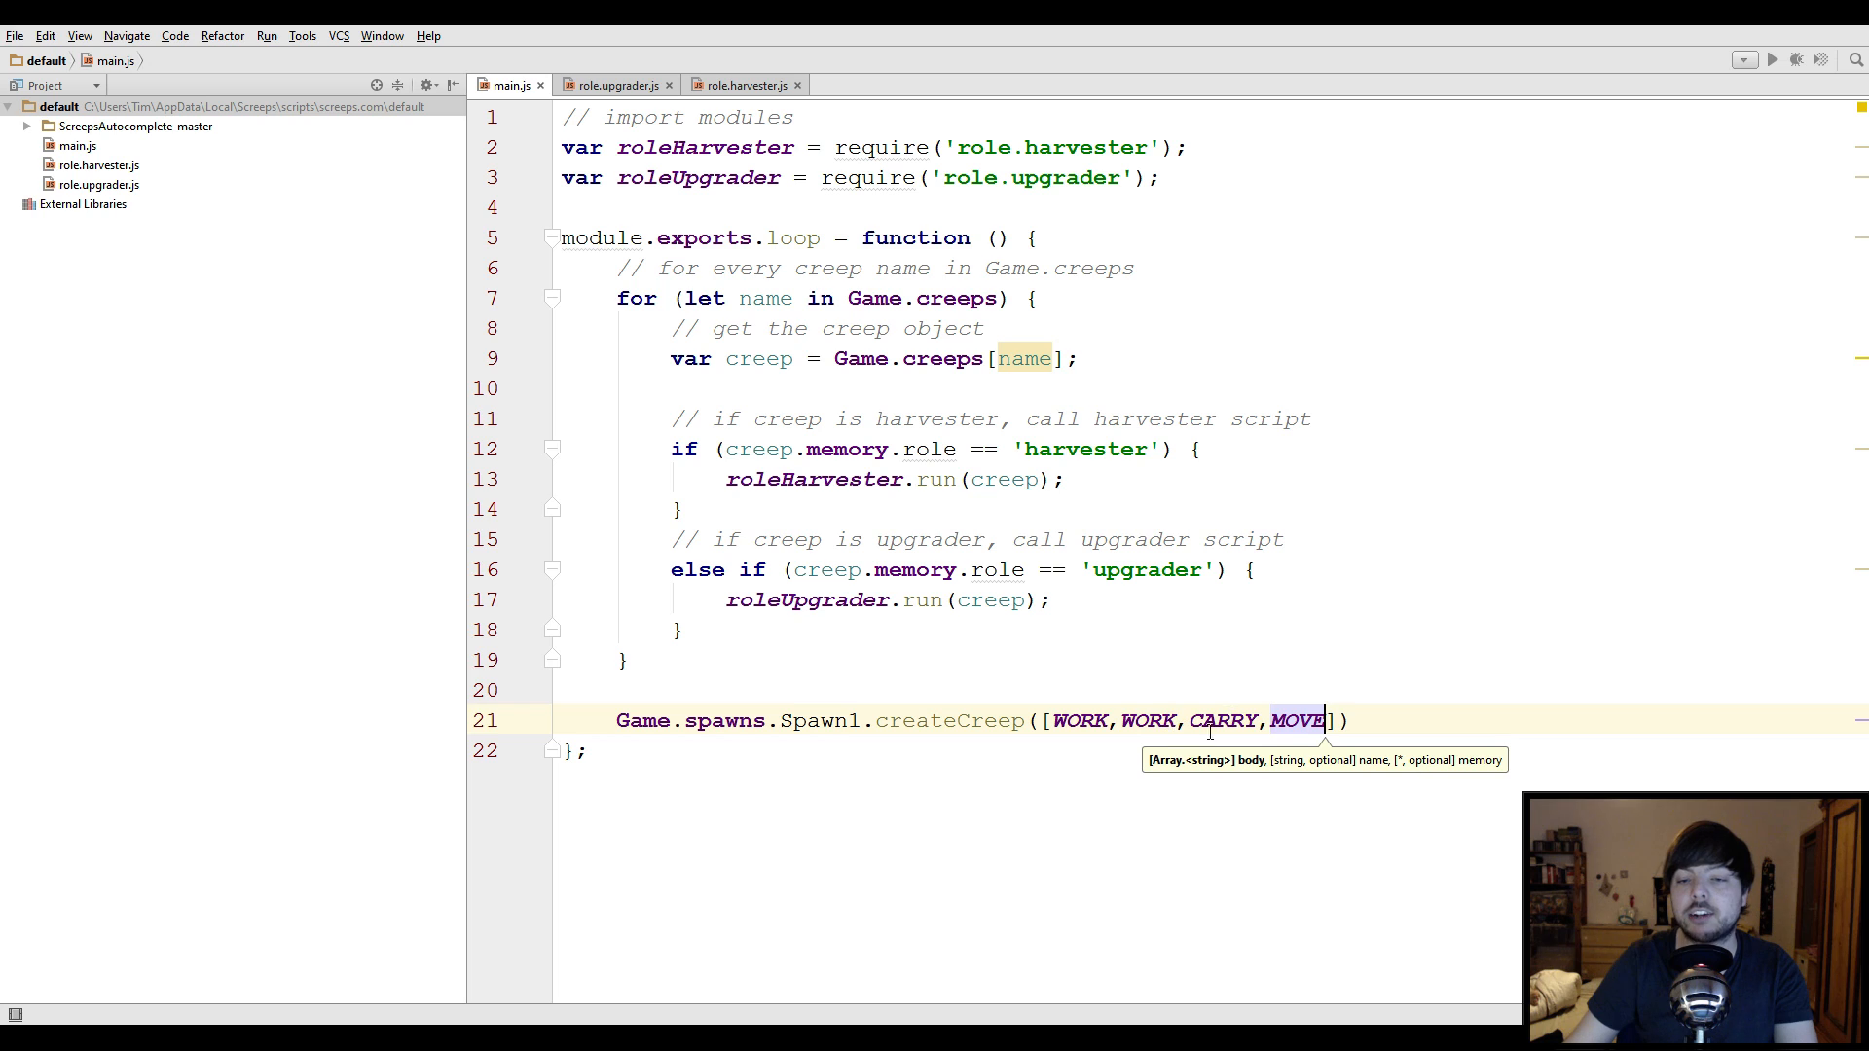
mouse_move(1212, 720)
text(, )
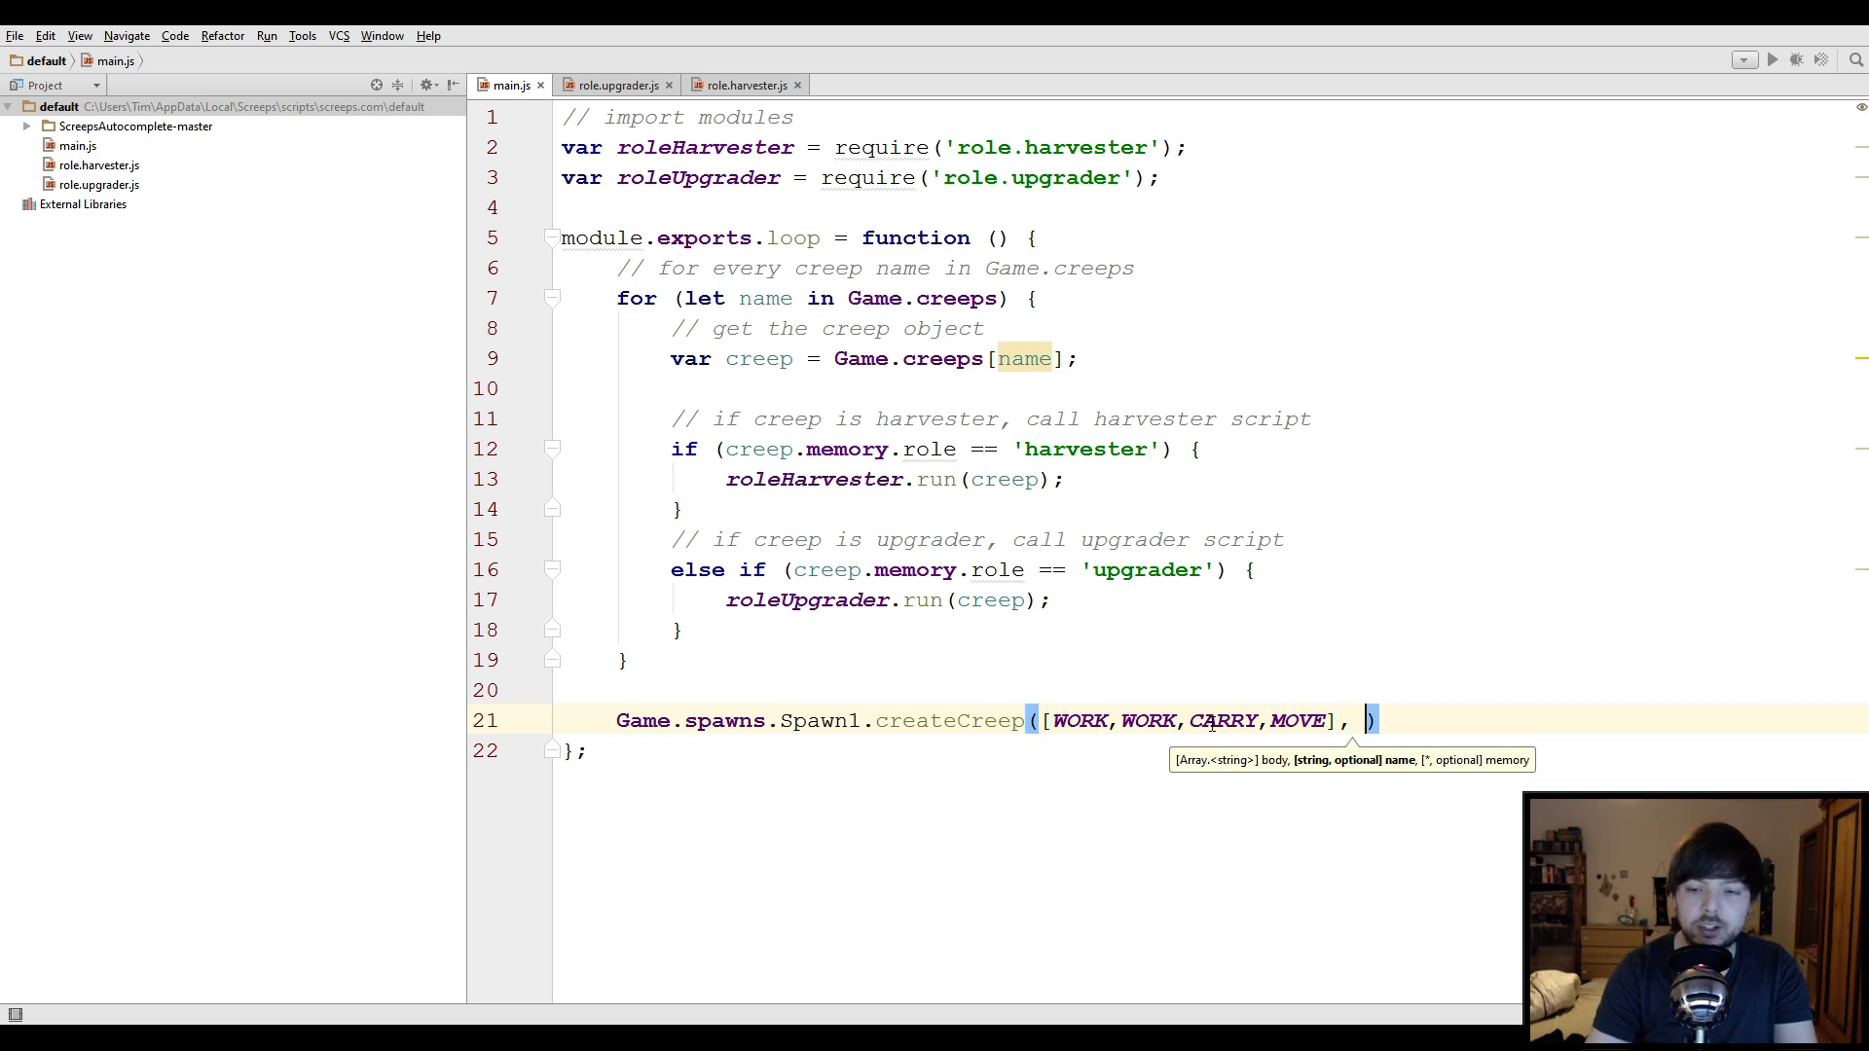
Add undefined as the name and memory {role: 'harvester', working: false}, ending with a semicolon
text(undefined, {)
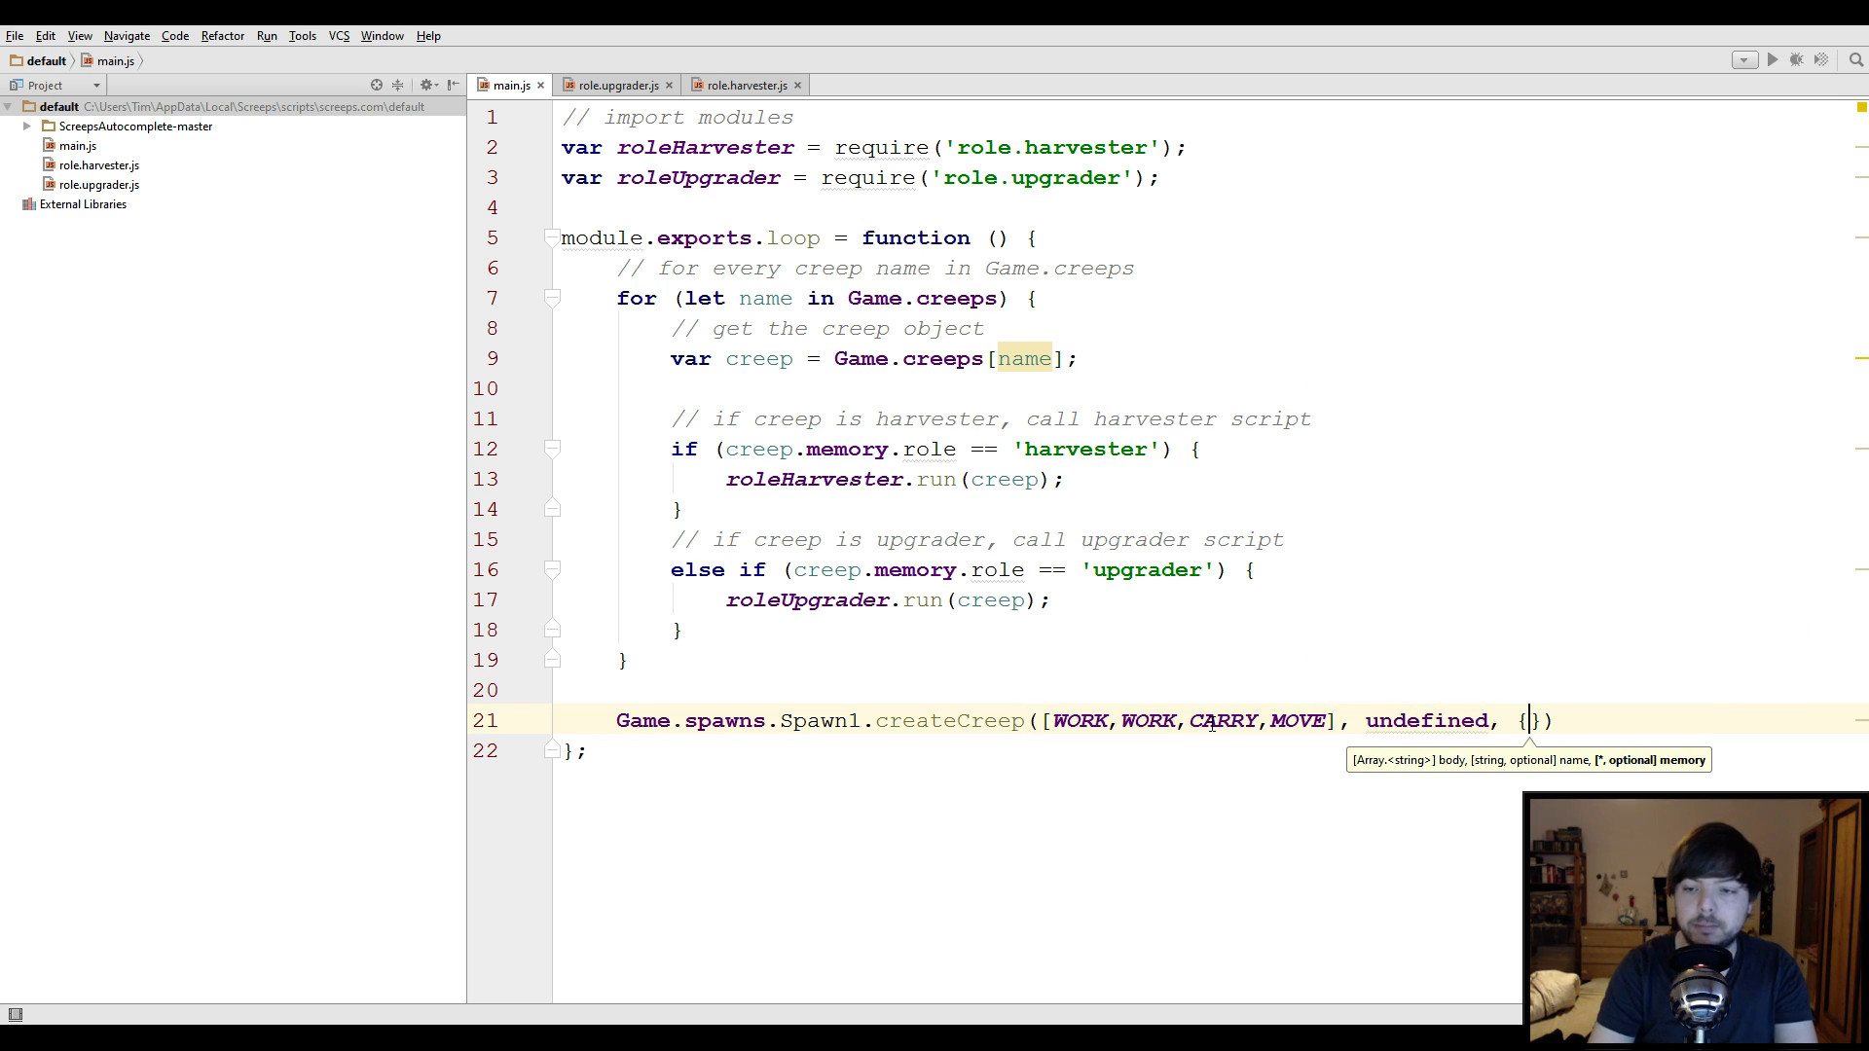
text(worki)
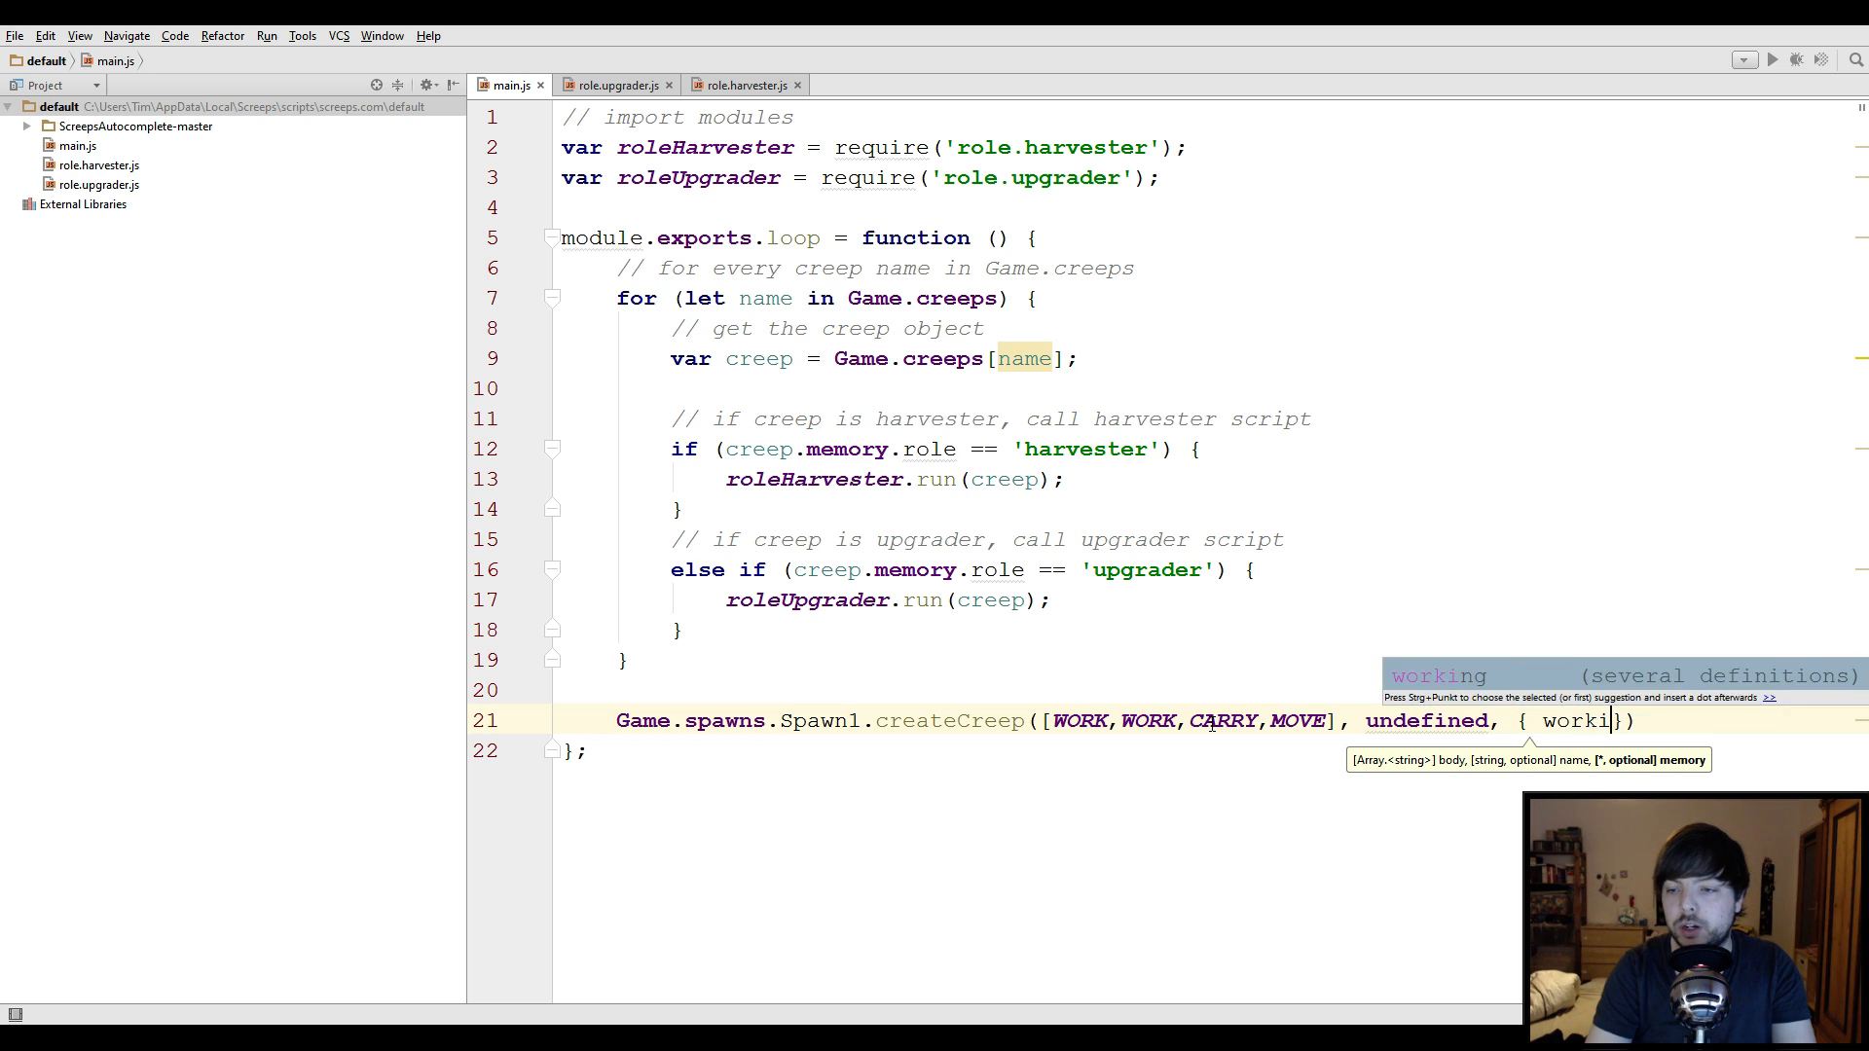
text(role:)
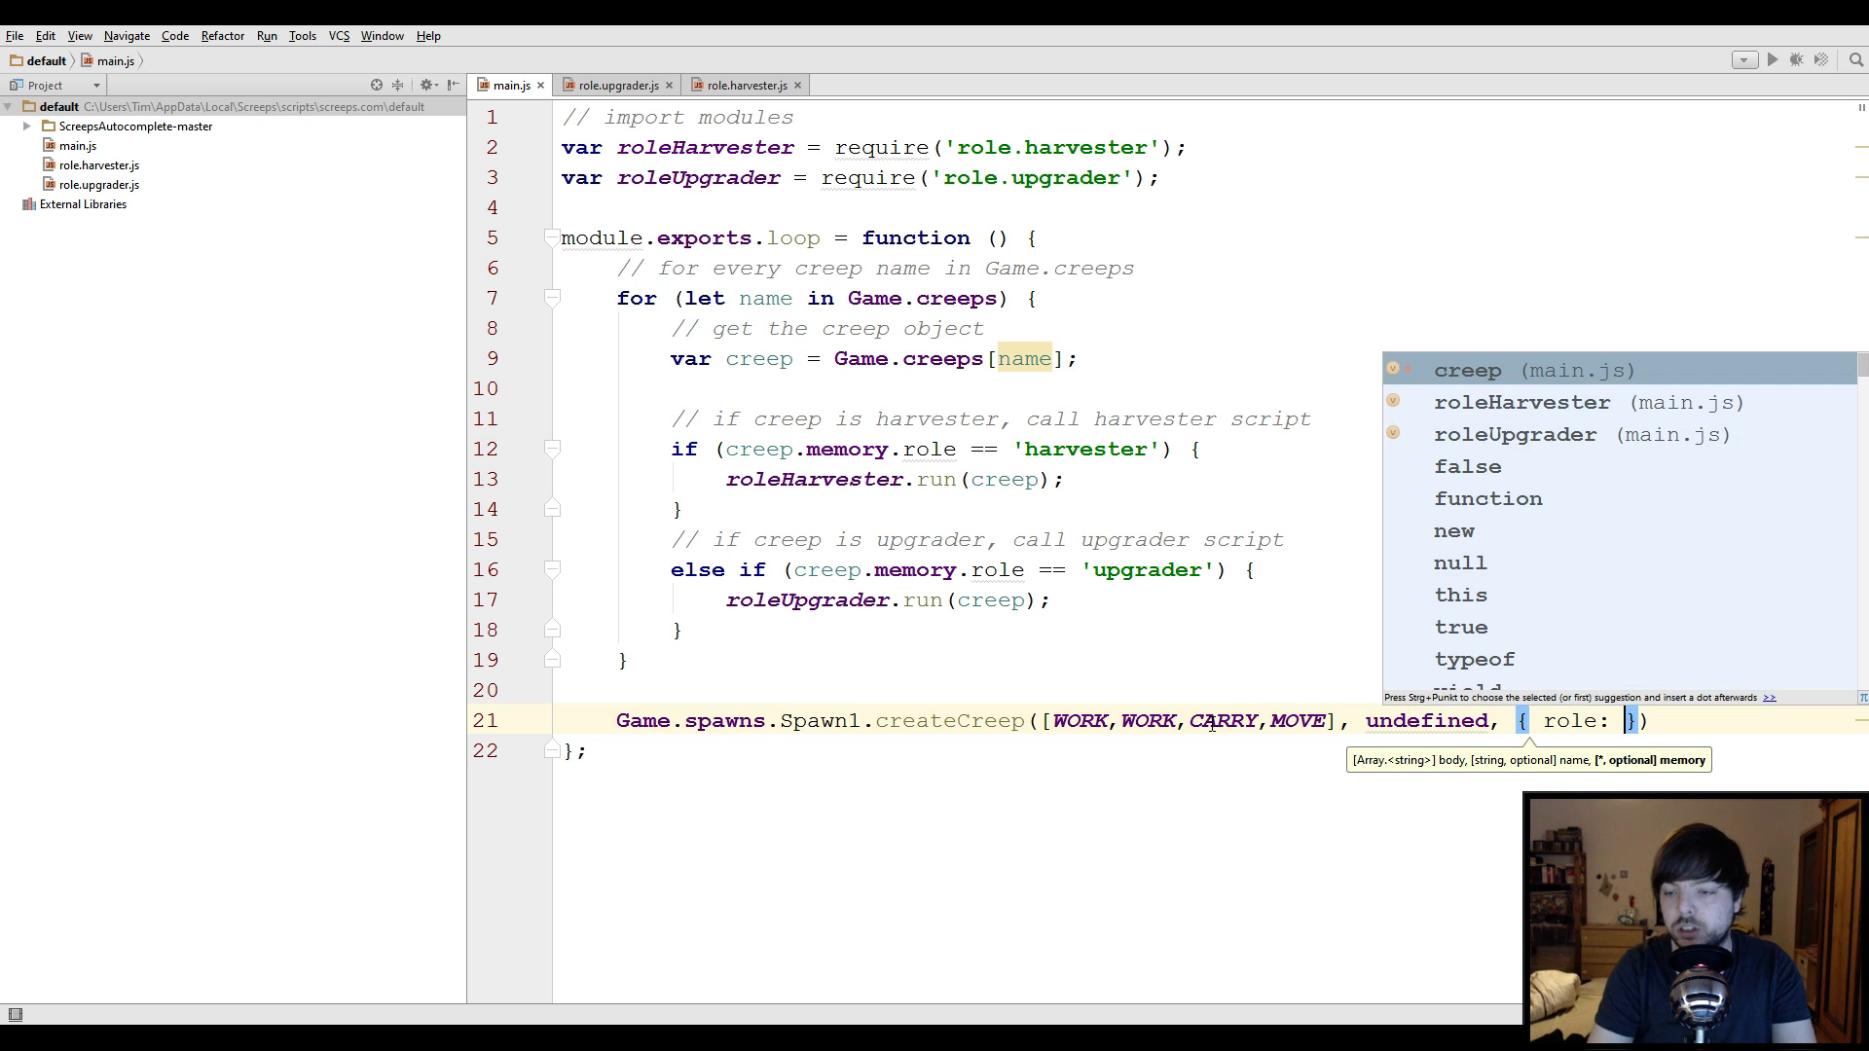
text('harvester'}))
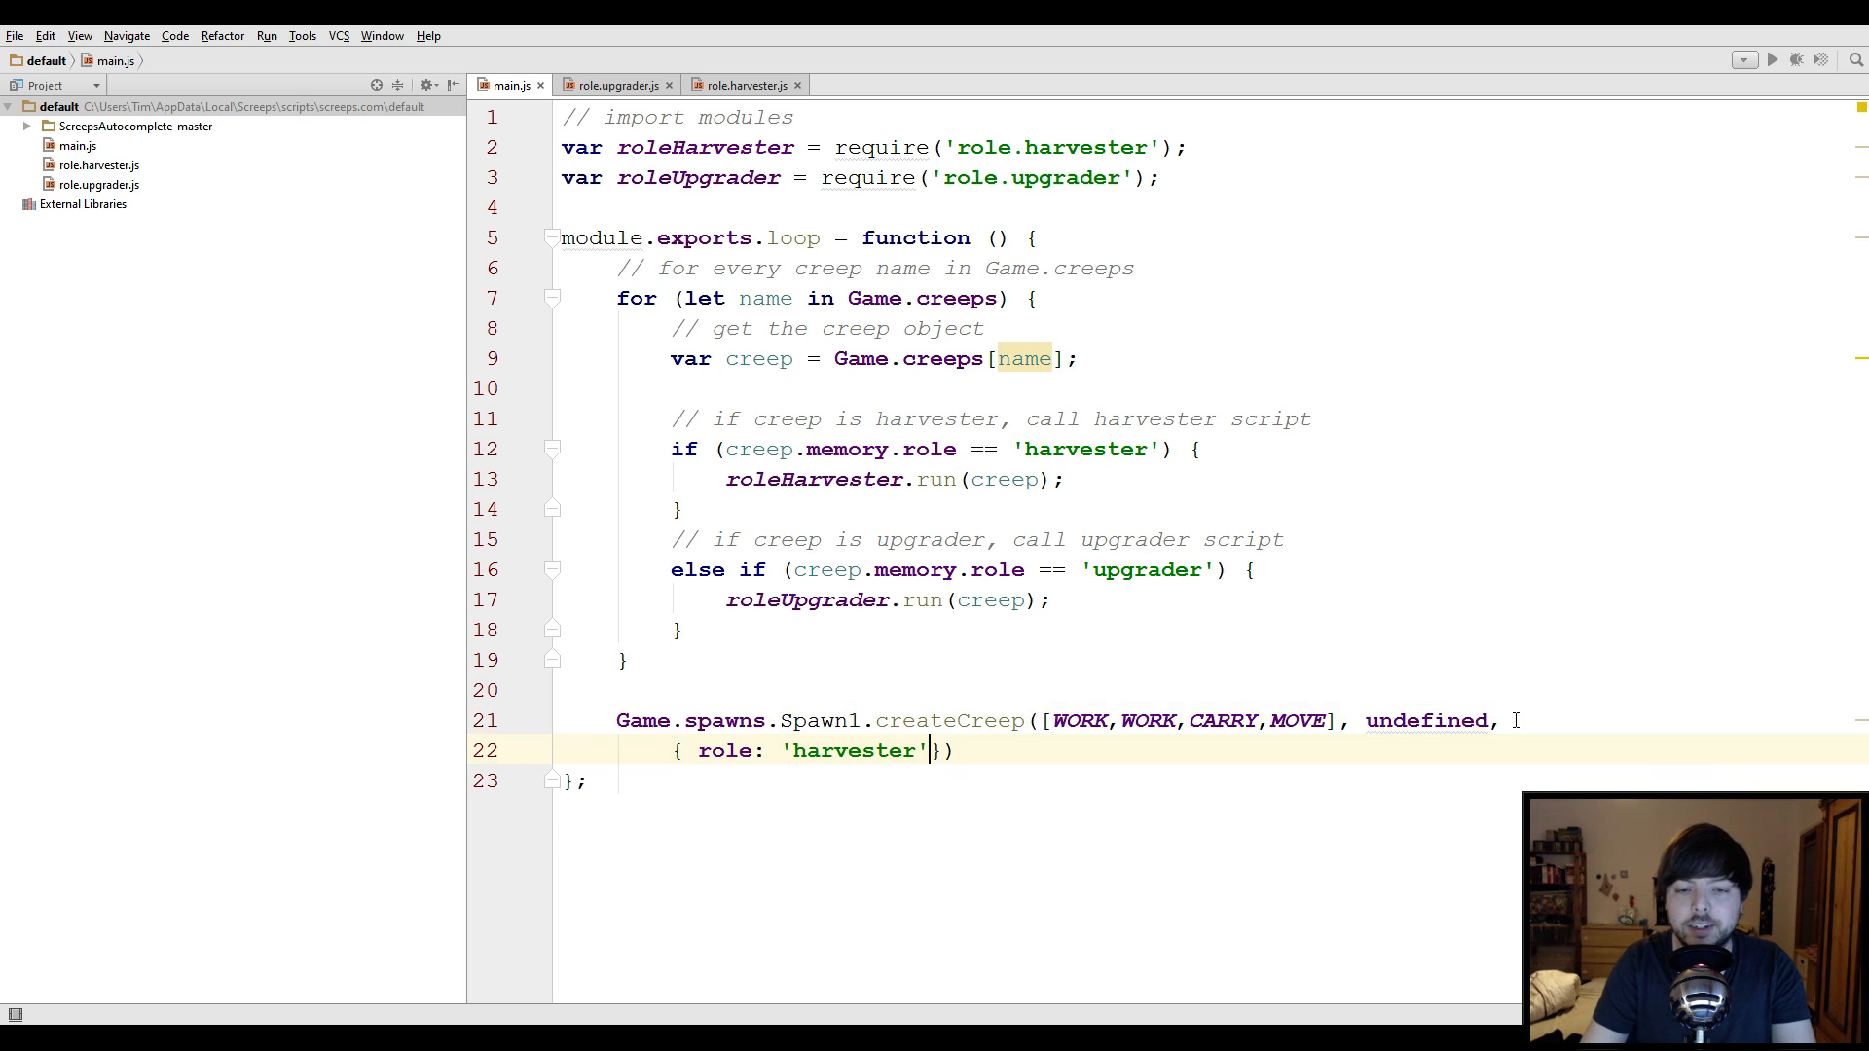
text(,)
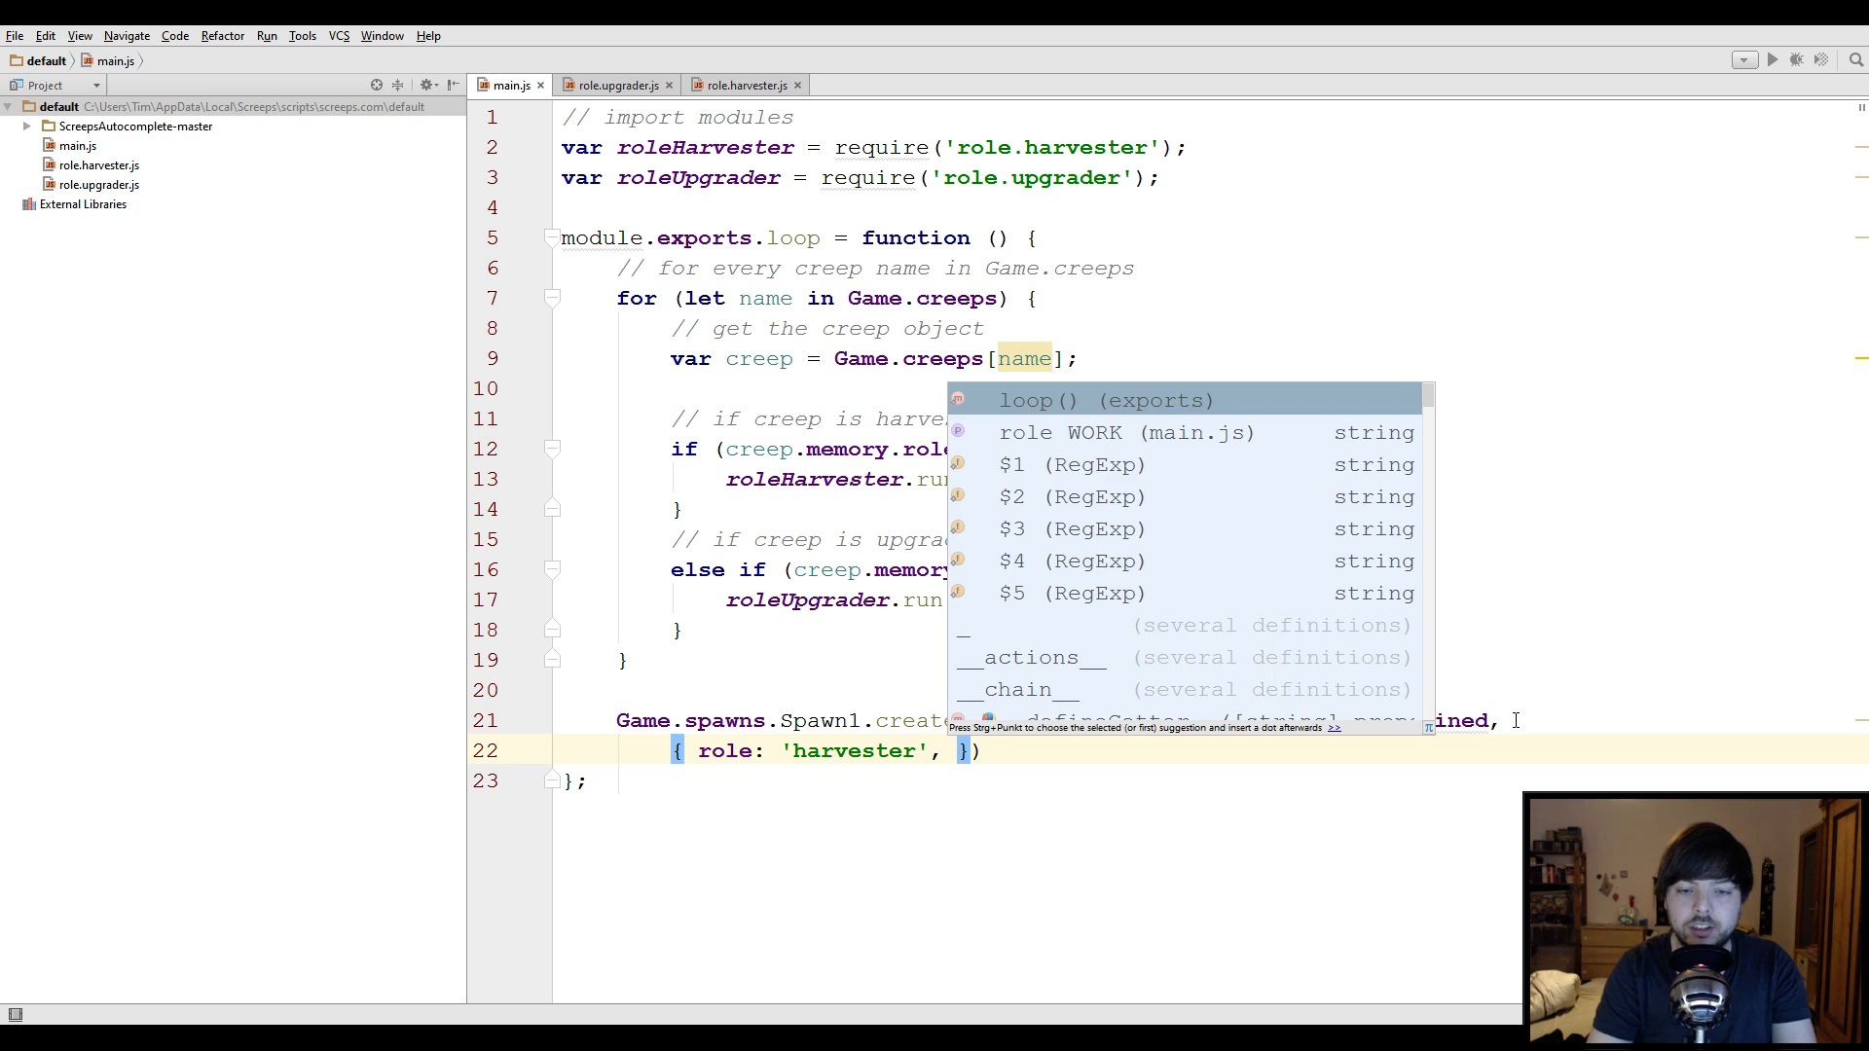
text(work)
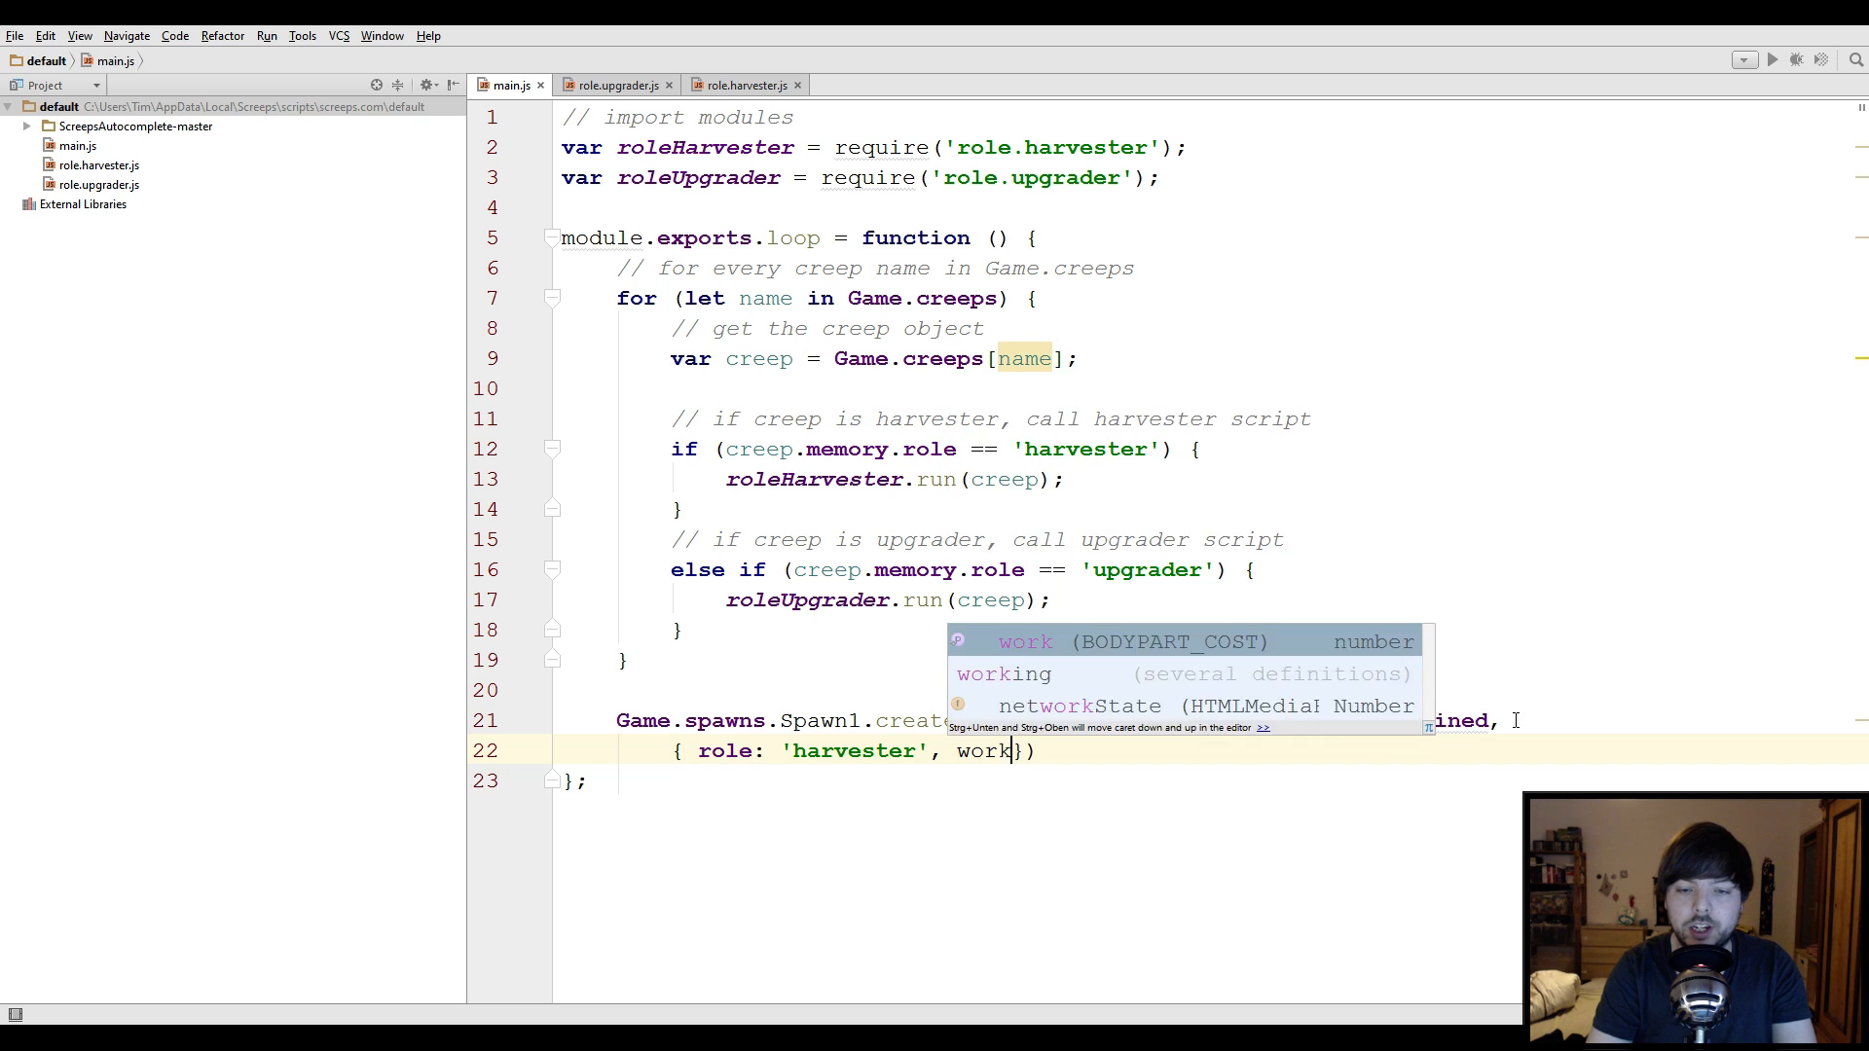
text(ing: false)
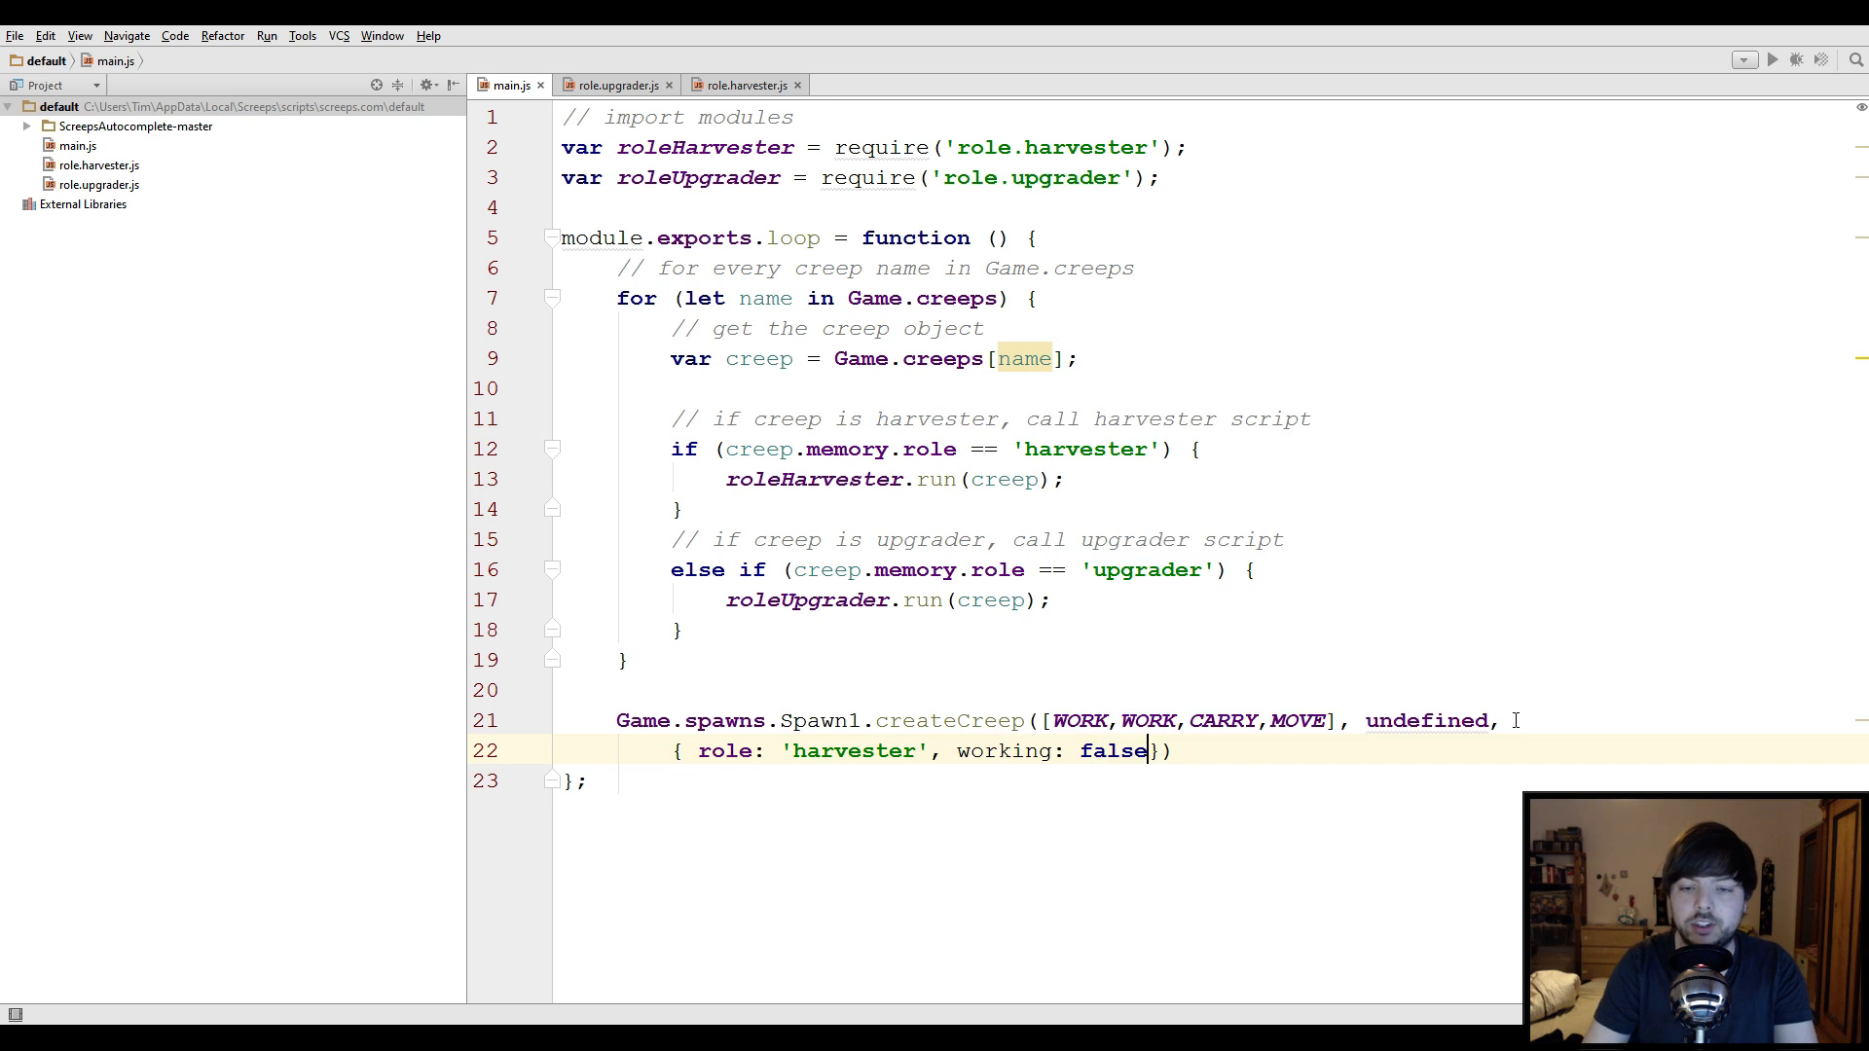
text(;)
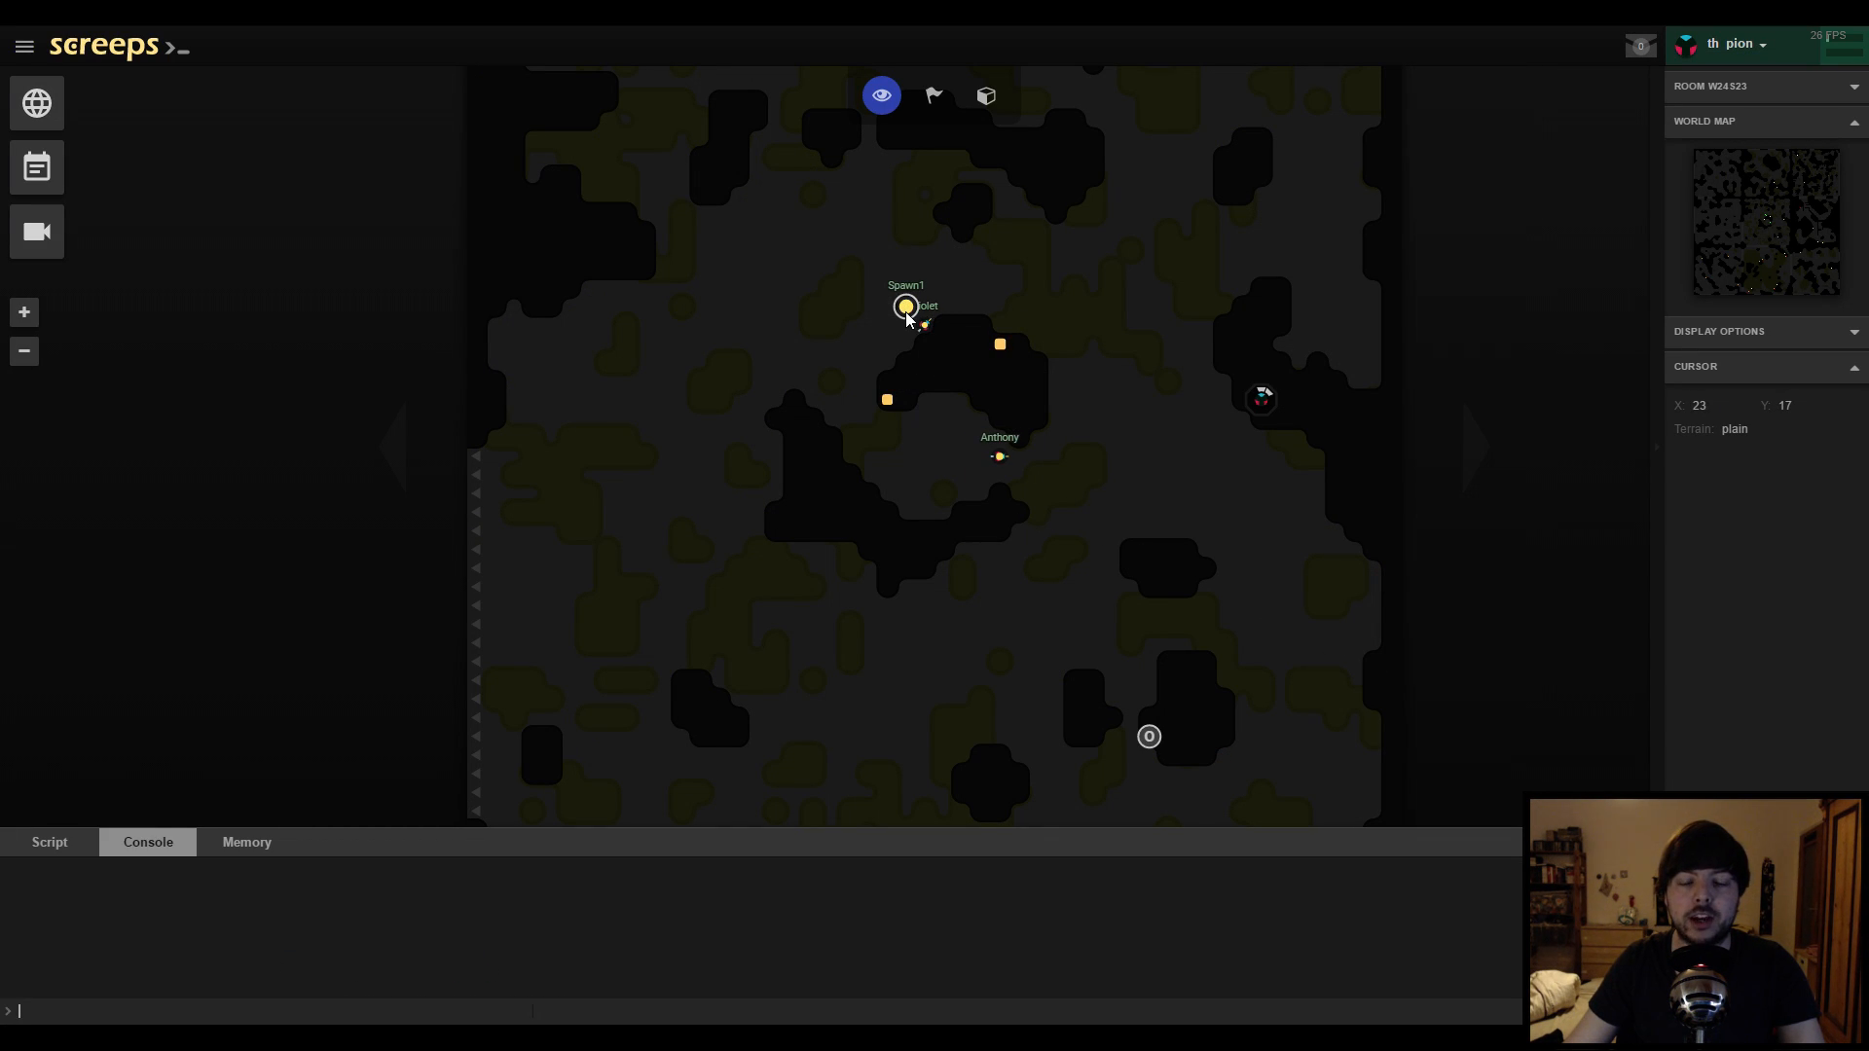
Show the Console panel at the bottom of the Screeps client
click(906, 306)
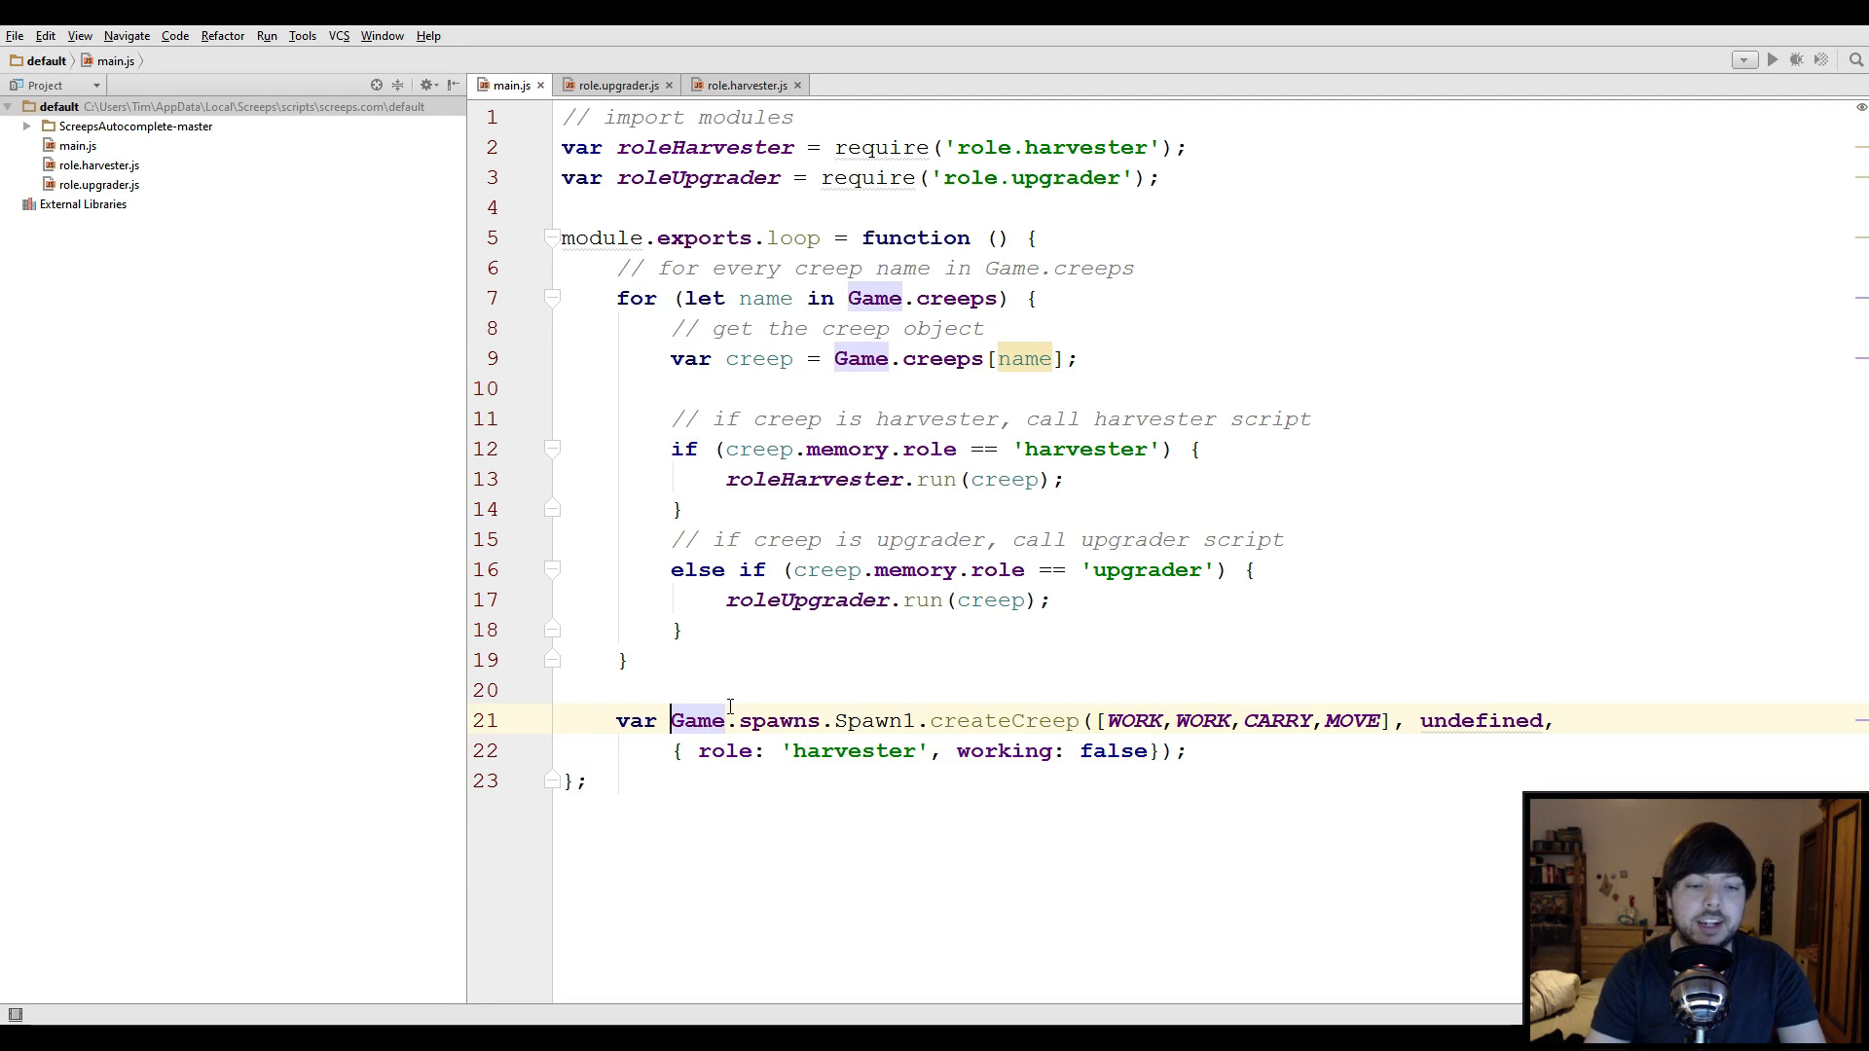
Assign the spawn result to name and log "Spawned new creep: " + name when defined
text(name =)
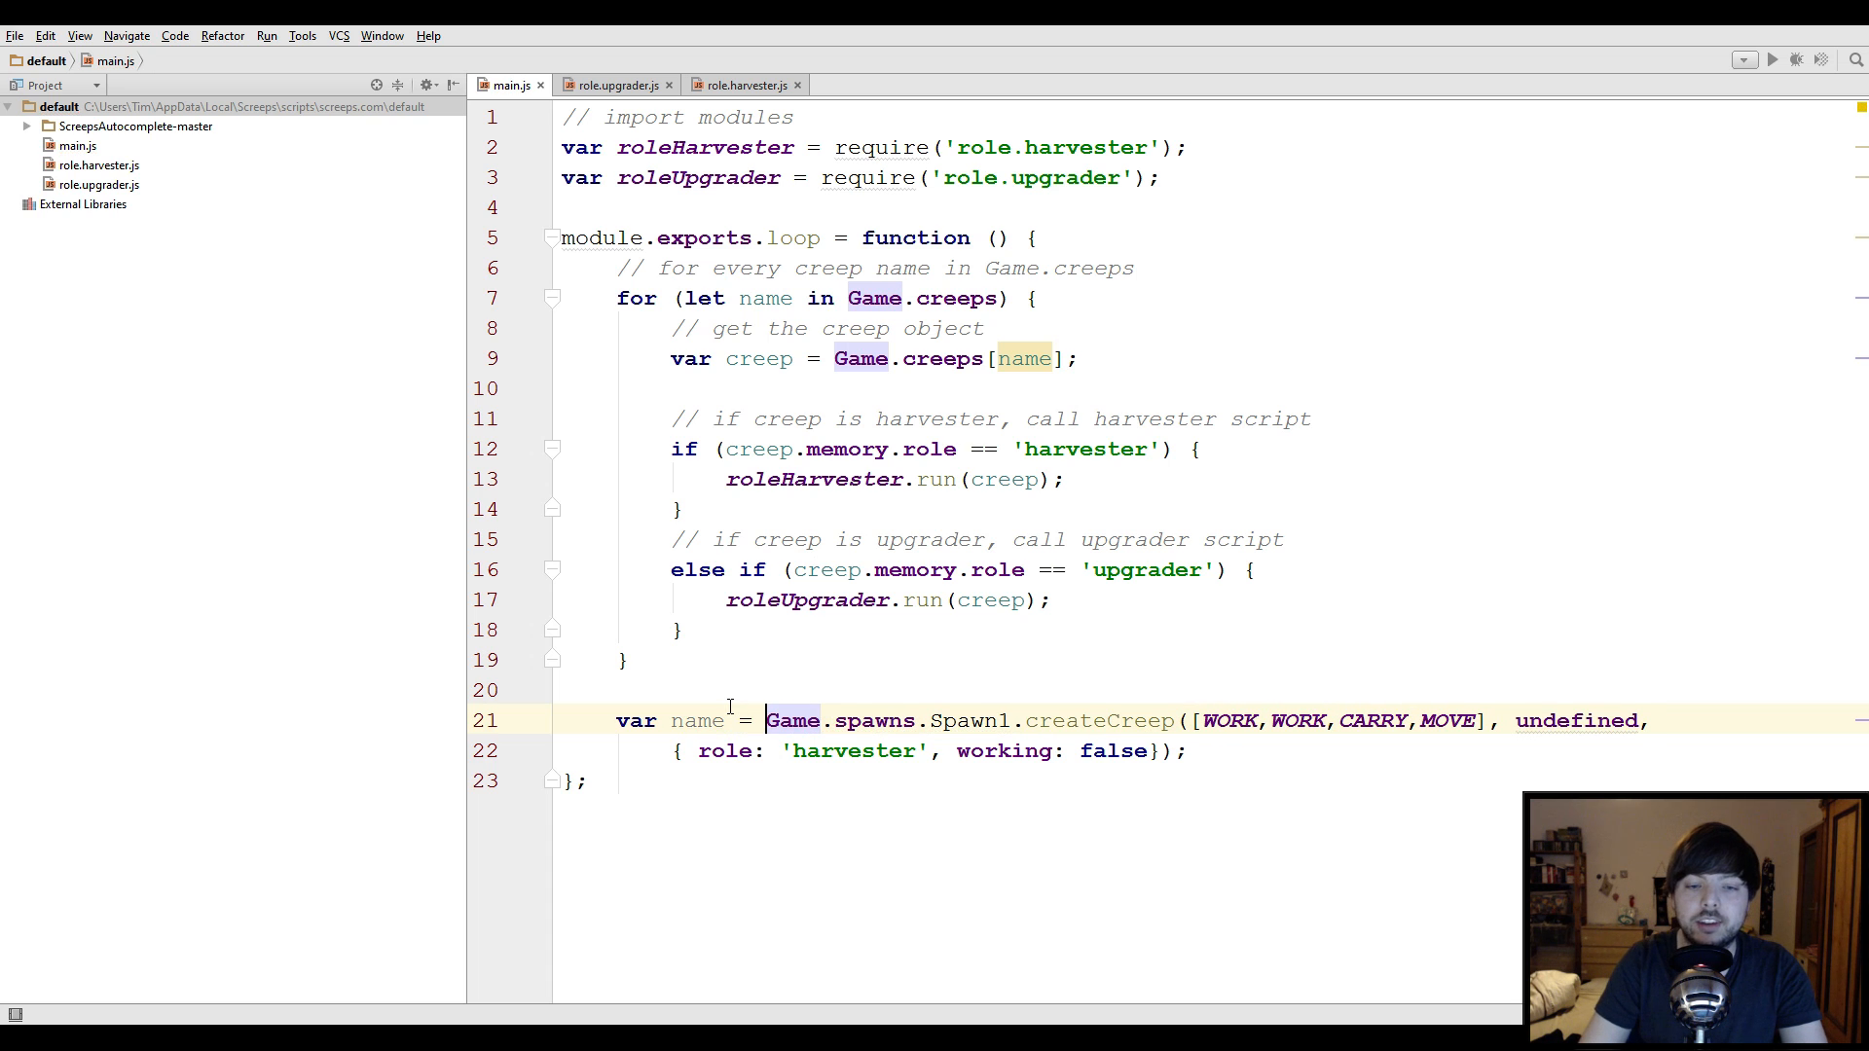
text(if ()
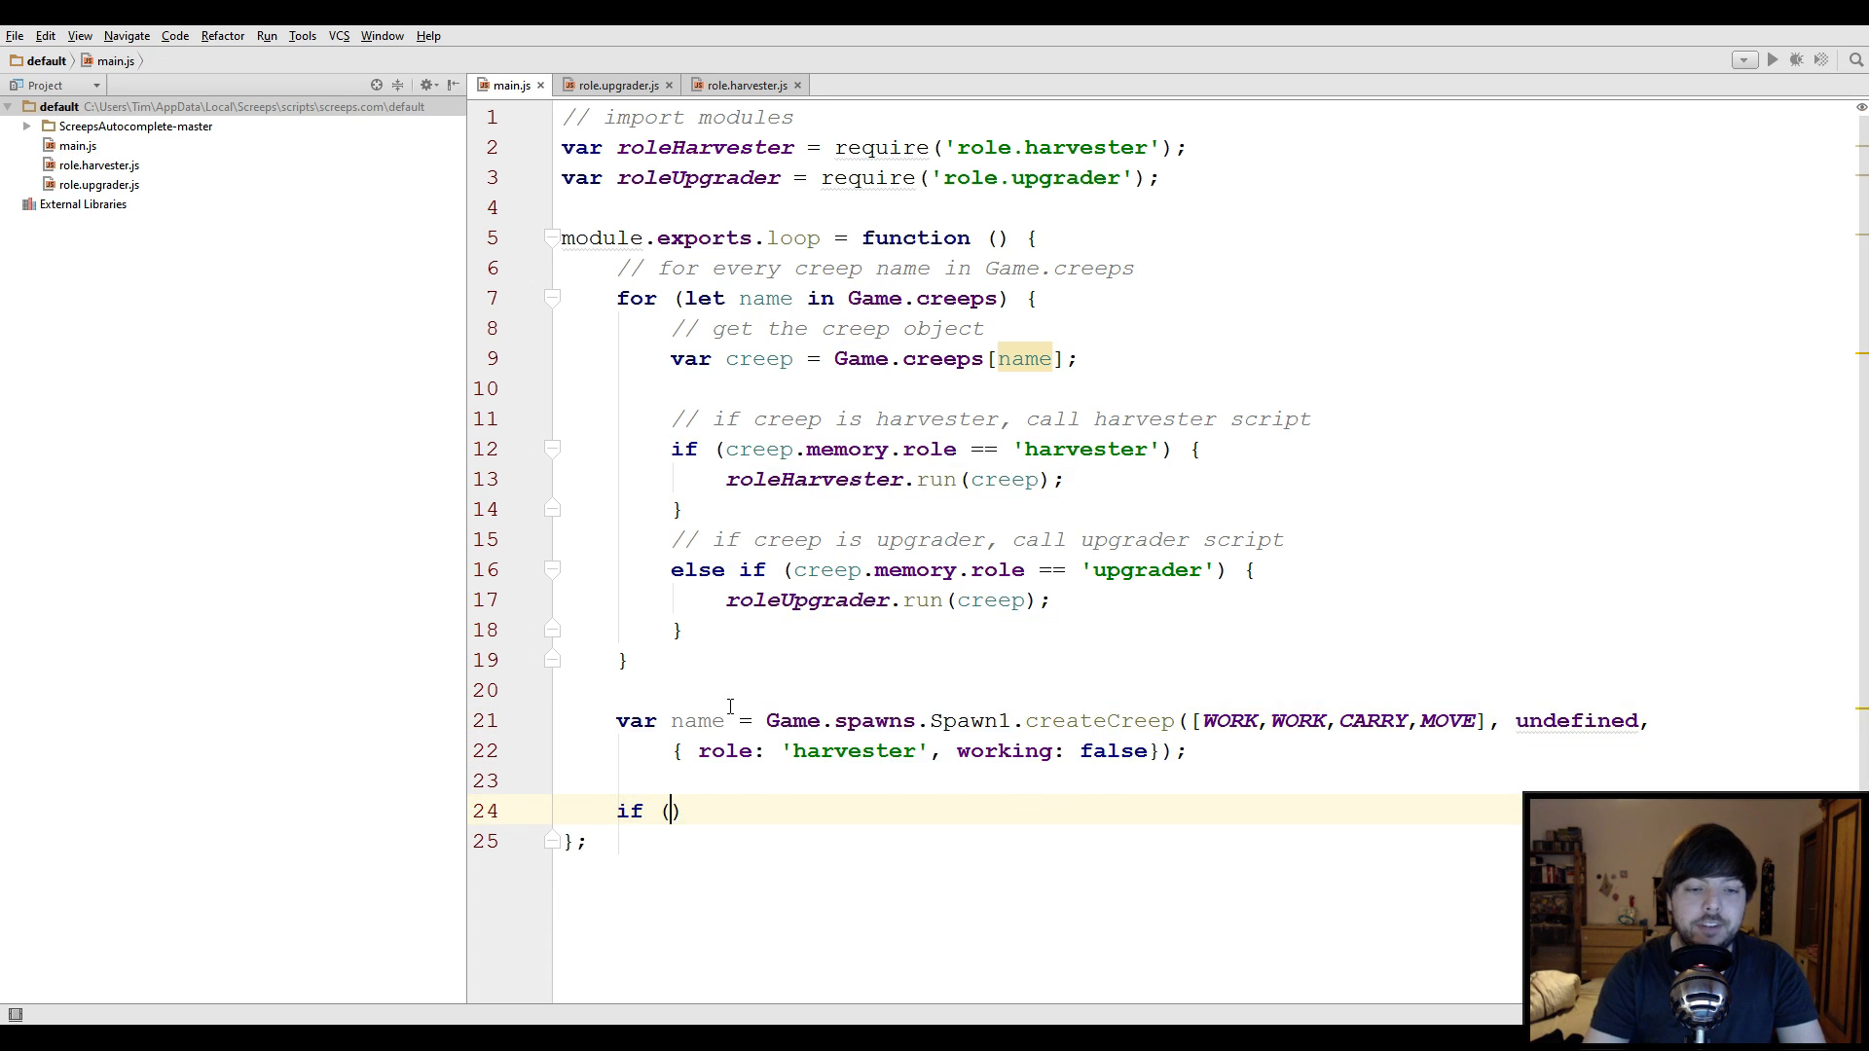
text(name != undefined)
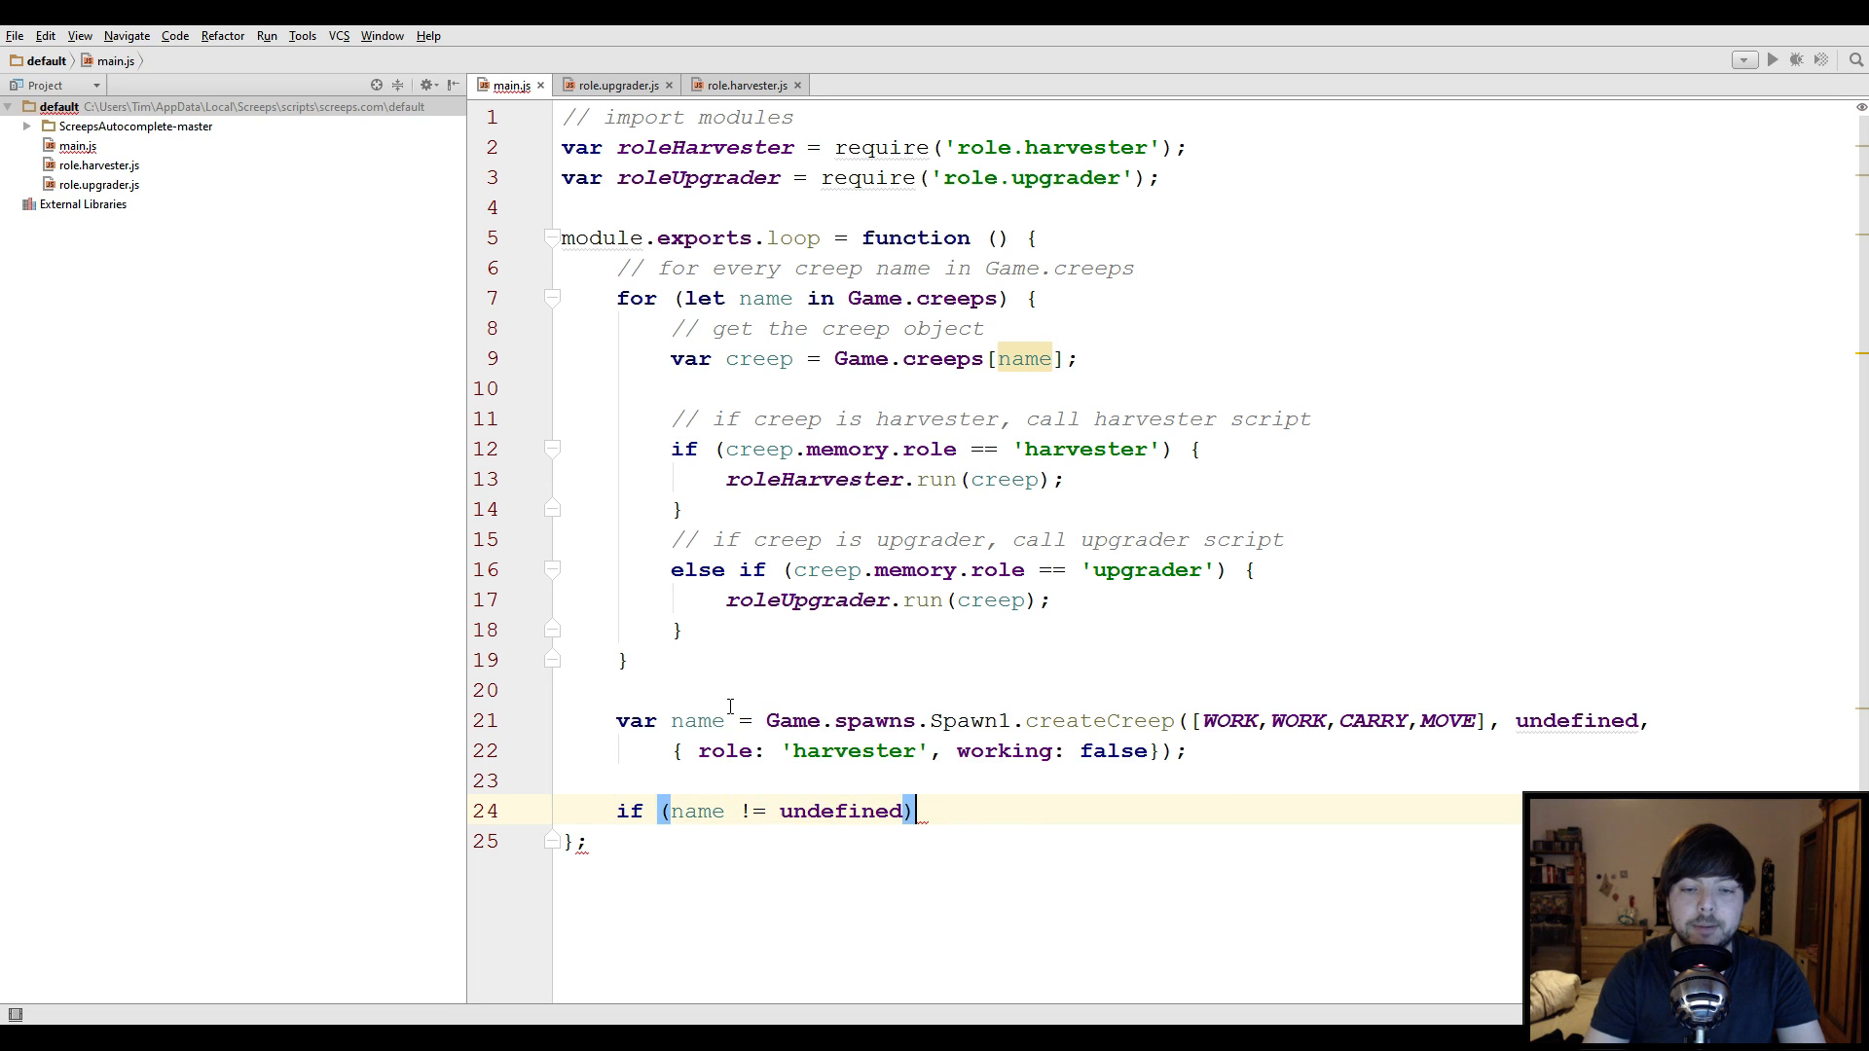
text(console.log()
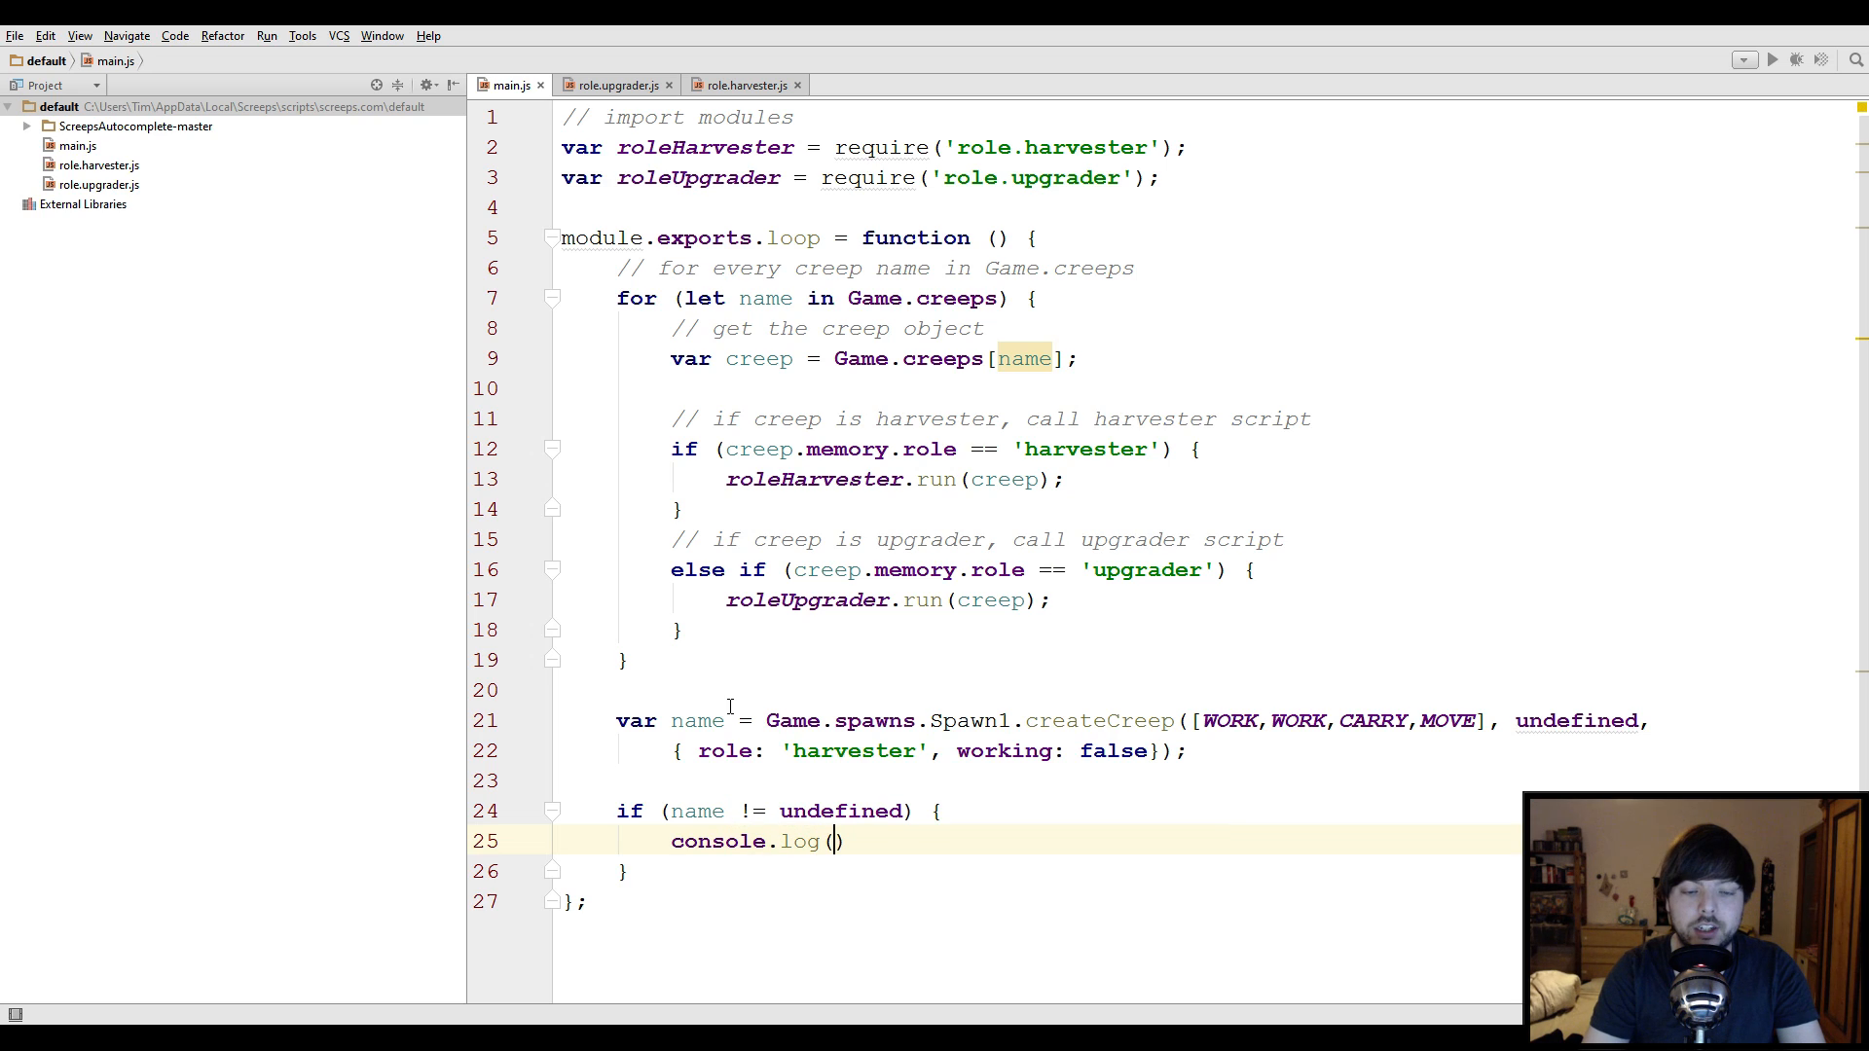
text("Spawned new creep:)
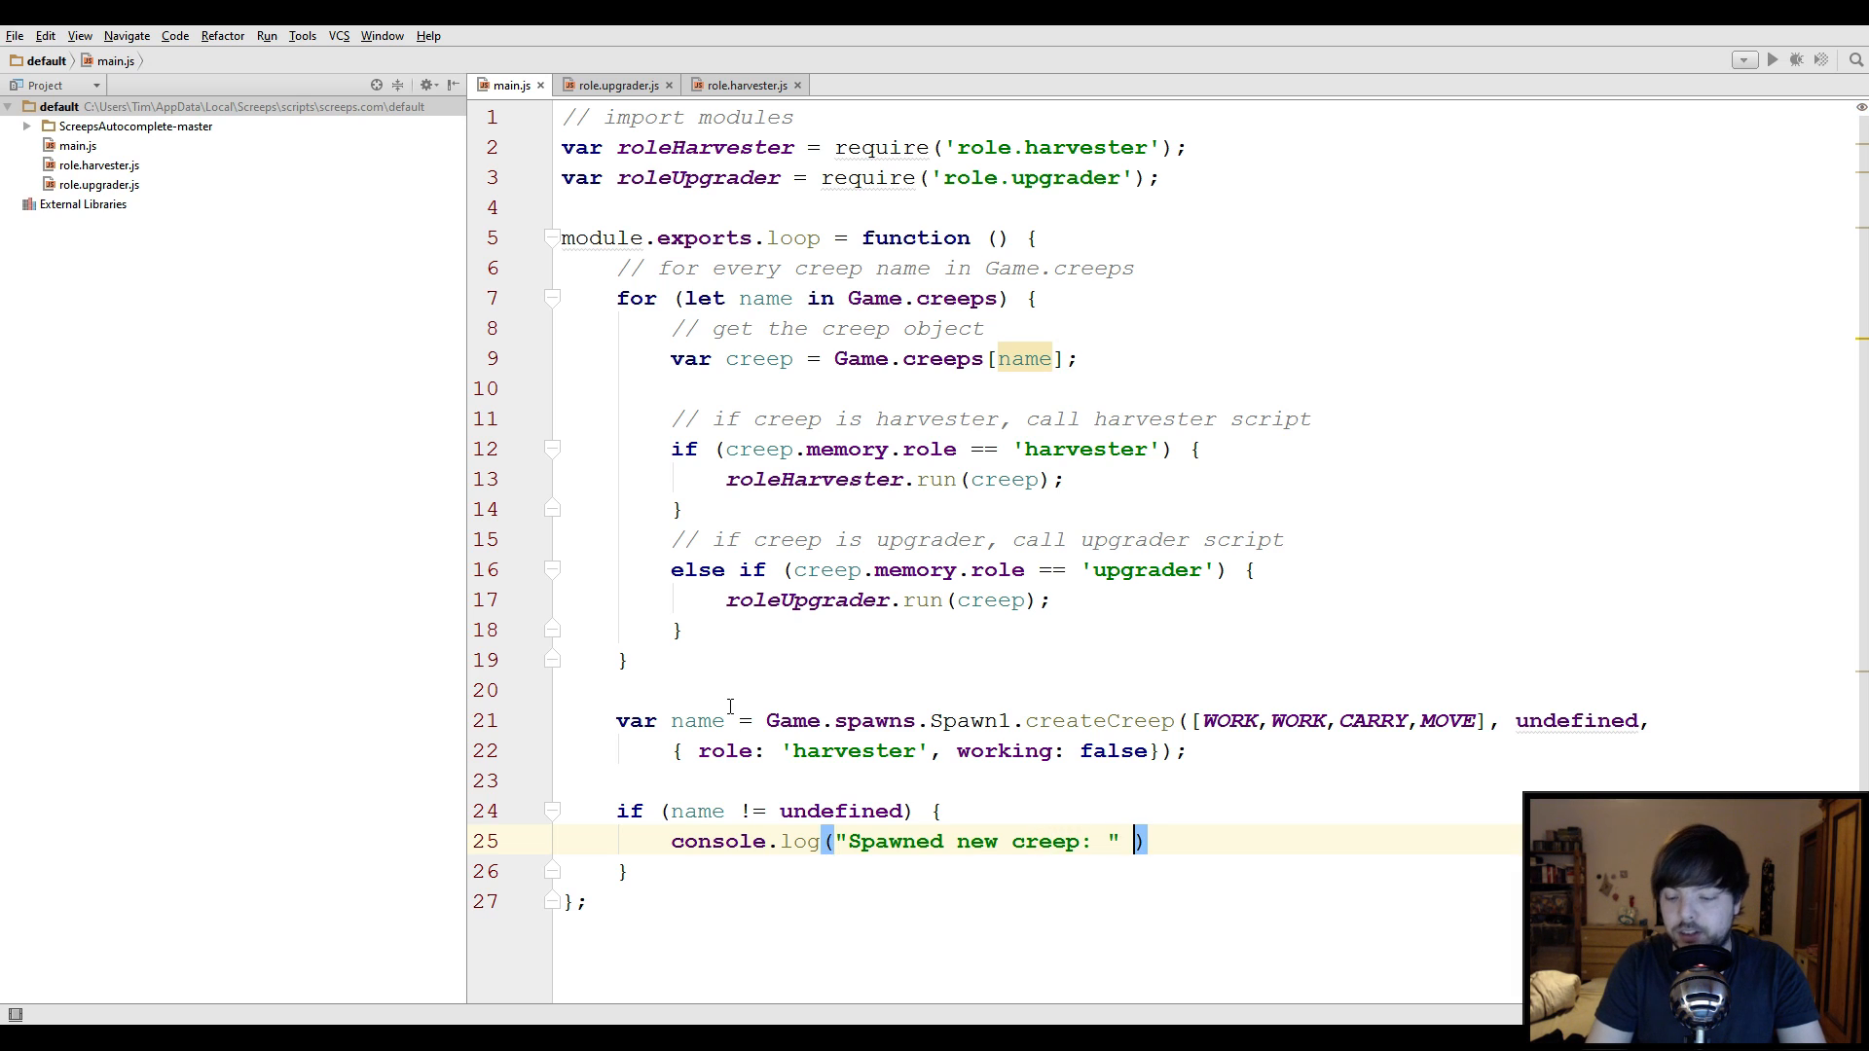
text(+ name)
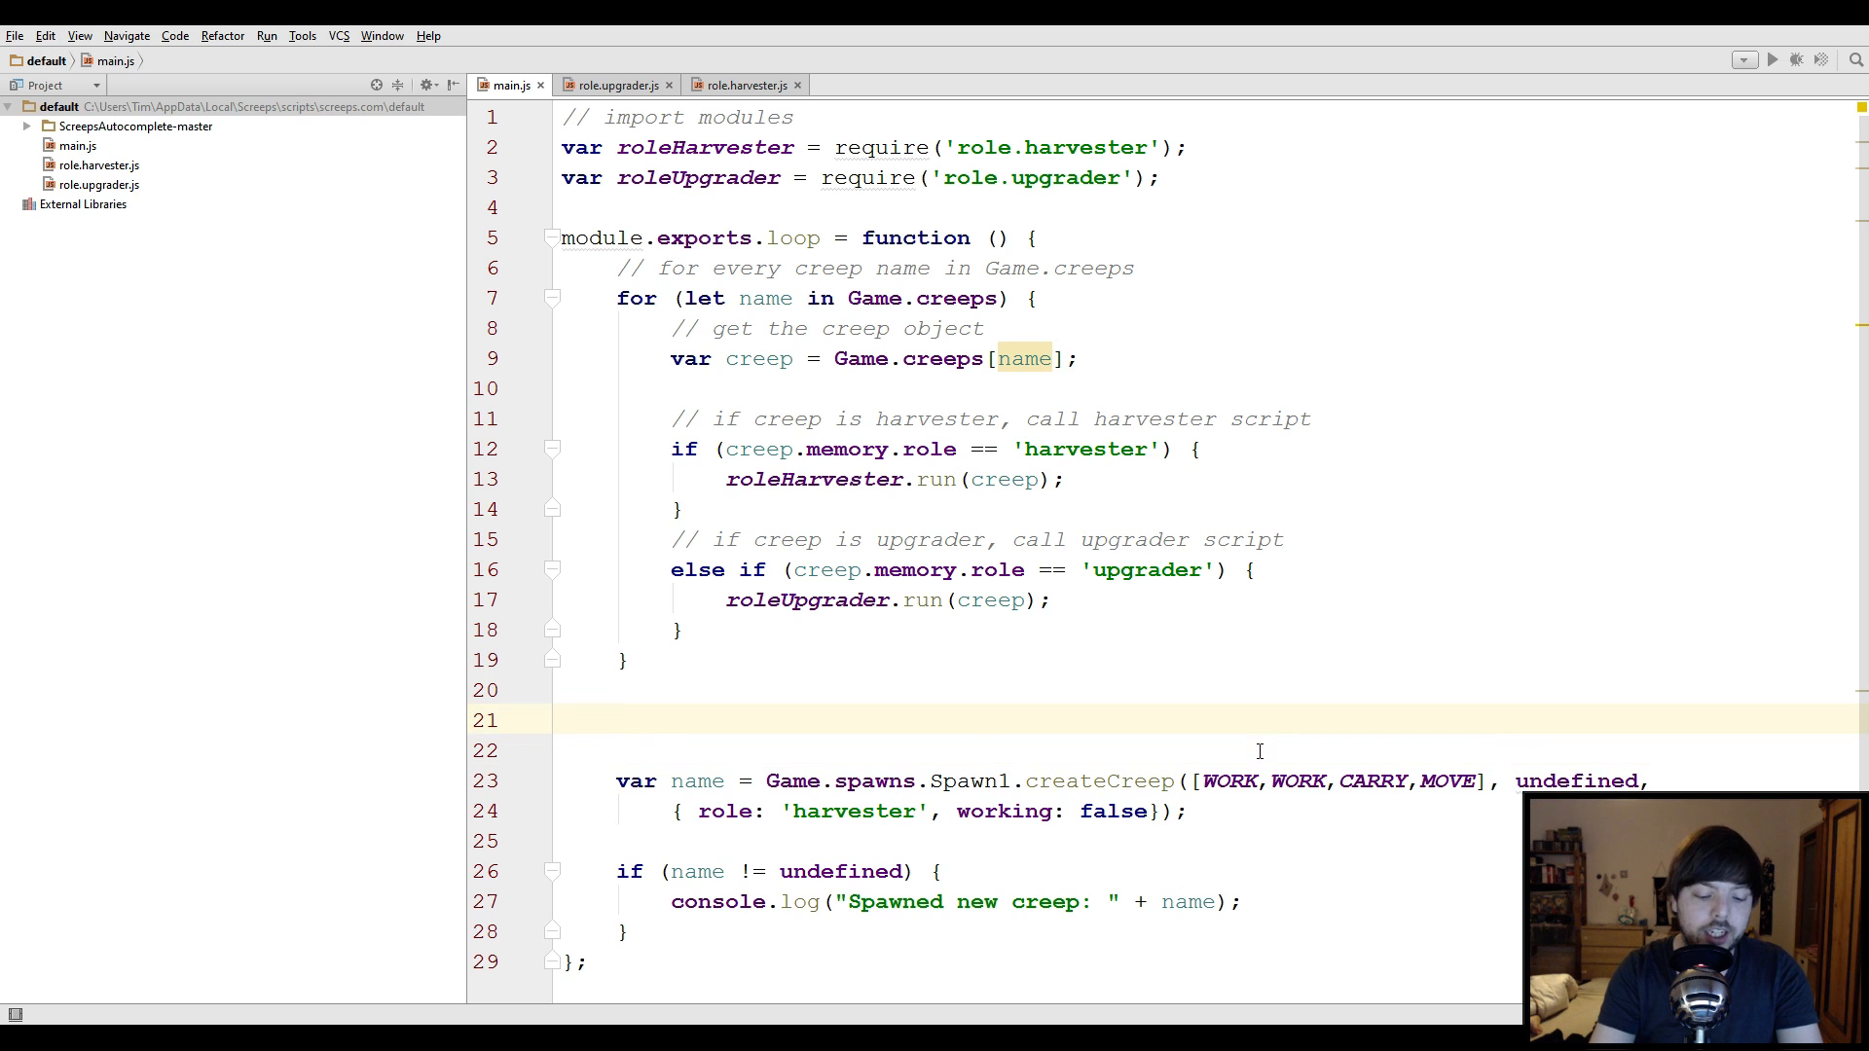
Declare var minimumNumberOfHarvesters = 10; in main.js
text(var mini)
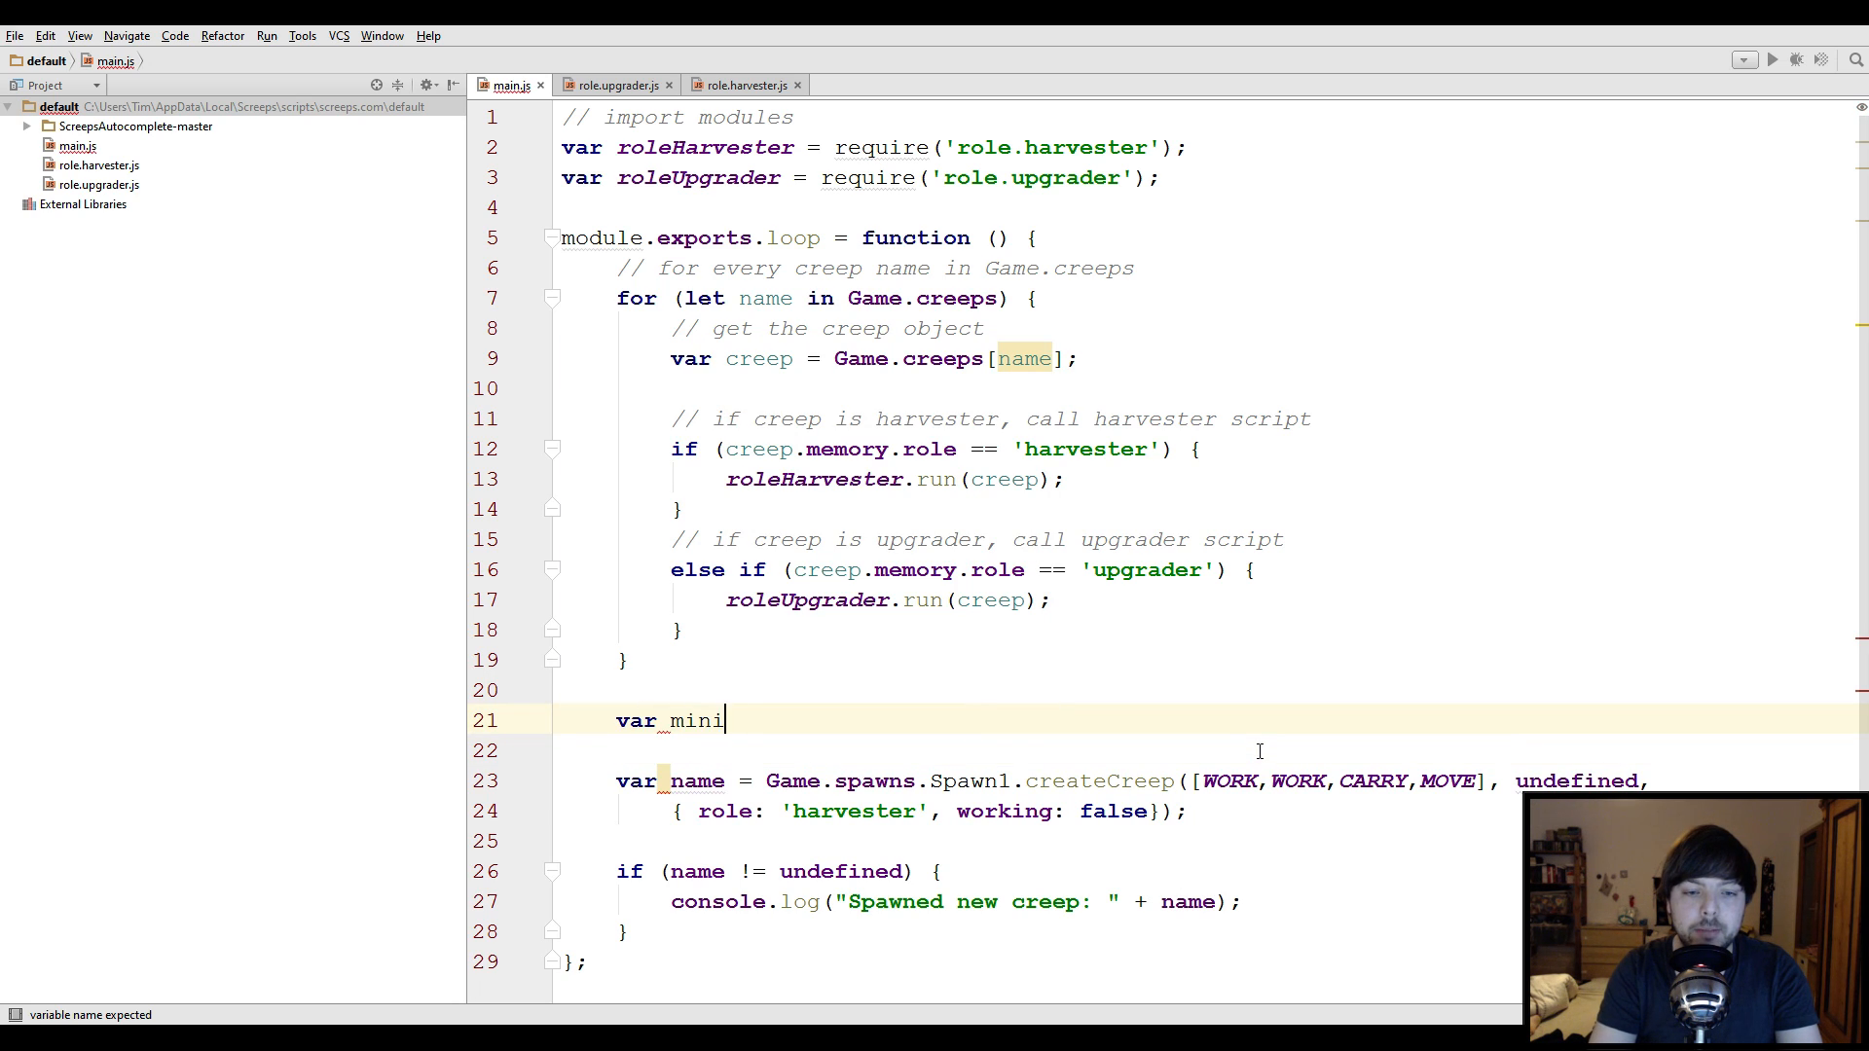
text(mumNumberOfHarvesters)
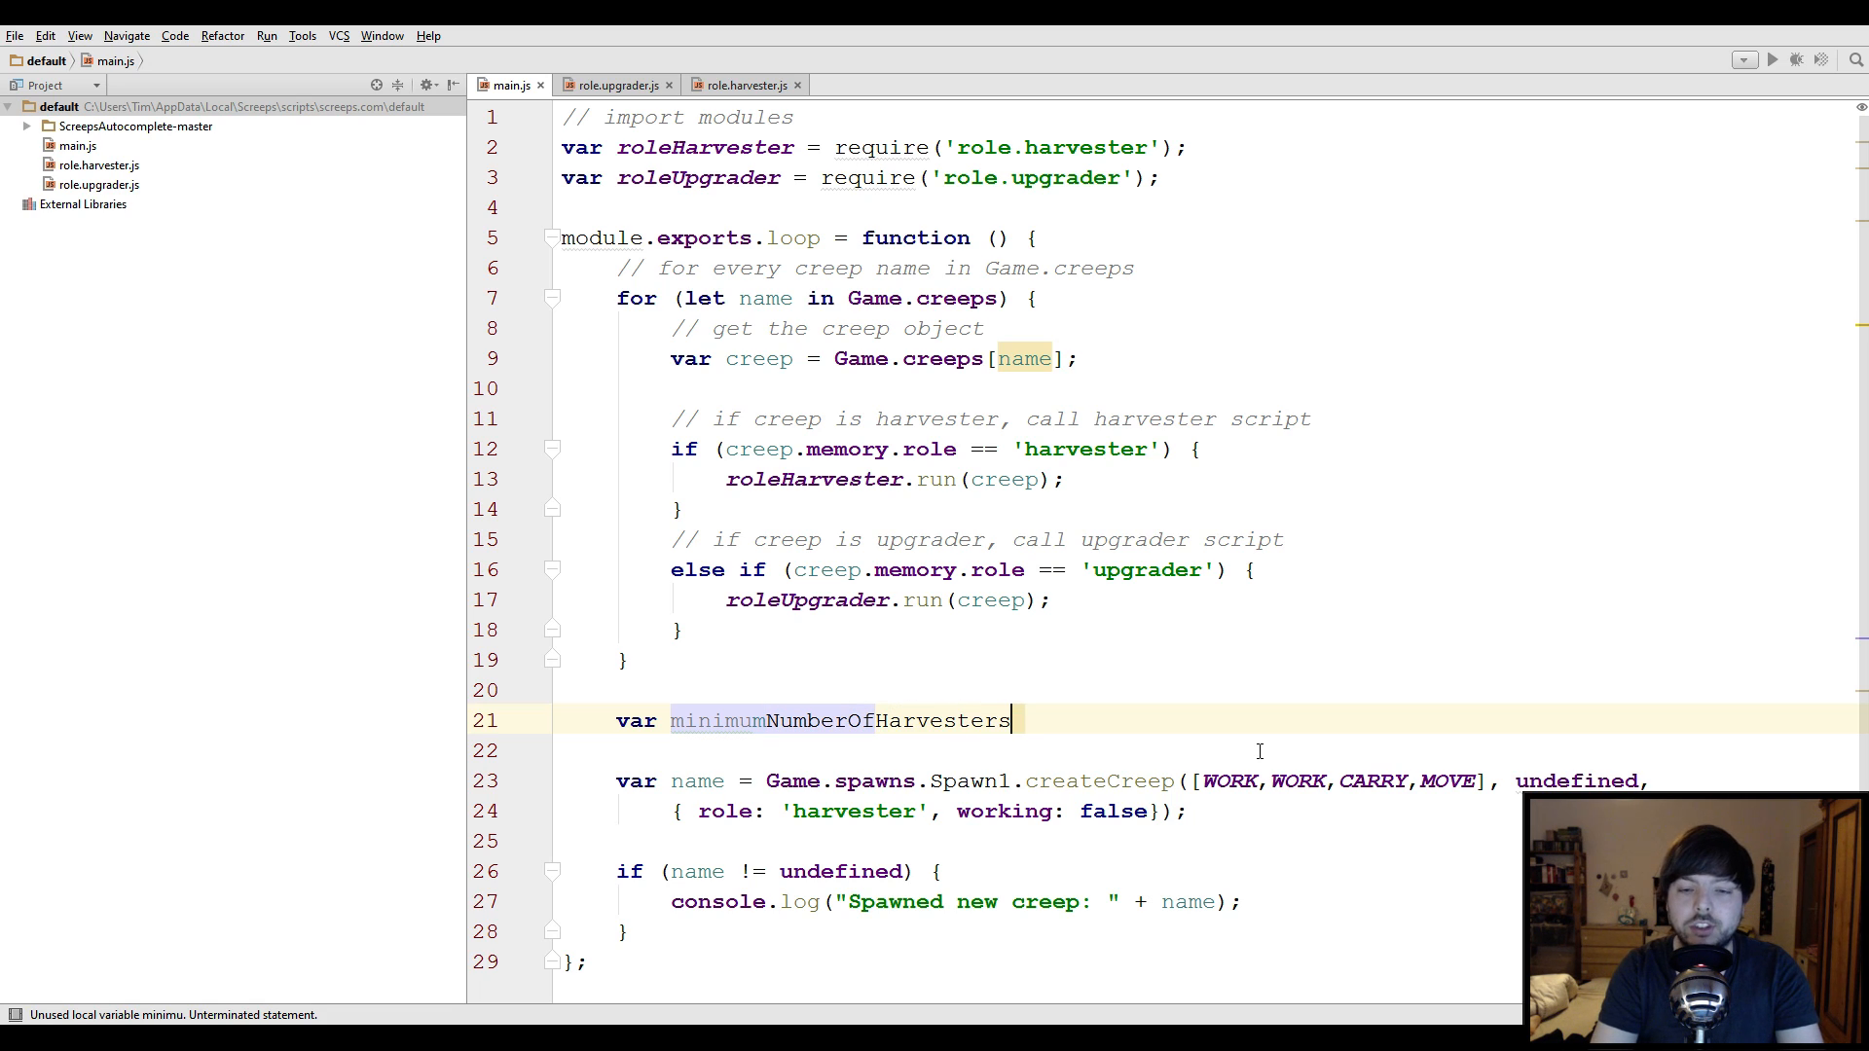
text(= 1)
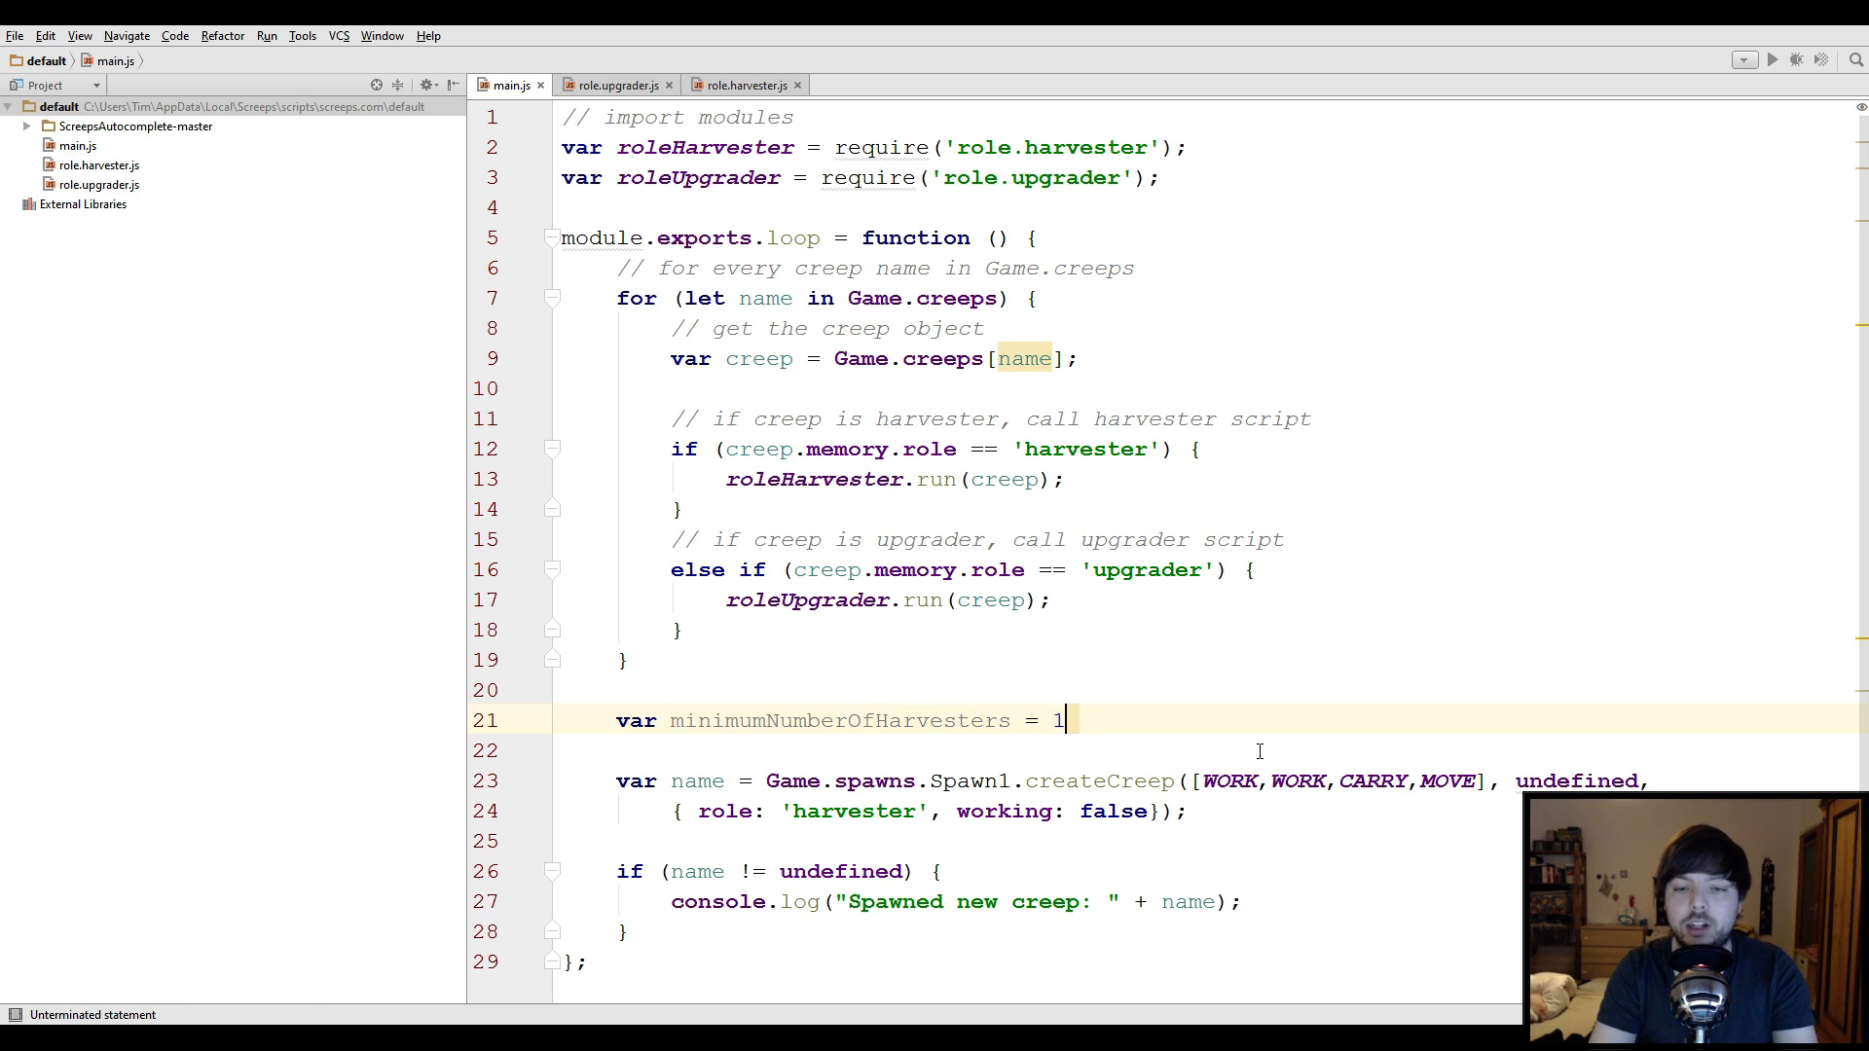
text(0;)
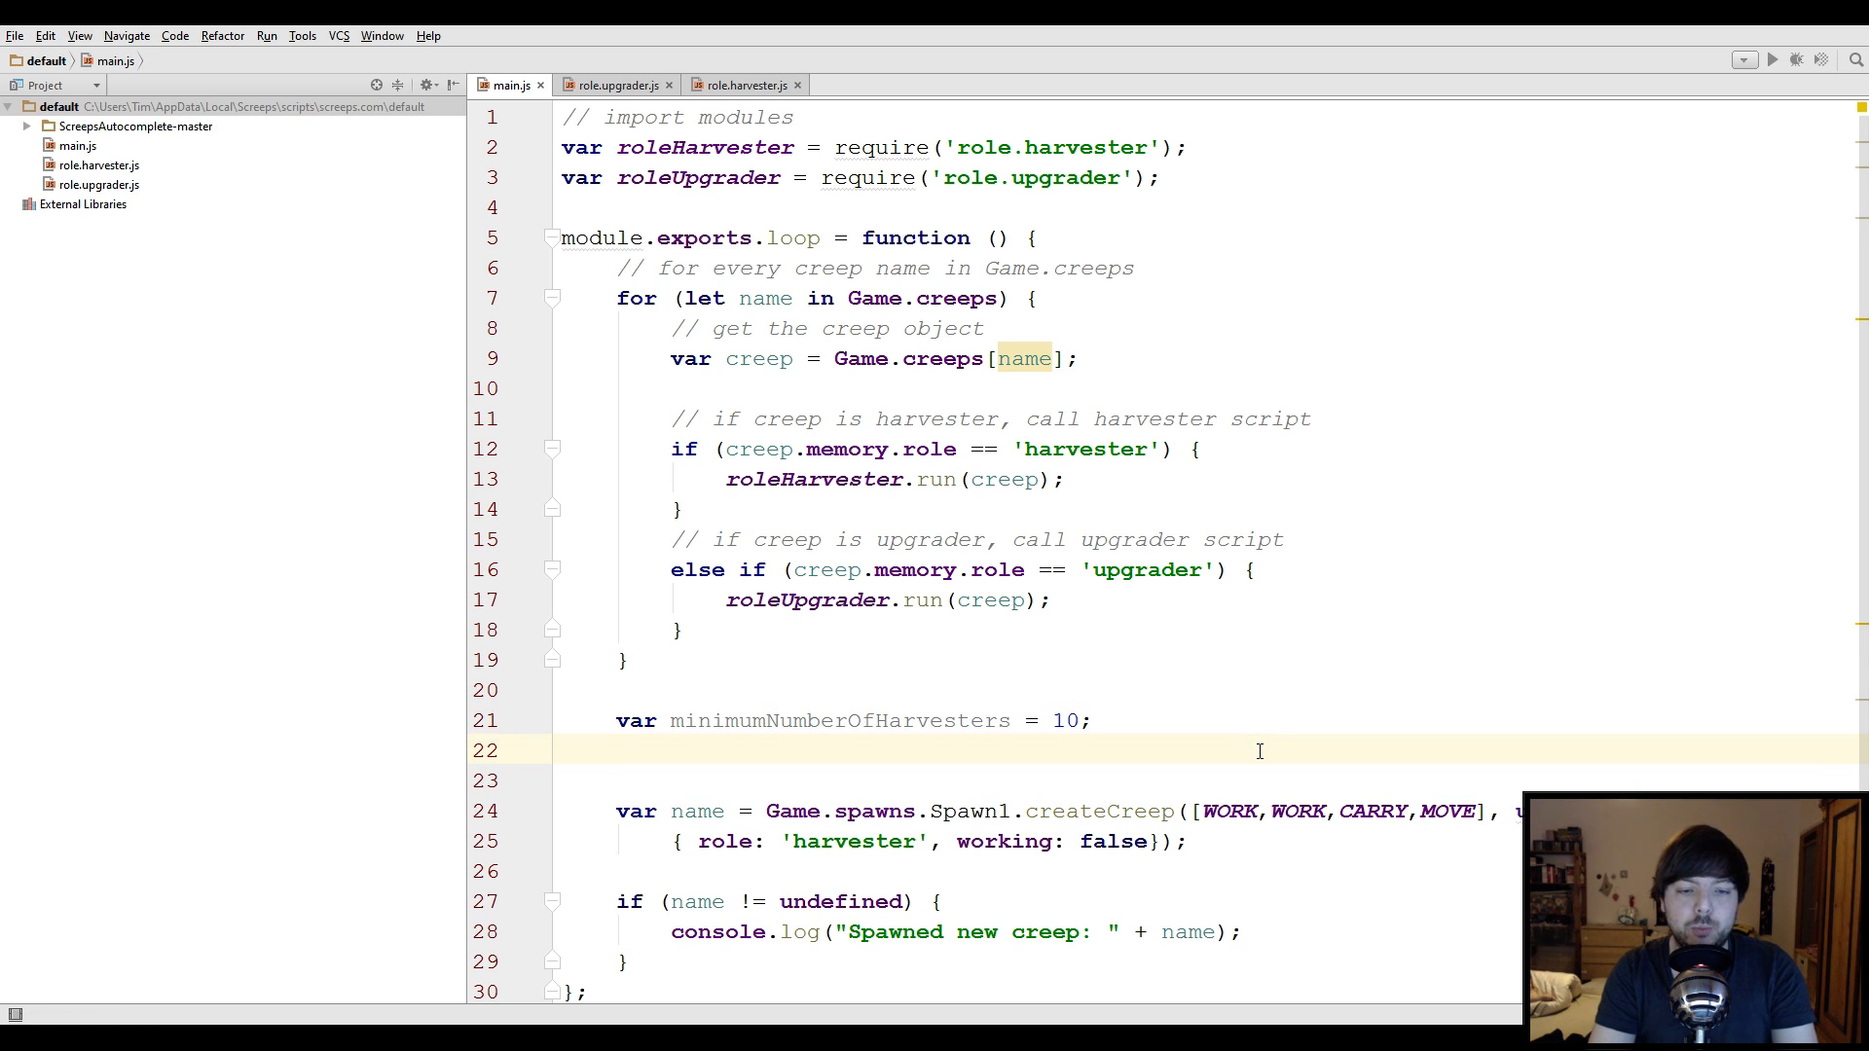
Declare numberOfHarvesters as _.sum over Game.creeps where c.memory.role == 'harvester'
text(var)
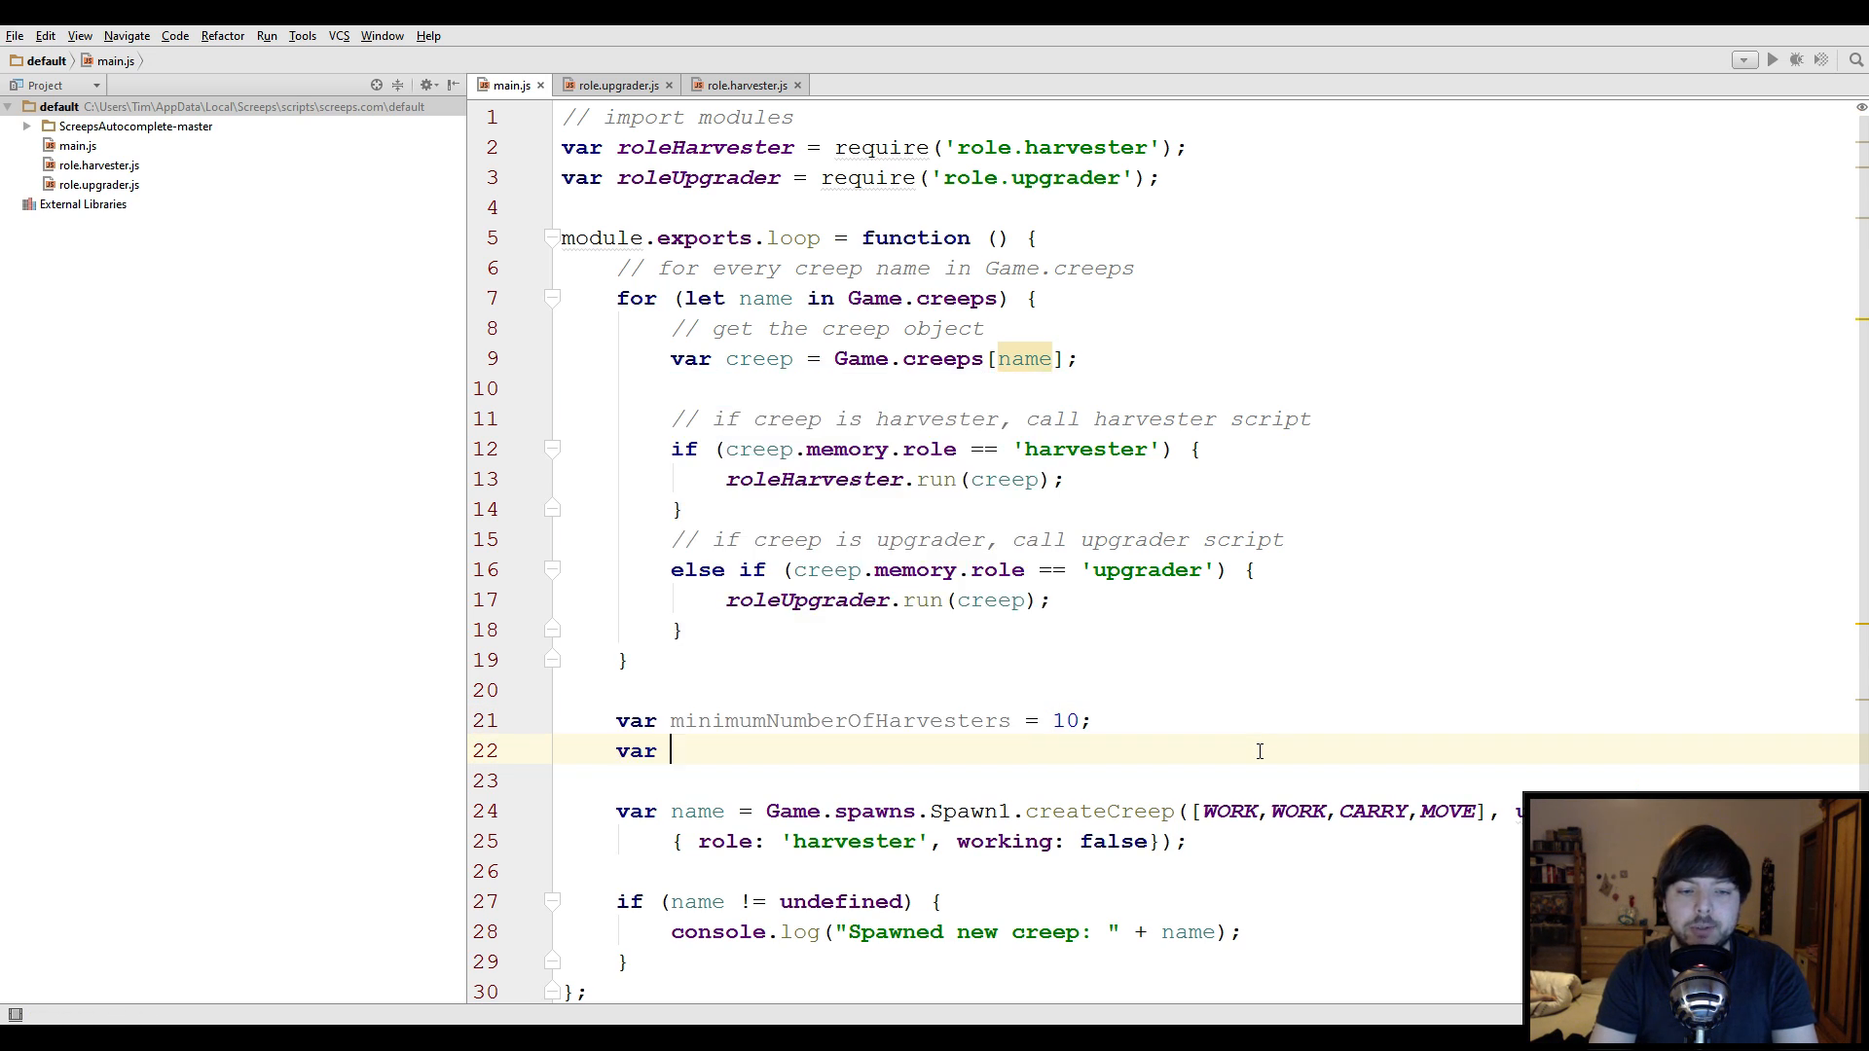
text(NumberOf)
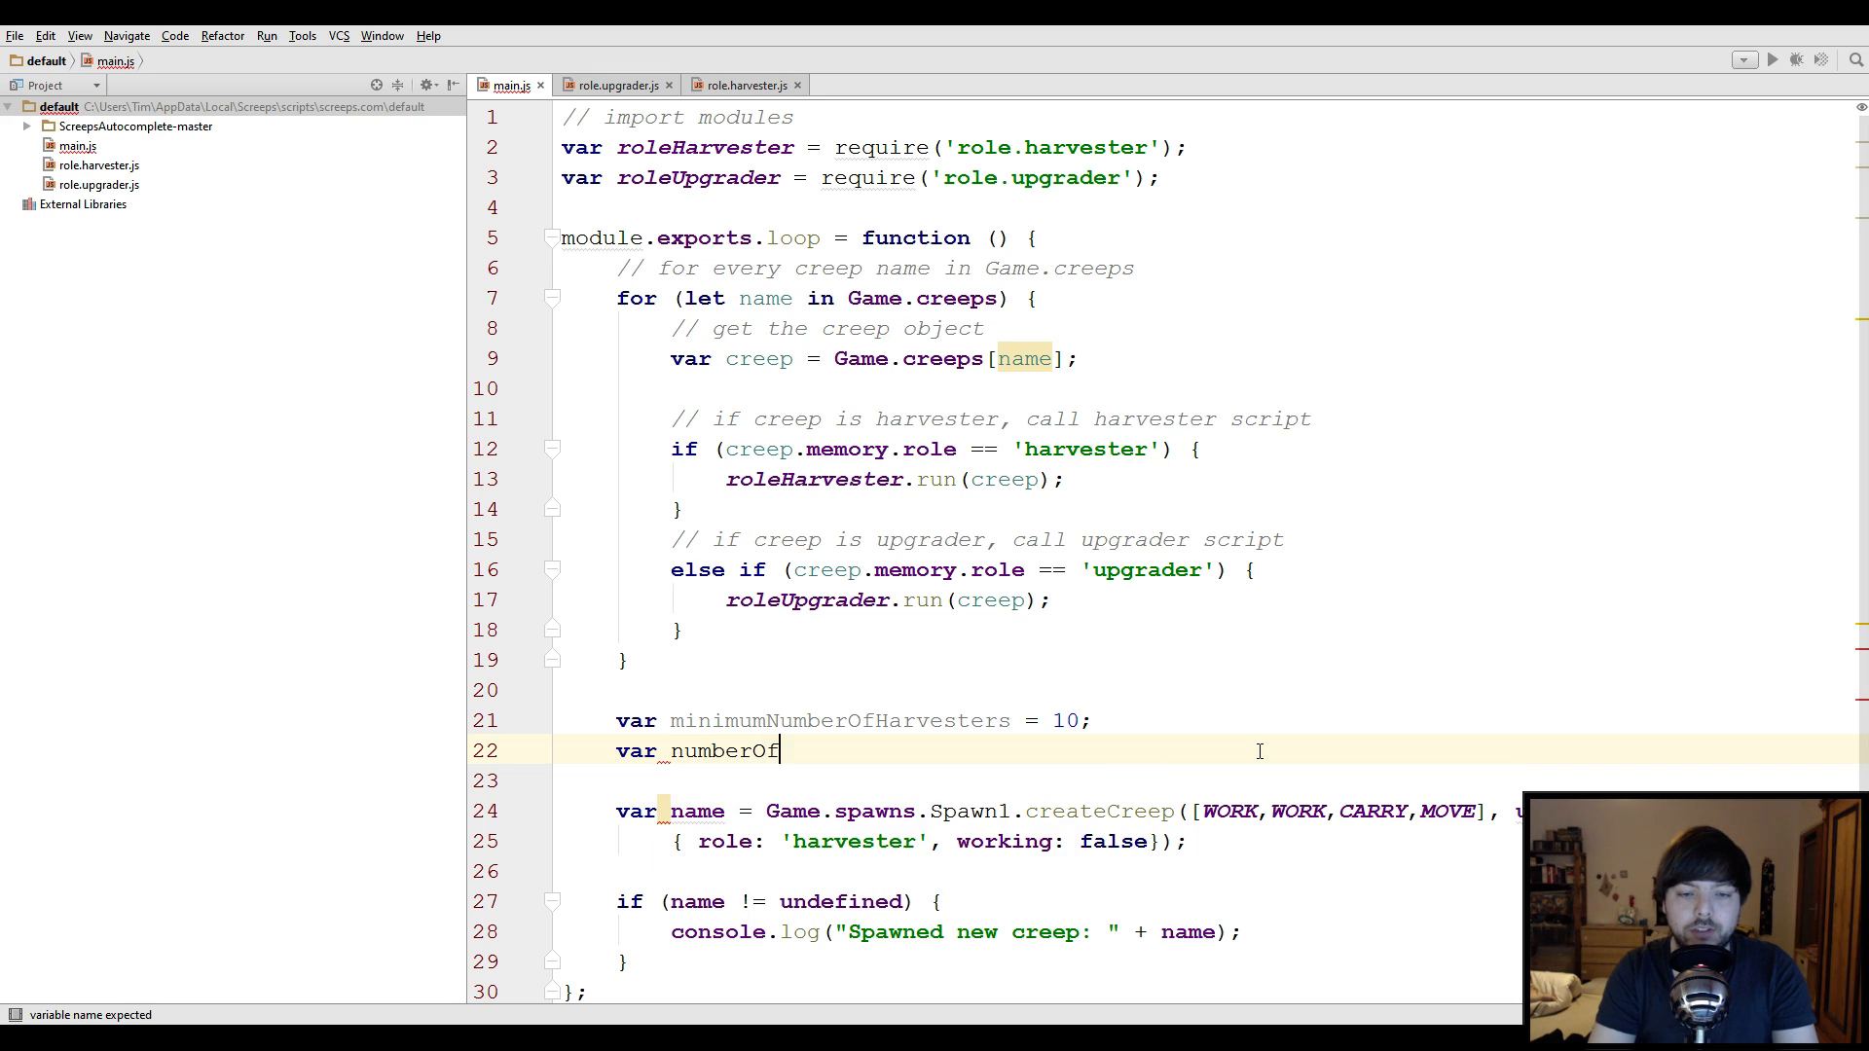
text(Harvesters = _.sum()
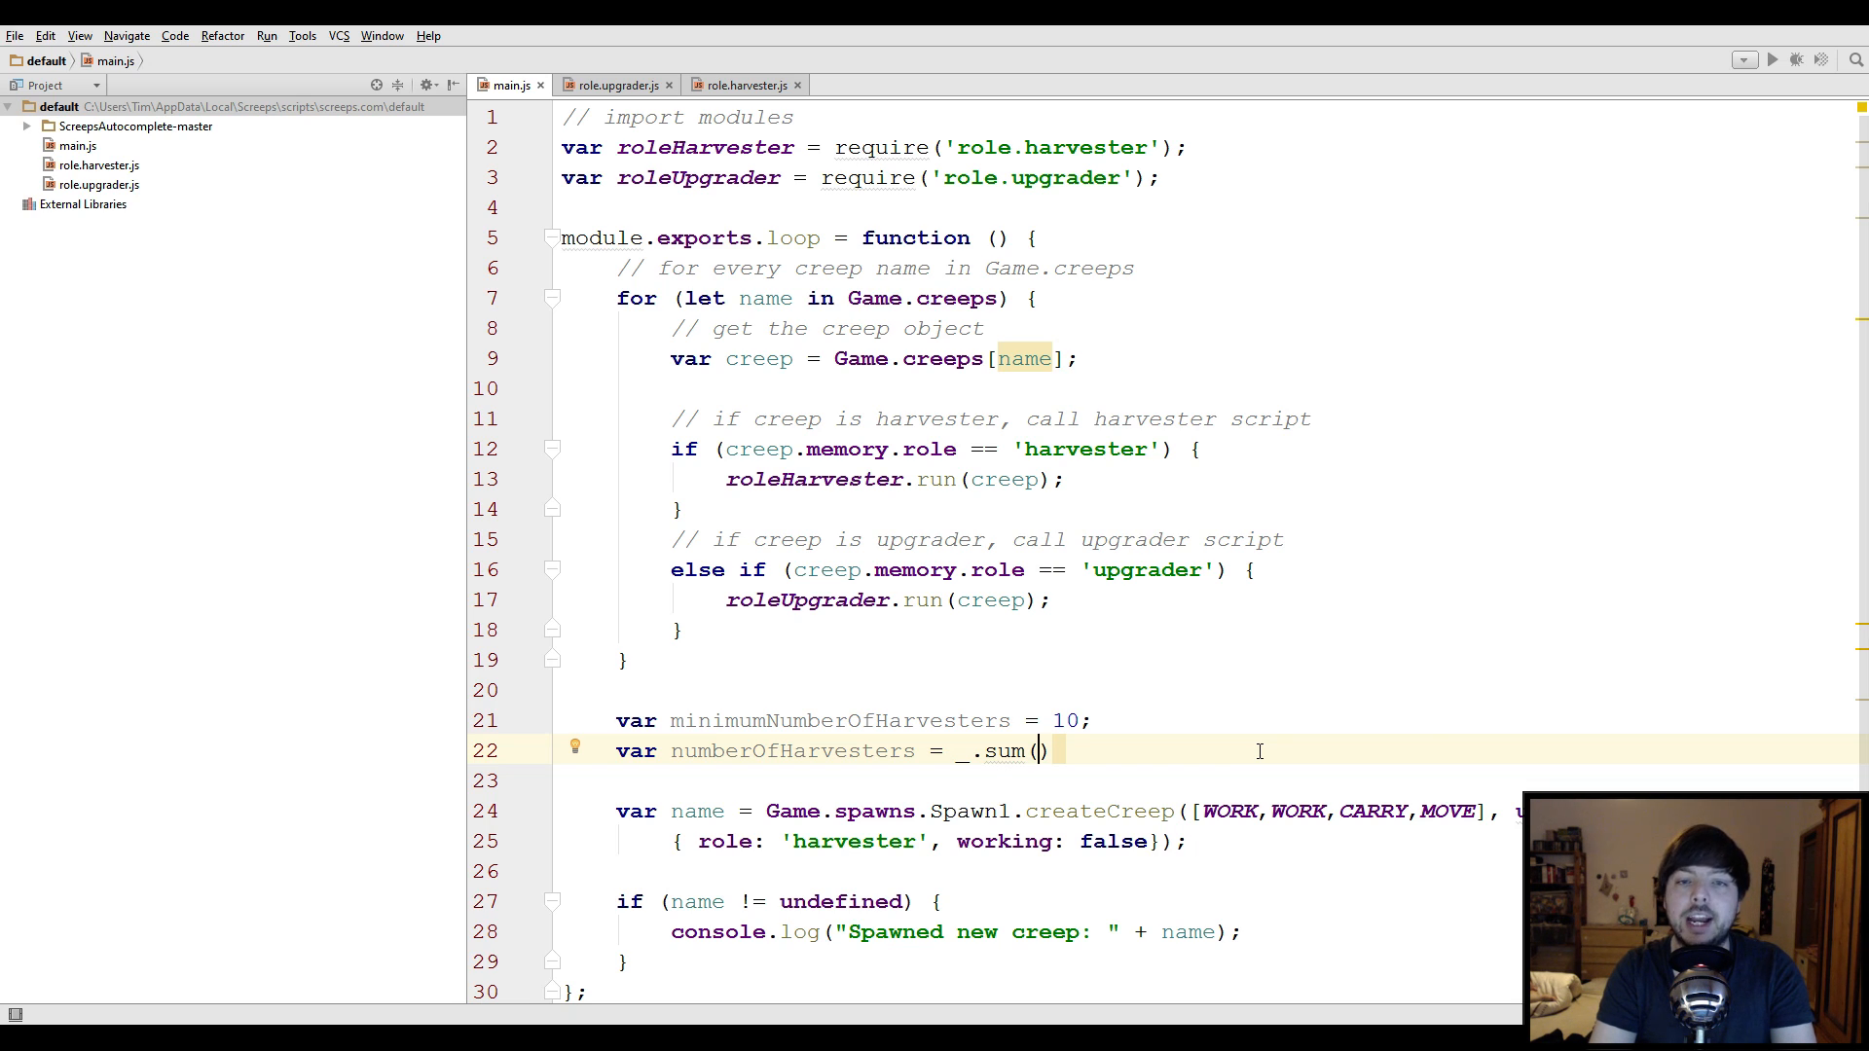
text(Game)
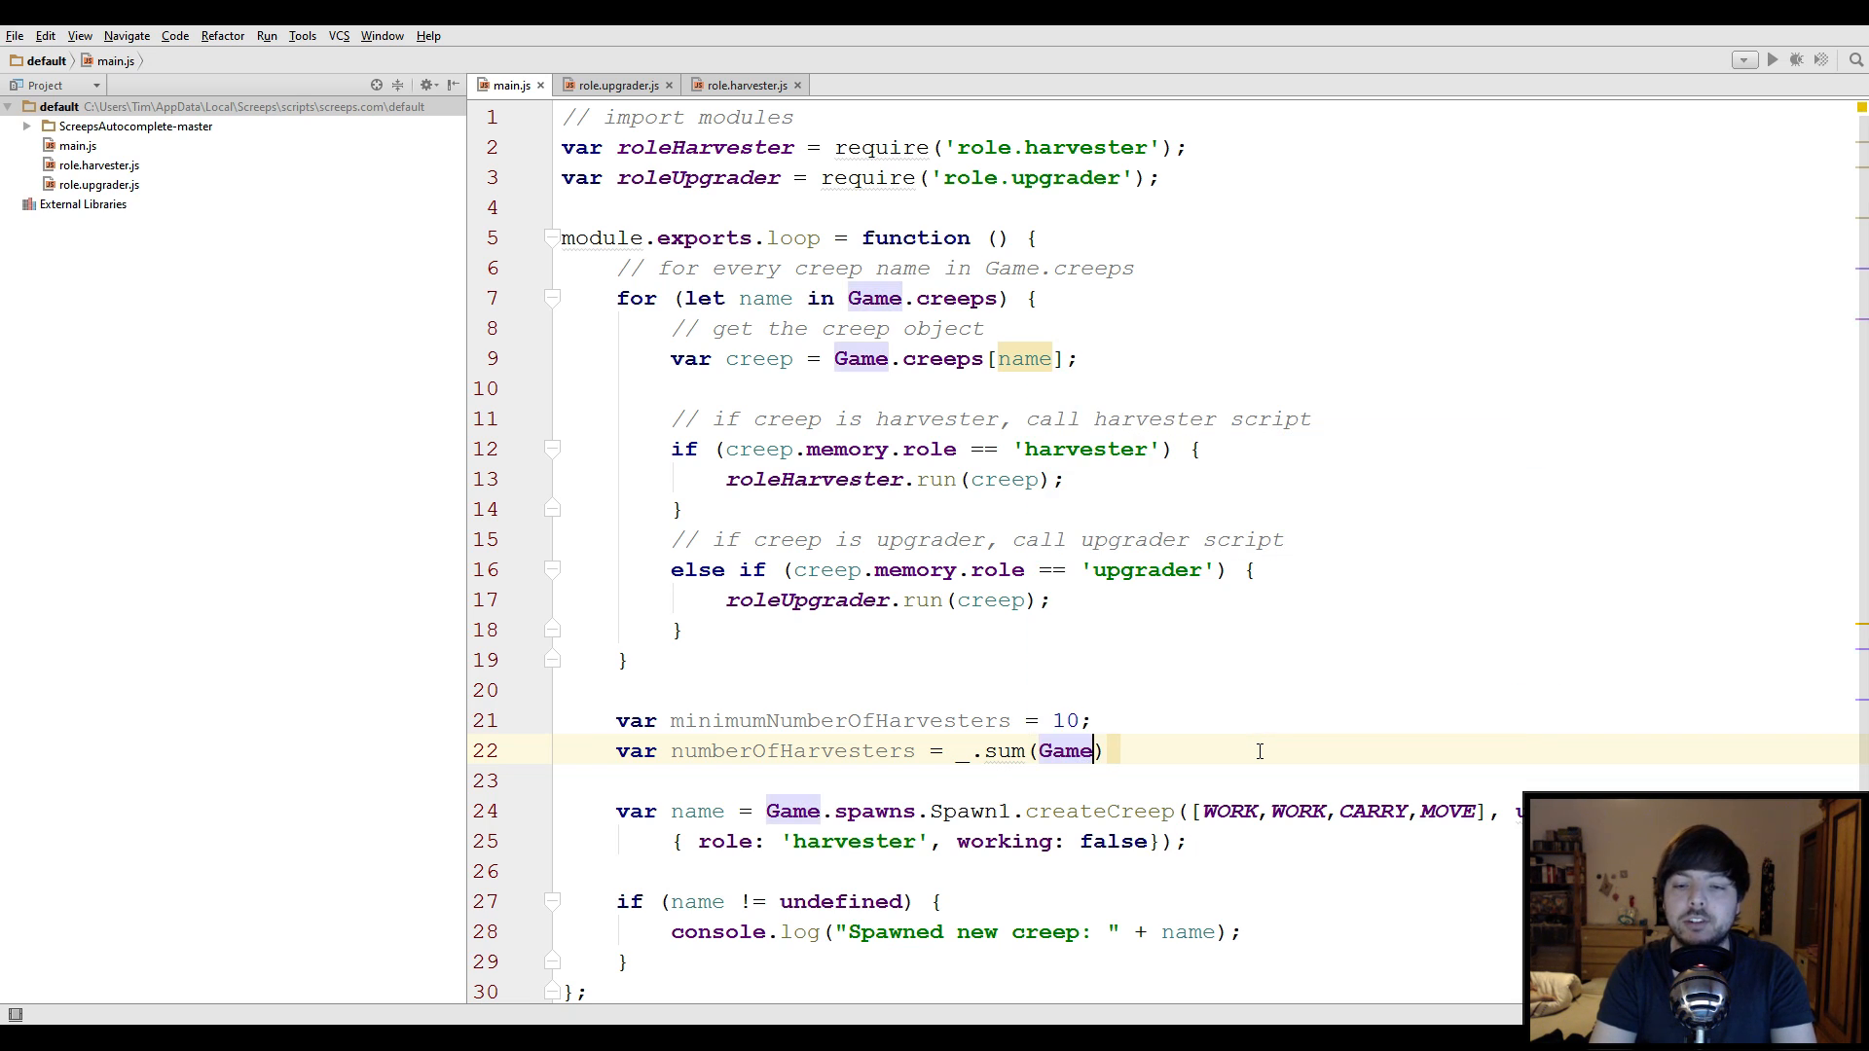
text(.cree)
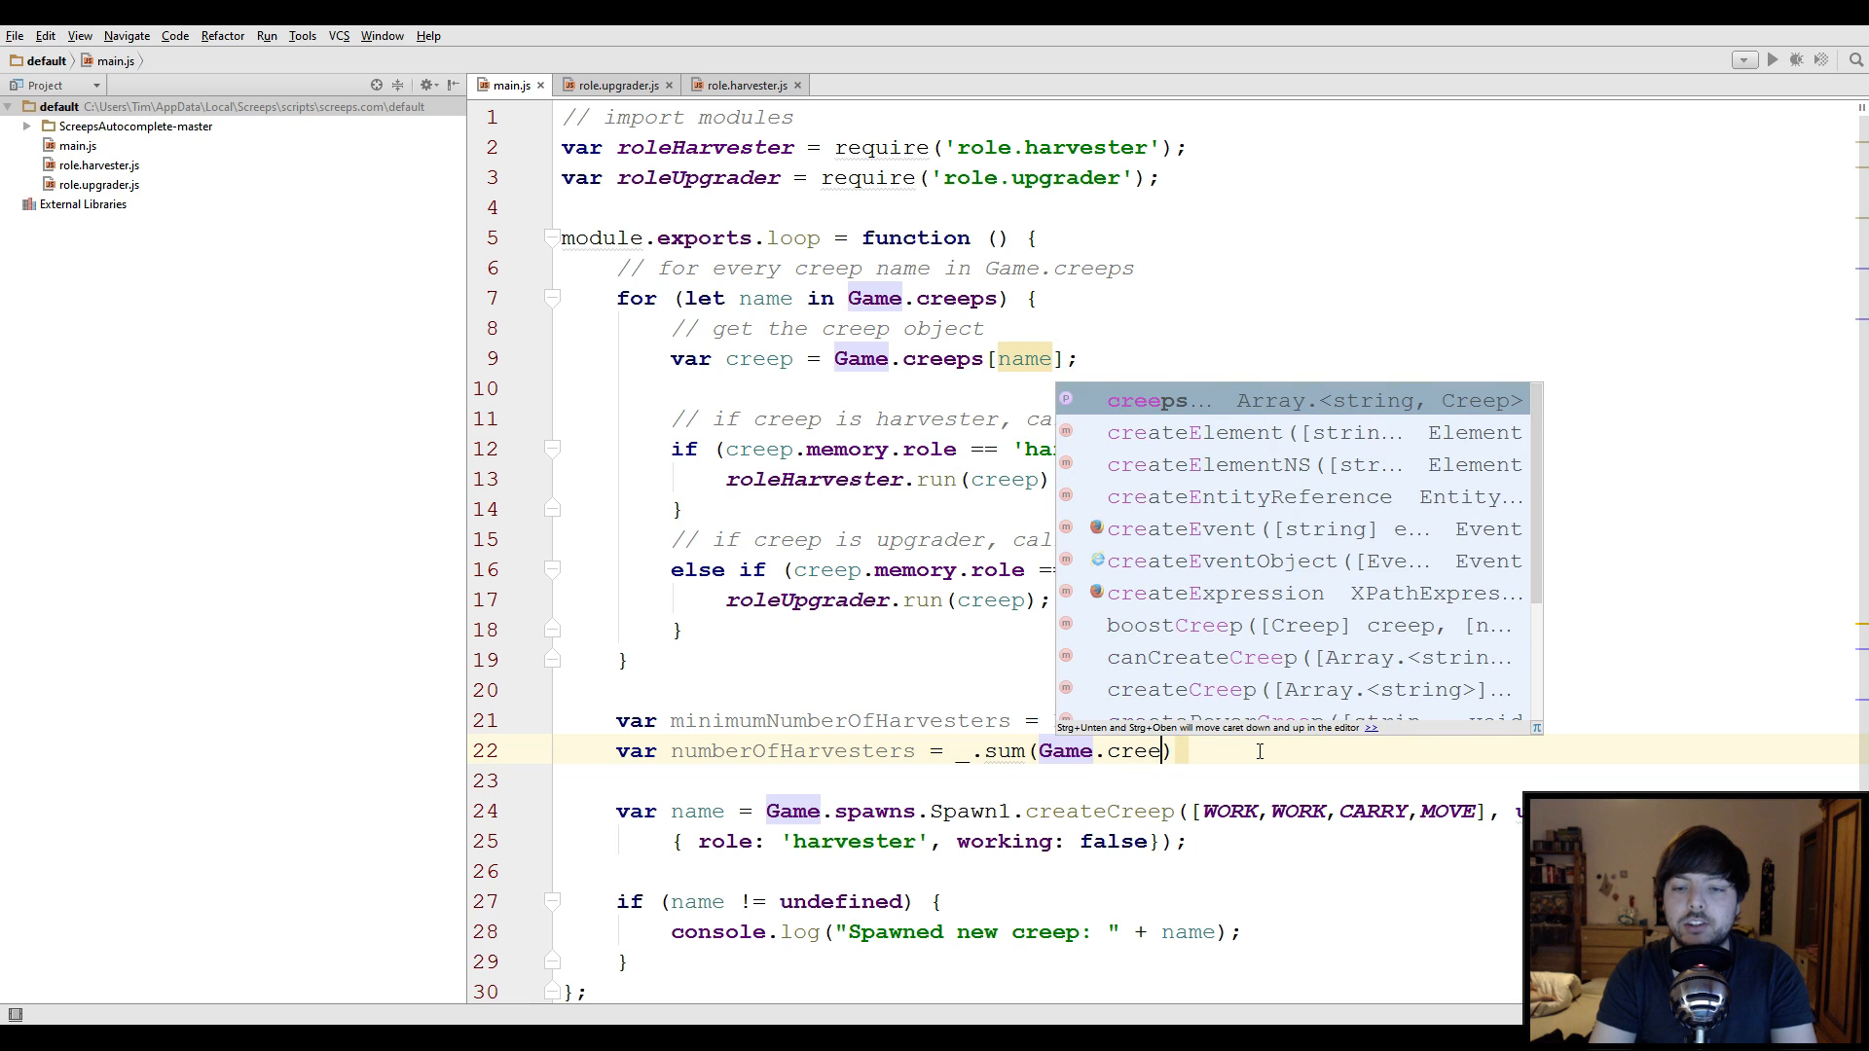
text(ps))
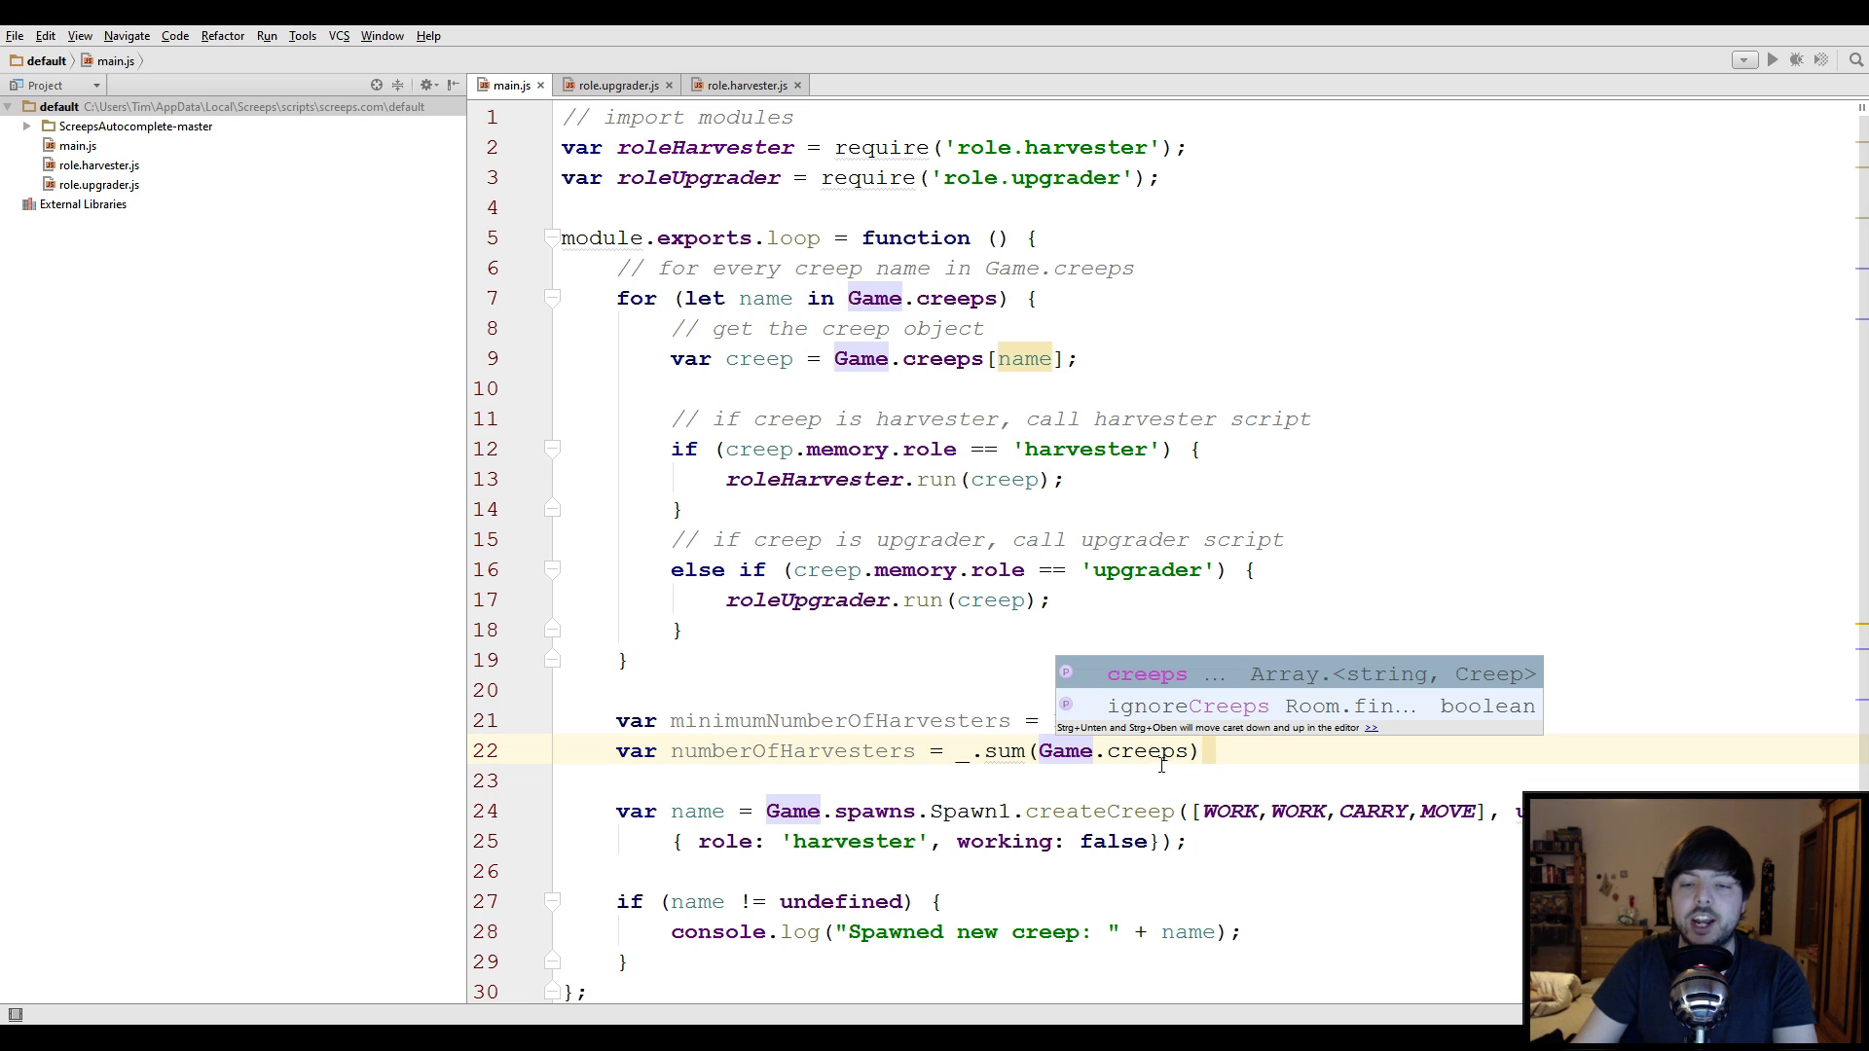
mouse_move(1127, 751)
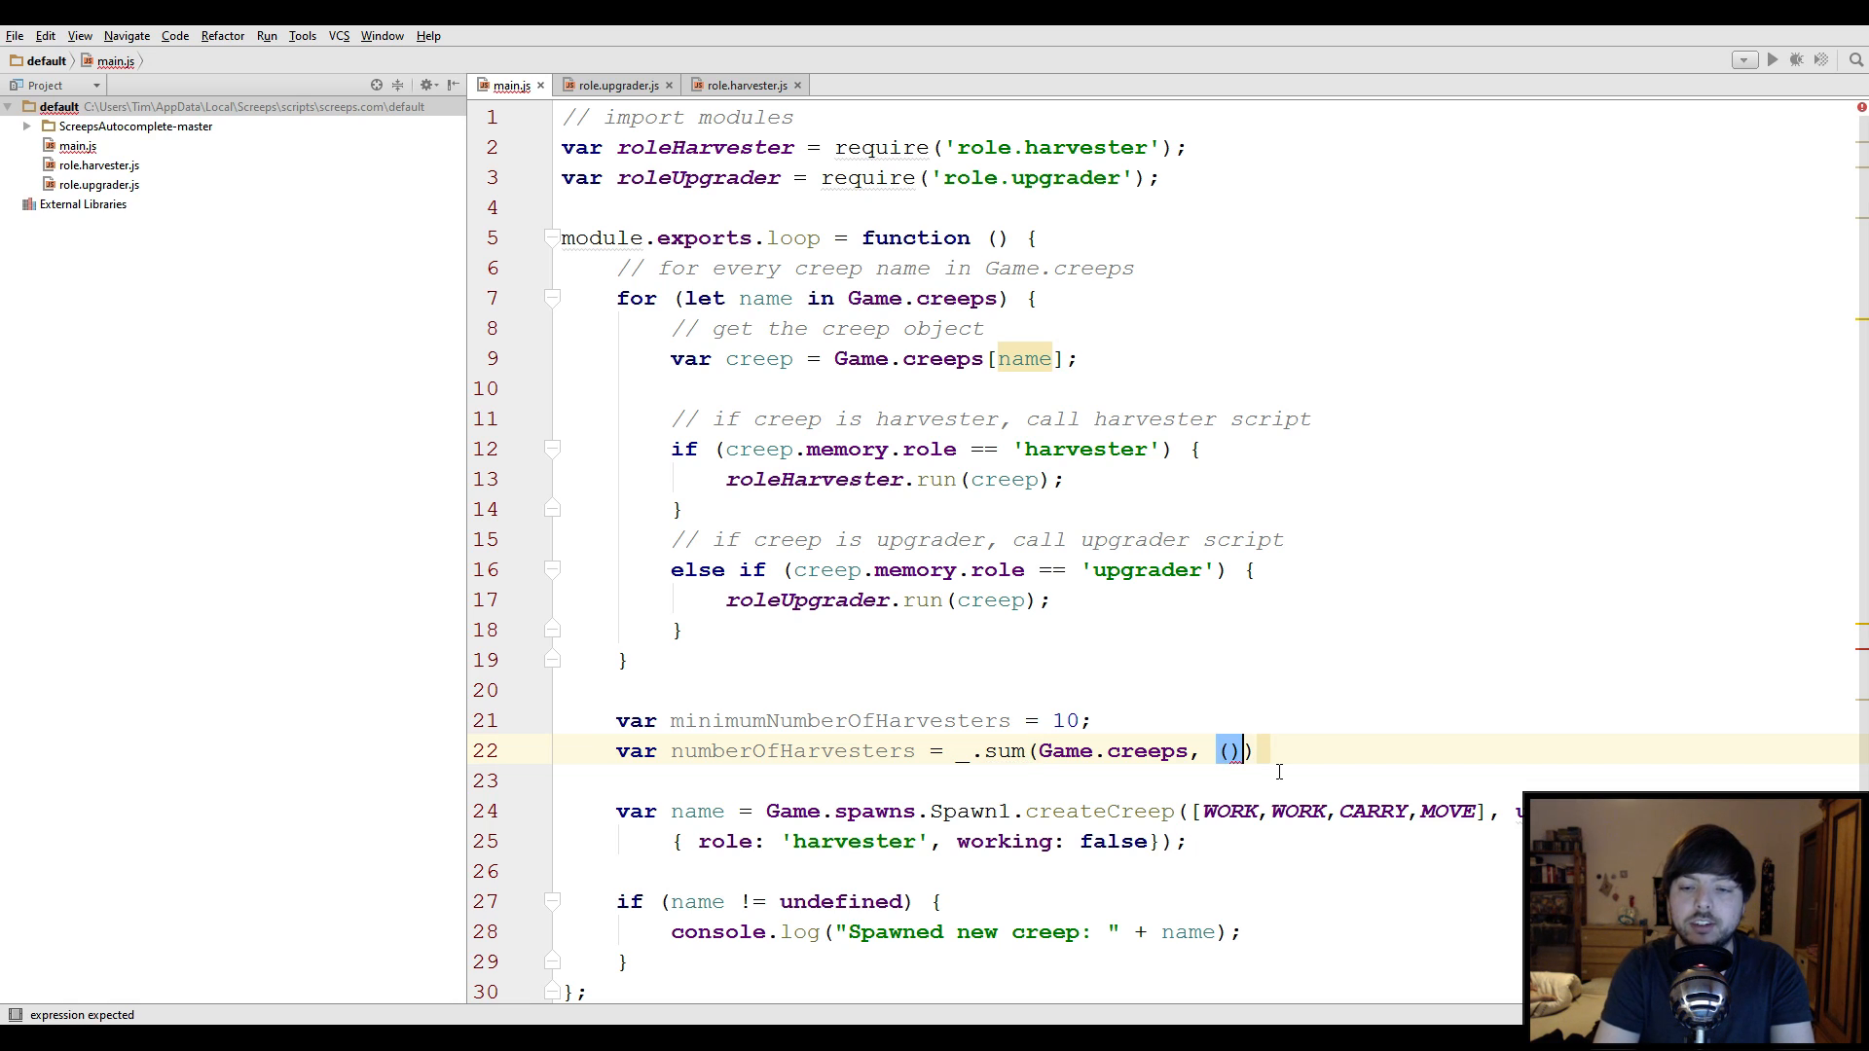
text(c)
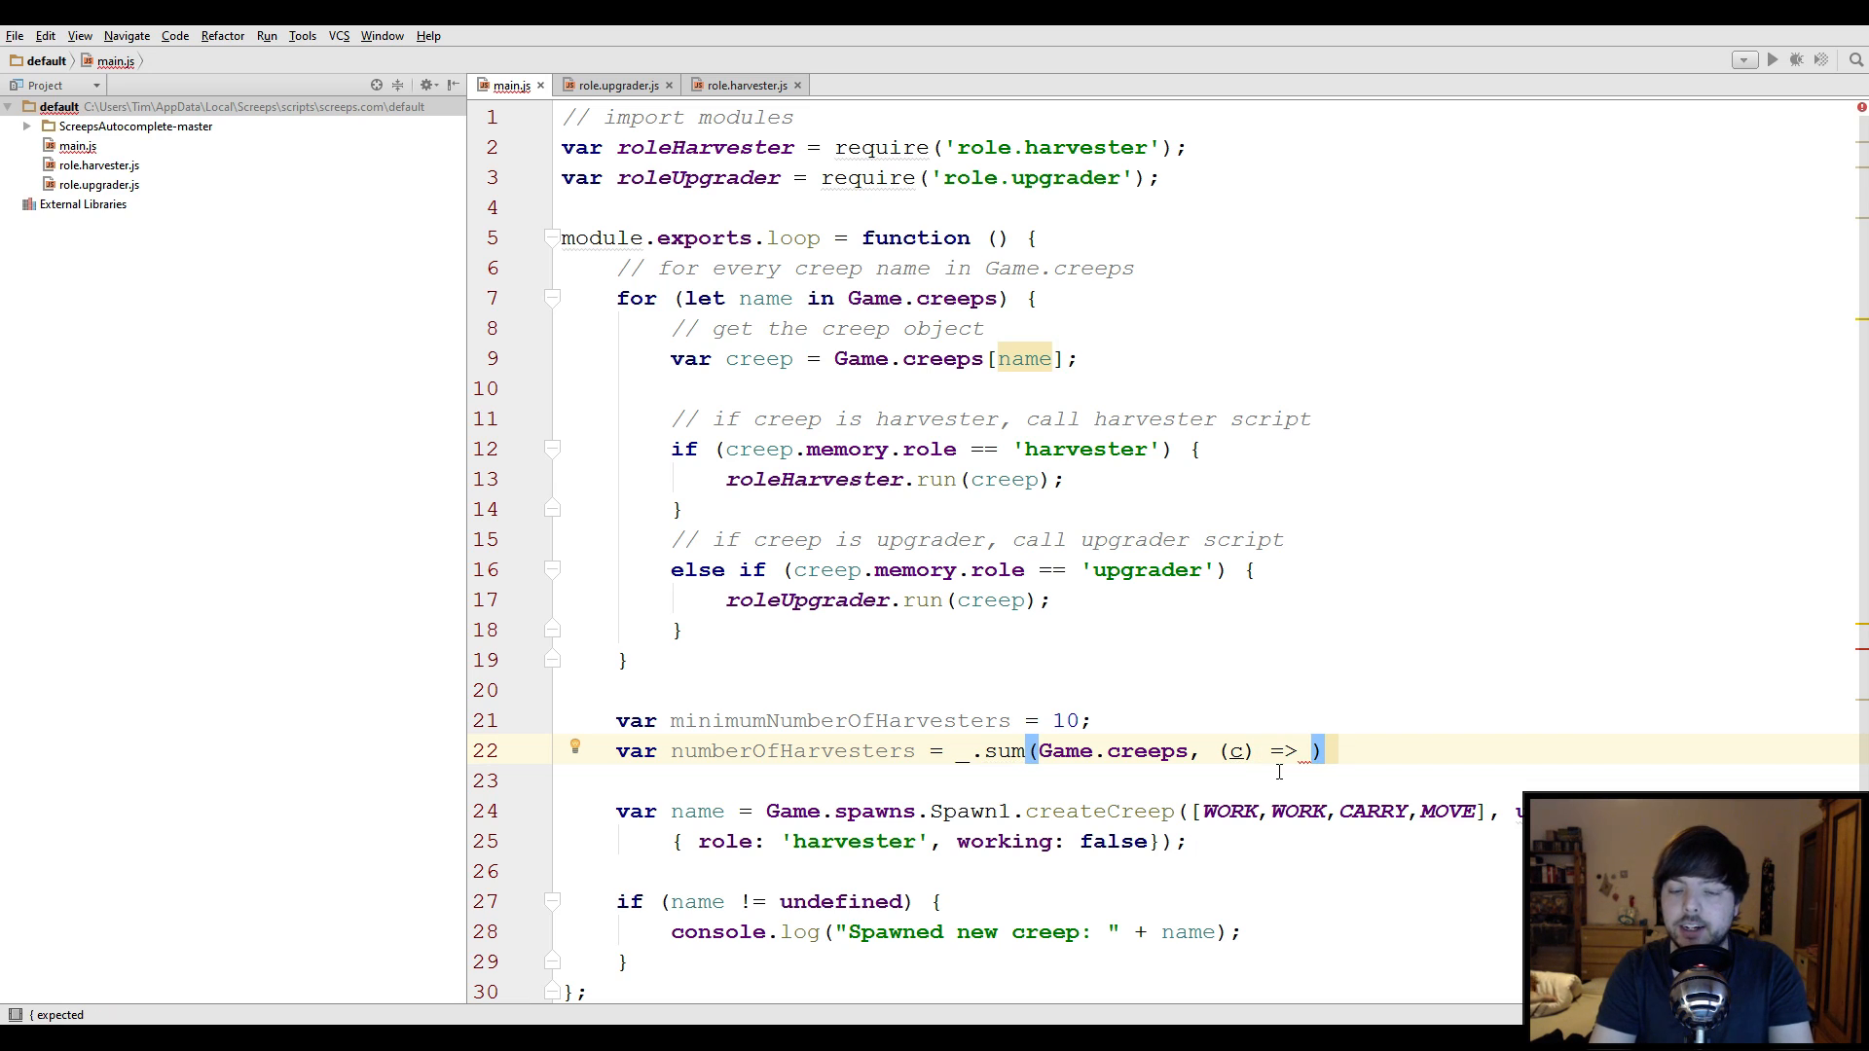
text(c.memory.role)
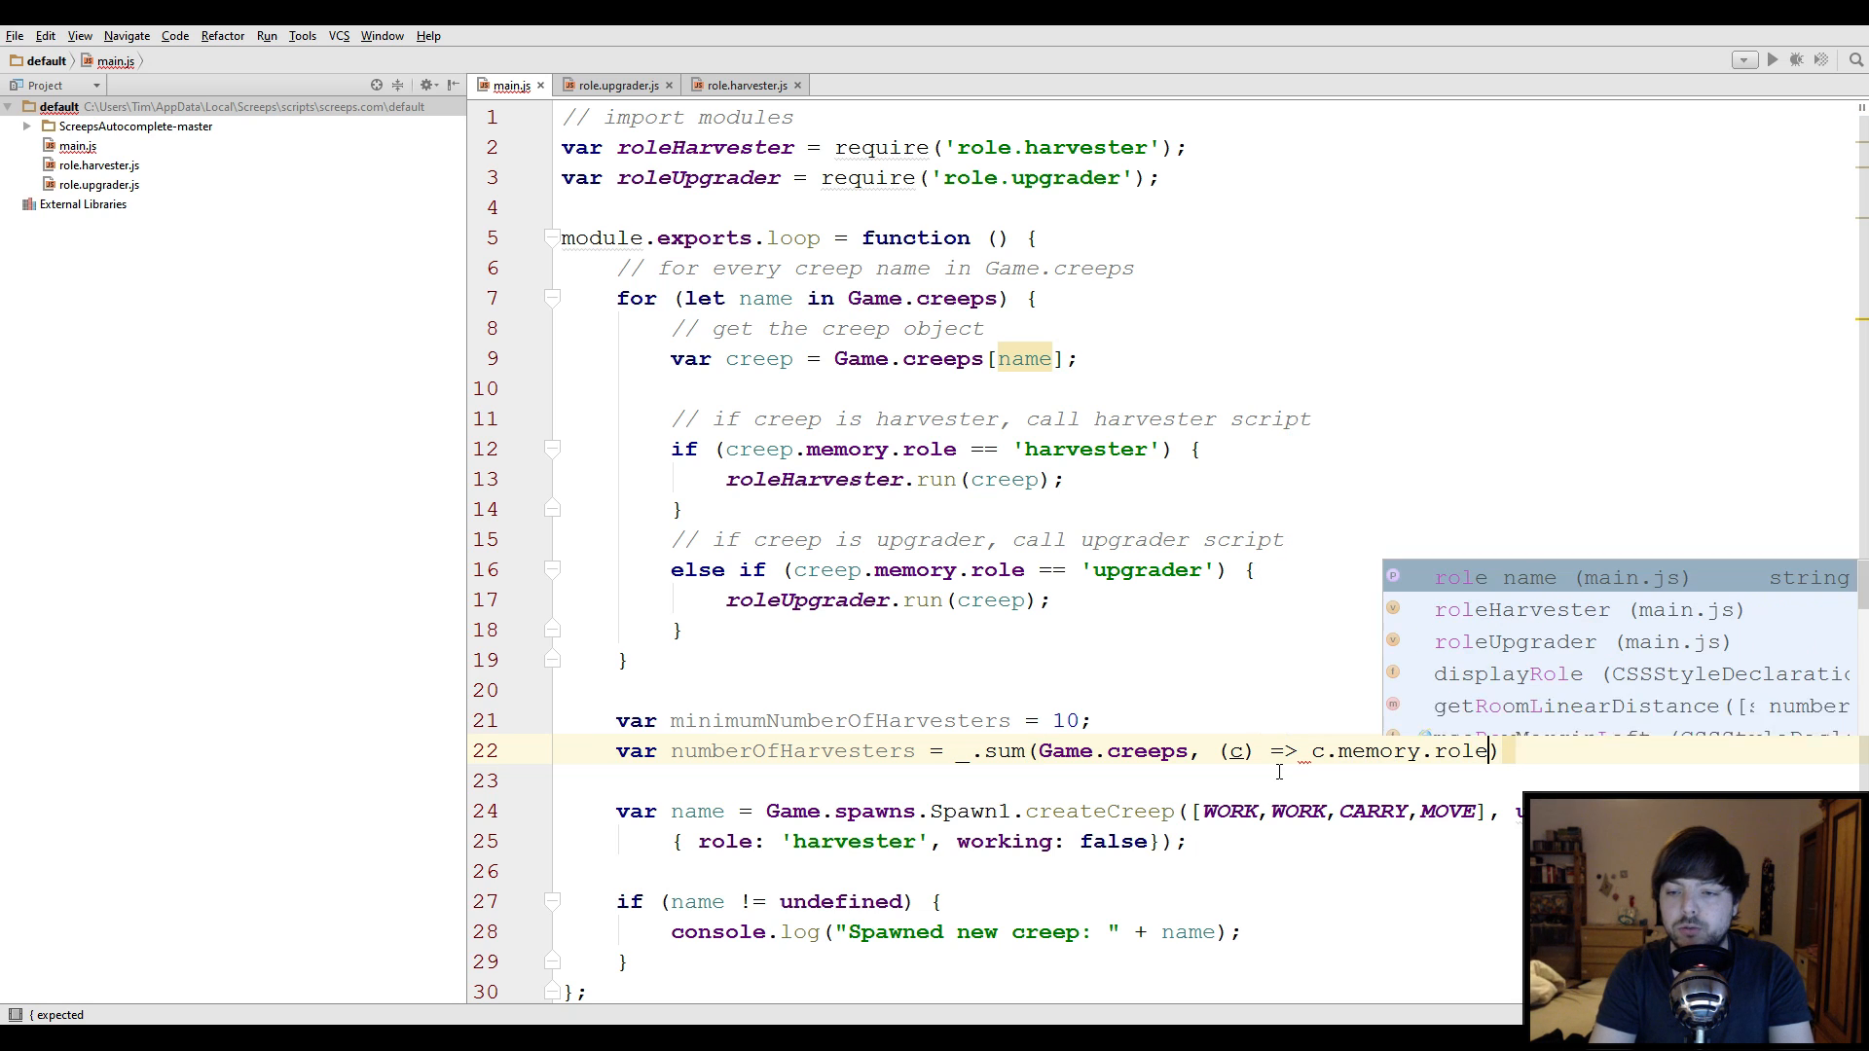
text(== '')
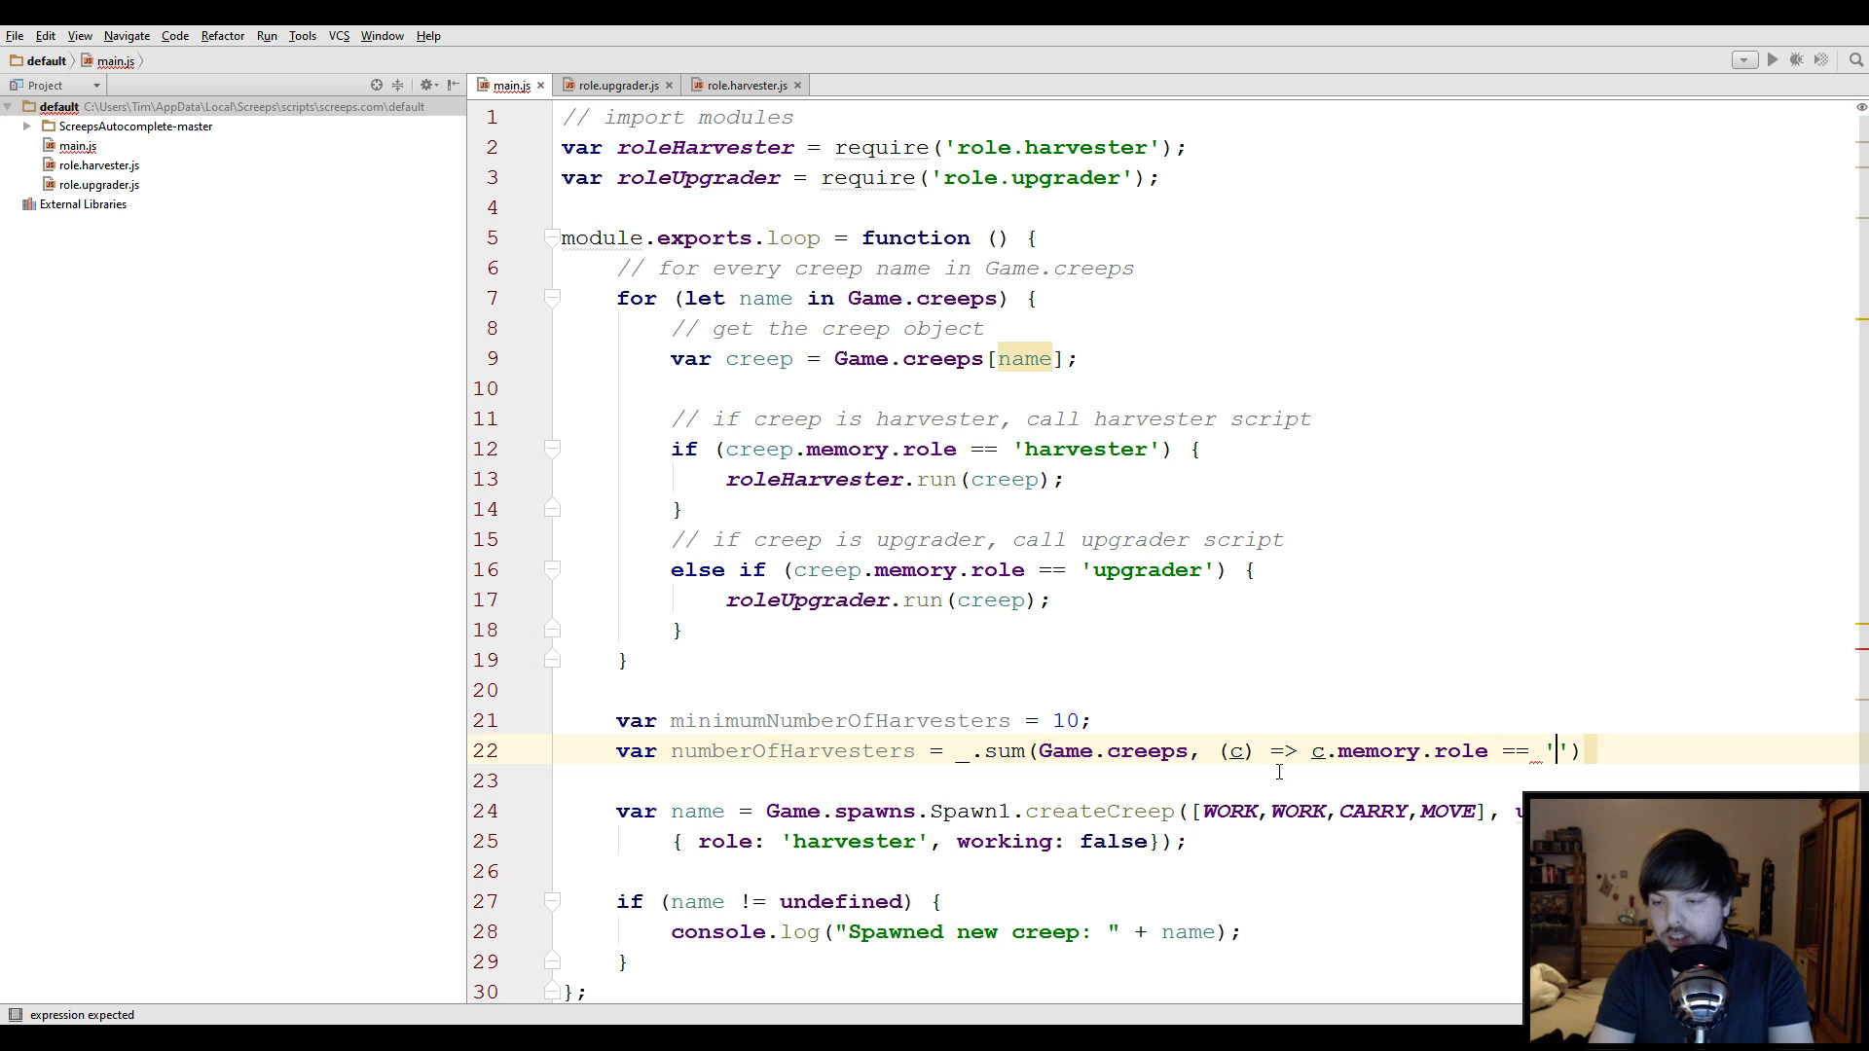
text(harvester)
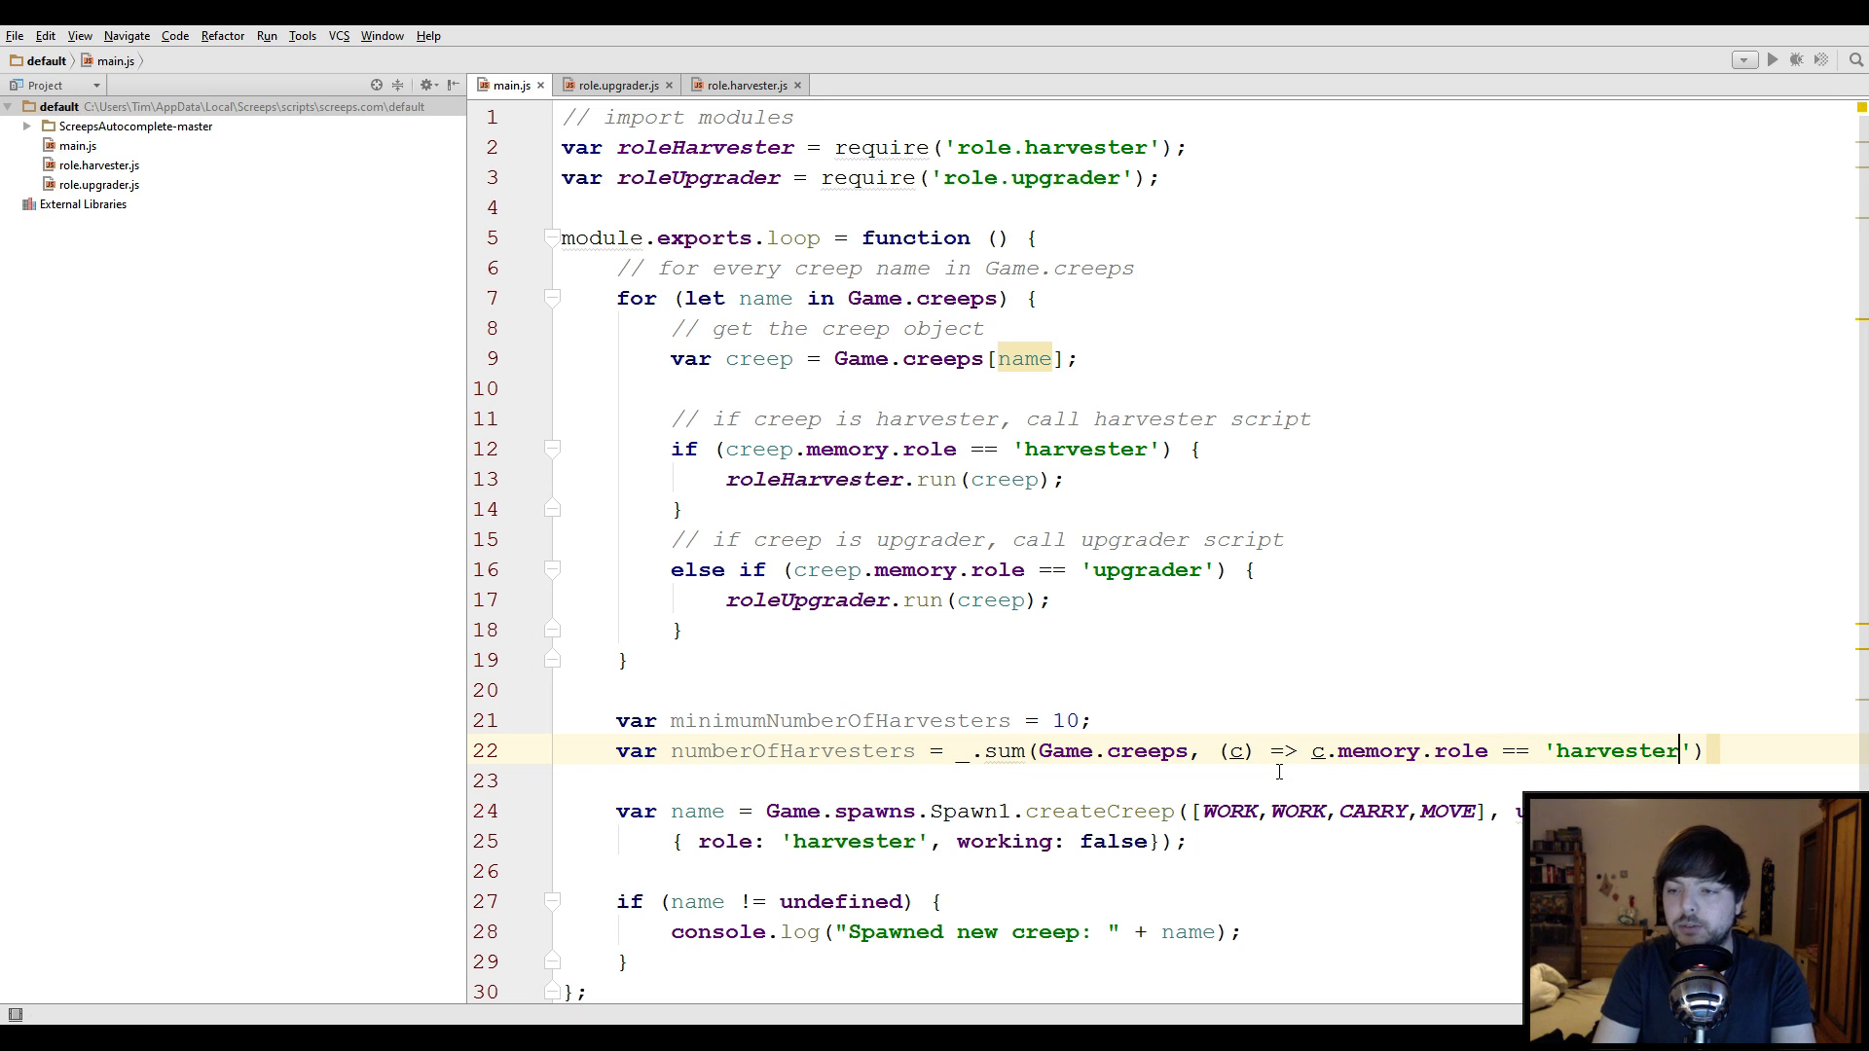
text(;)
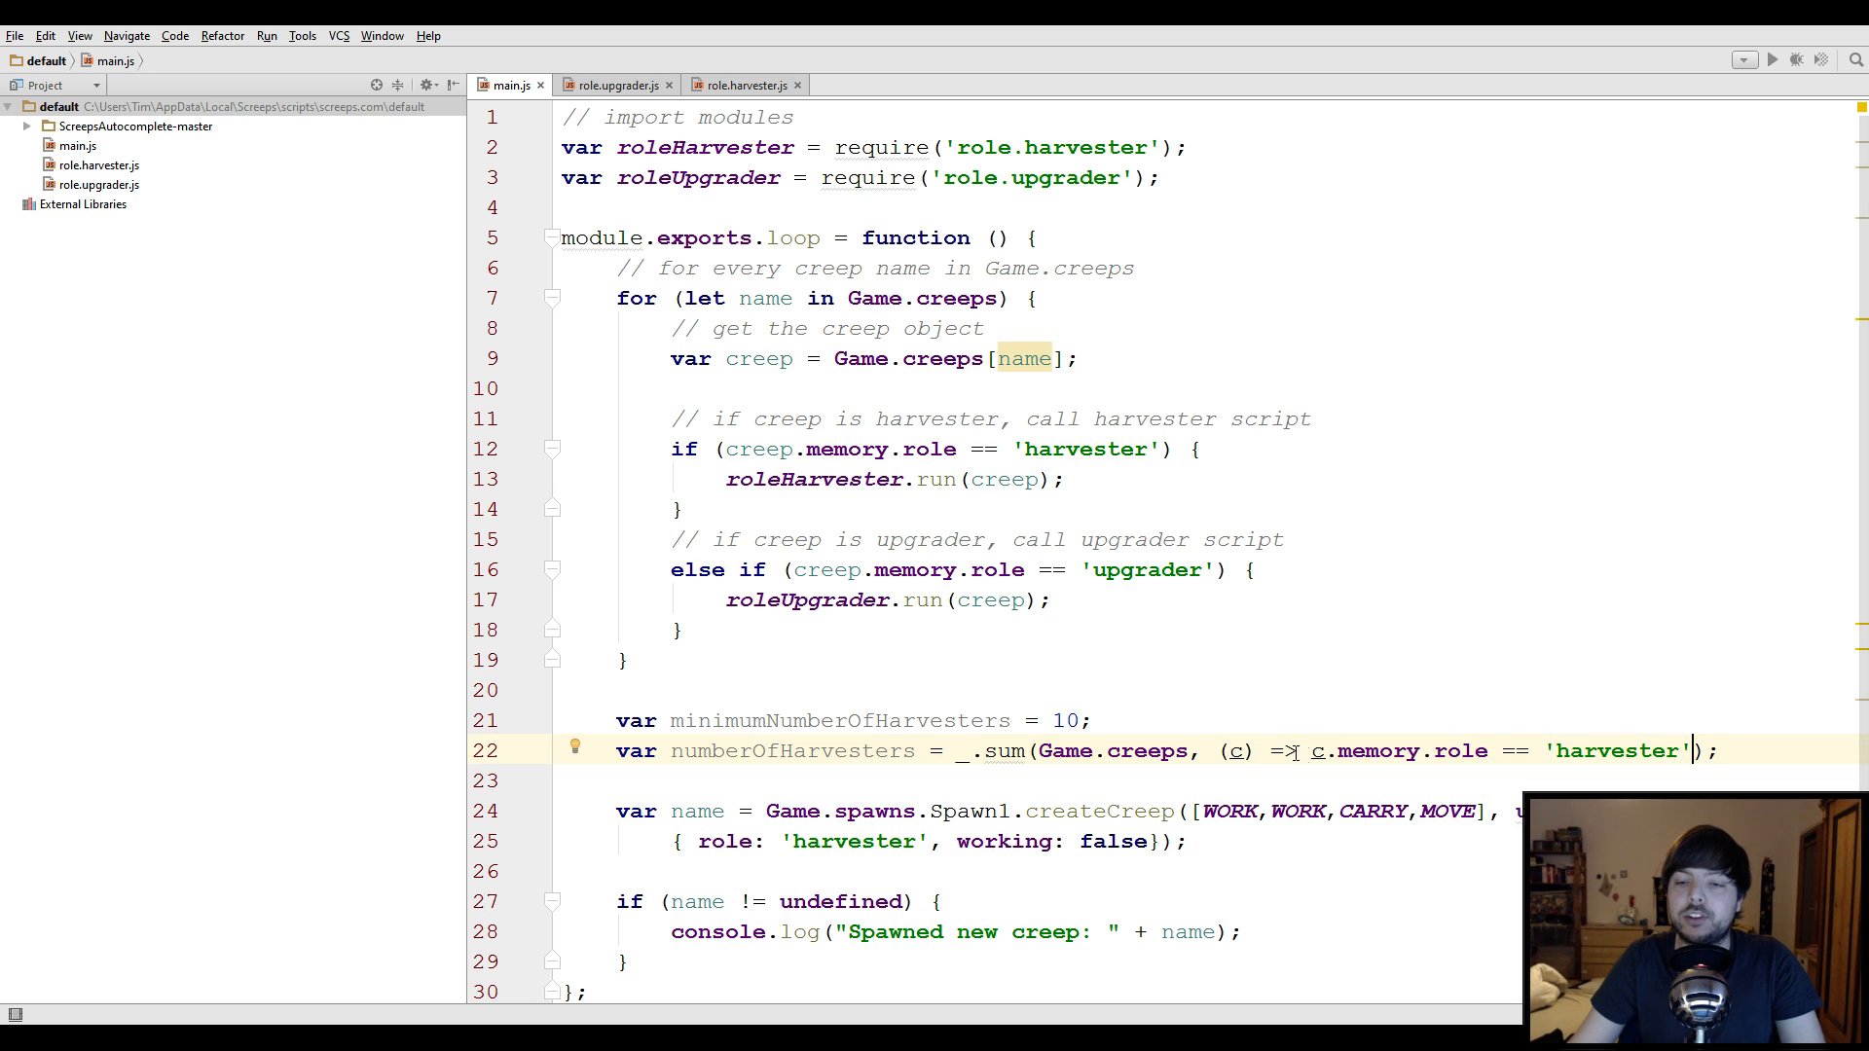
drag(1307, 750, 1657, 750)
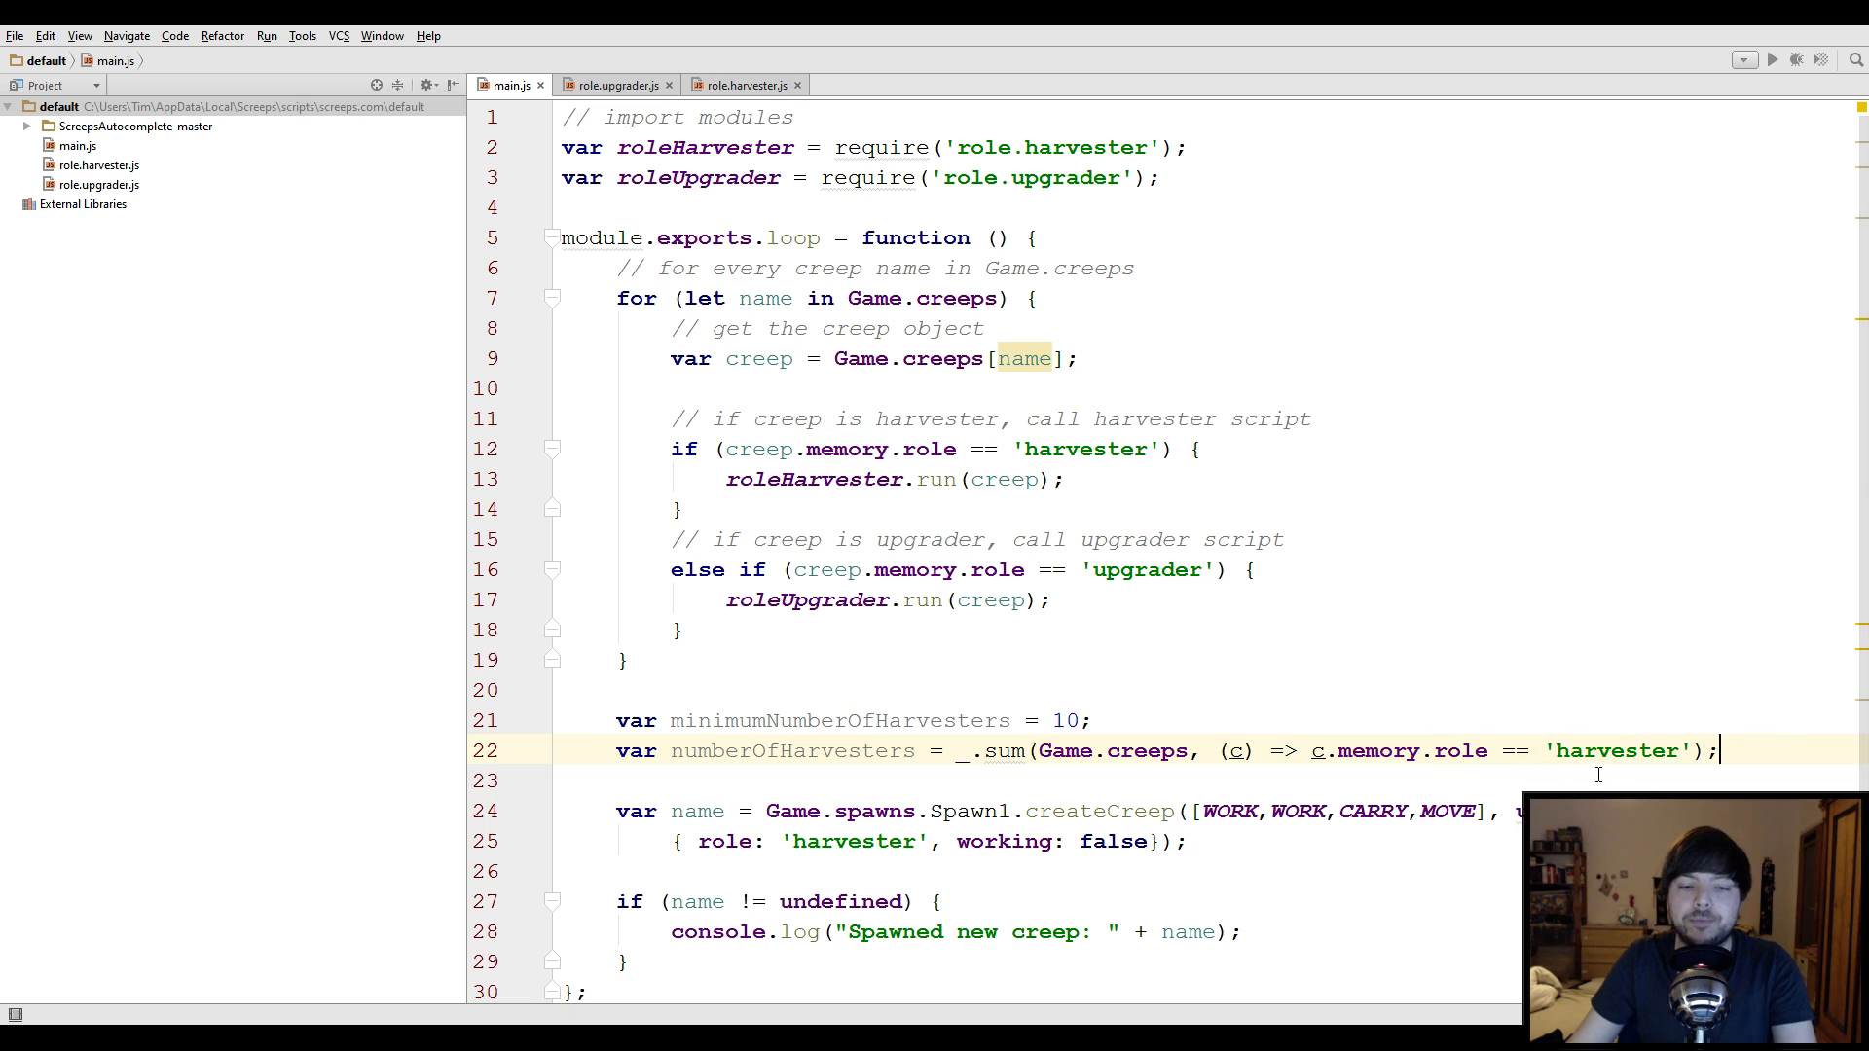
Add console.log(numberOfHarvesters); on the line after the harvester count
text(c)
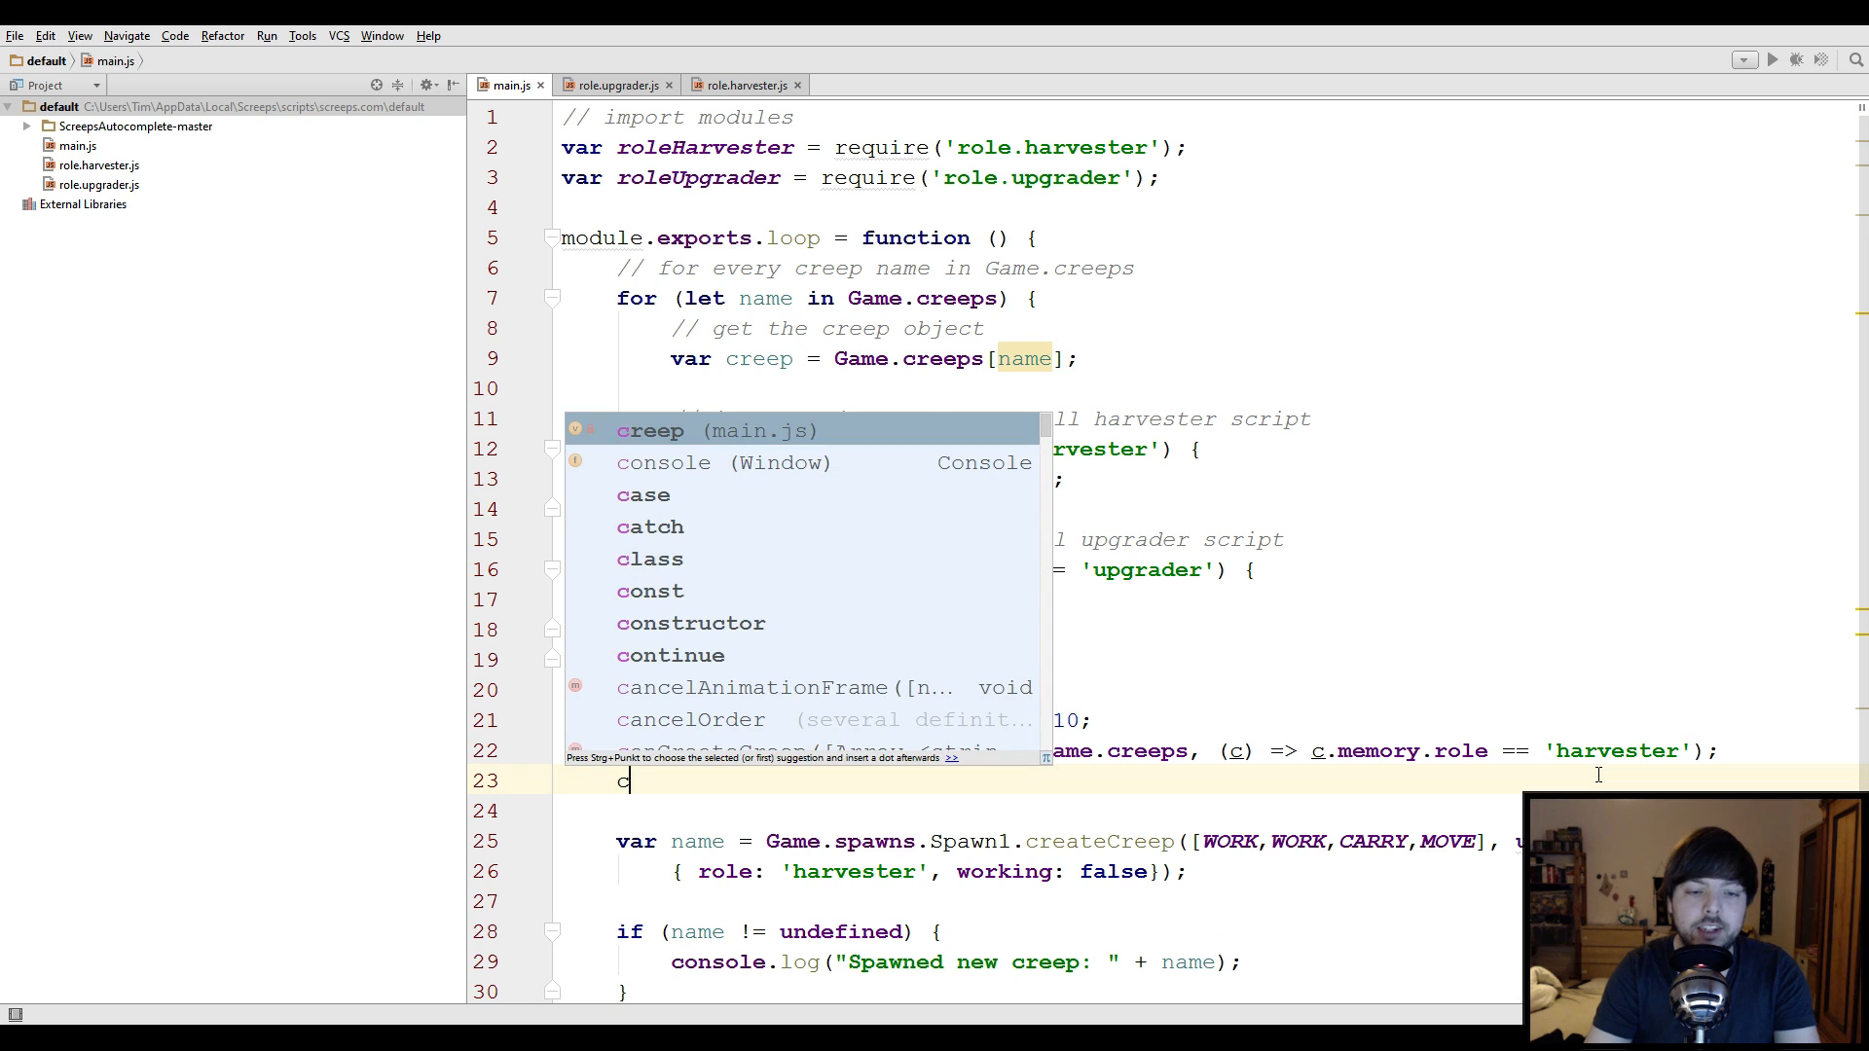
text(onsole)
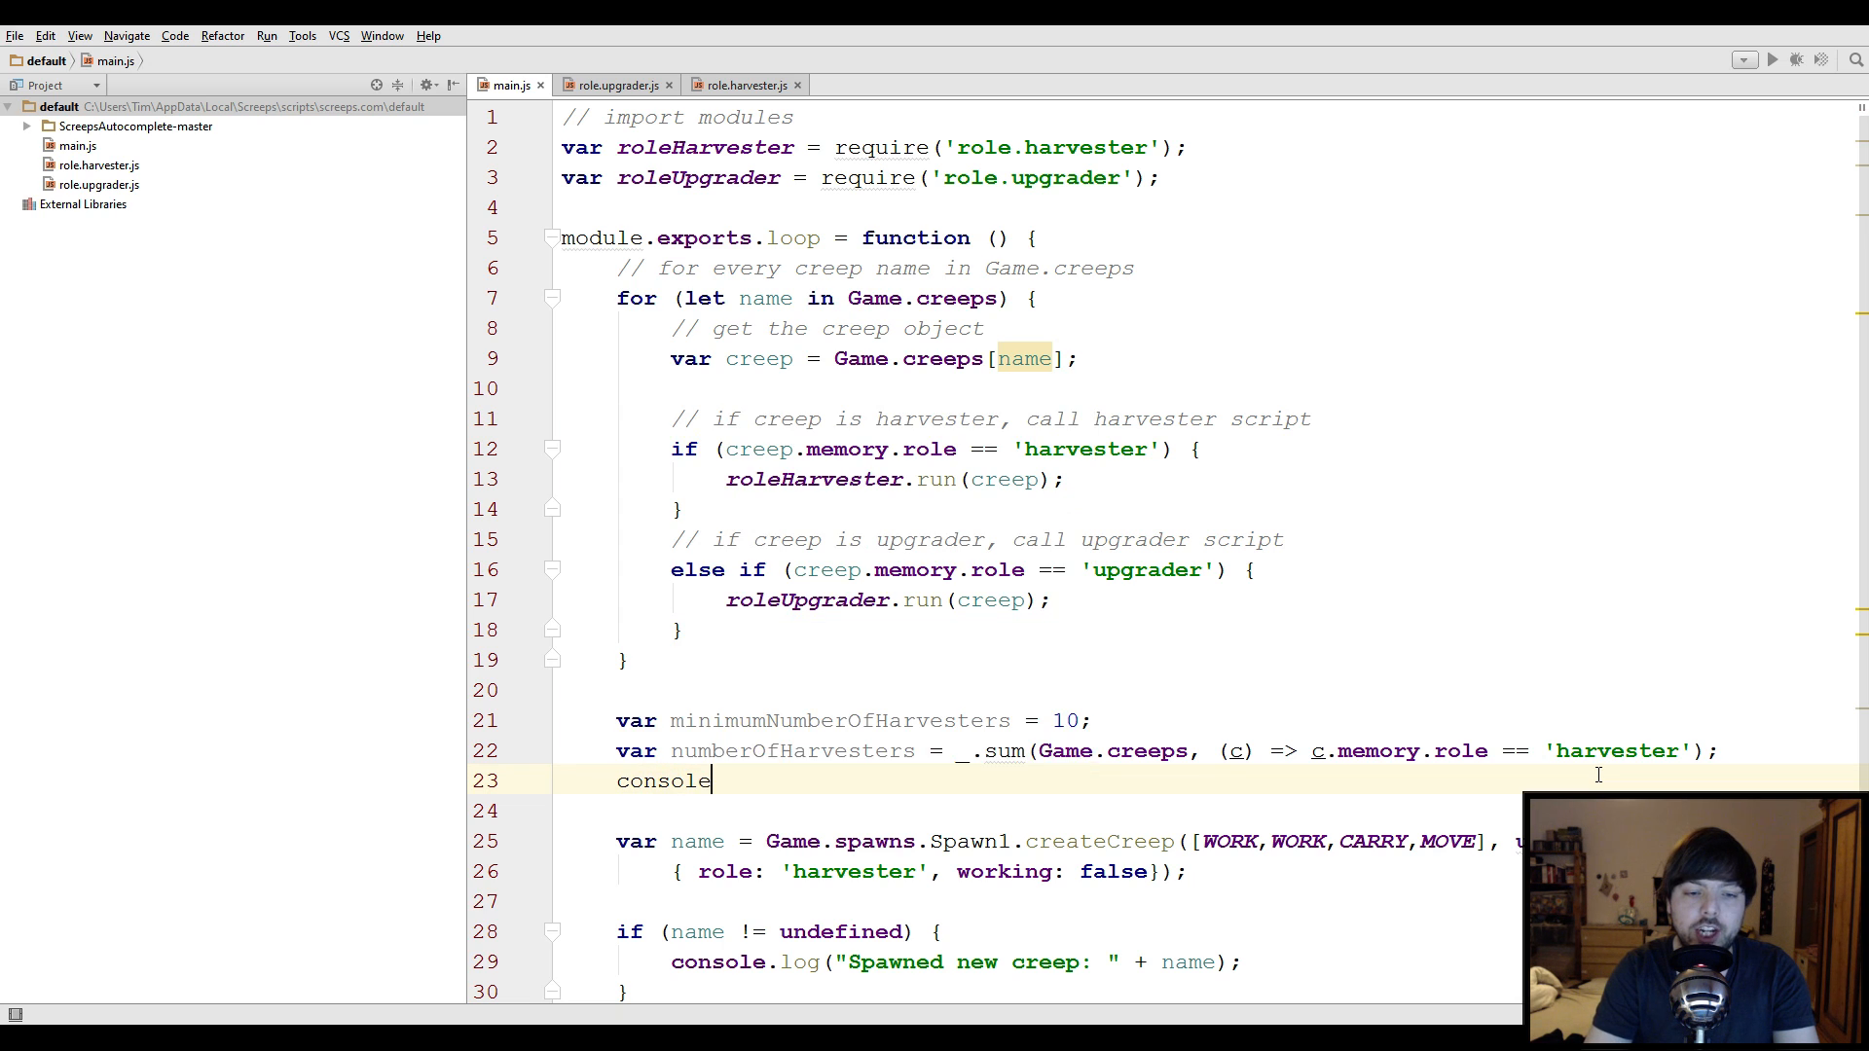
text(.log()
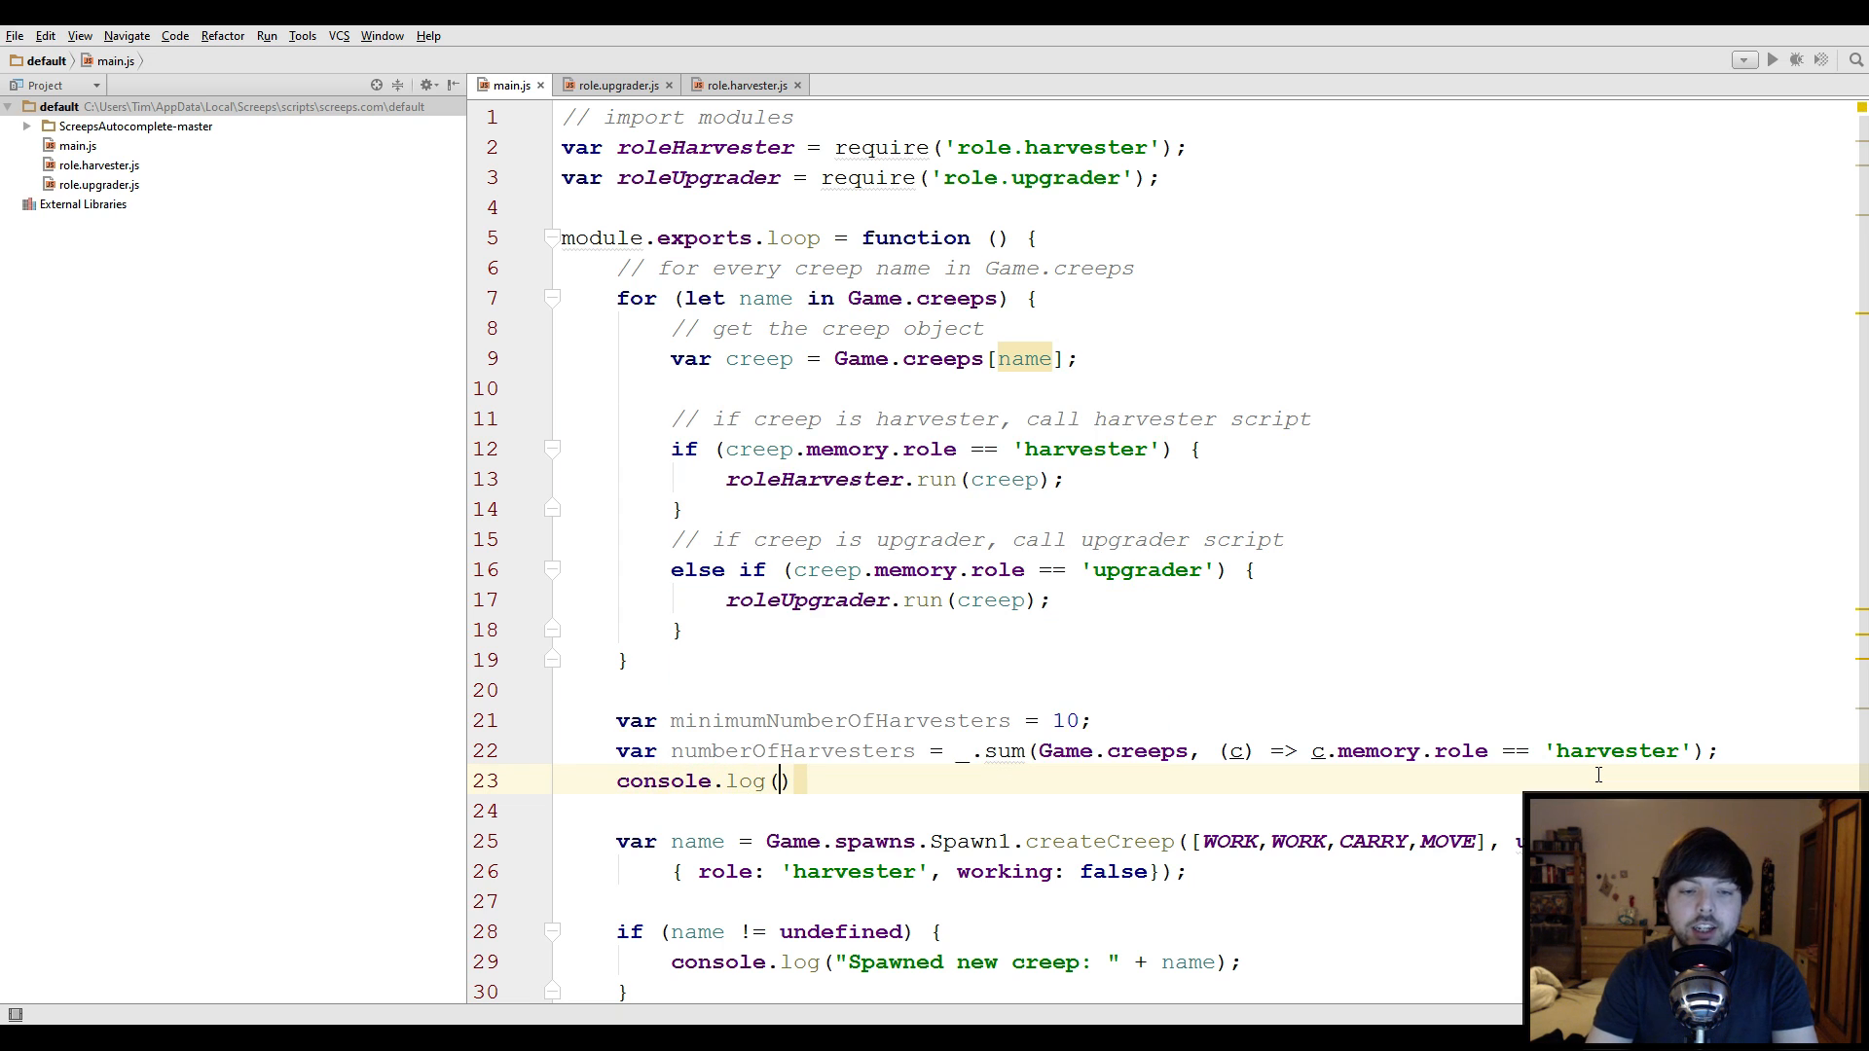
text(numberOfHarvesters)
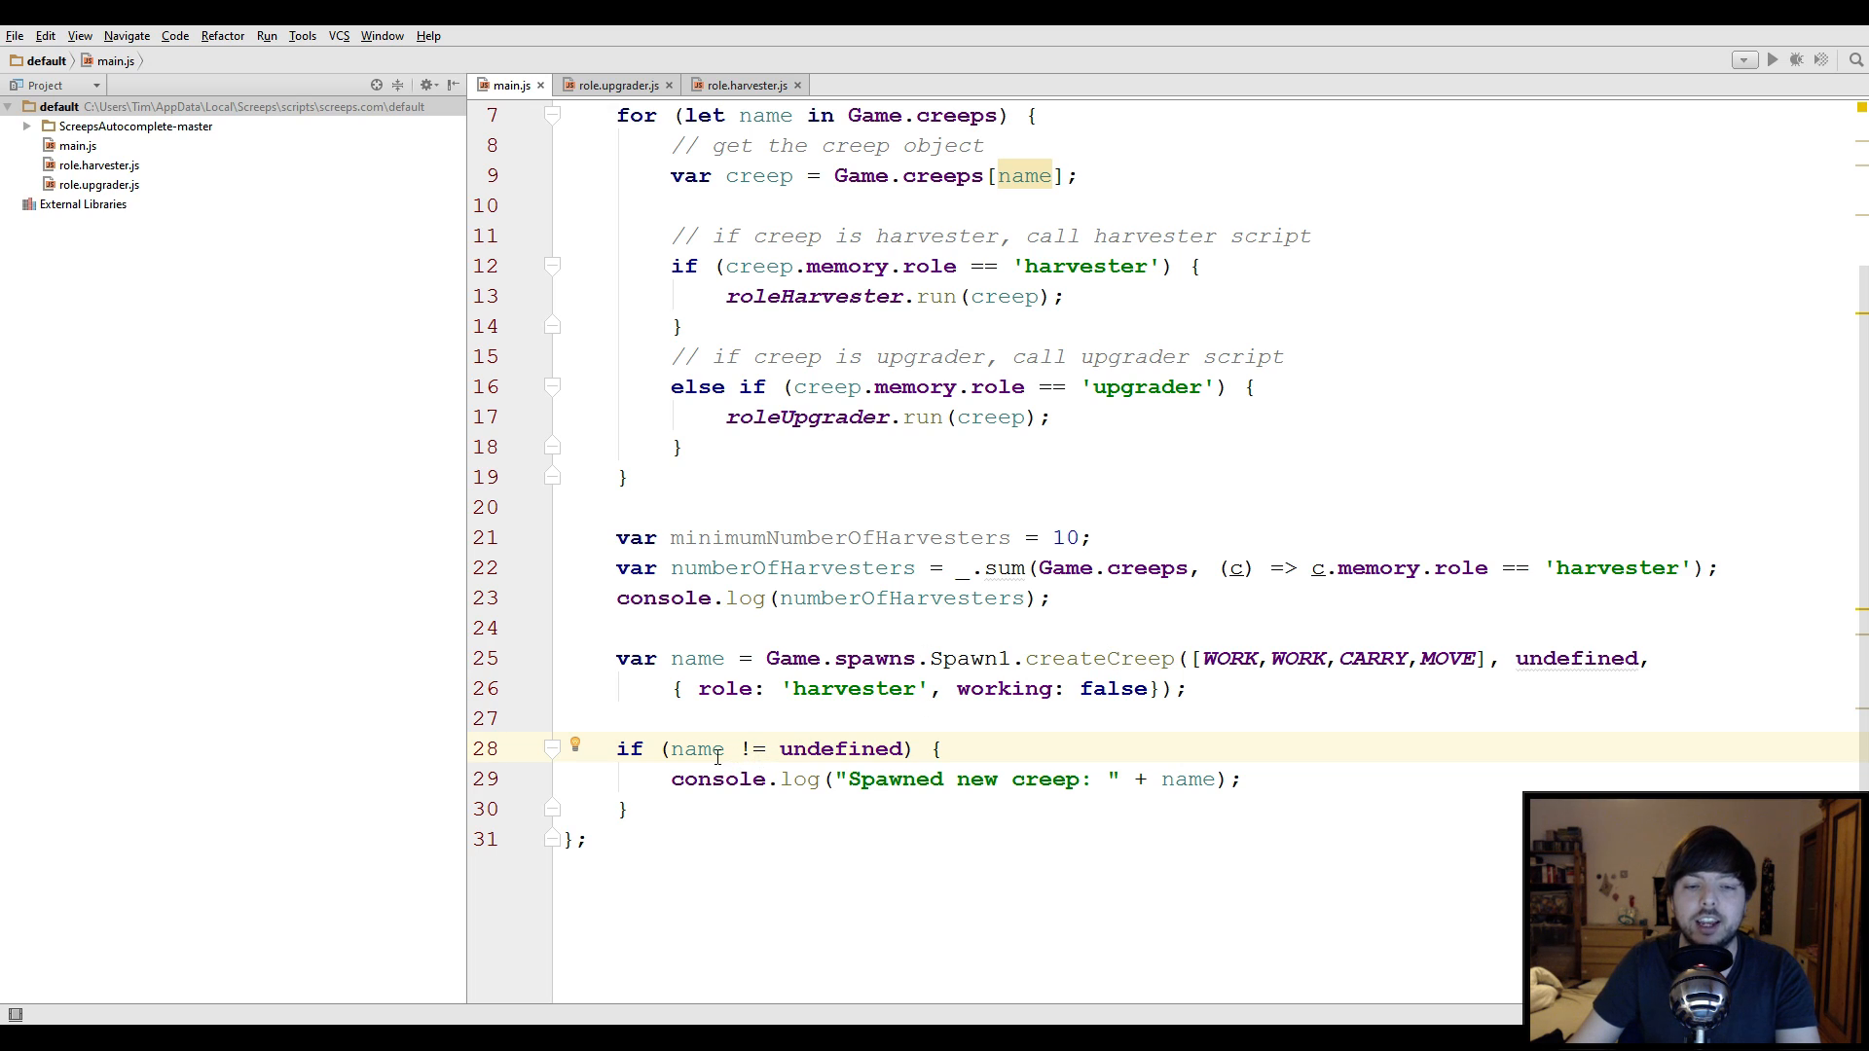
Rewrite the spawn check's name != undefined condition as !(name < 0)
drag(736, 748, 878, 749)
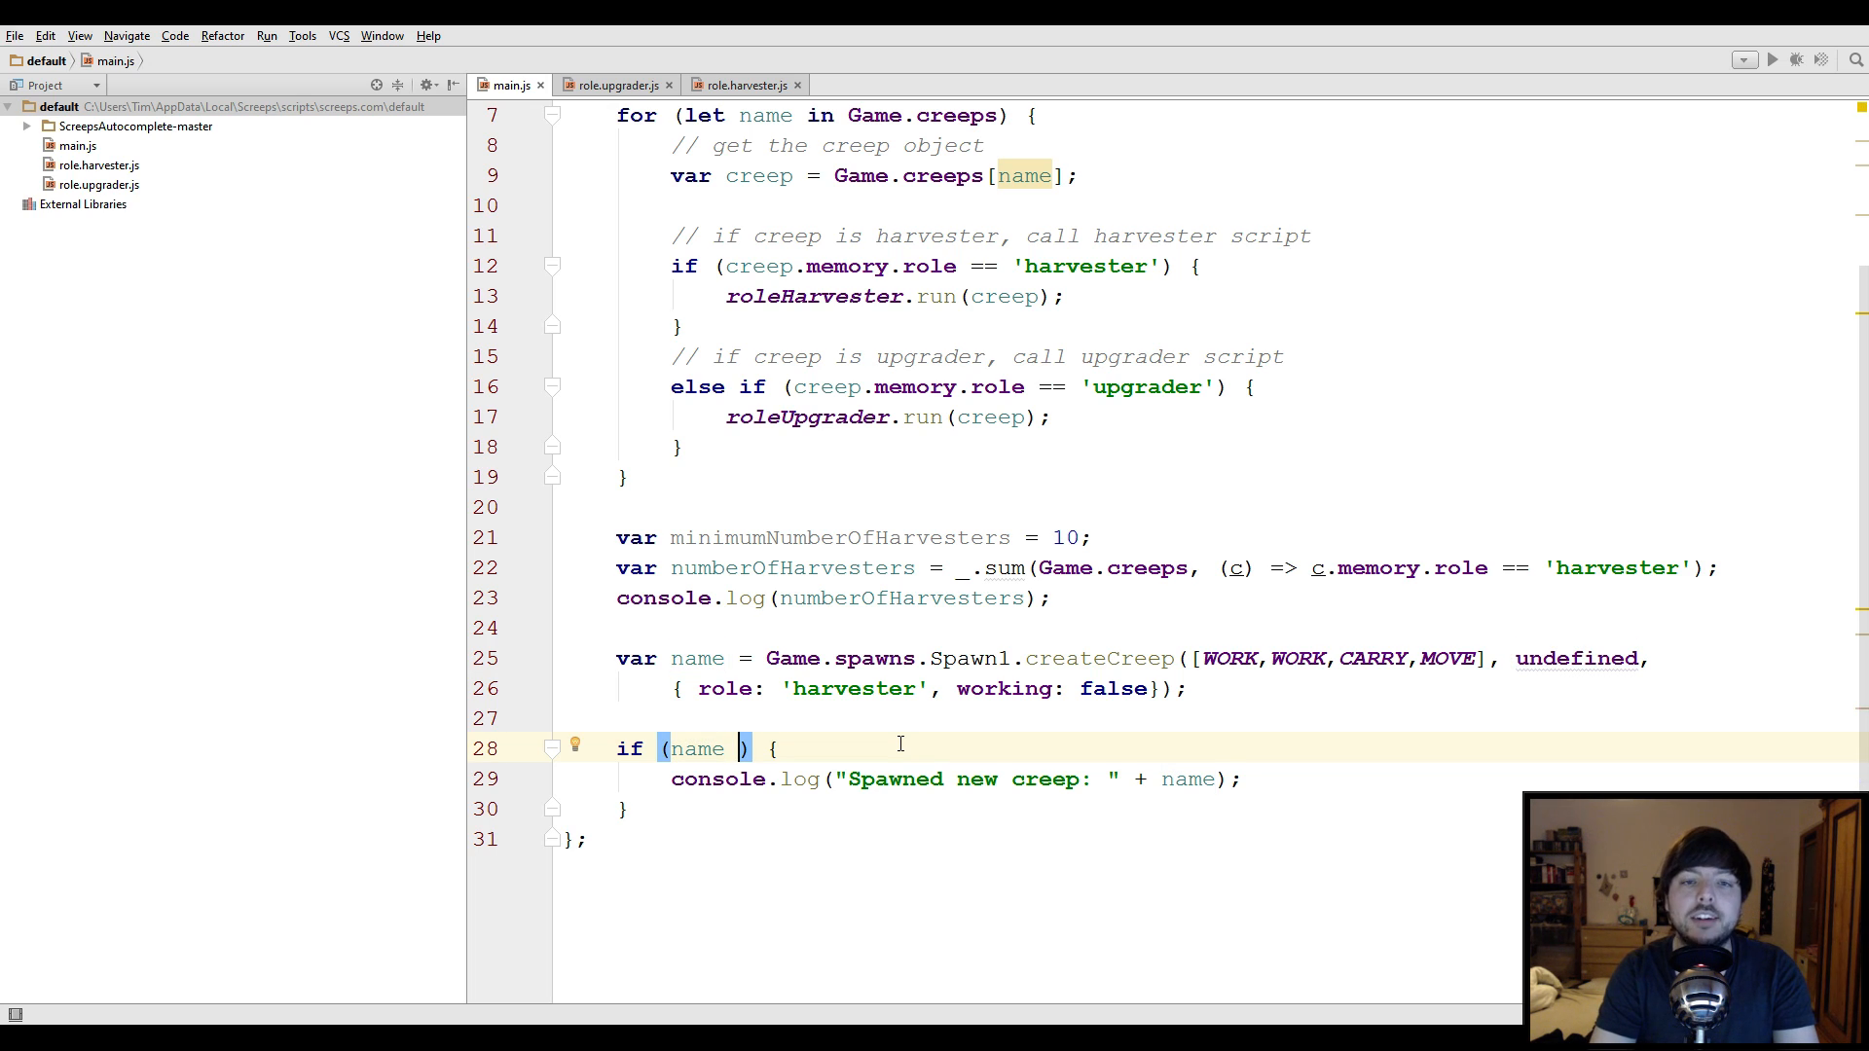
text(<)
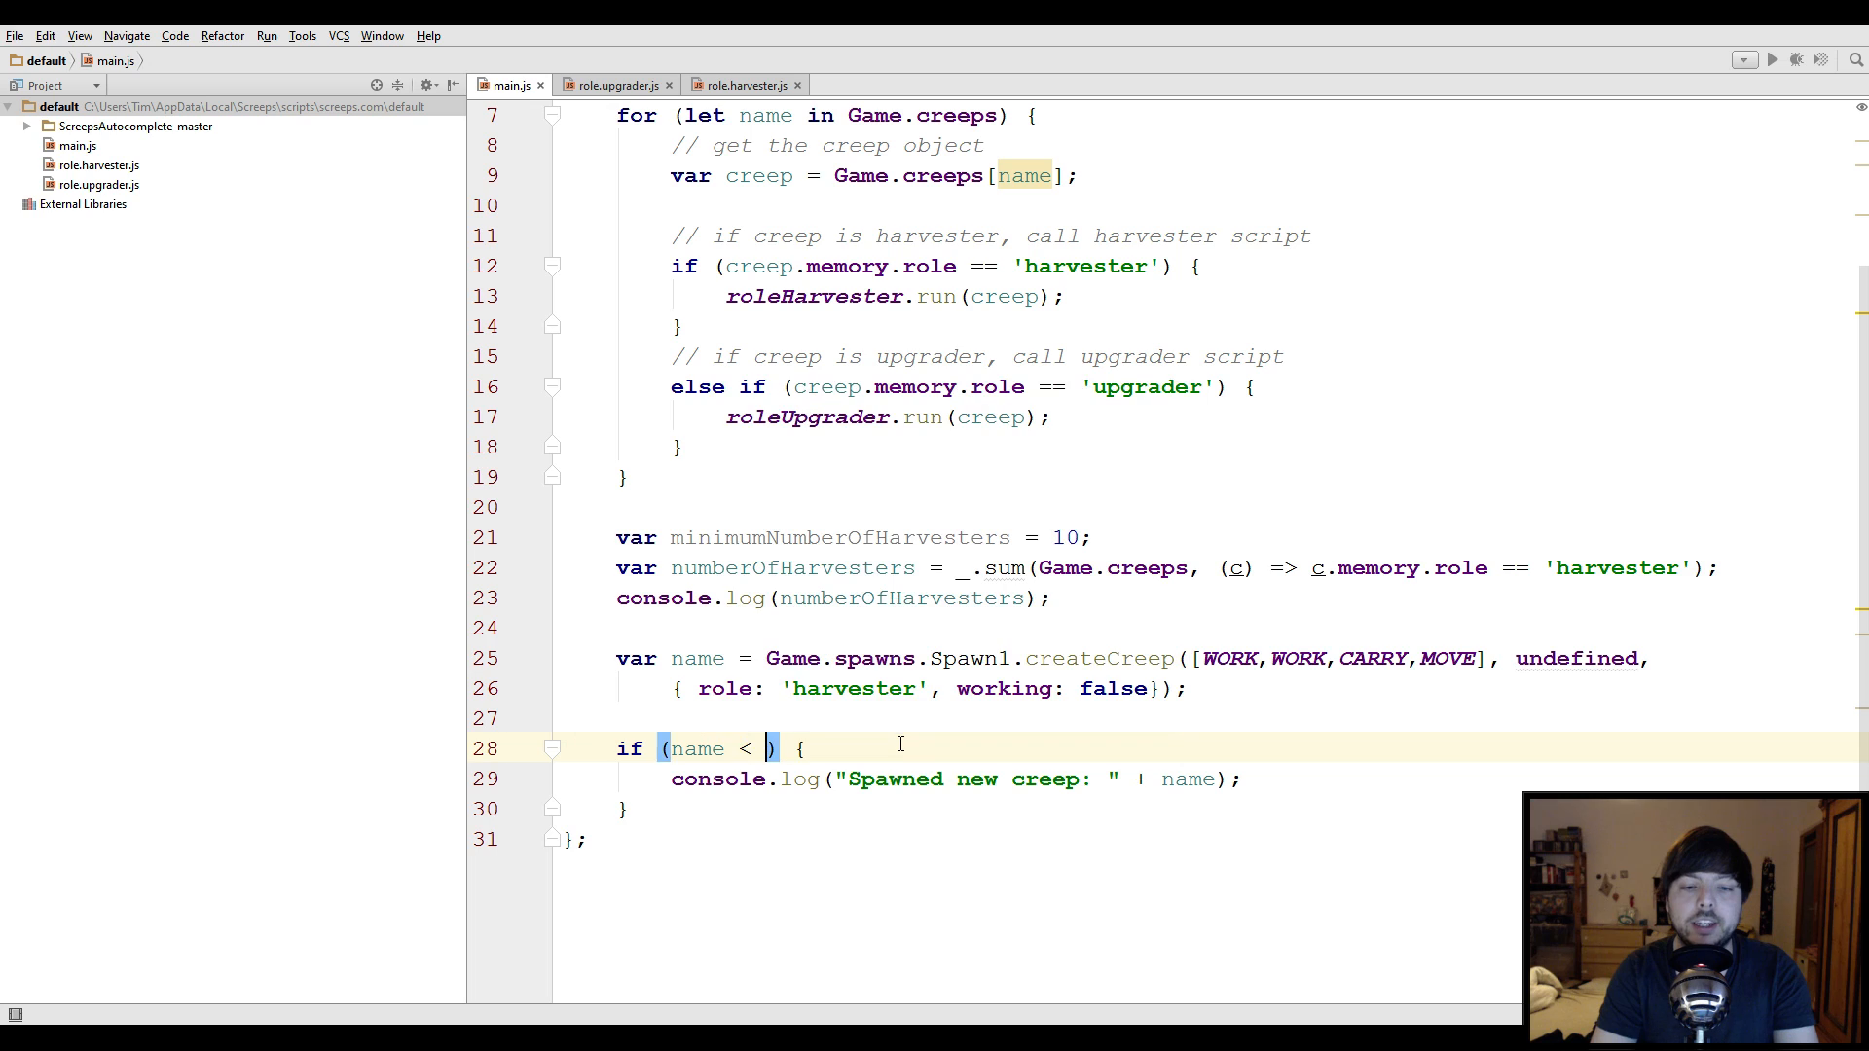
text(0)
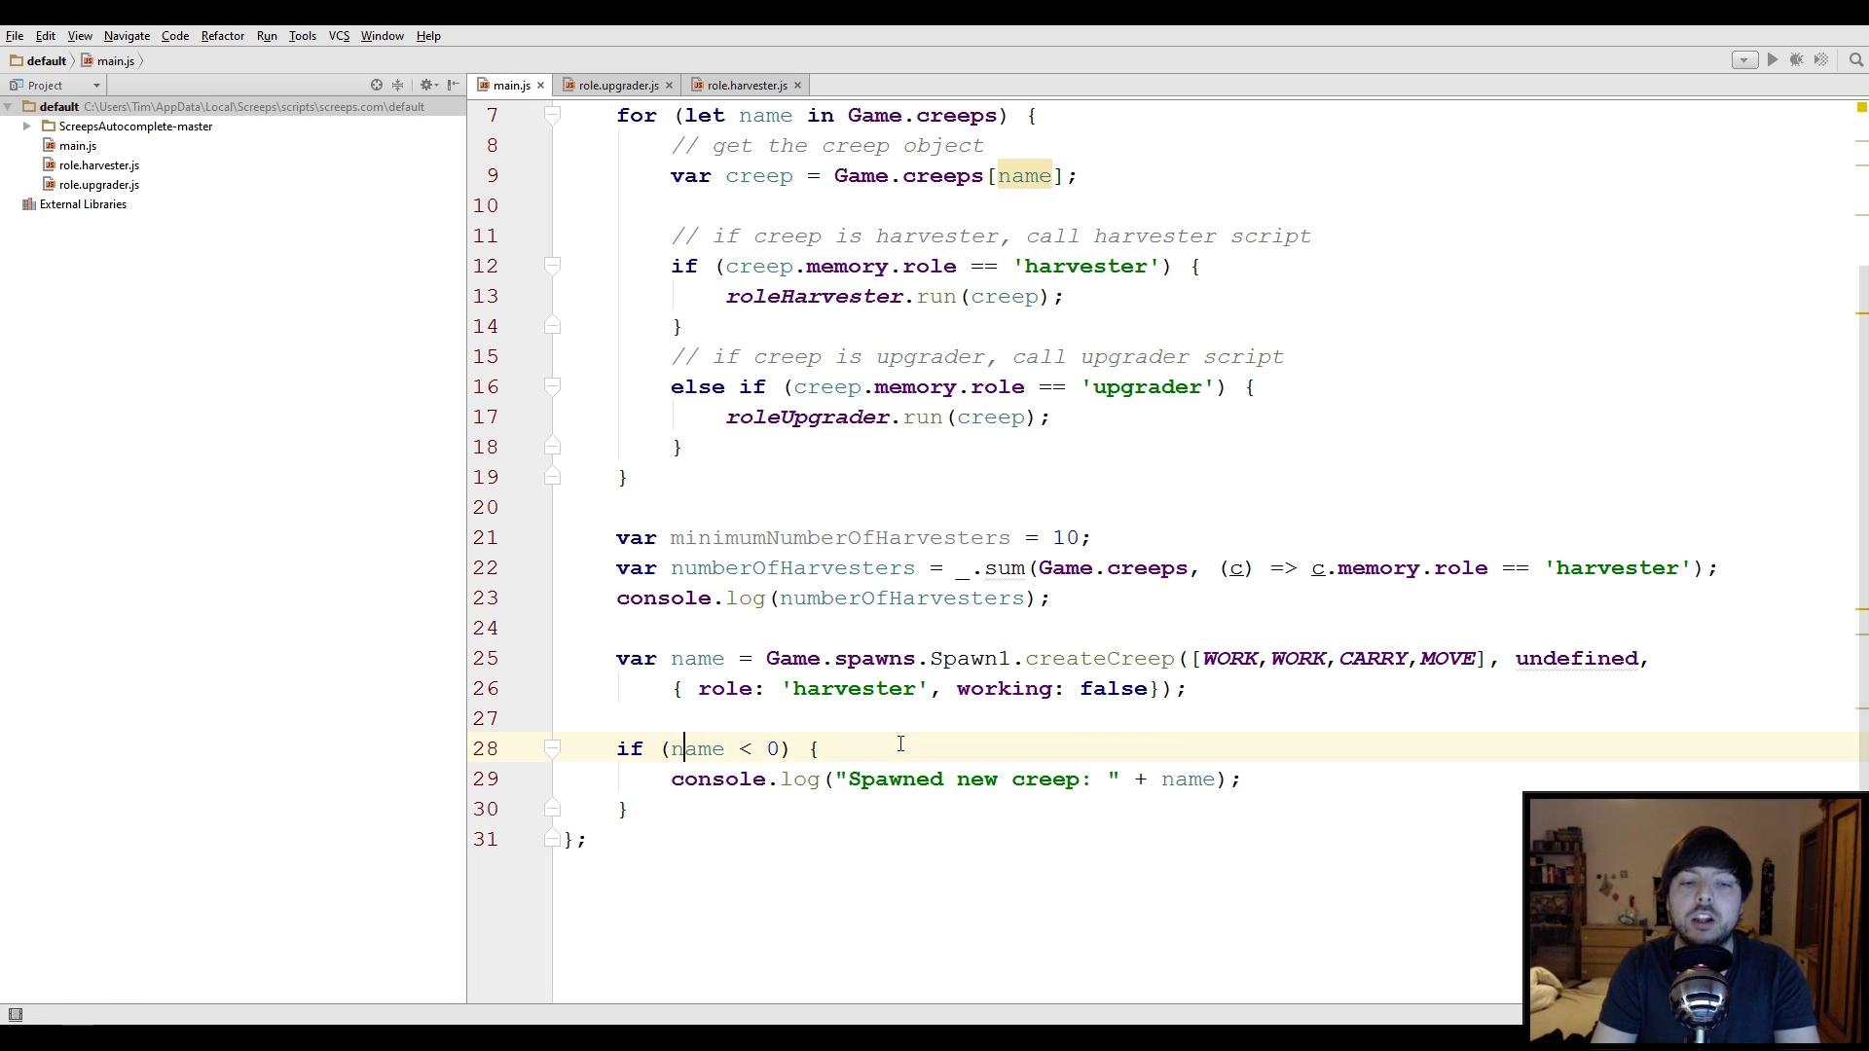
text(()
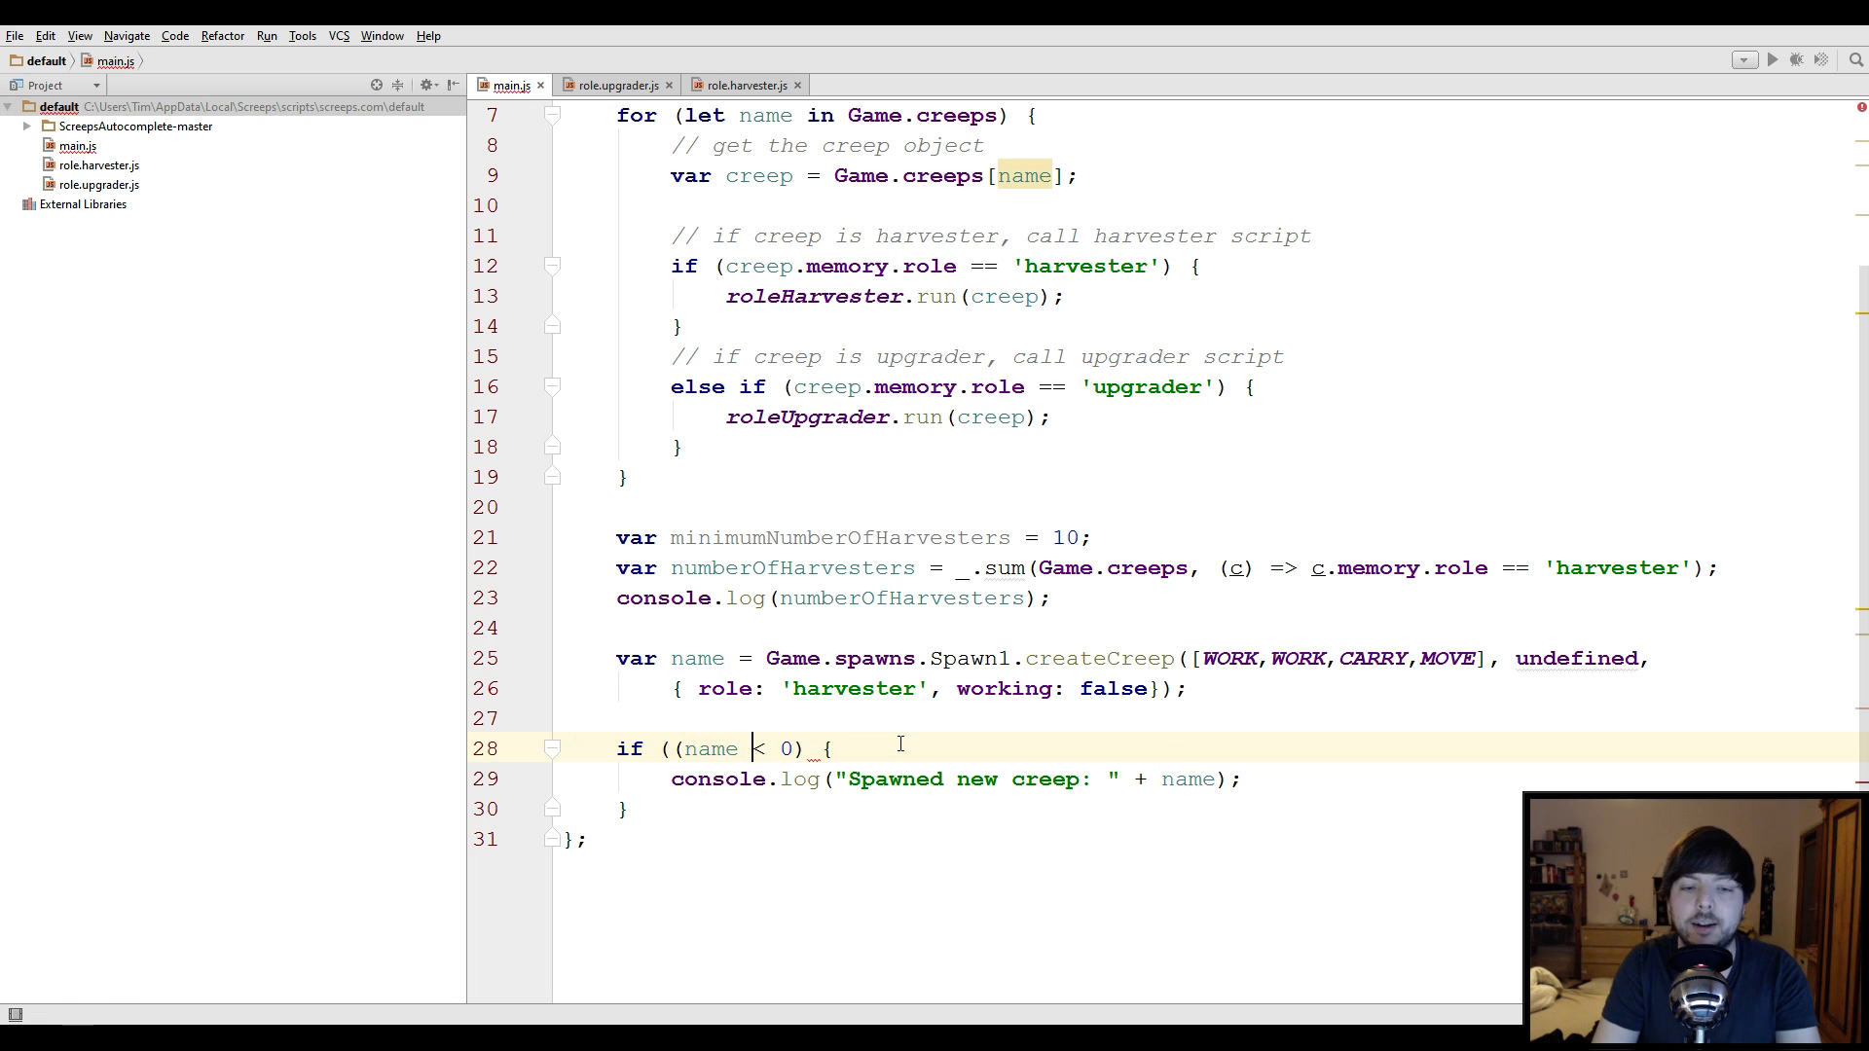
text())
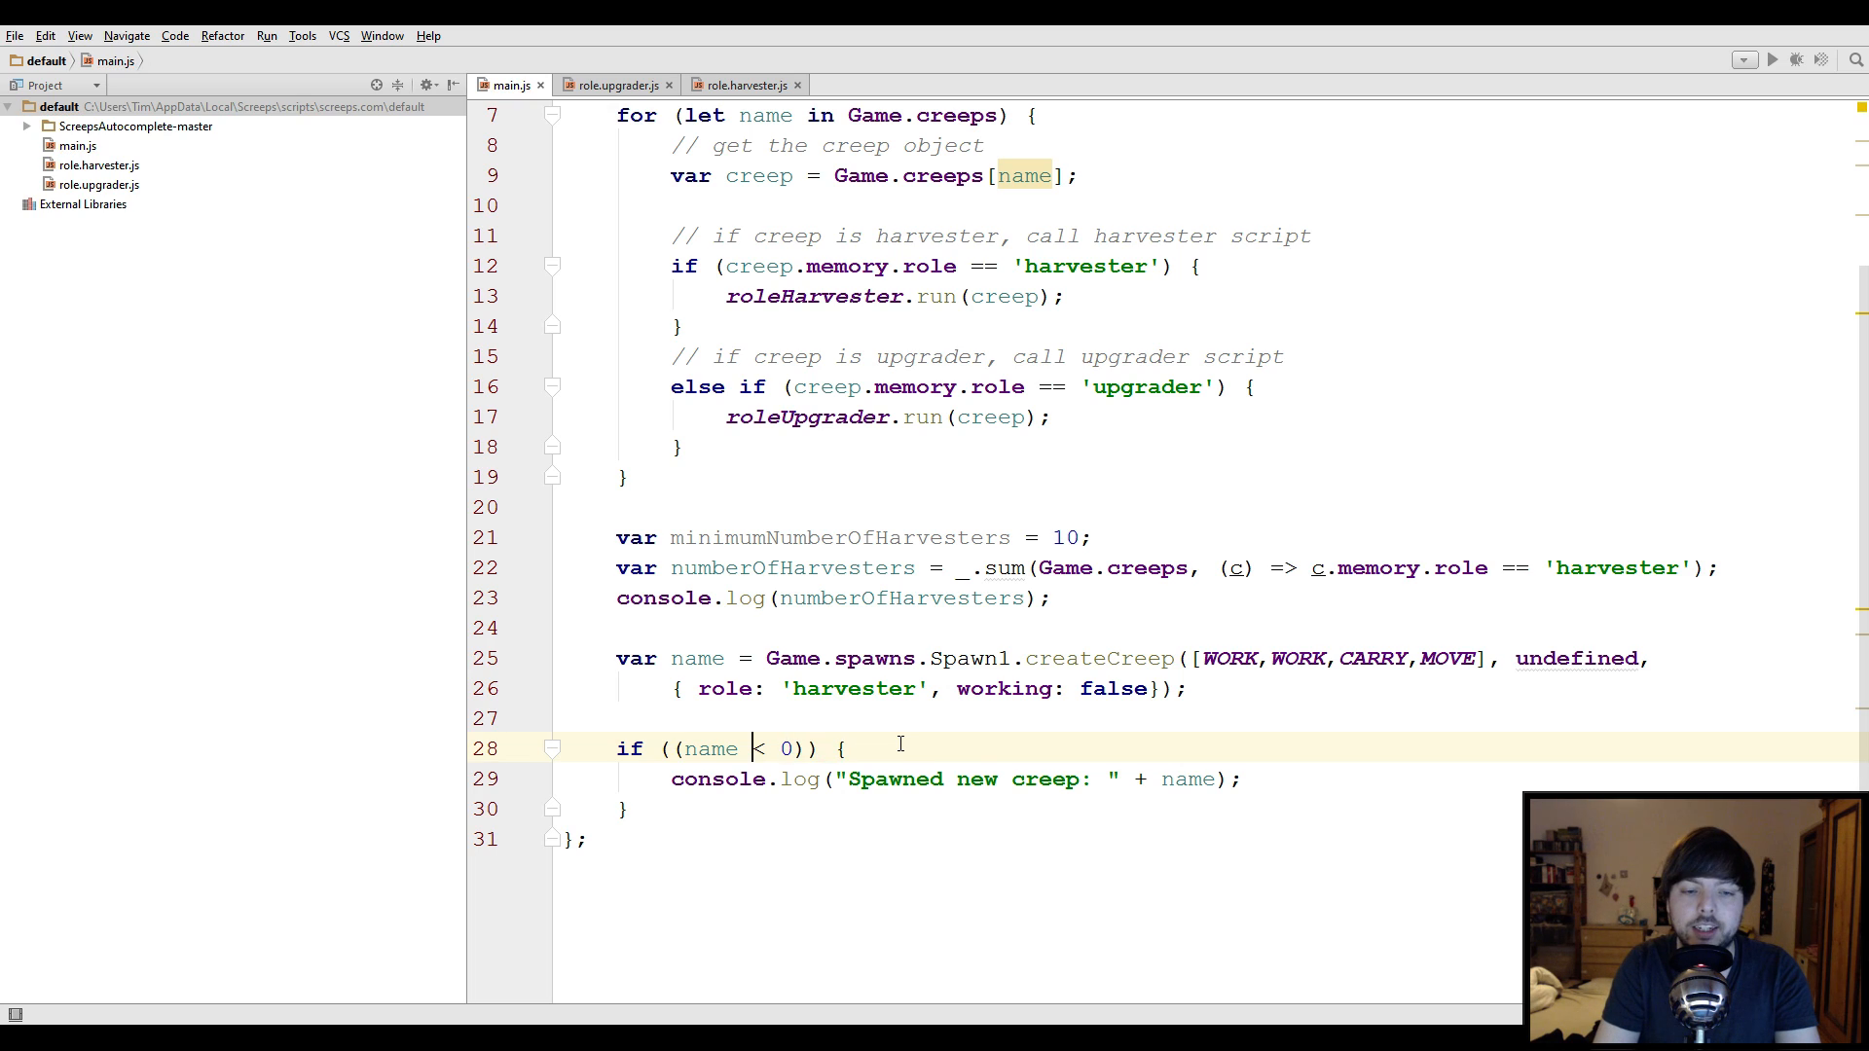
text(!)
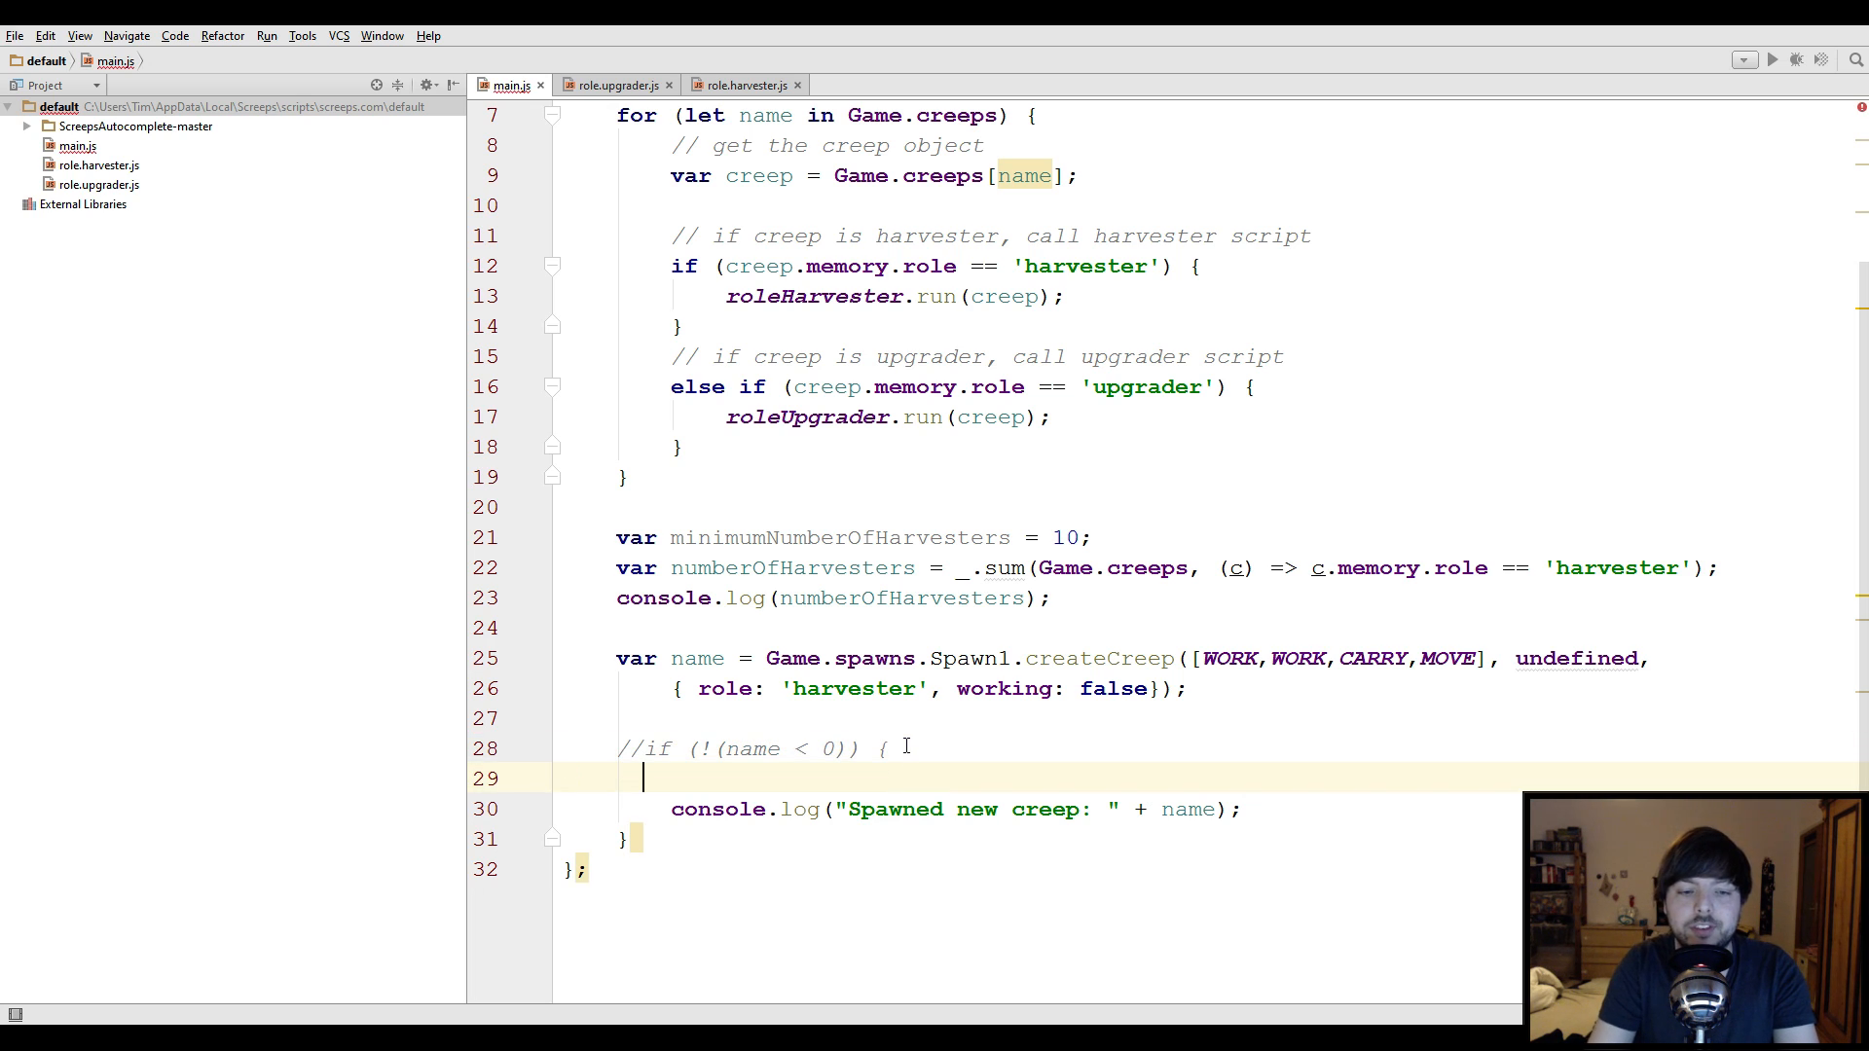
Begin a new if (name > 0) { block around the spawned-creep log
text(if ())
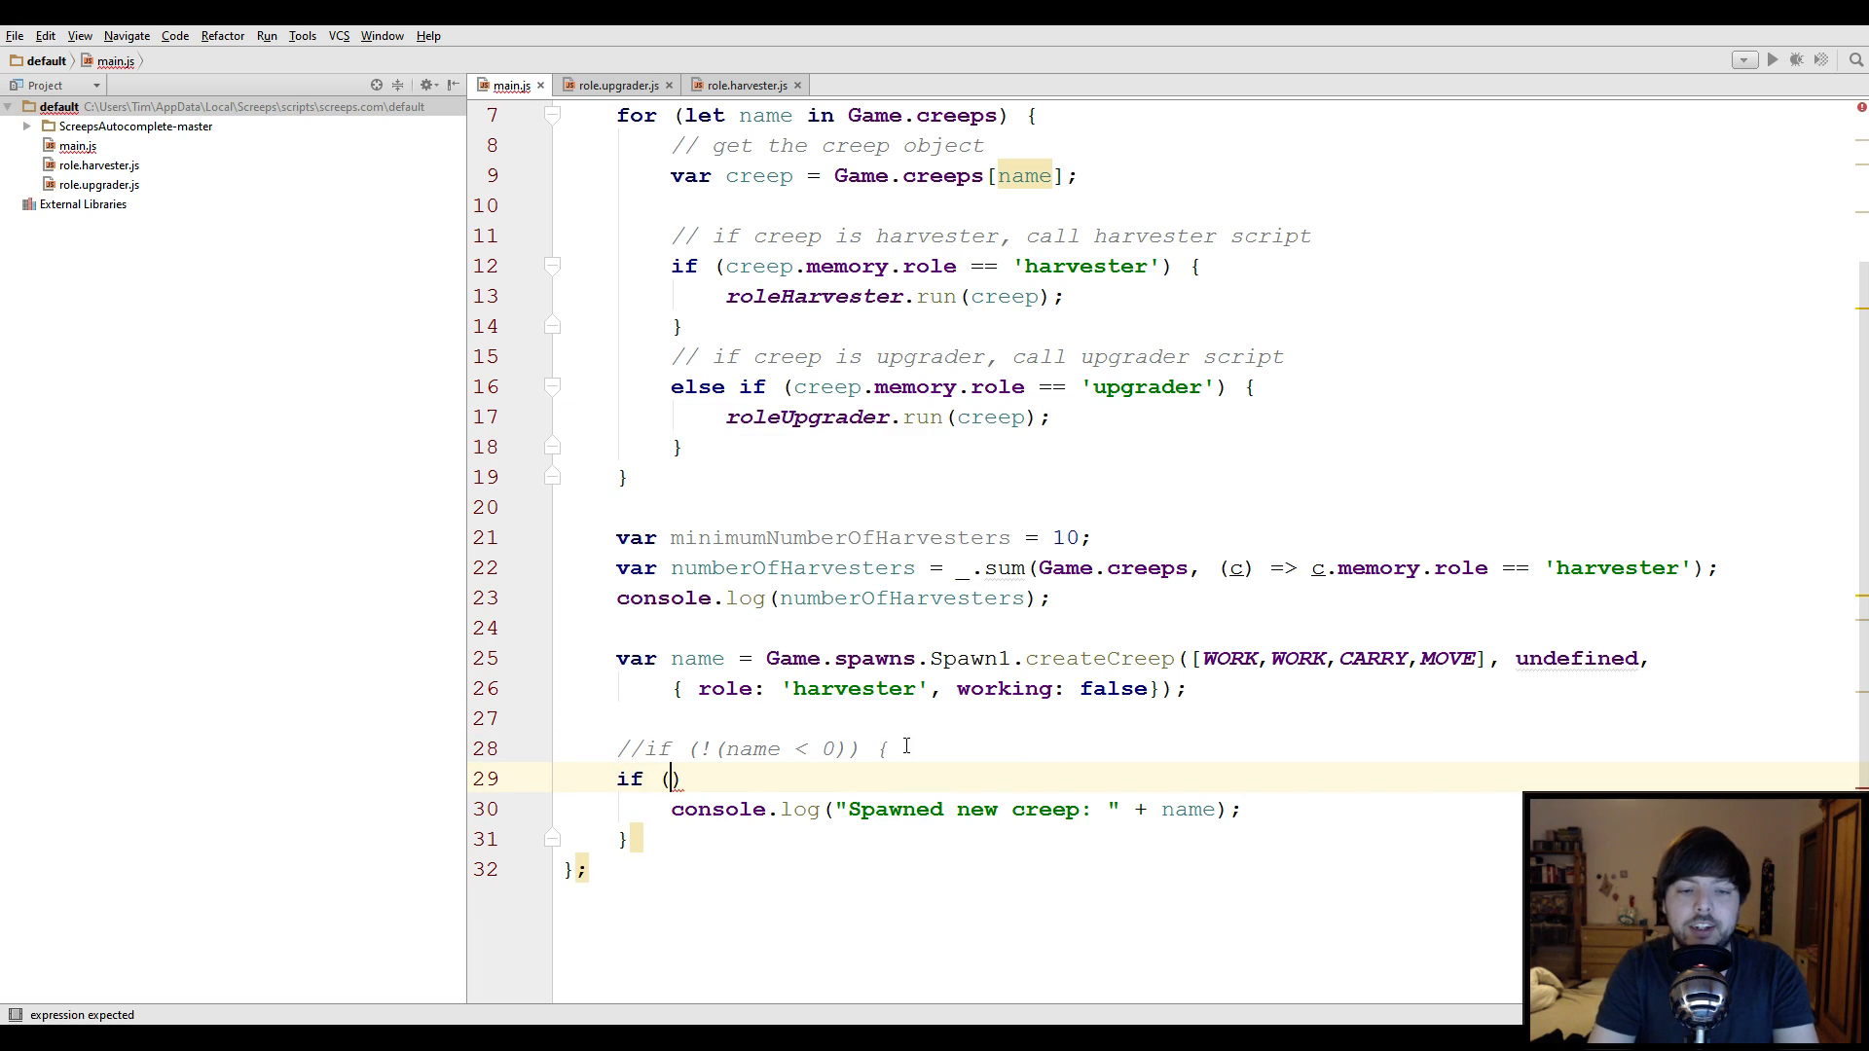
text(name > 0)
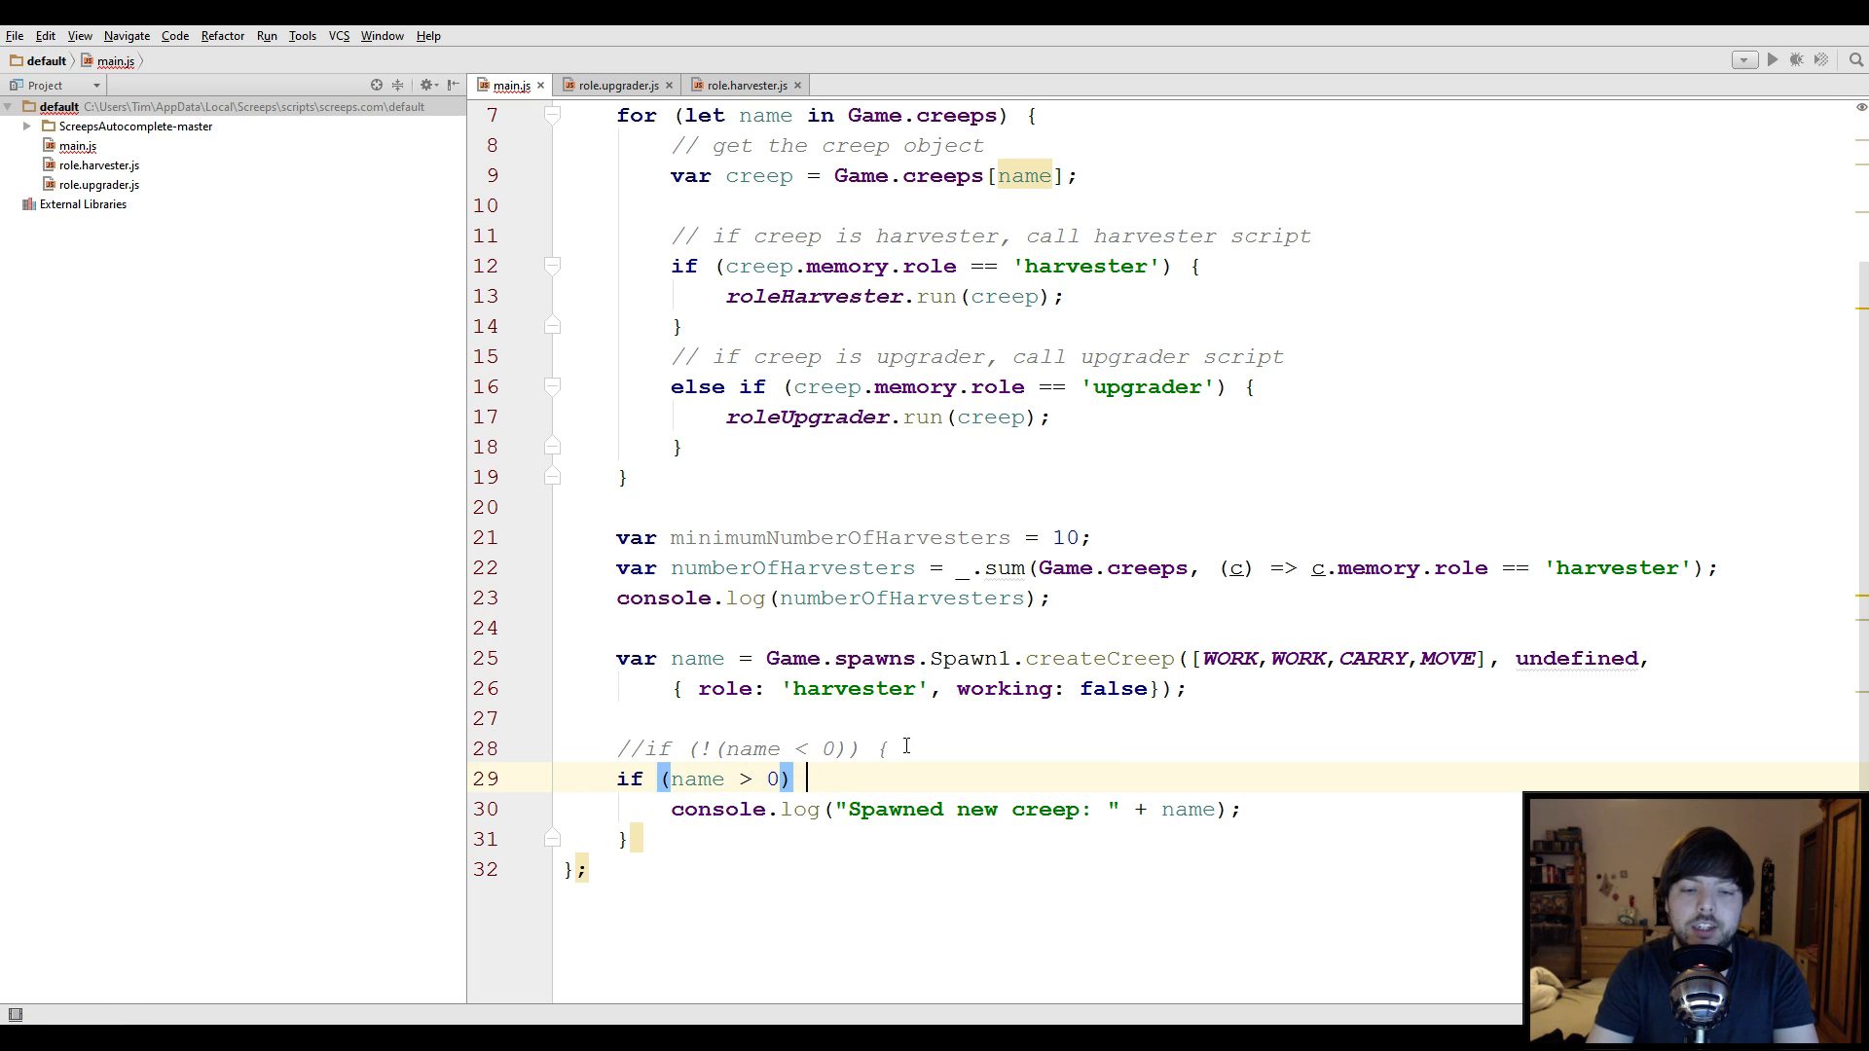
text({)
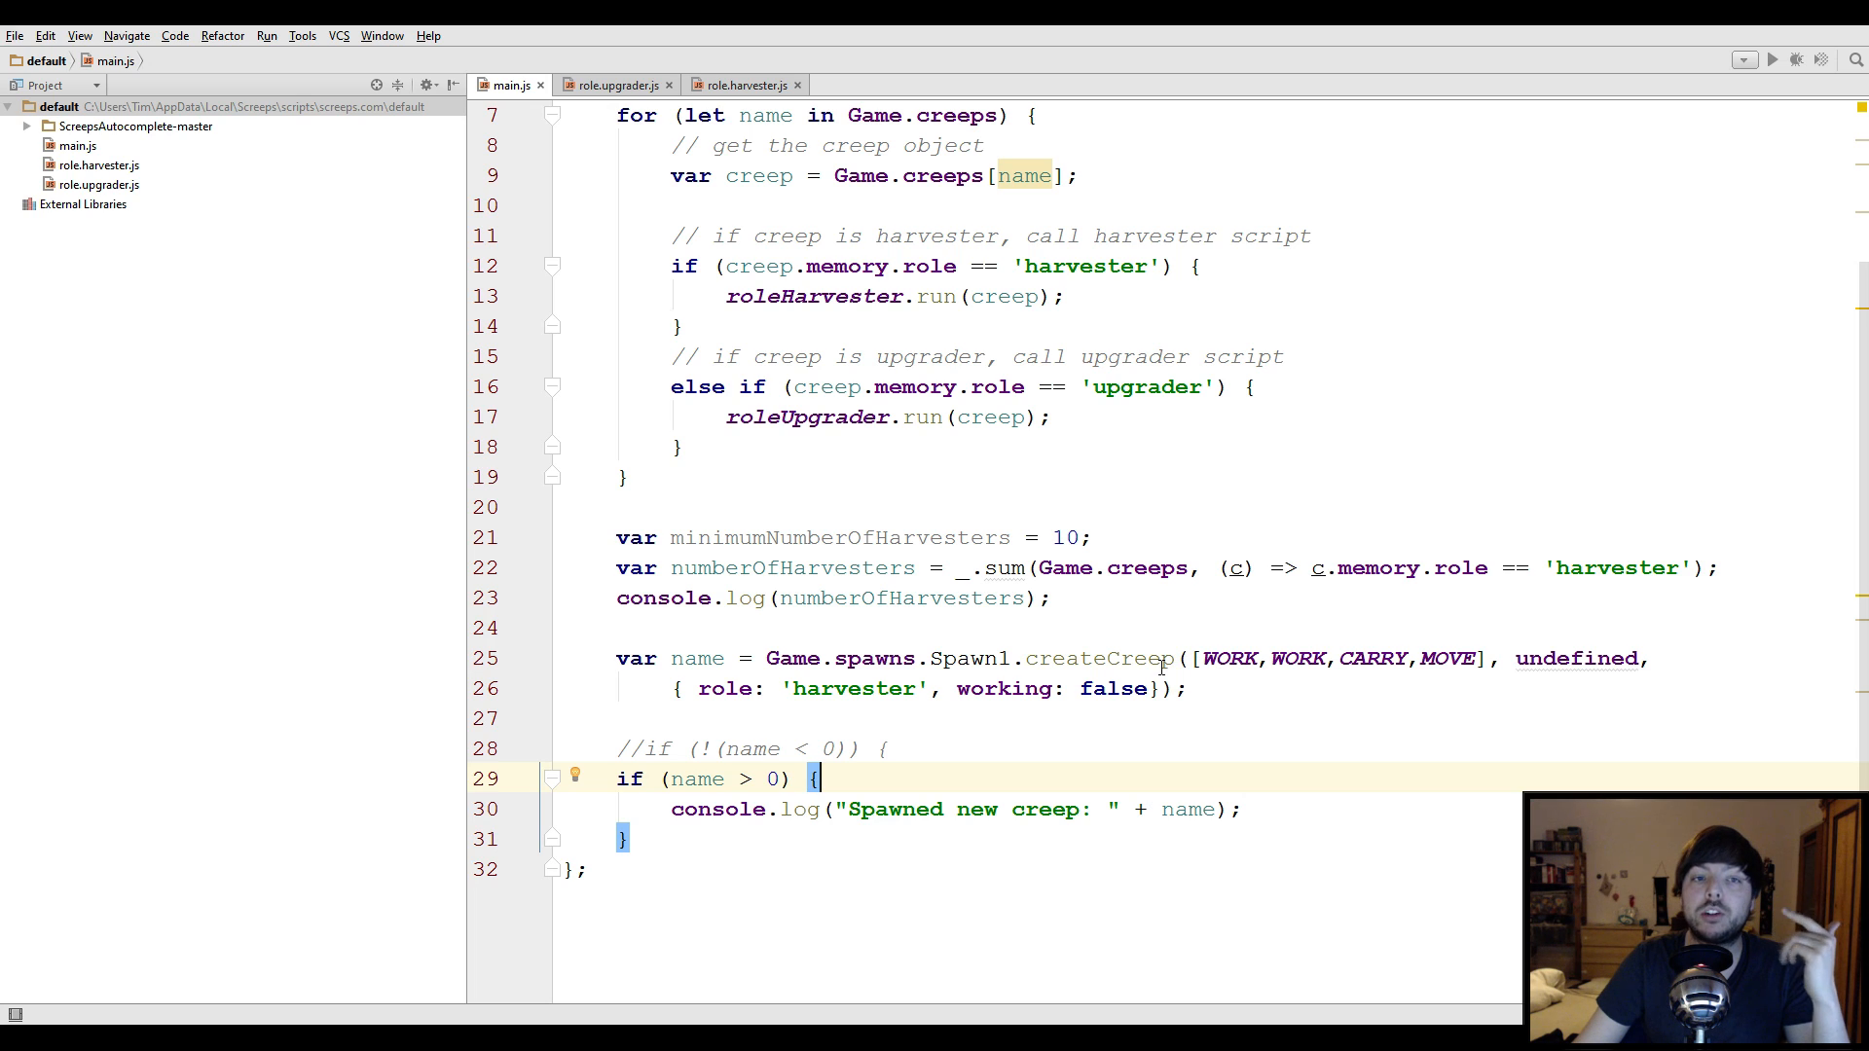
mouse_move(1046, 737)
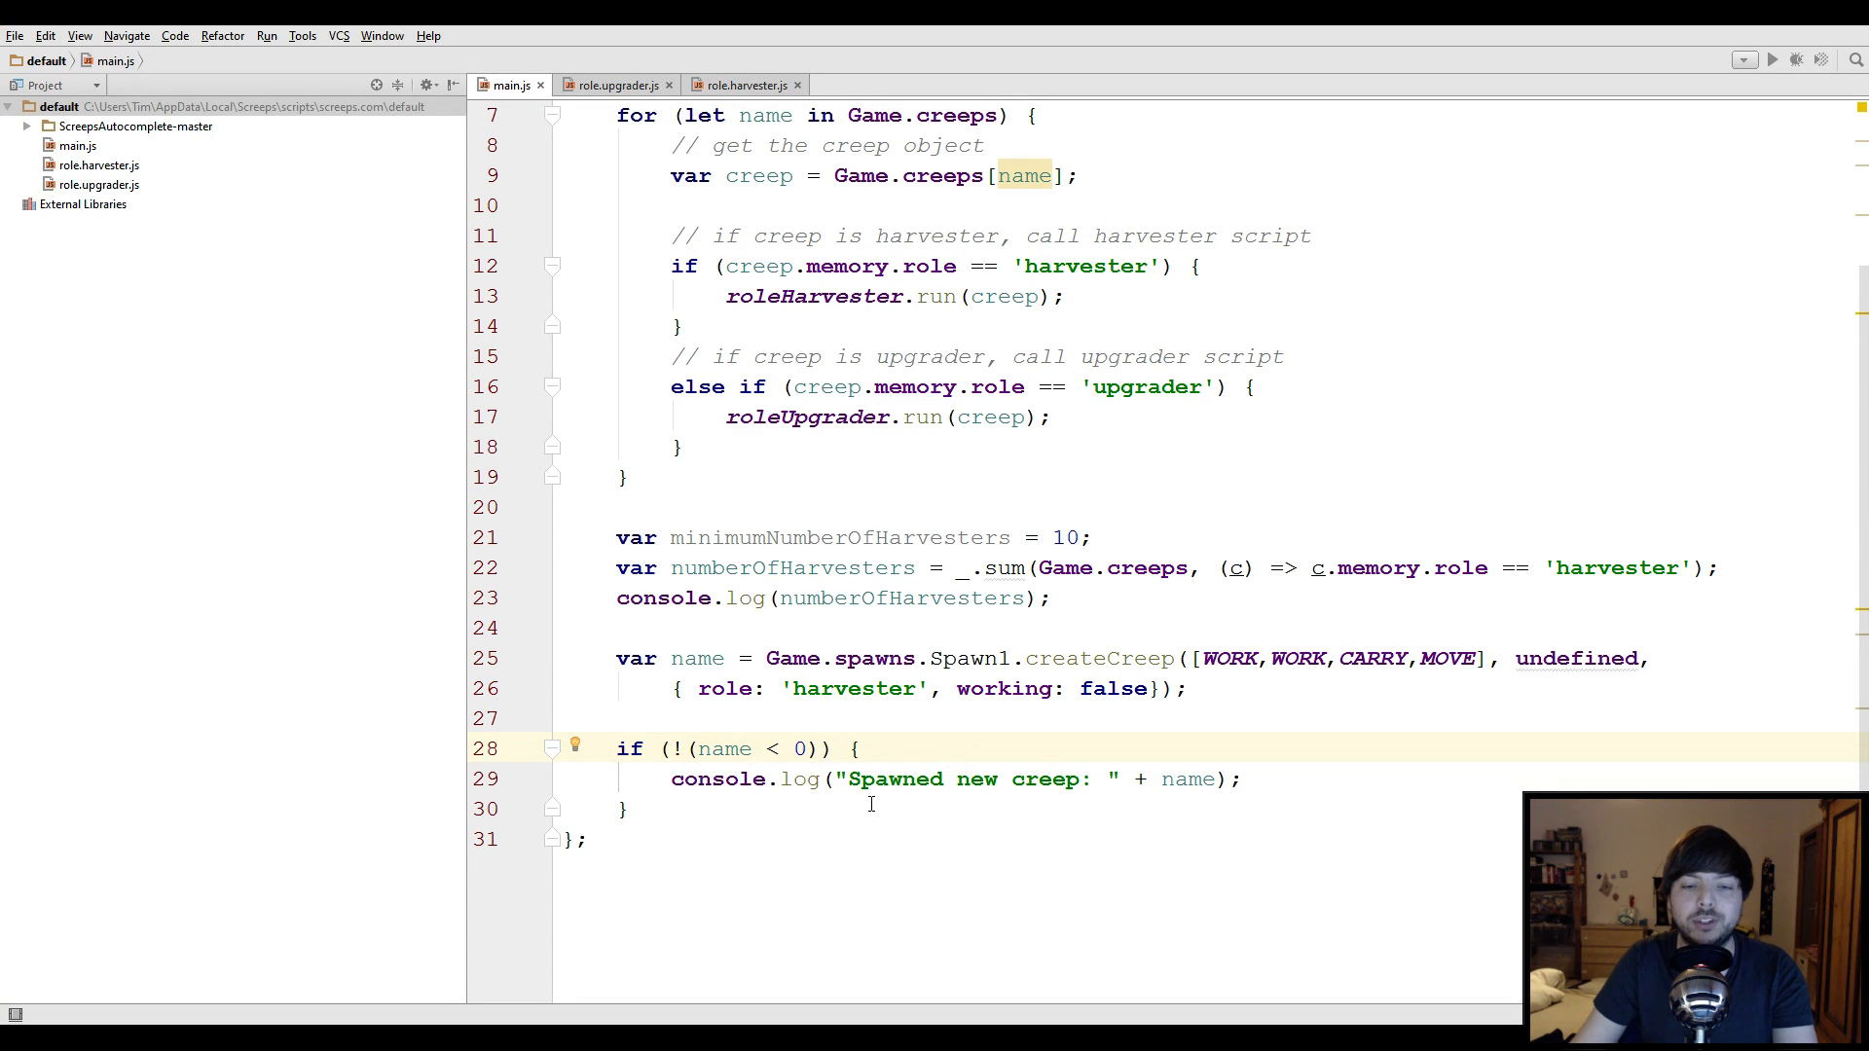
mouse_move(719, 749)
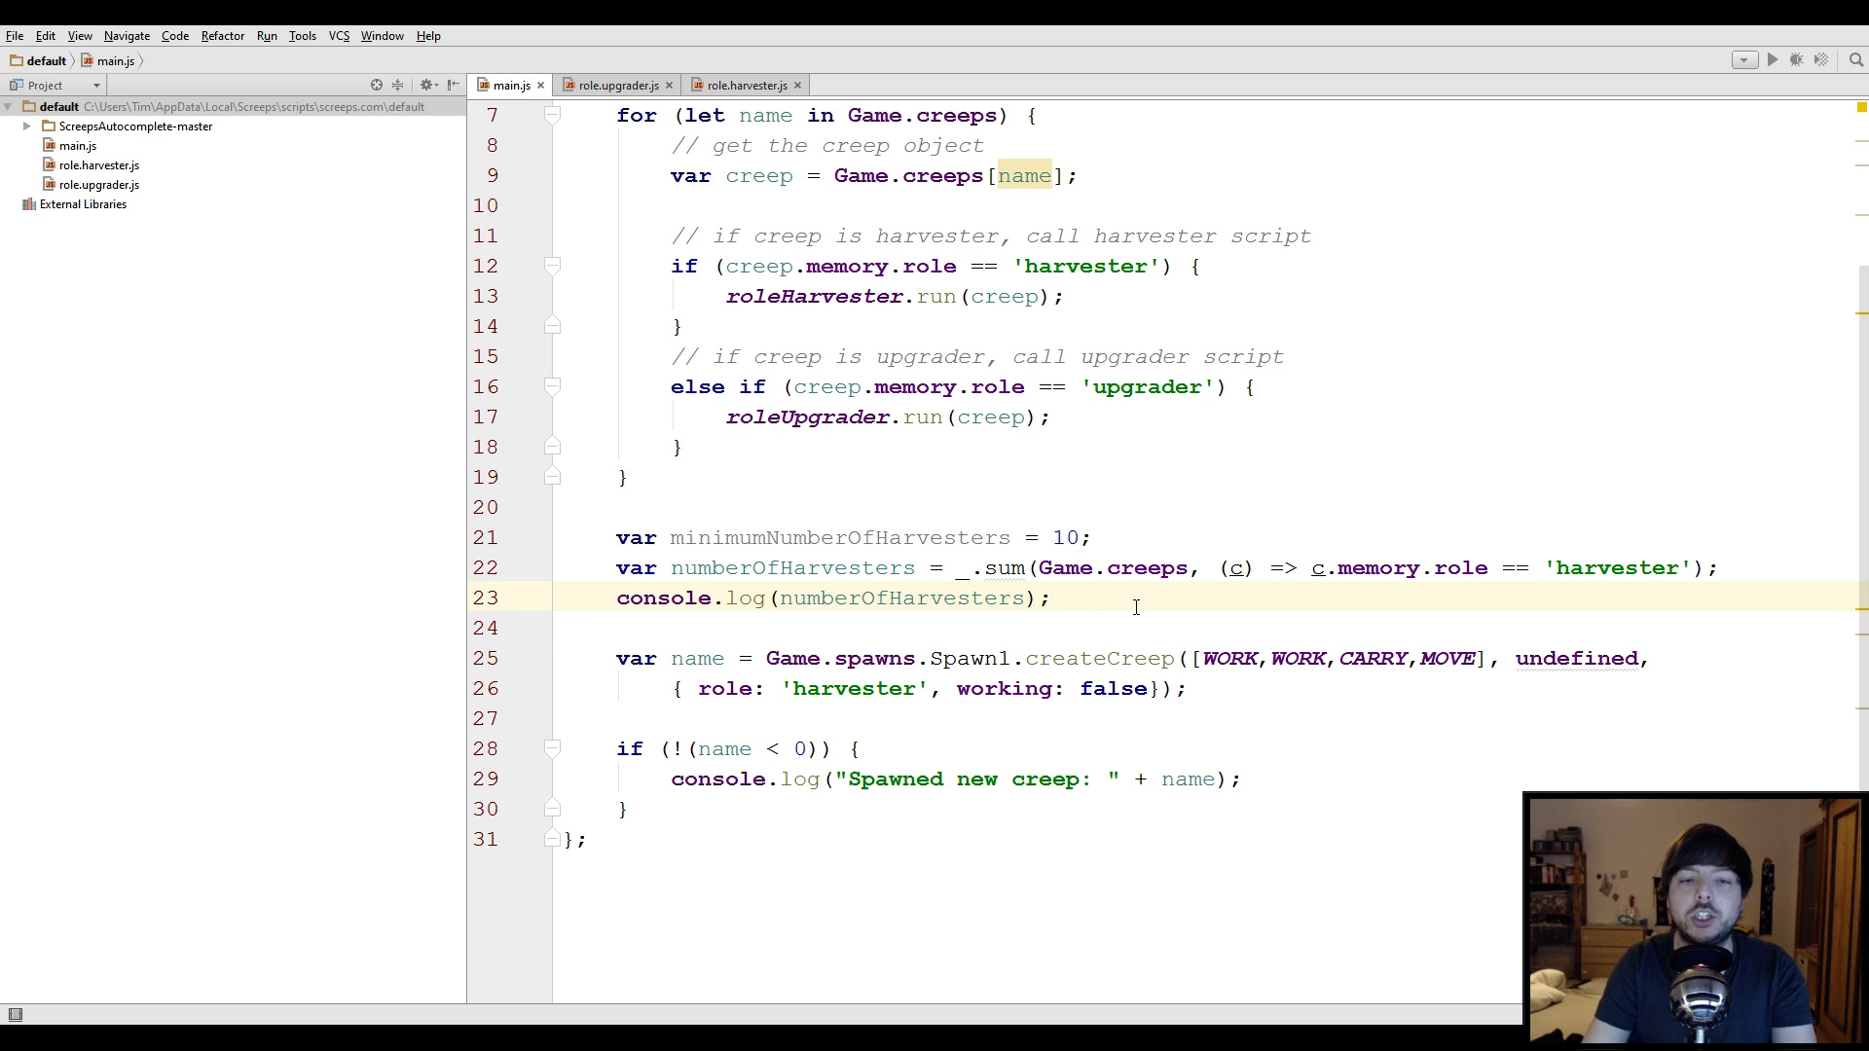
Below the count log, begin if (numberOfHarvesters < minimumNumberOfHarvesters) { around the spawn
key(enter)
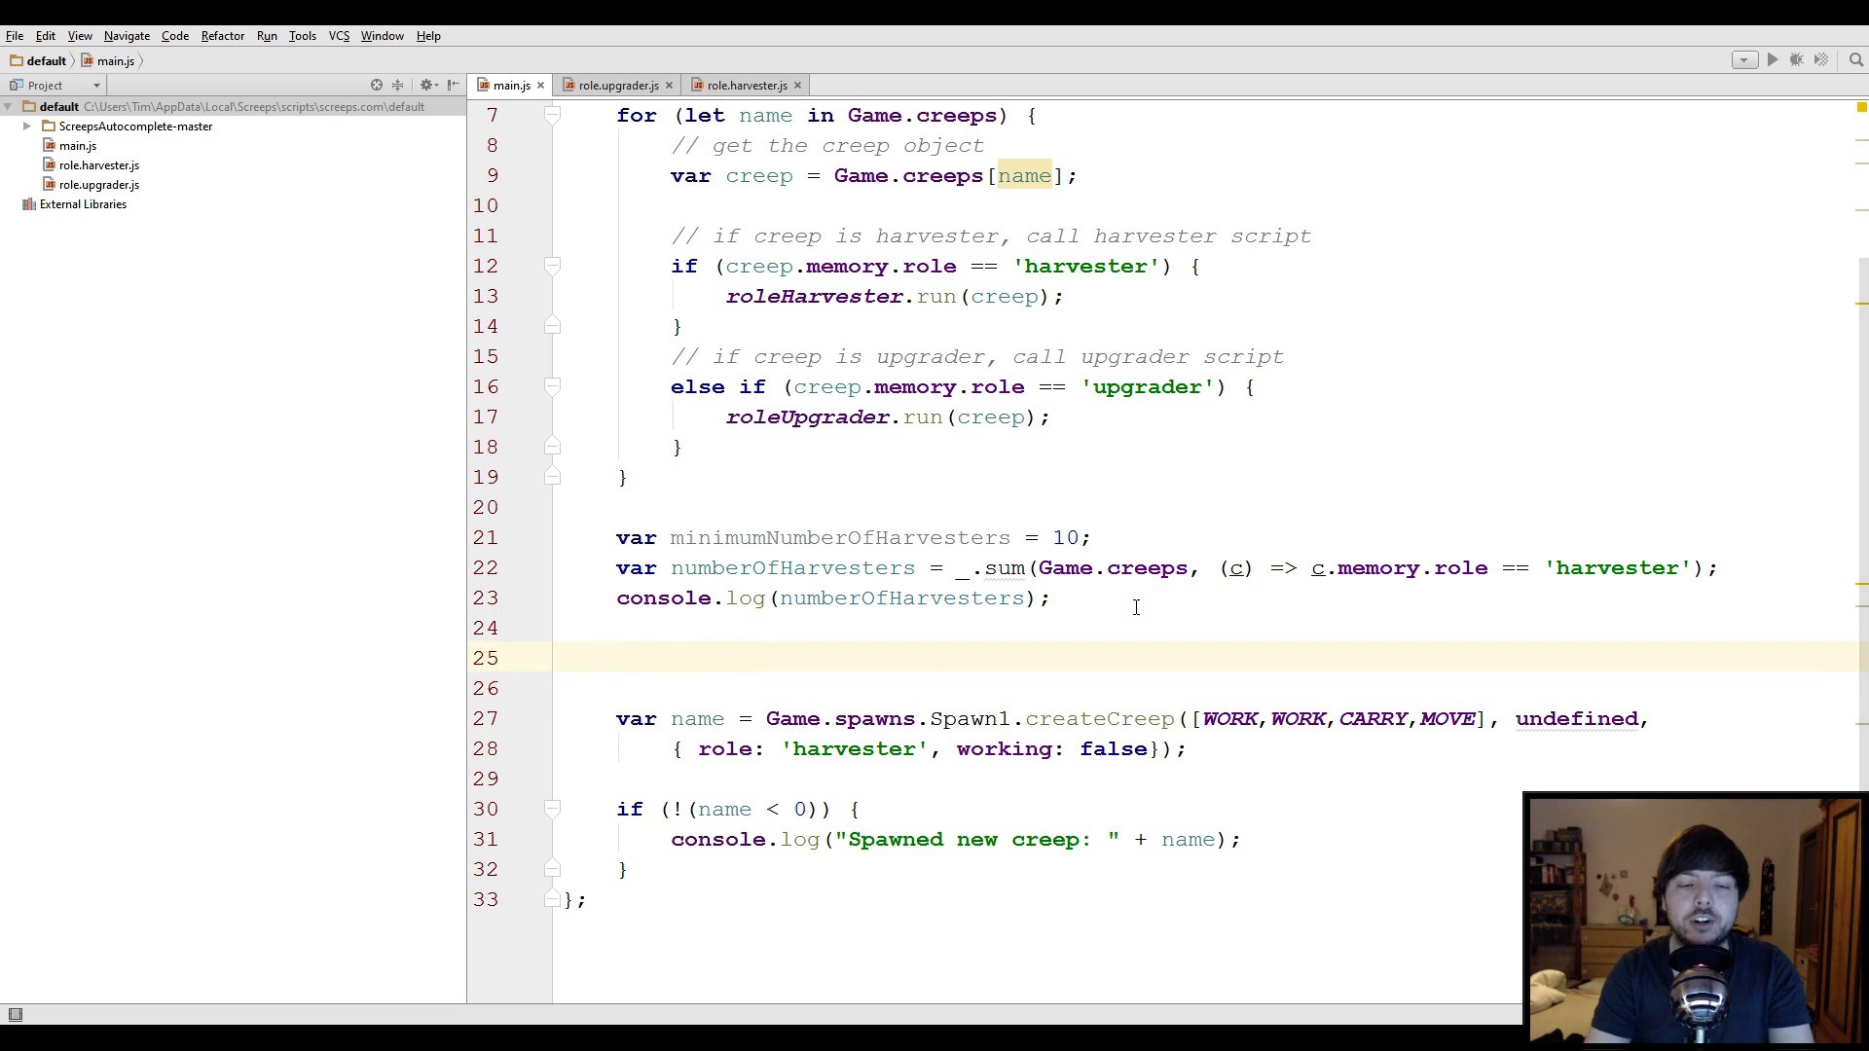
text(if (numberOfHarvesters)
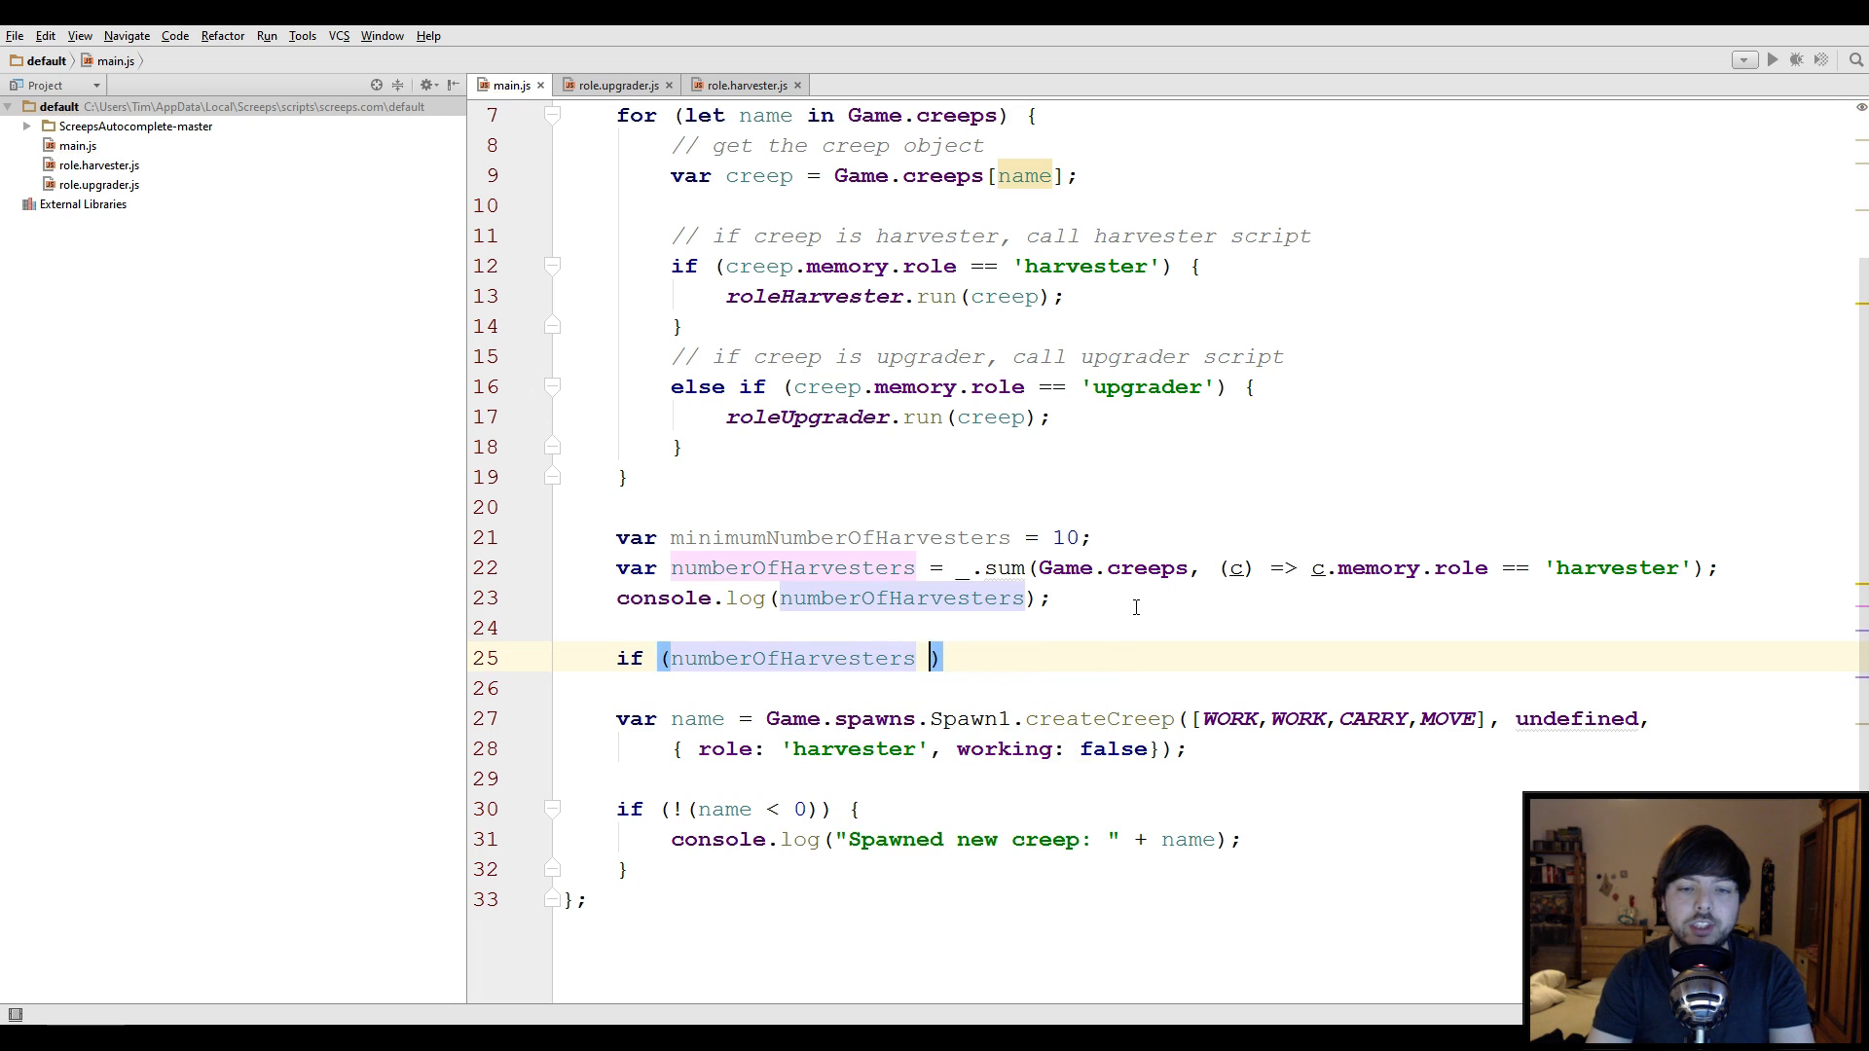
text(< minimumNumberOfHarvesters)
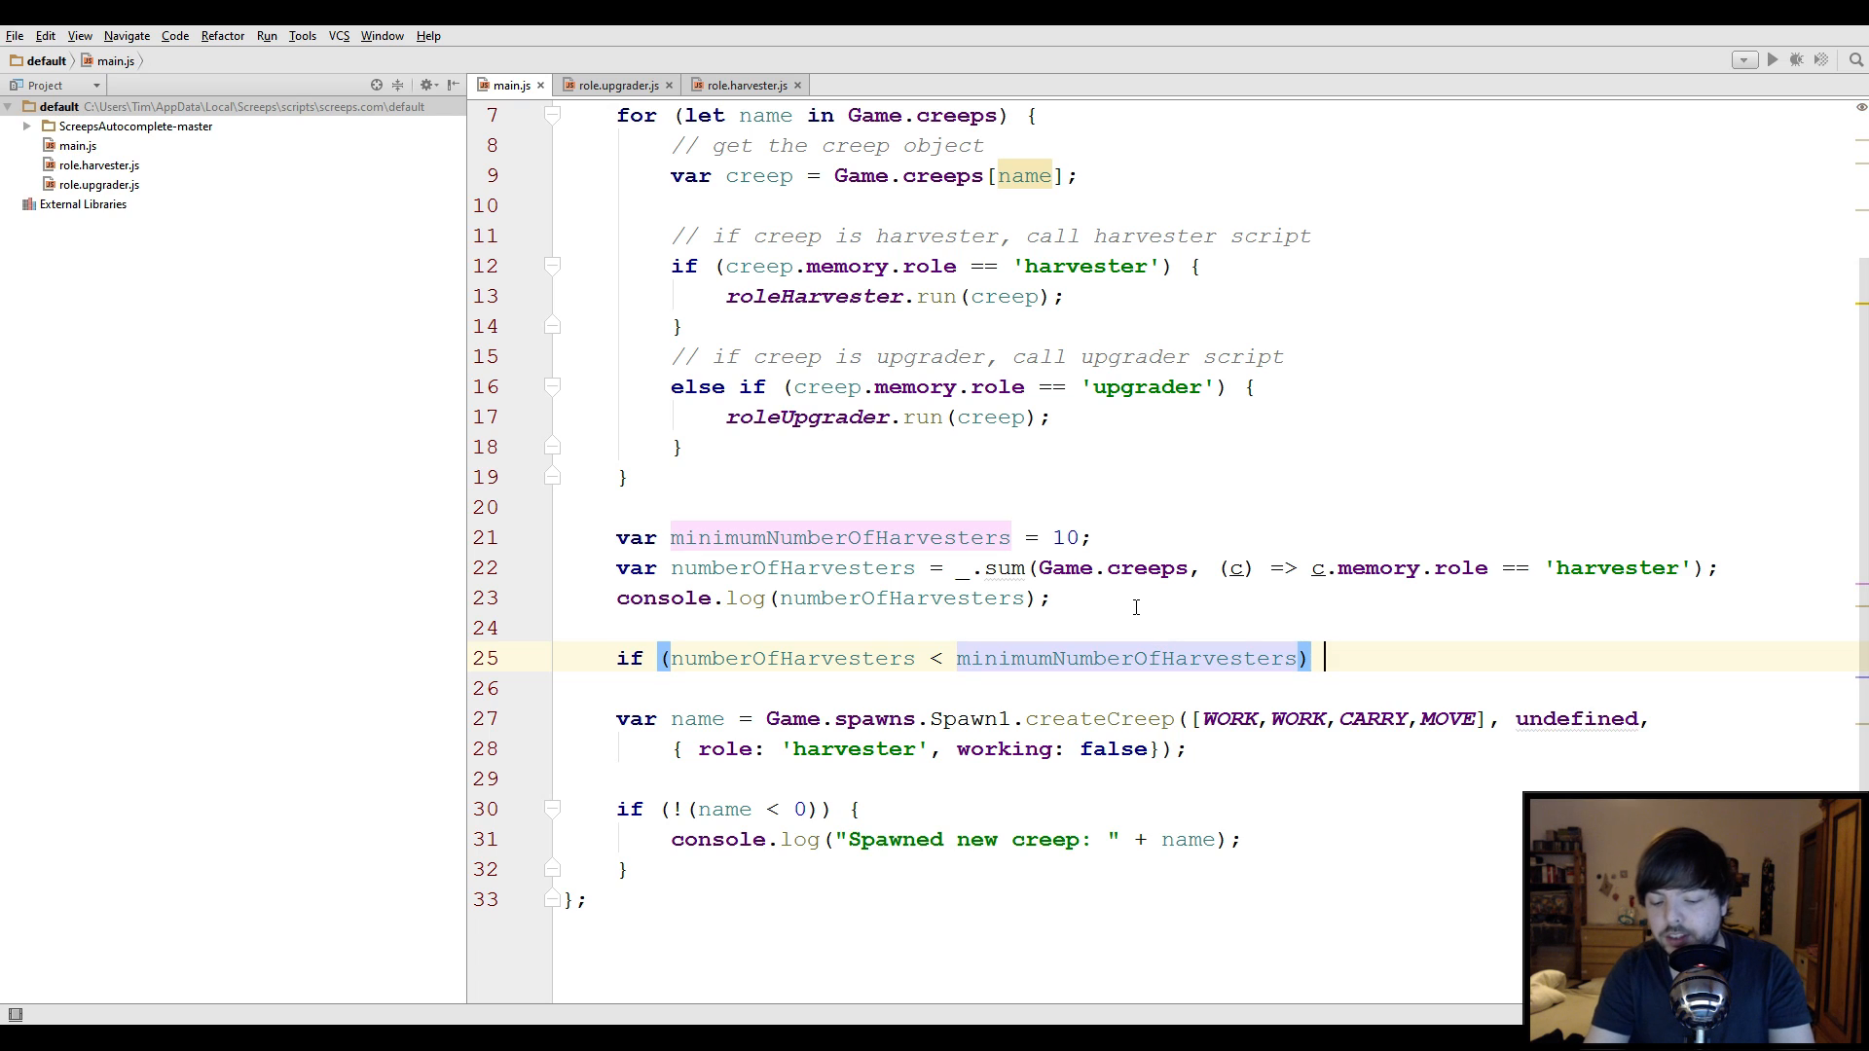
text({)
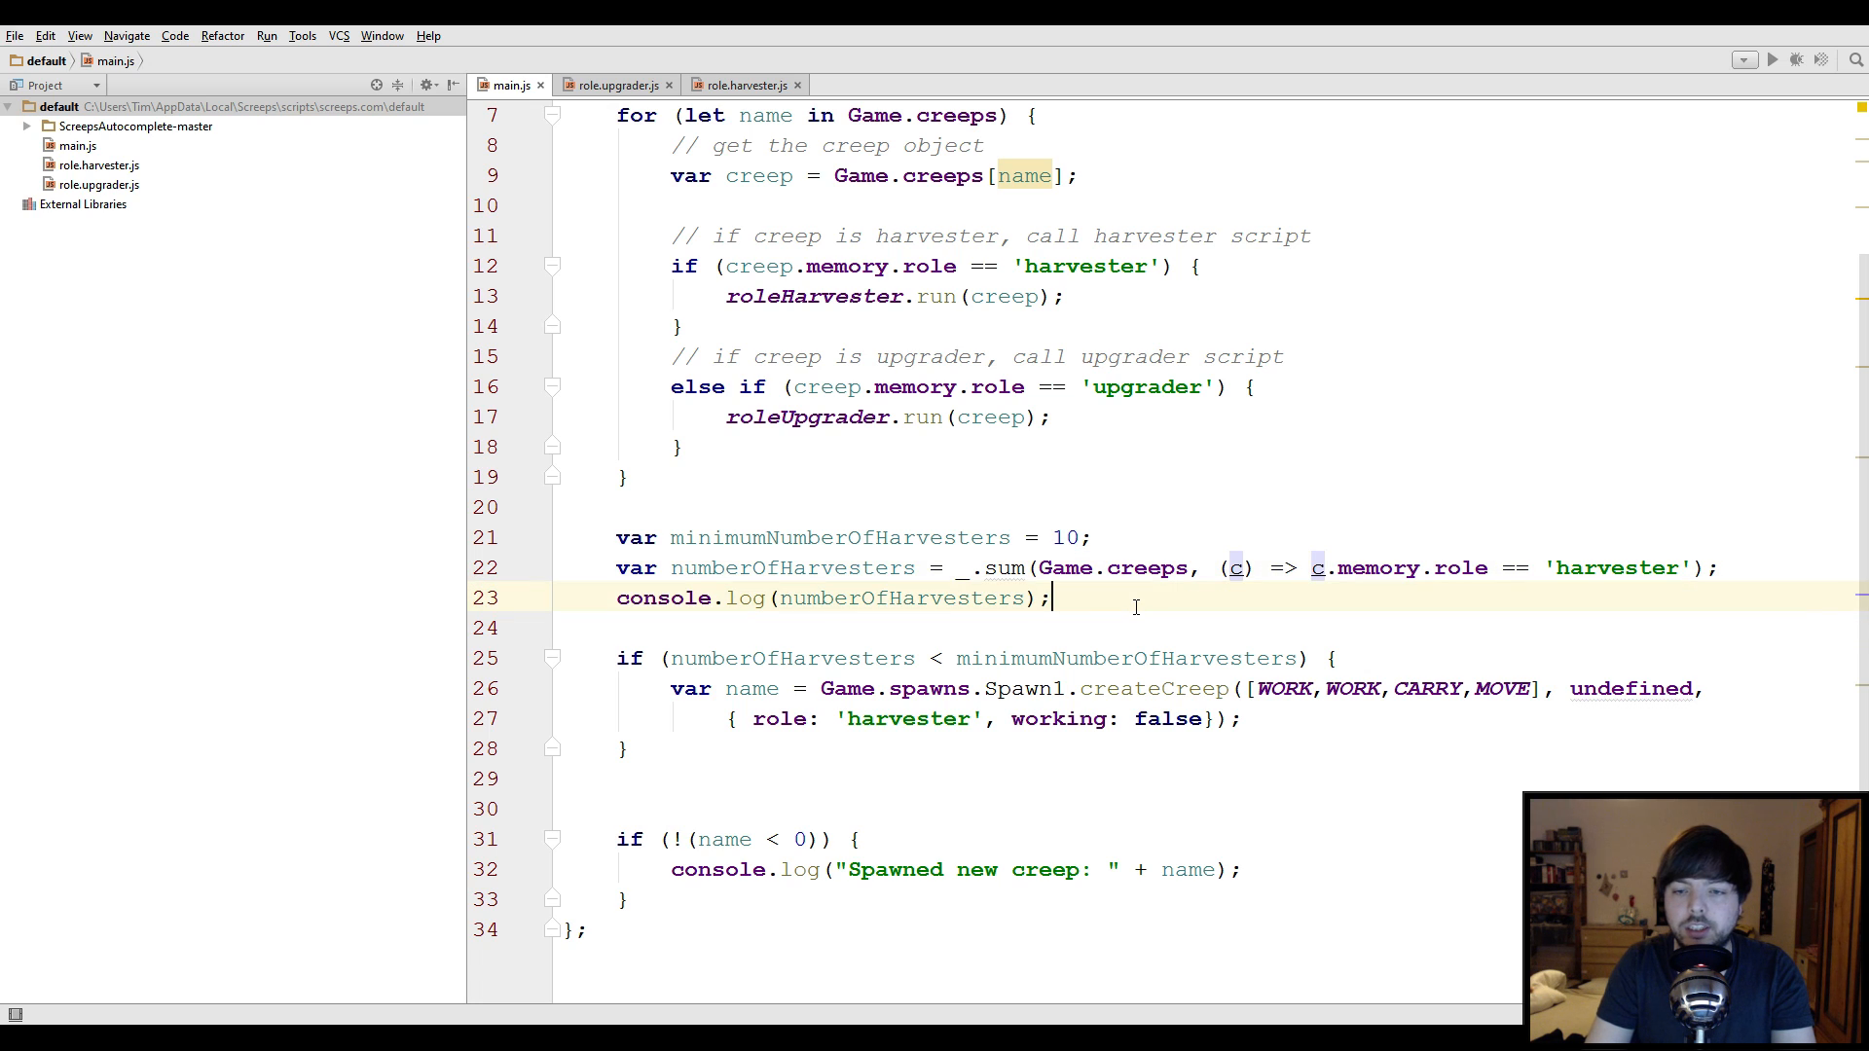
Declare var name = undefined in place of the harvester-count log
text(var)
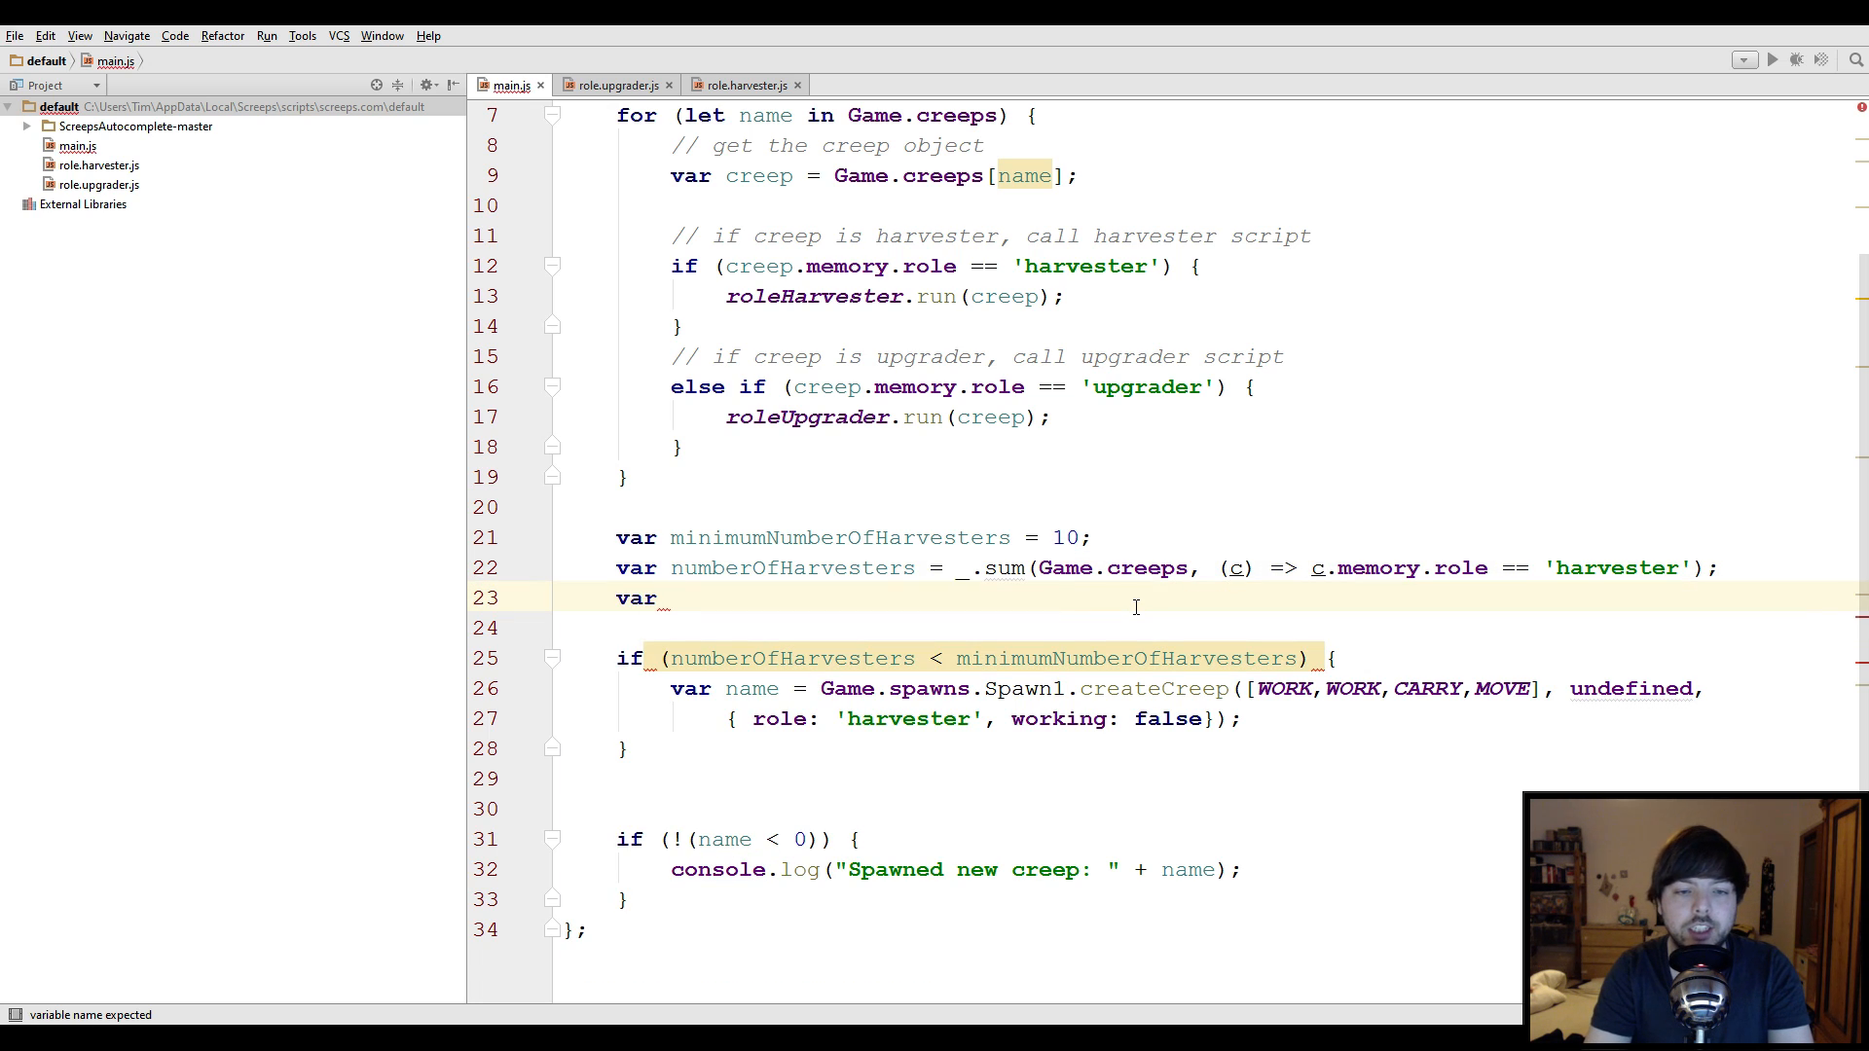
text(name = undefined;)
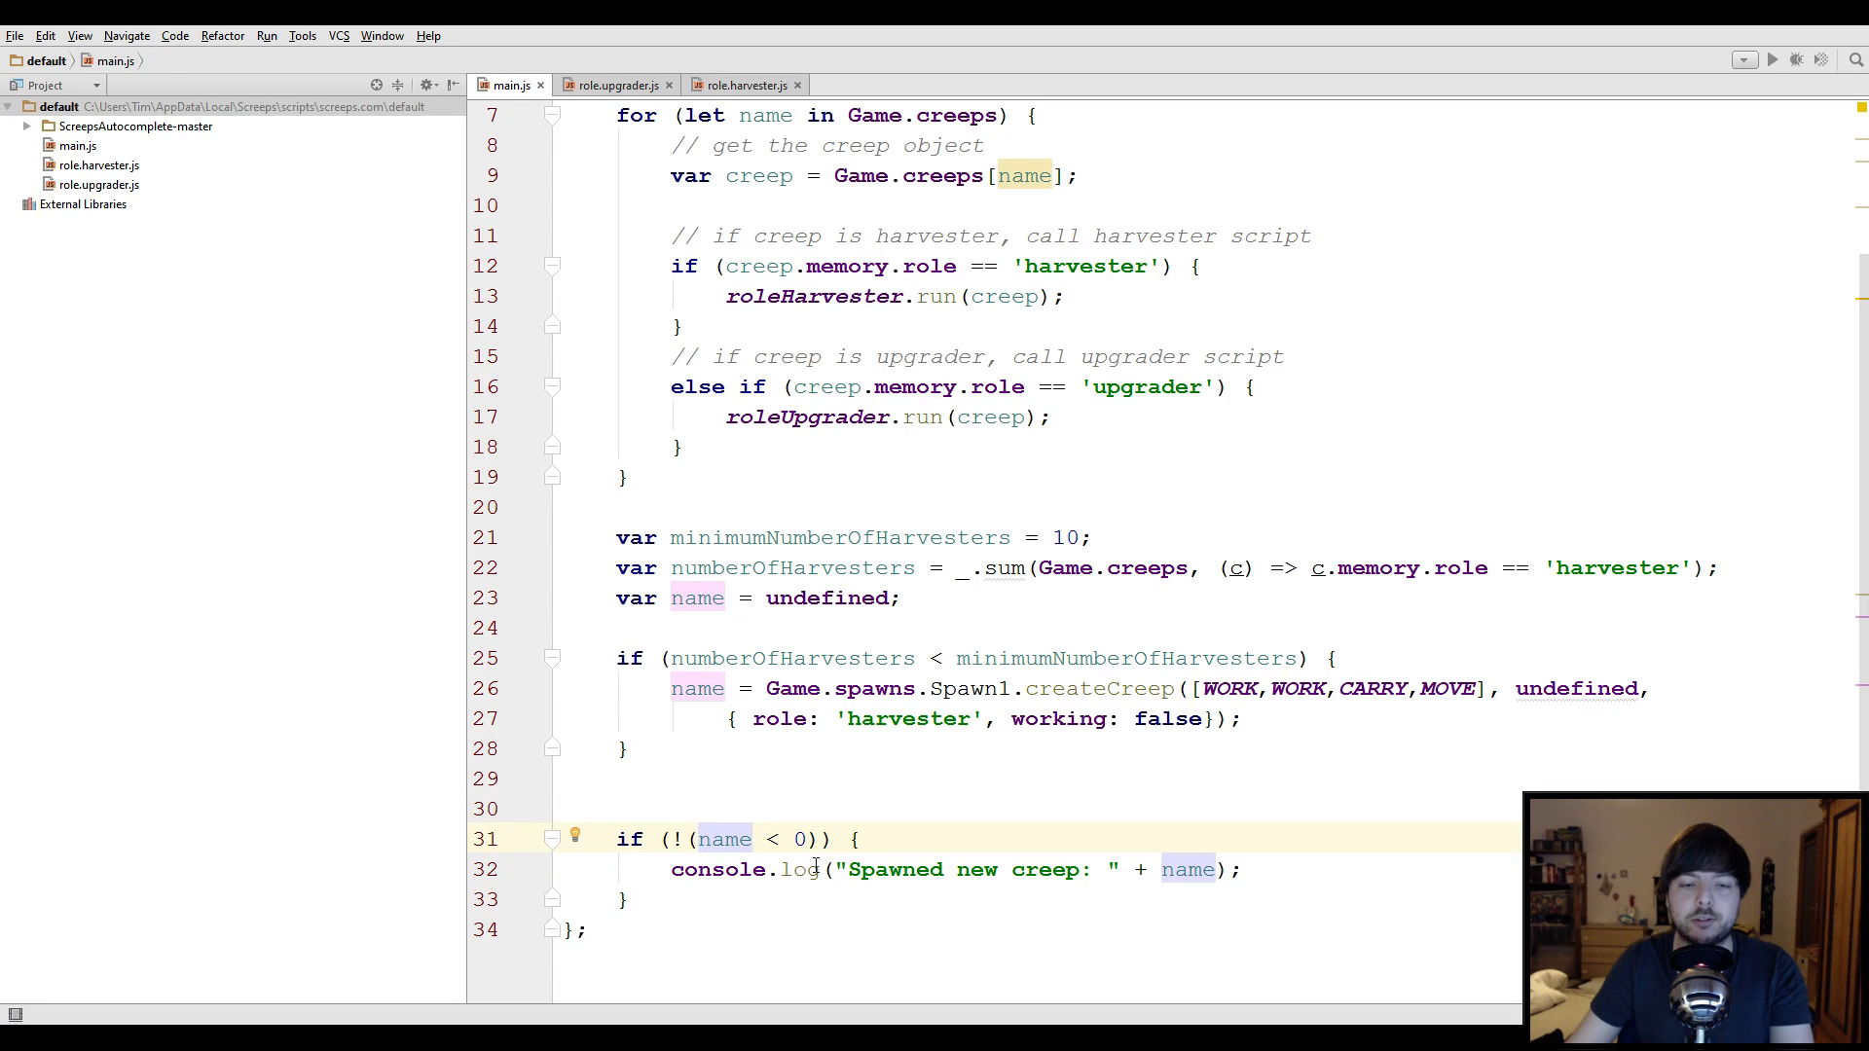
mouse_move(850, 827)
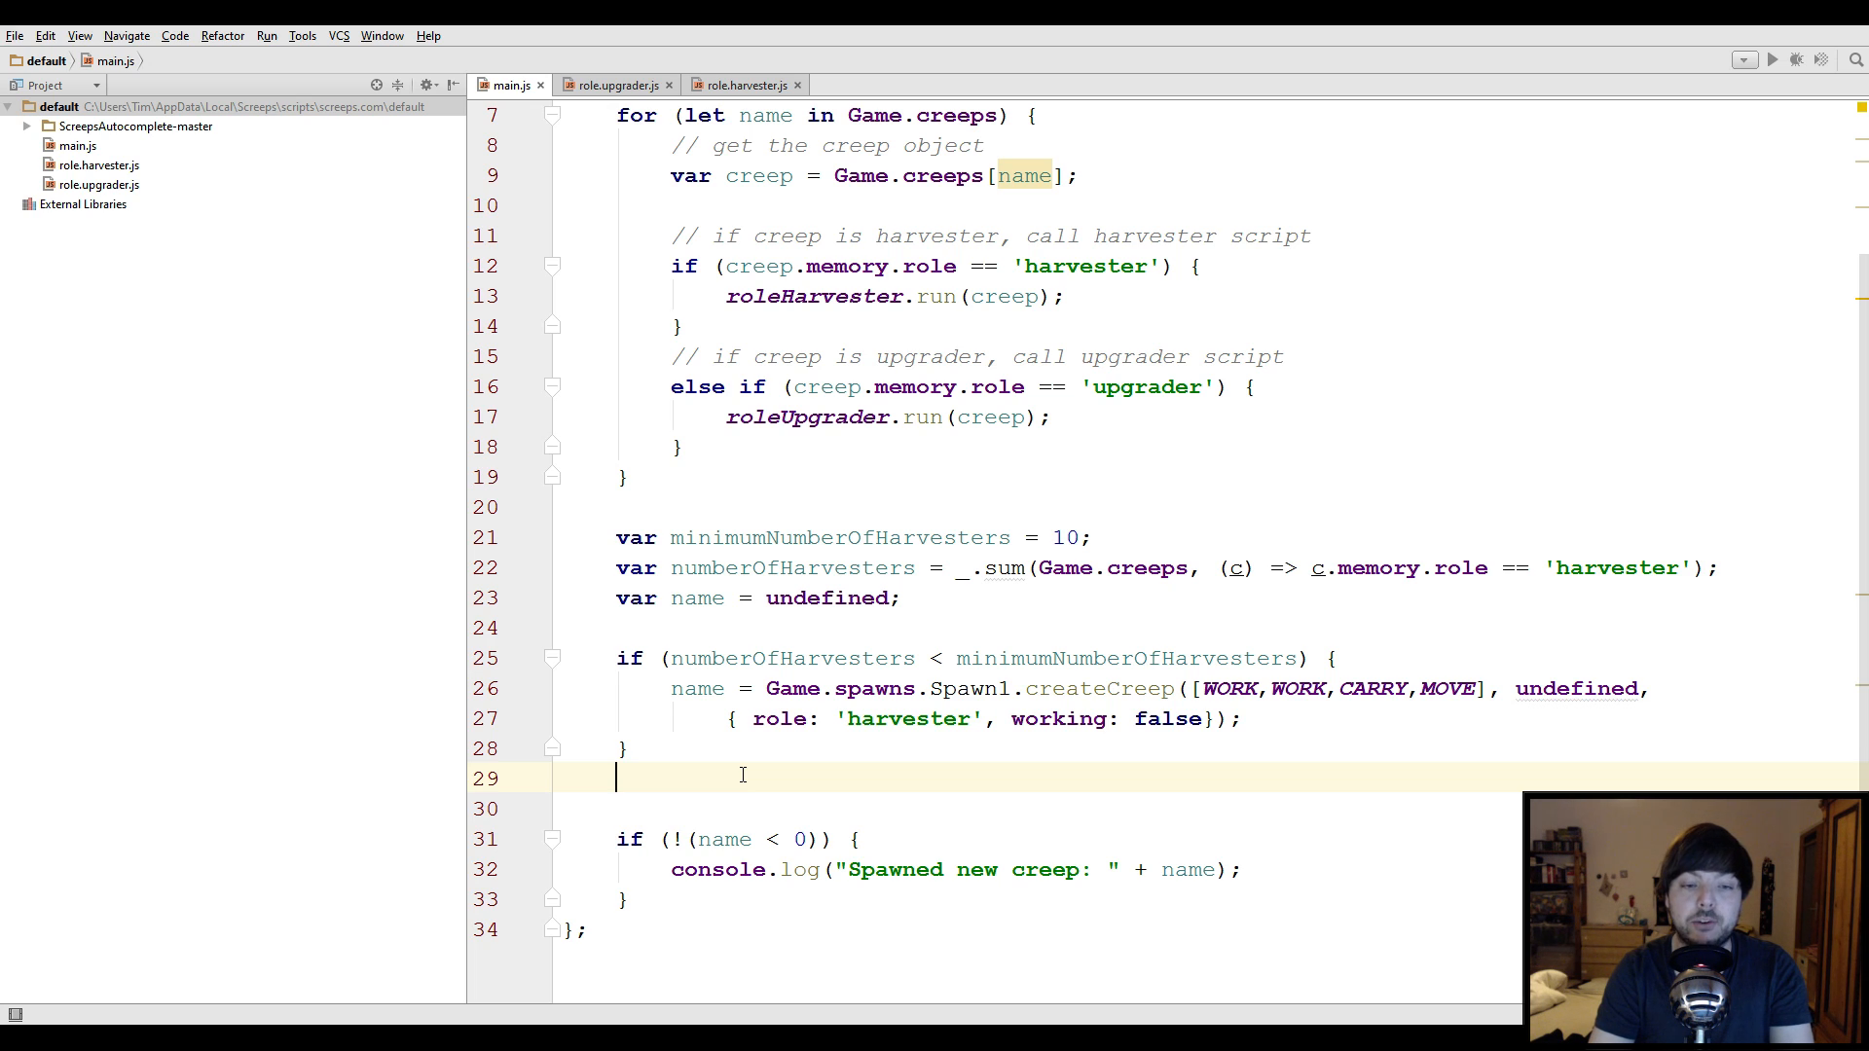
Add a plain else branch whose createCreep call uses role 'upgrader' instead of 'harvester'
text(else if ()
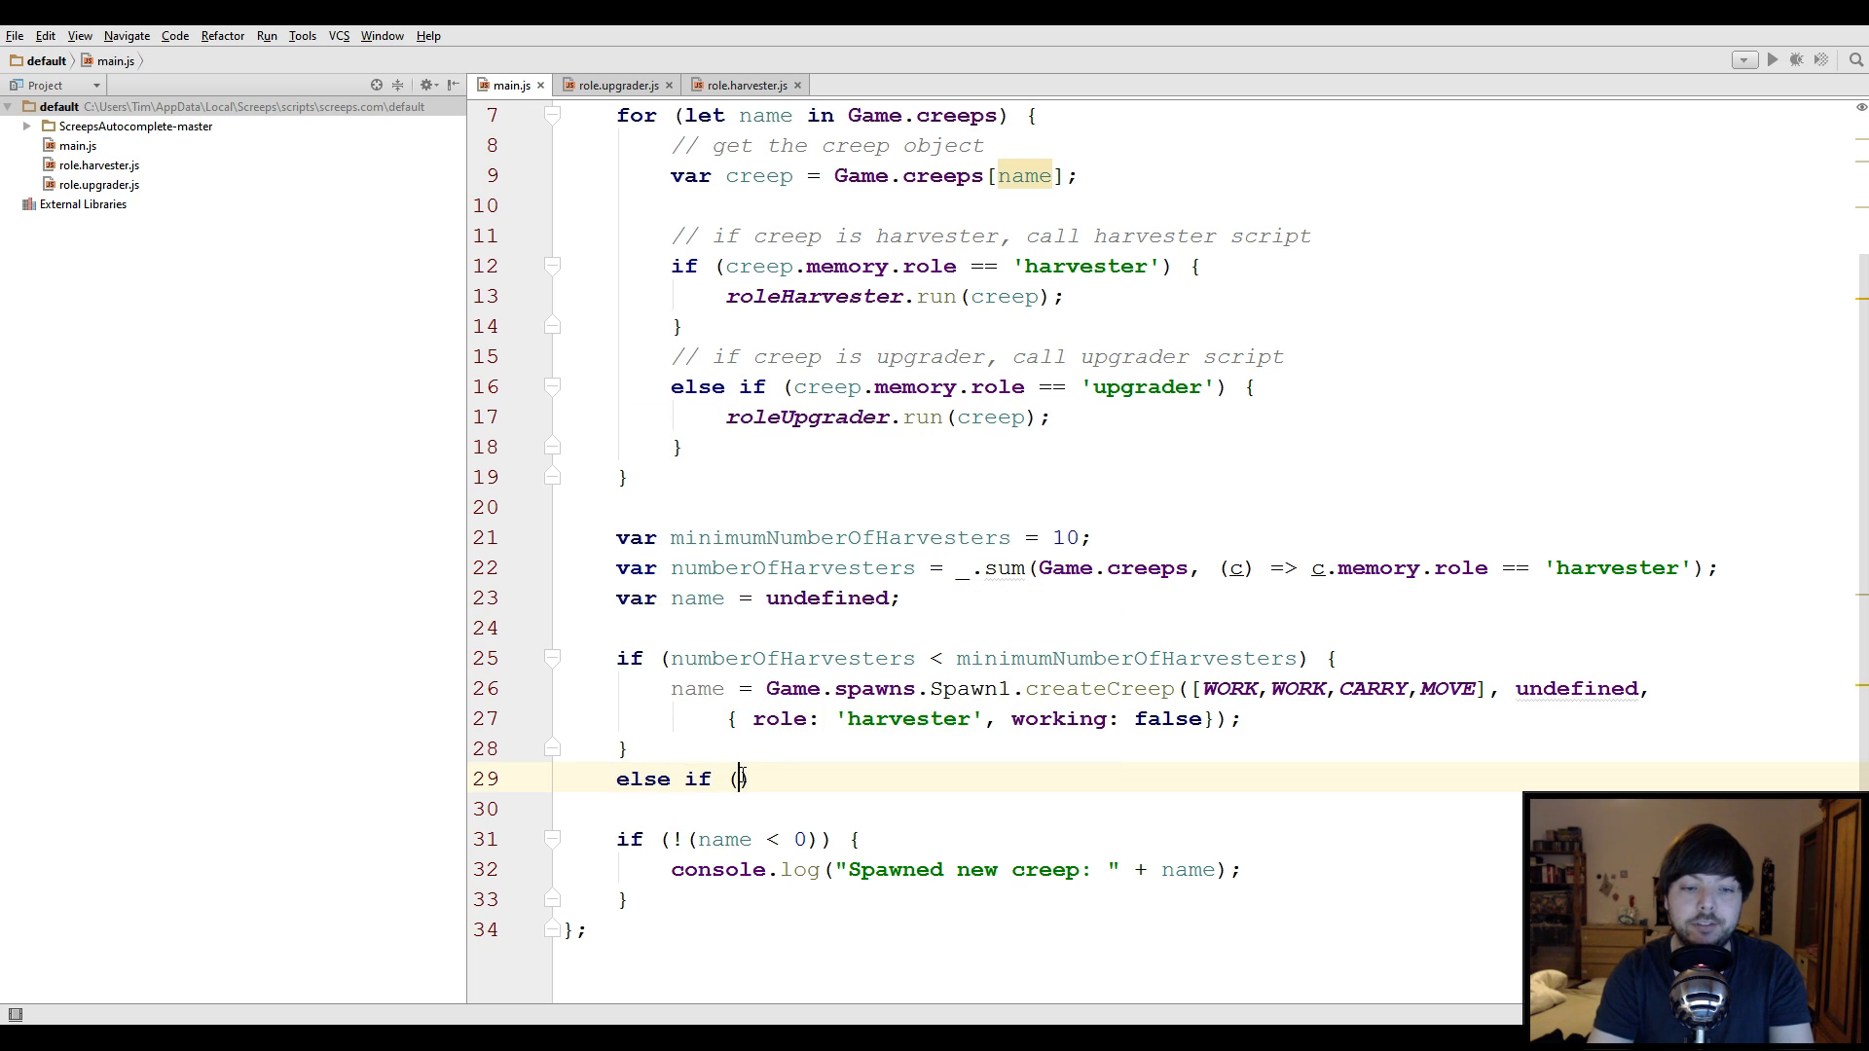
key(BackSpace)
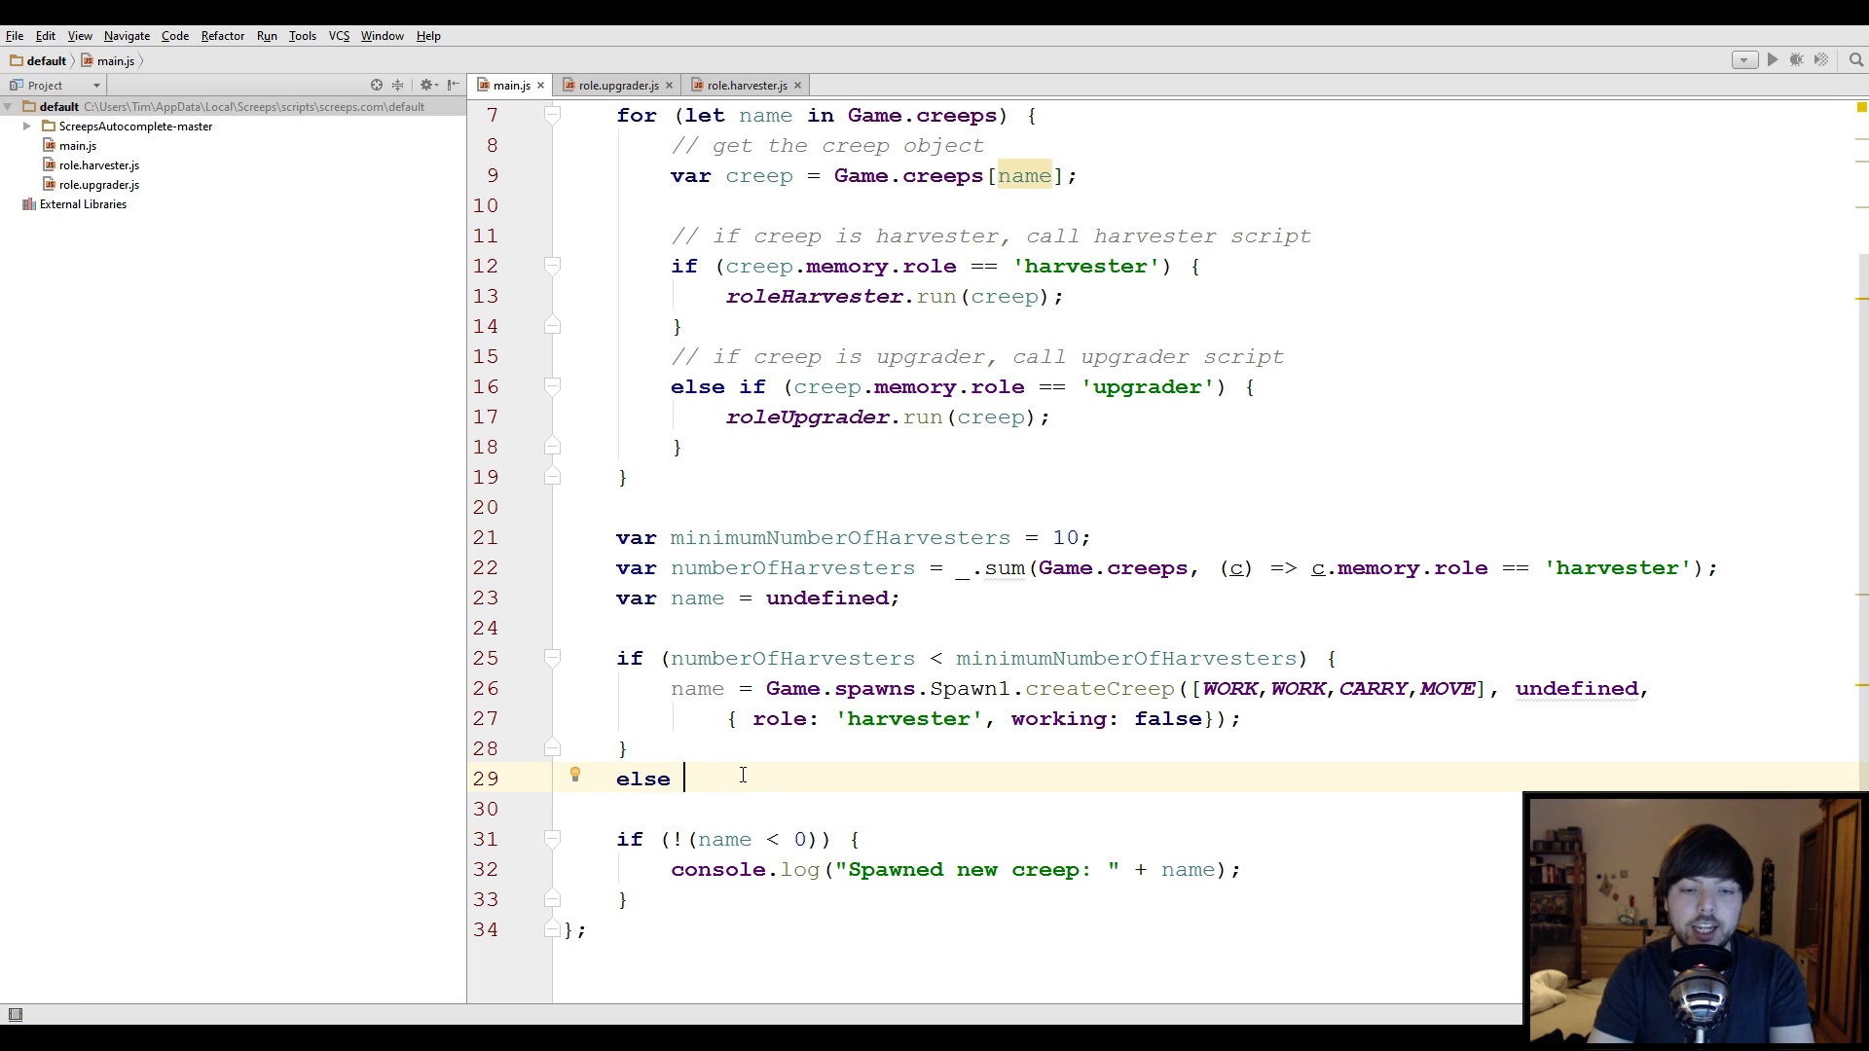
text({)
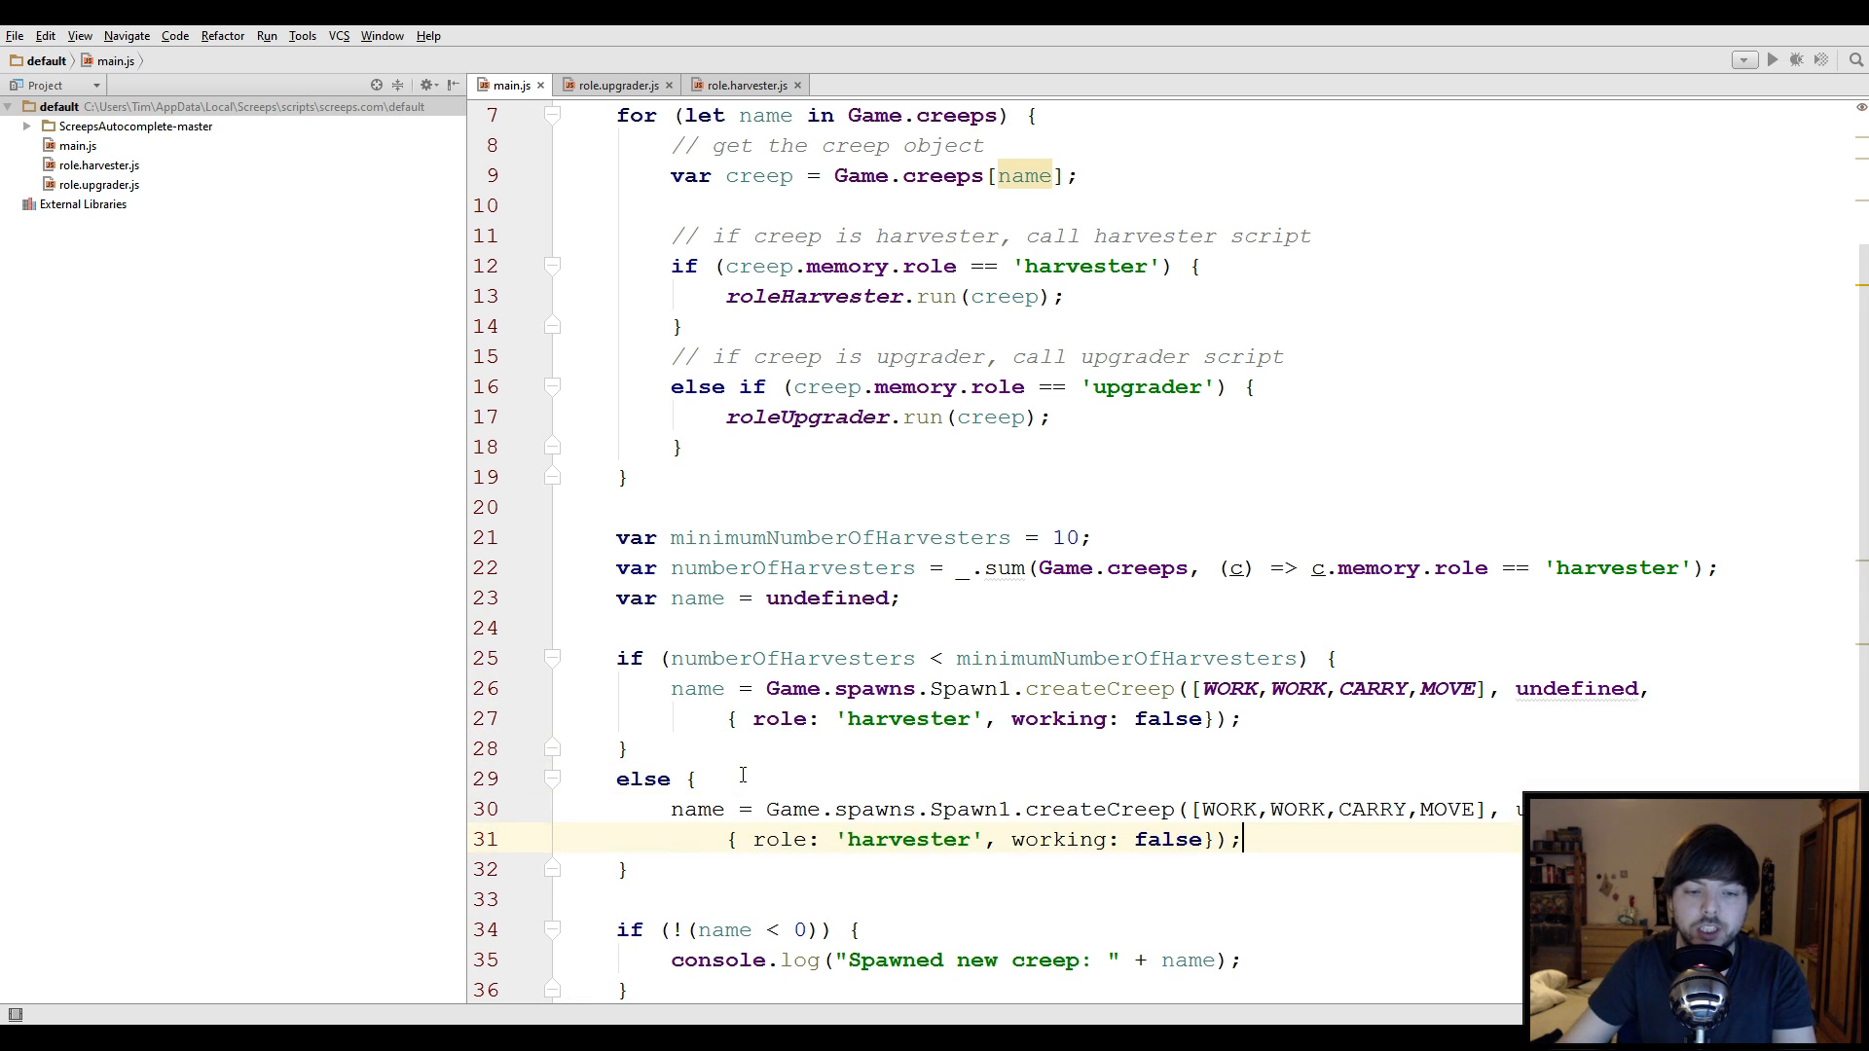
text(u)
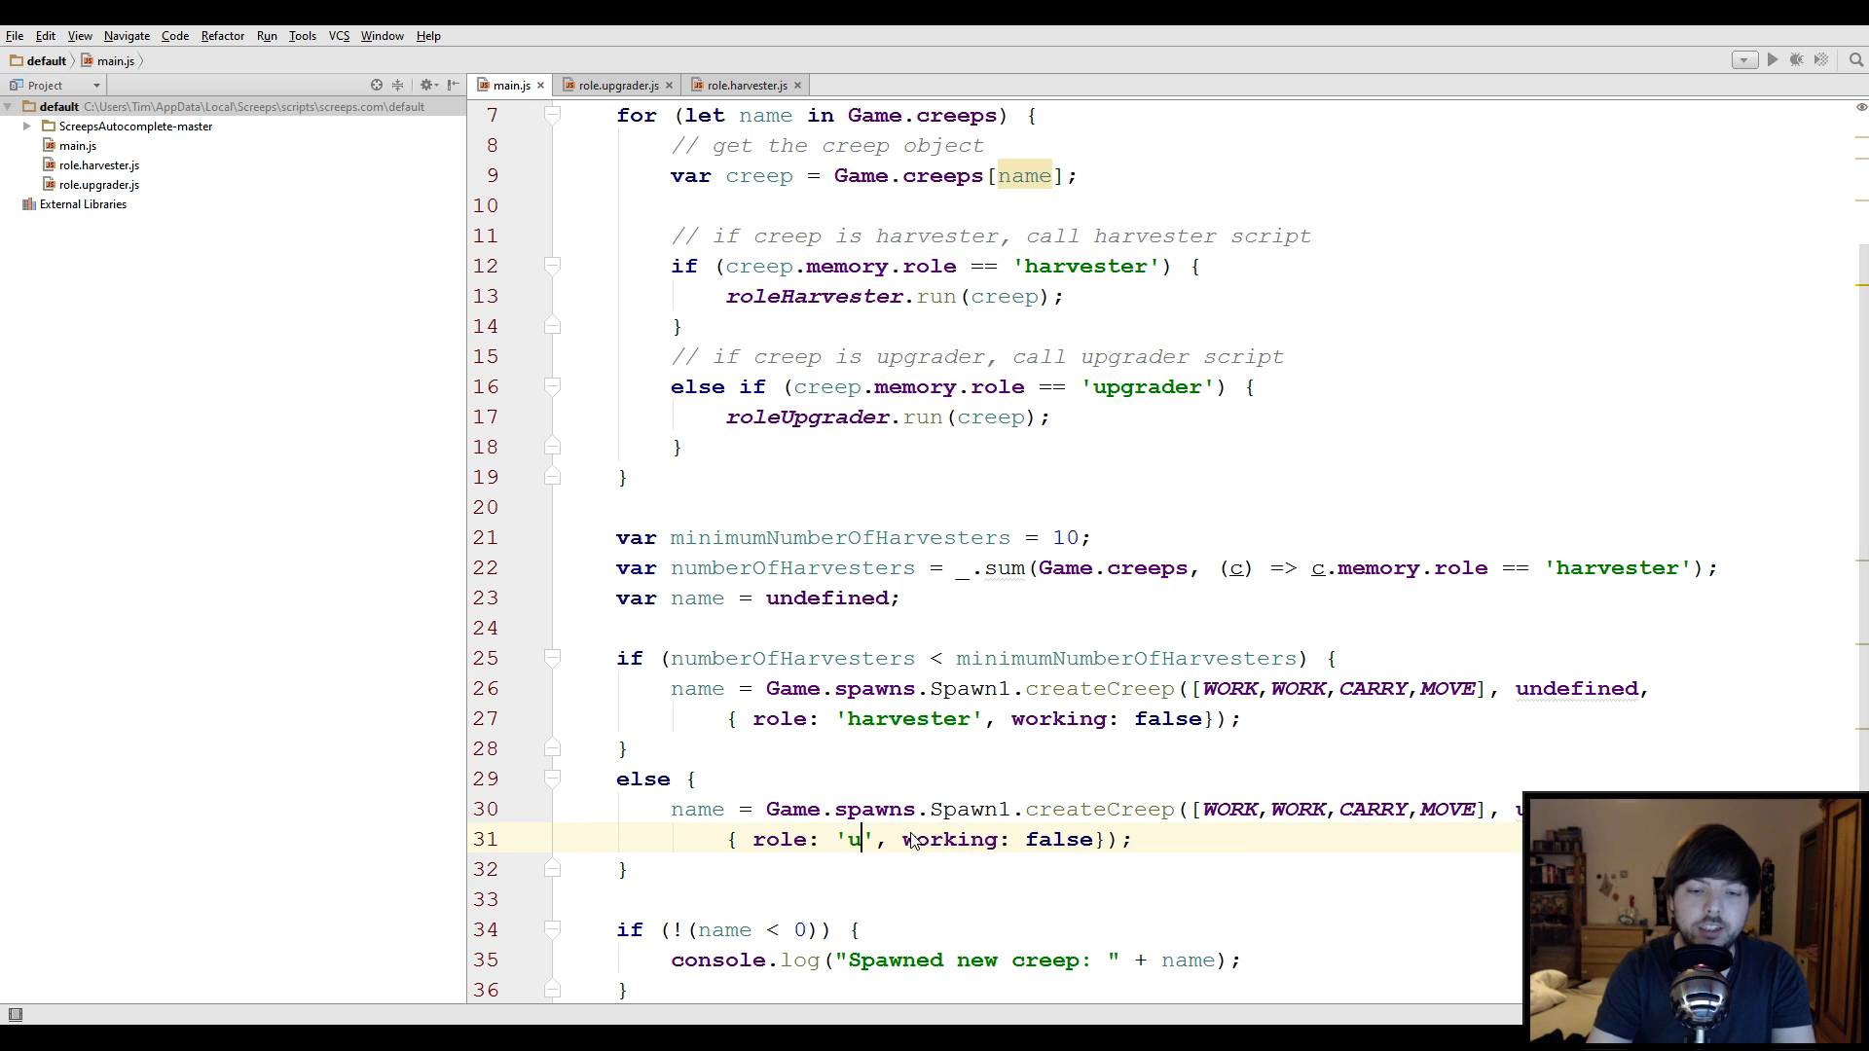
text(pgrader)
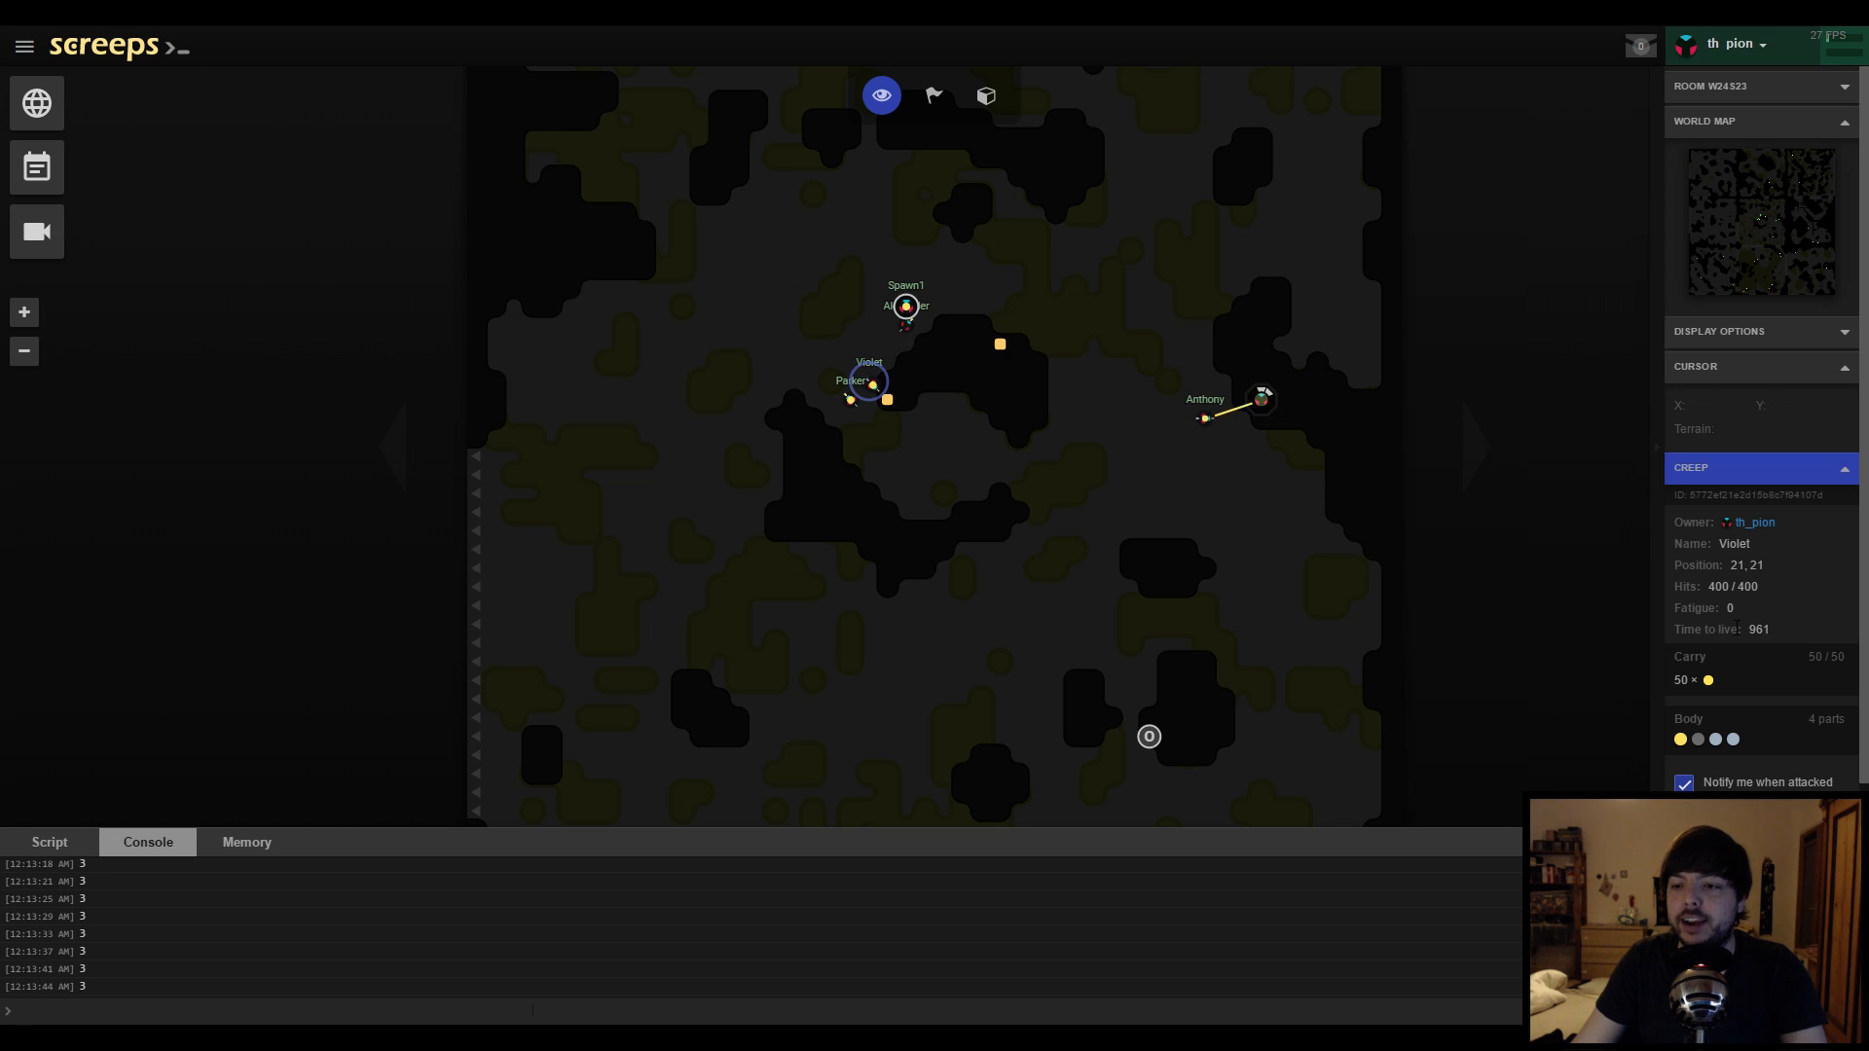
mouse_move(1151, 563)
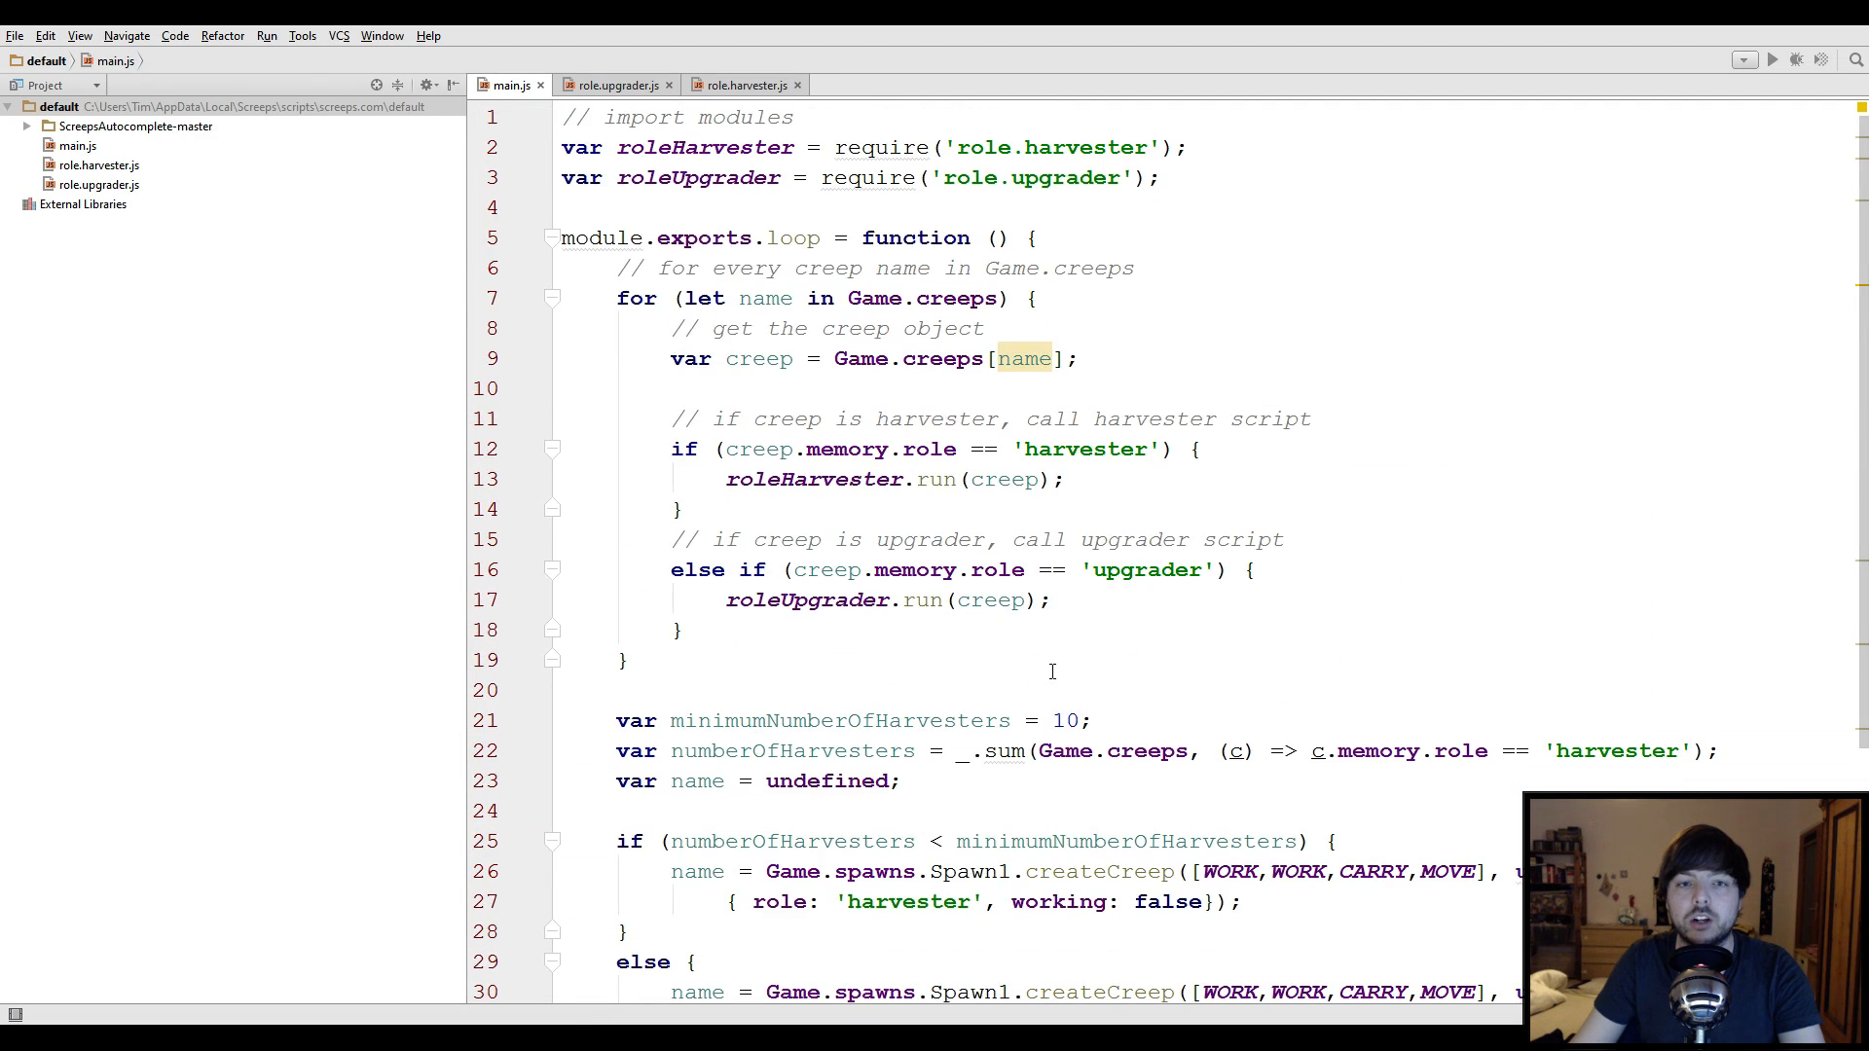
scroll(down, 3)
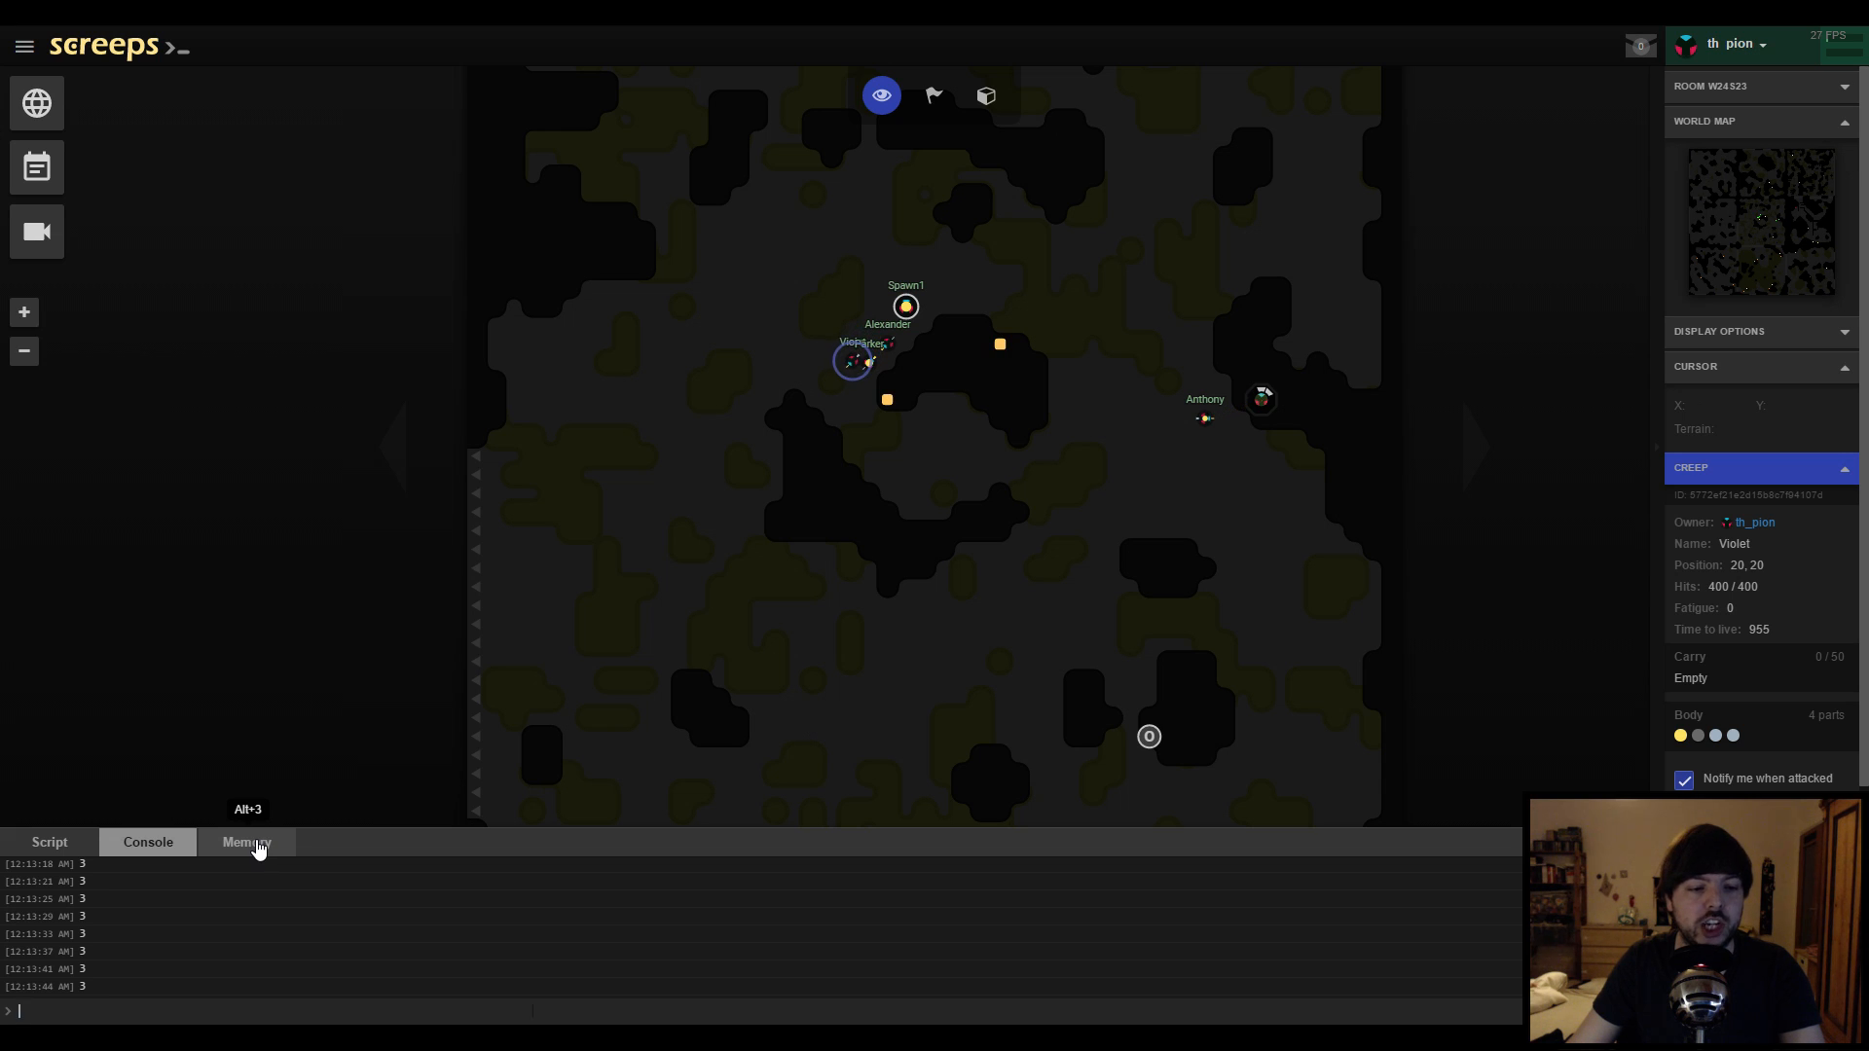
Open the Memory tab and expand creeps to list Violet, Anthony, Alexander and Parker
click(245, 841)
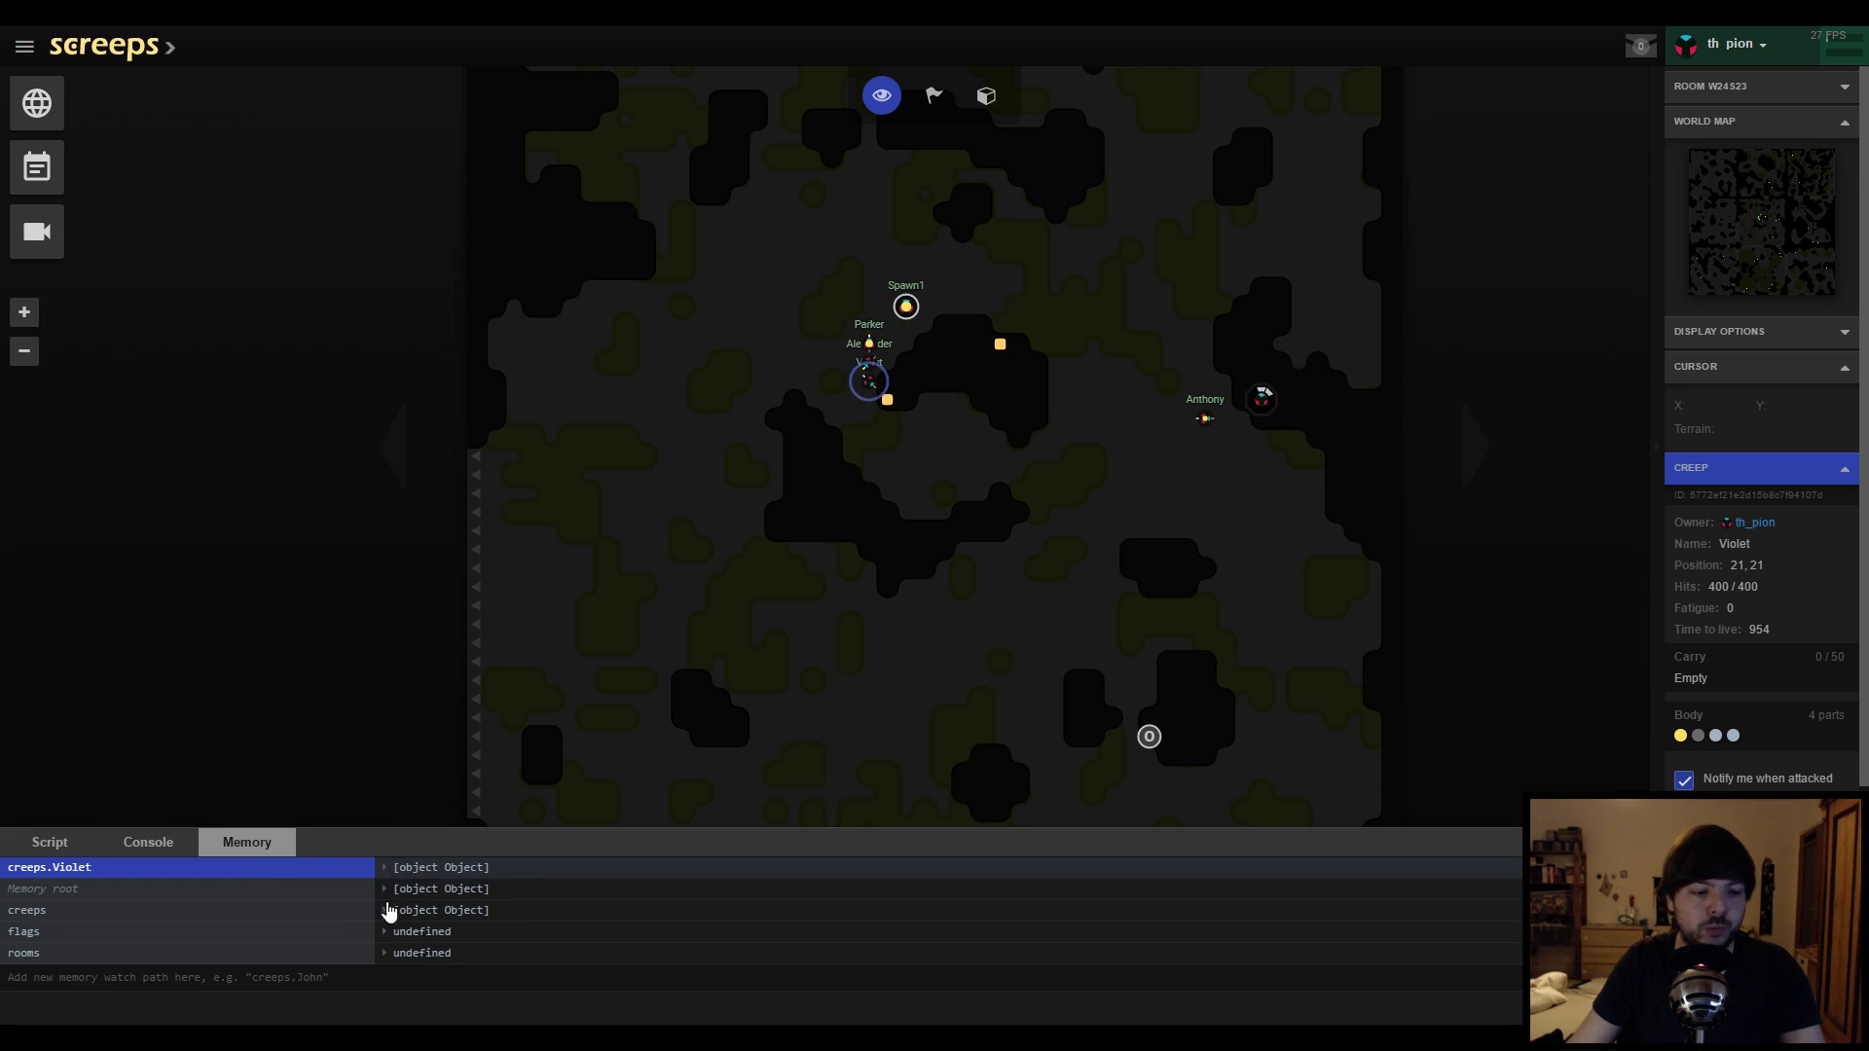
click(384, 909)
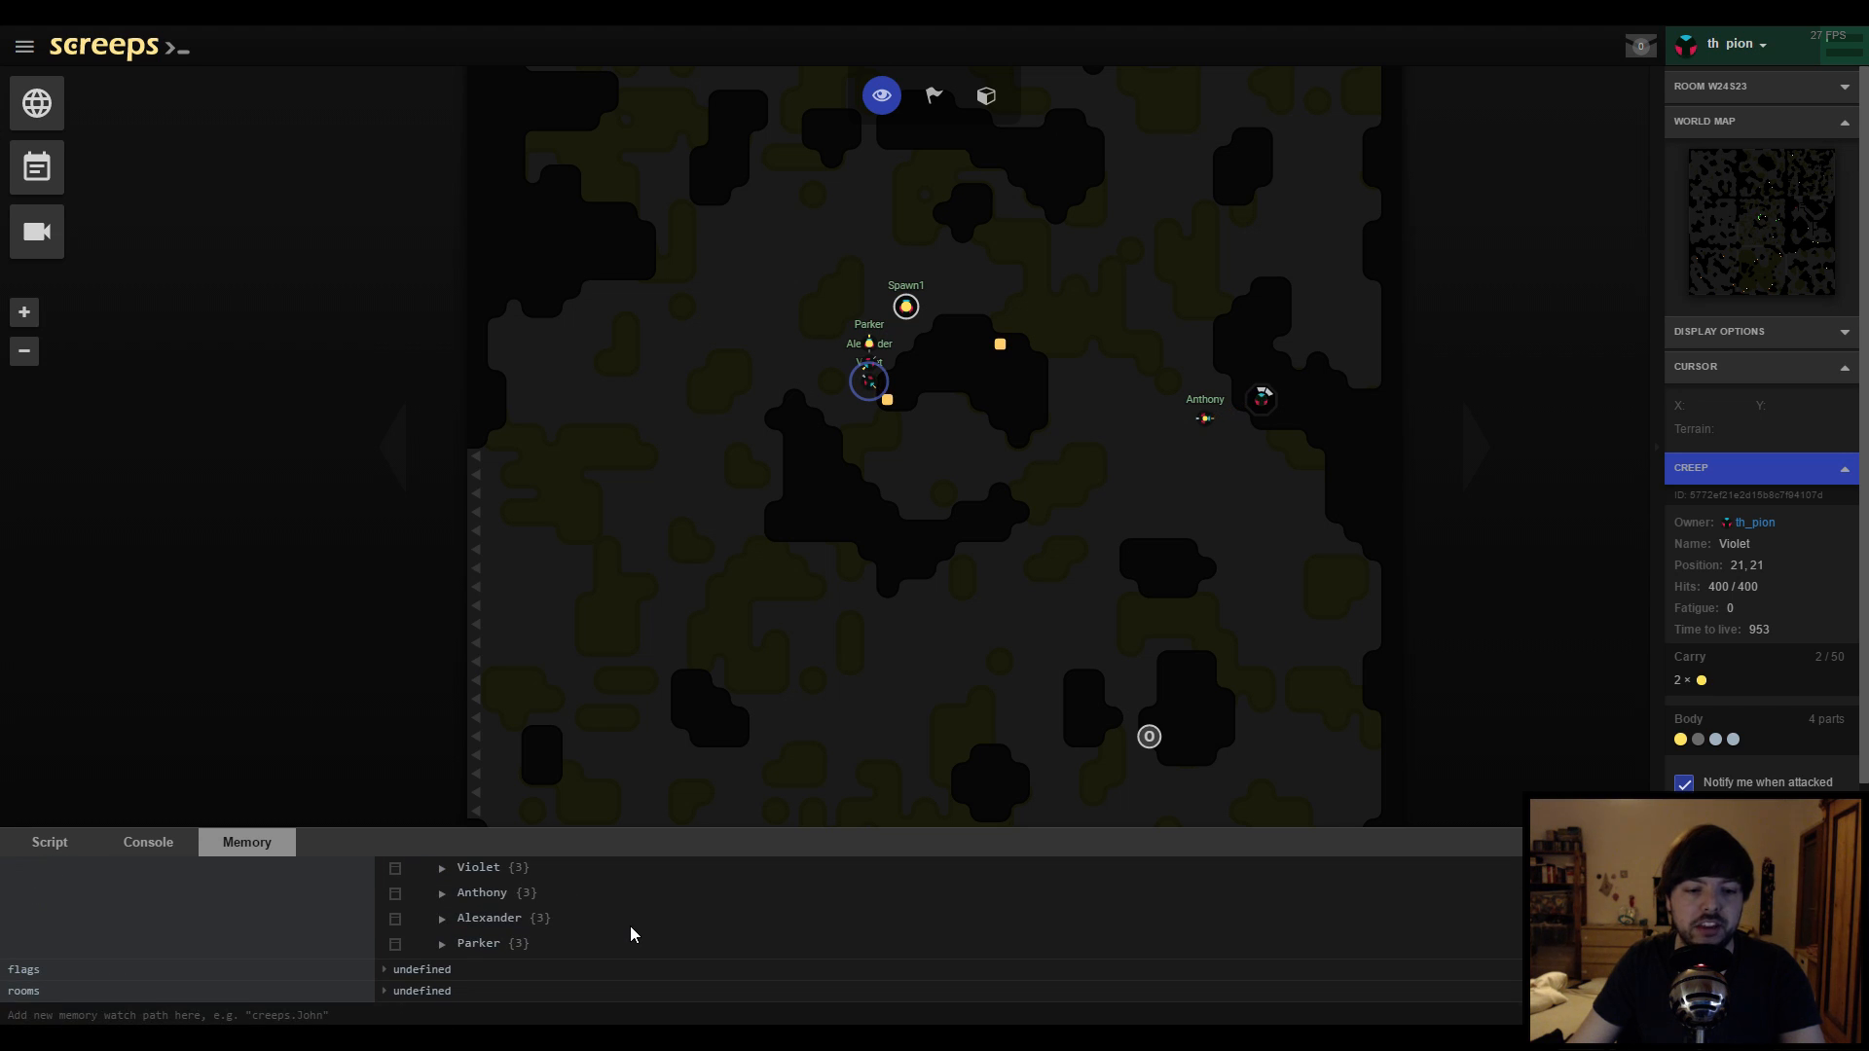
mouse_move(995, 441)
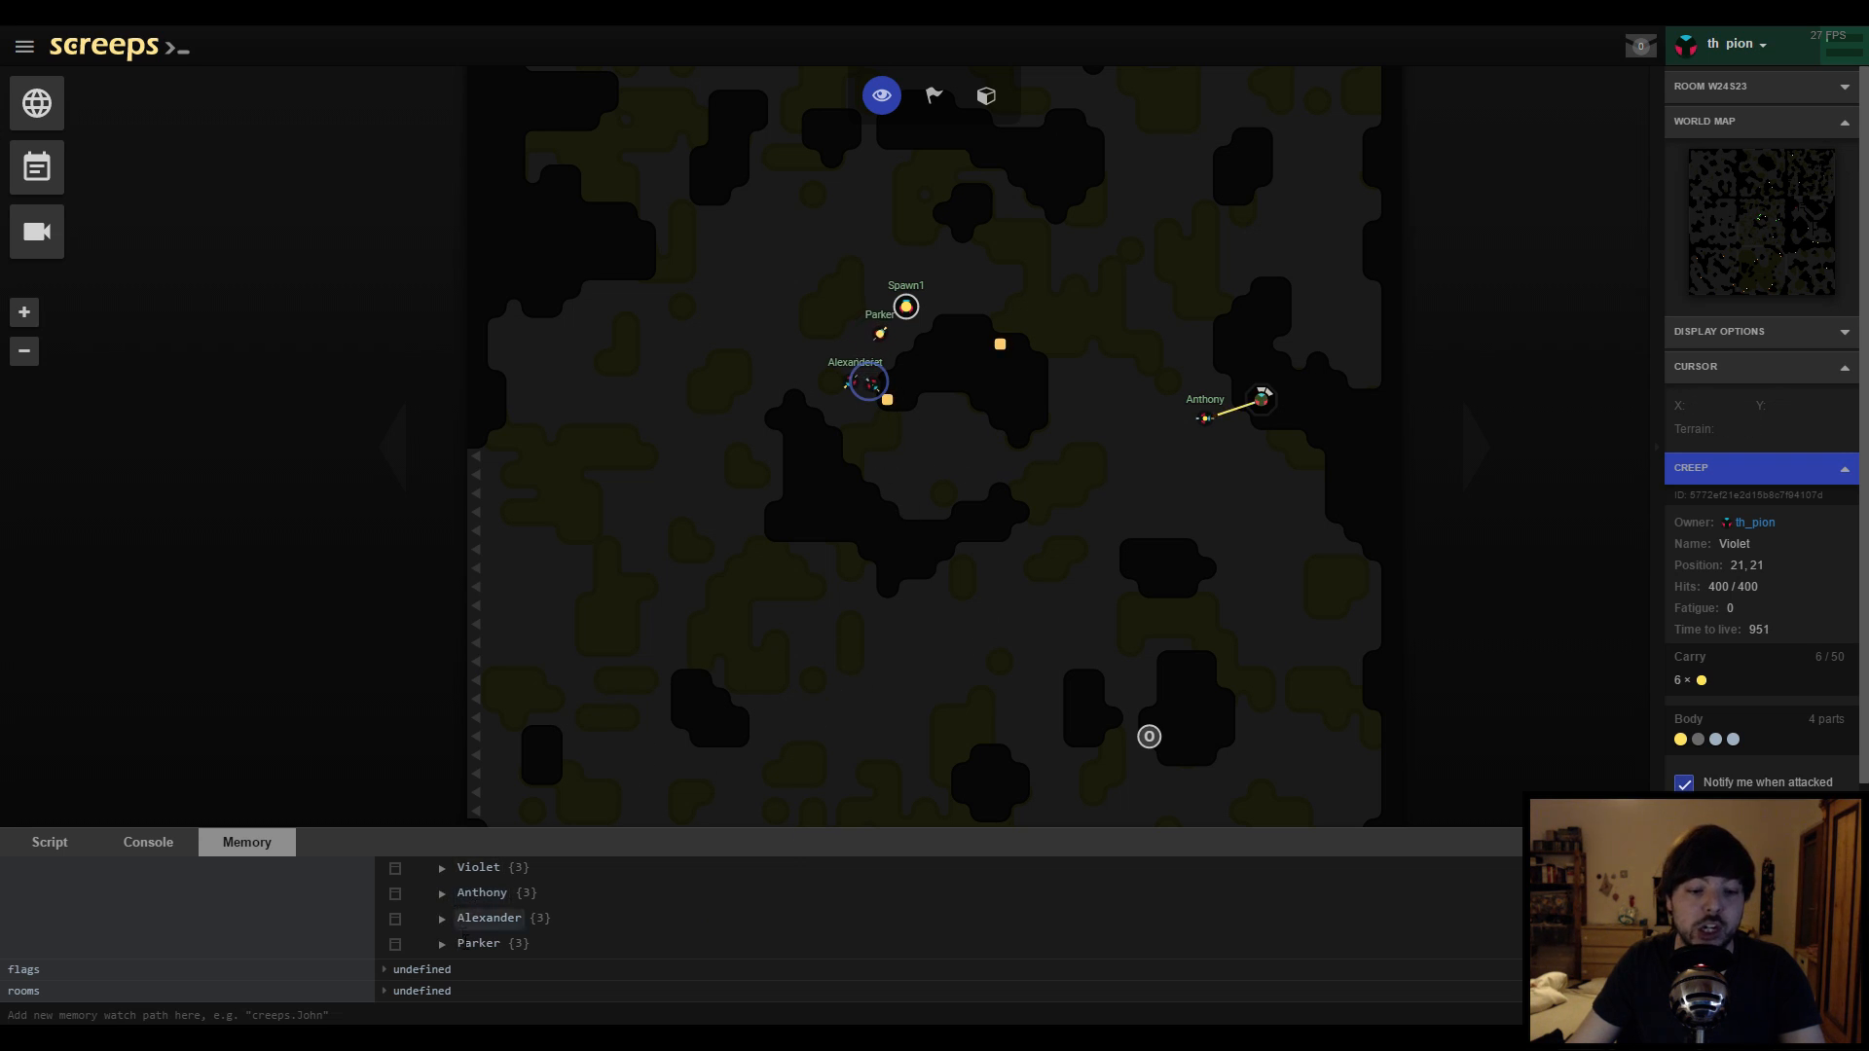
mouse_move(867, 386)
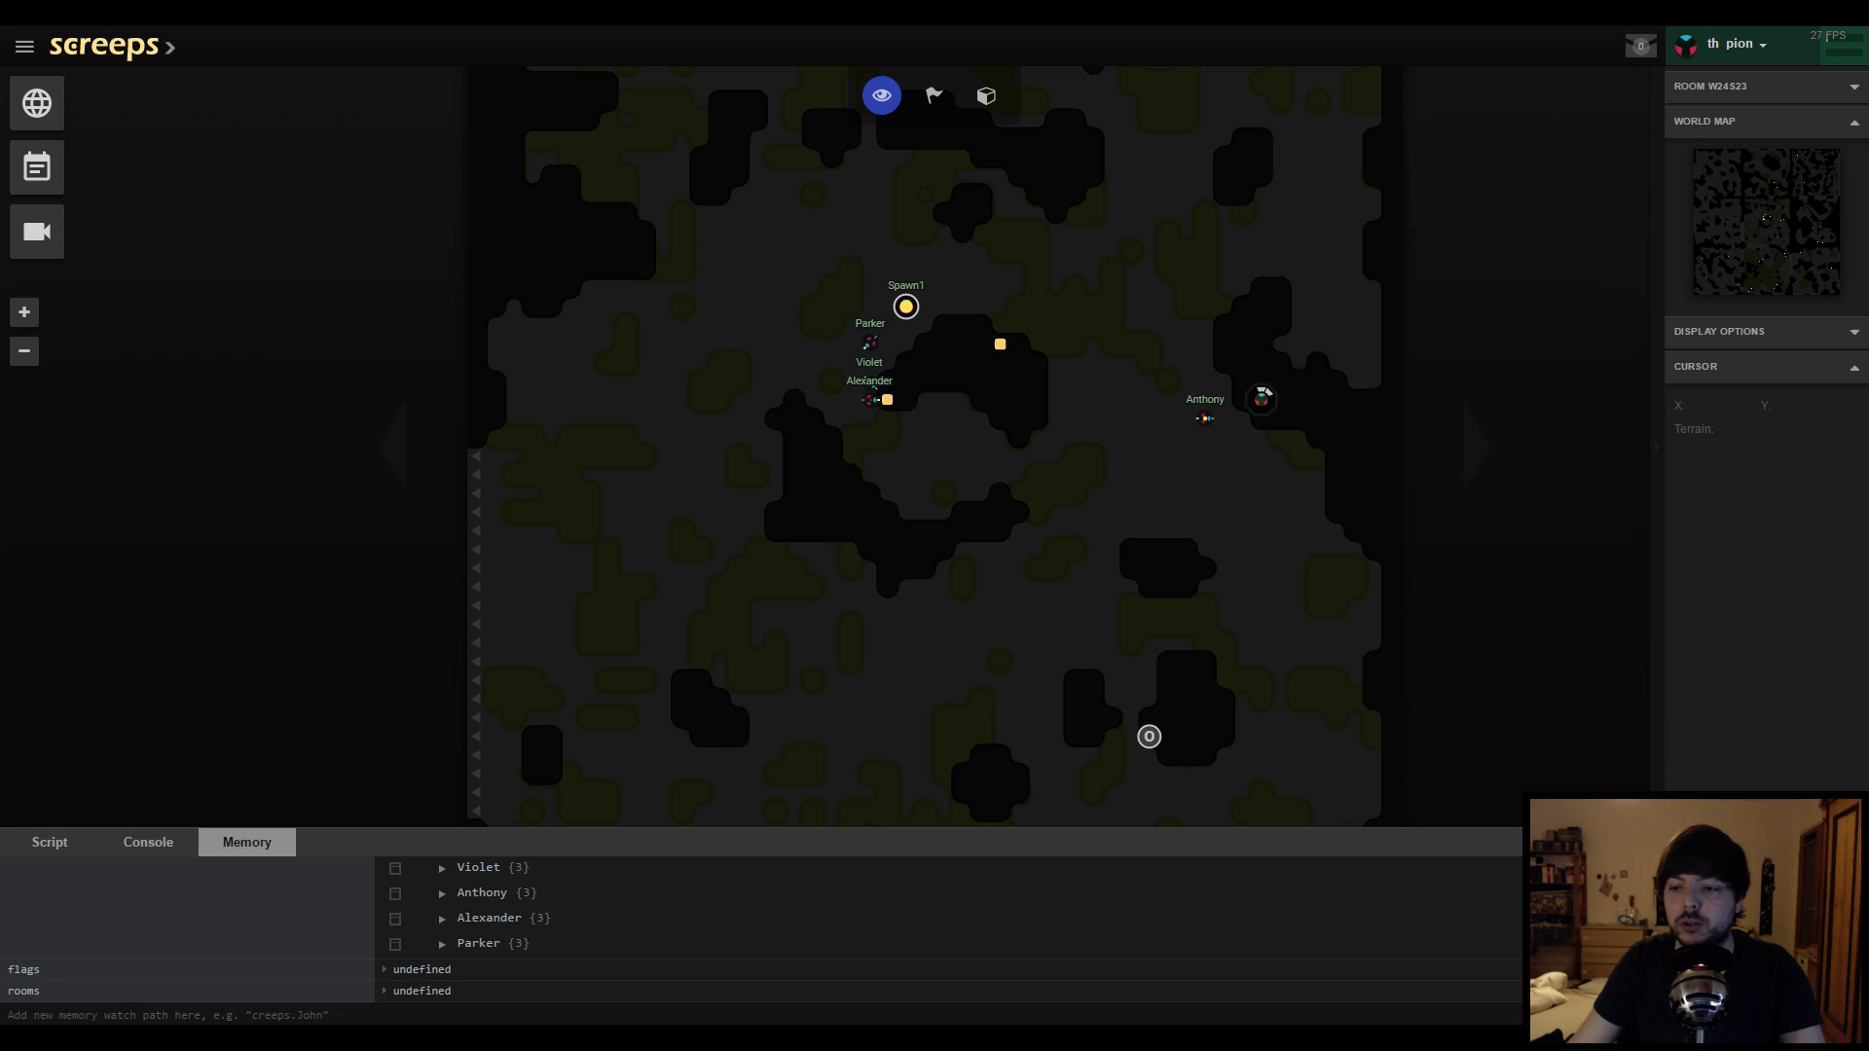
mouse_move(887, 530)
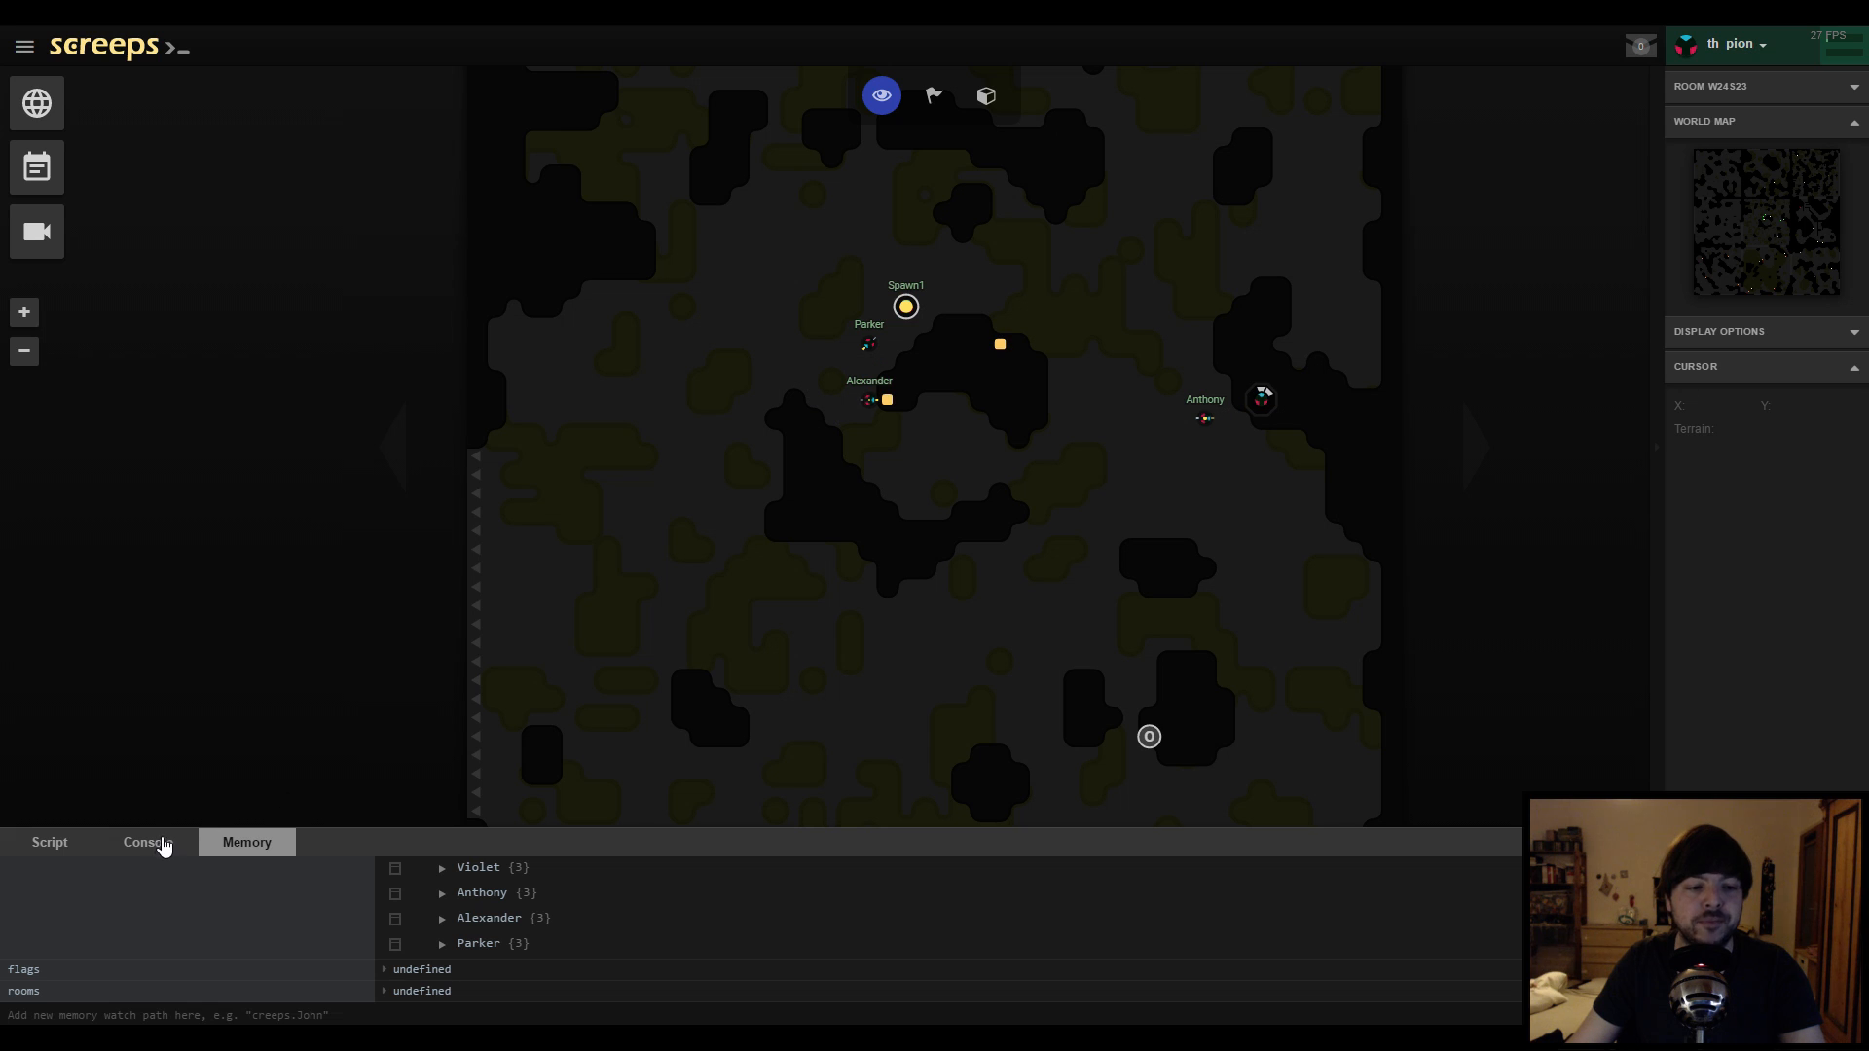
Return to the console, then view and close the account's CPU and memory usage summary
click(95, 866)
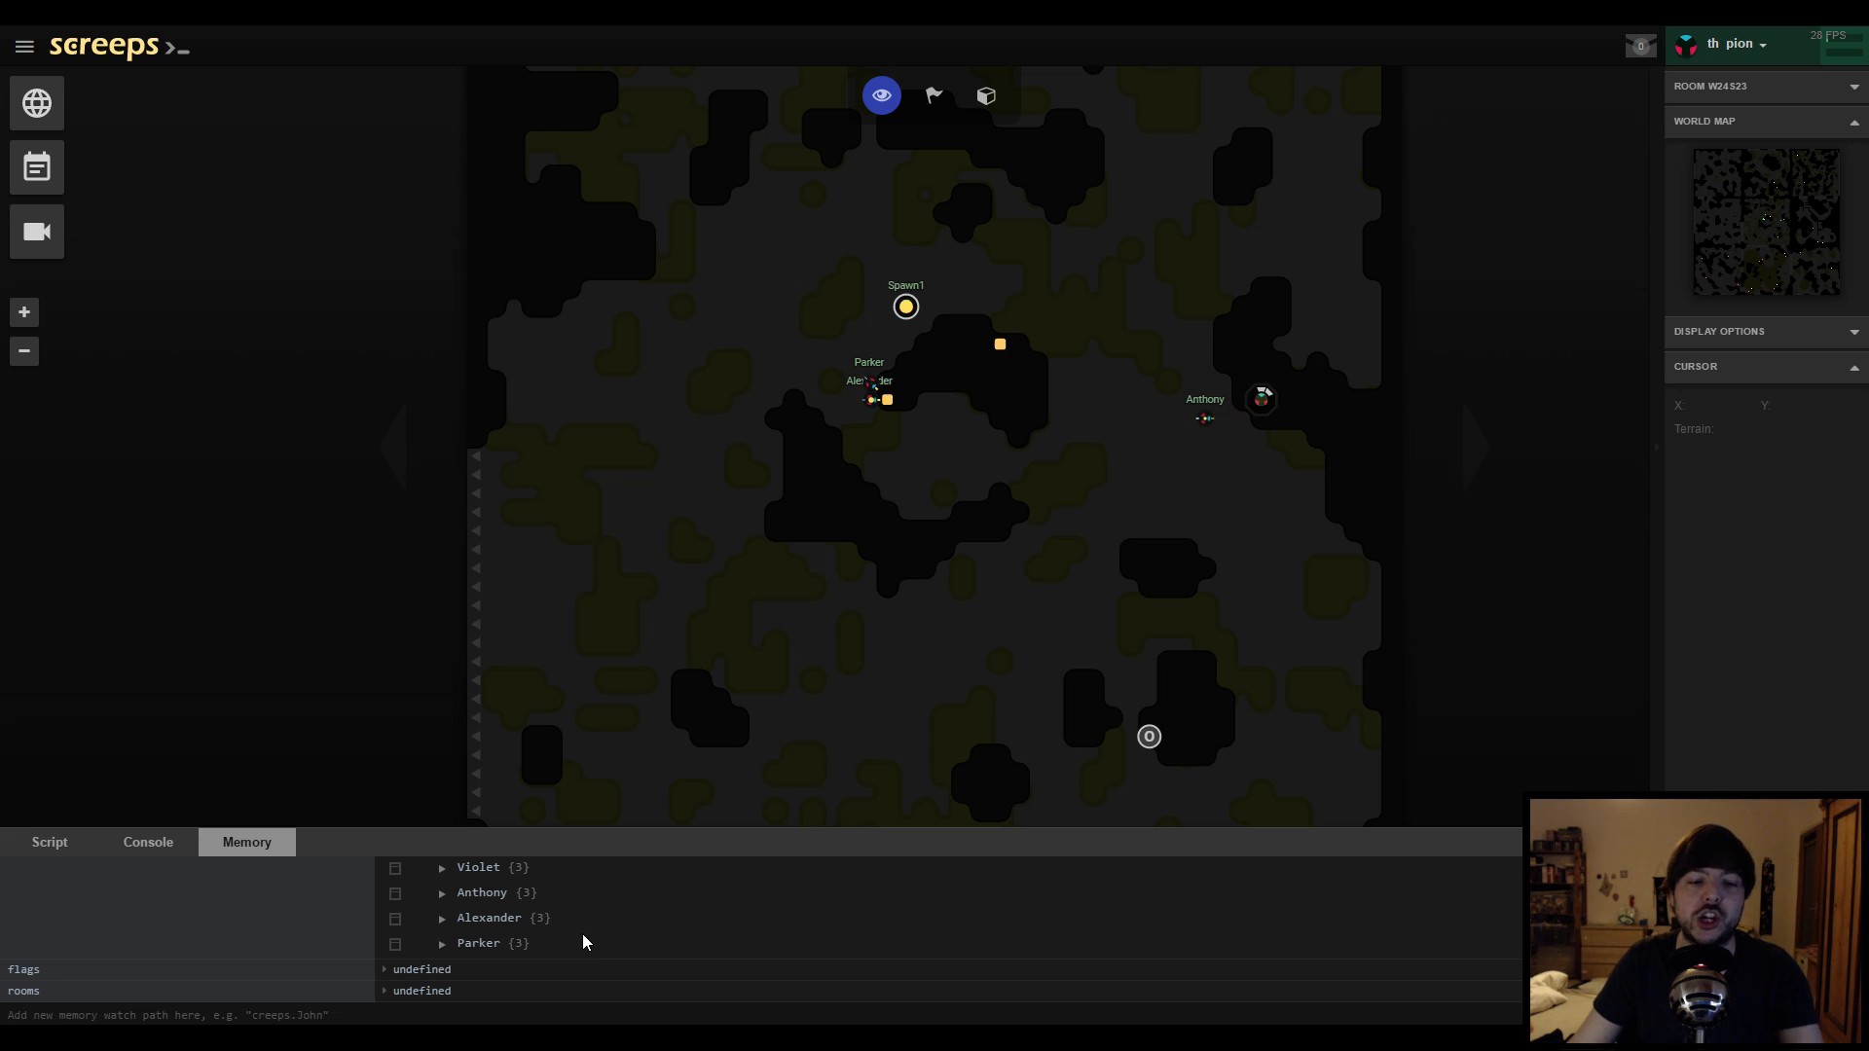
mouse_move(569, 960)
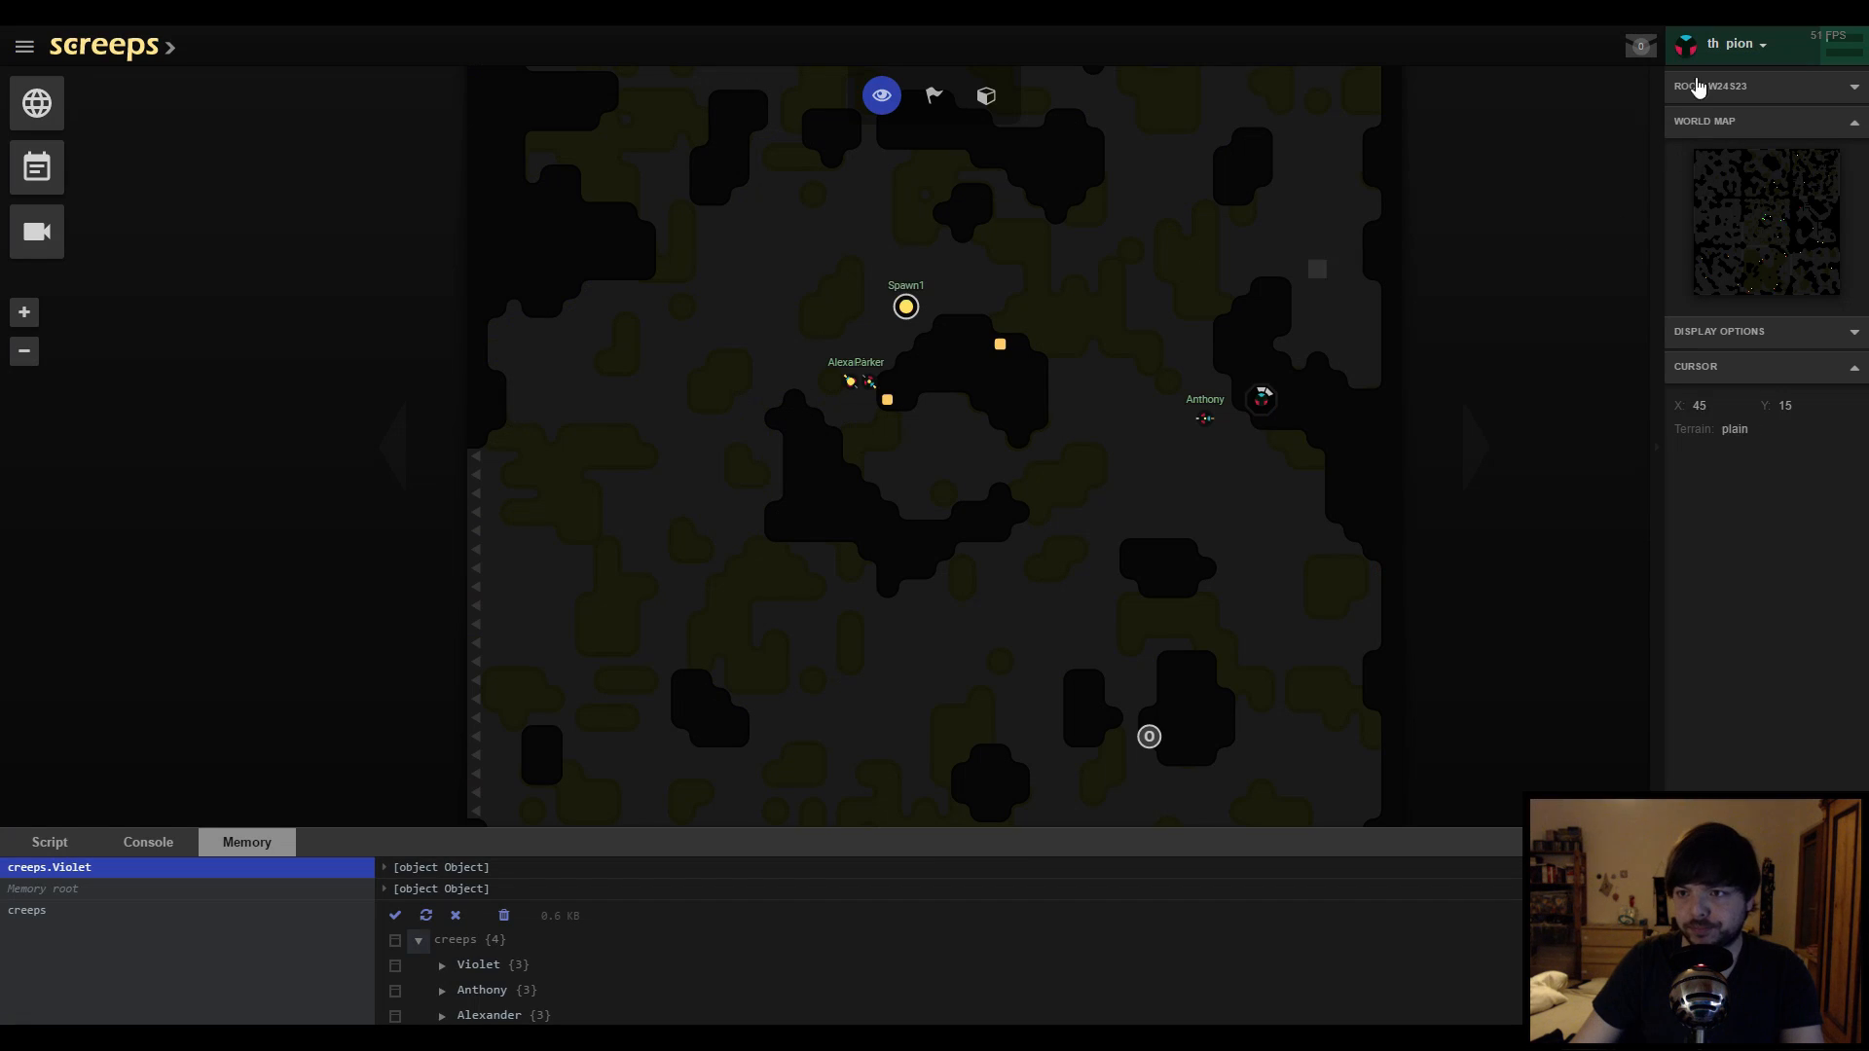
click(1732, 43)
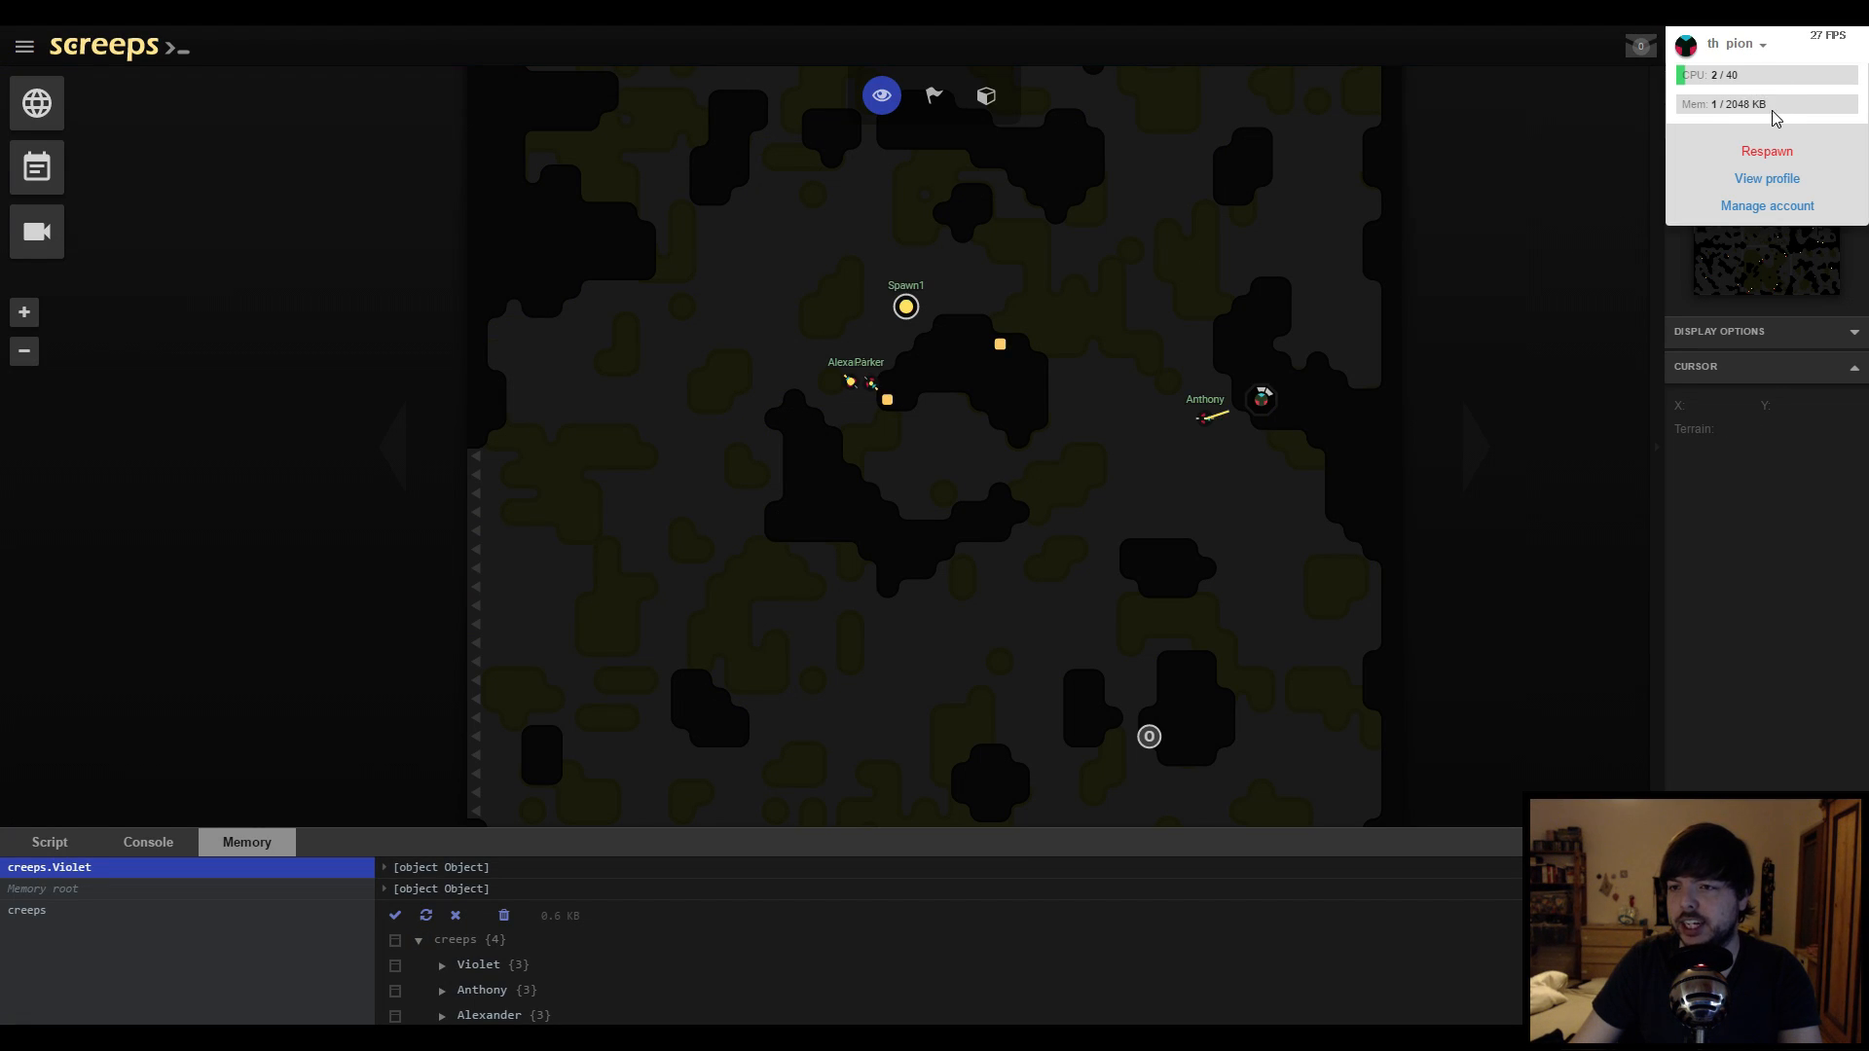
click(1221, 437)
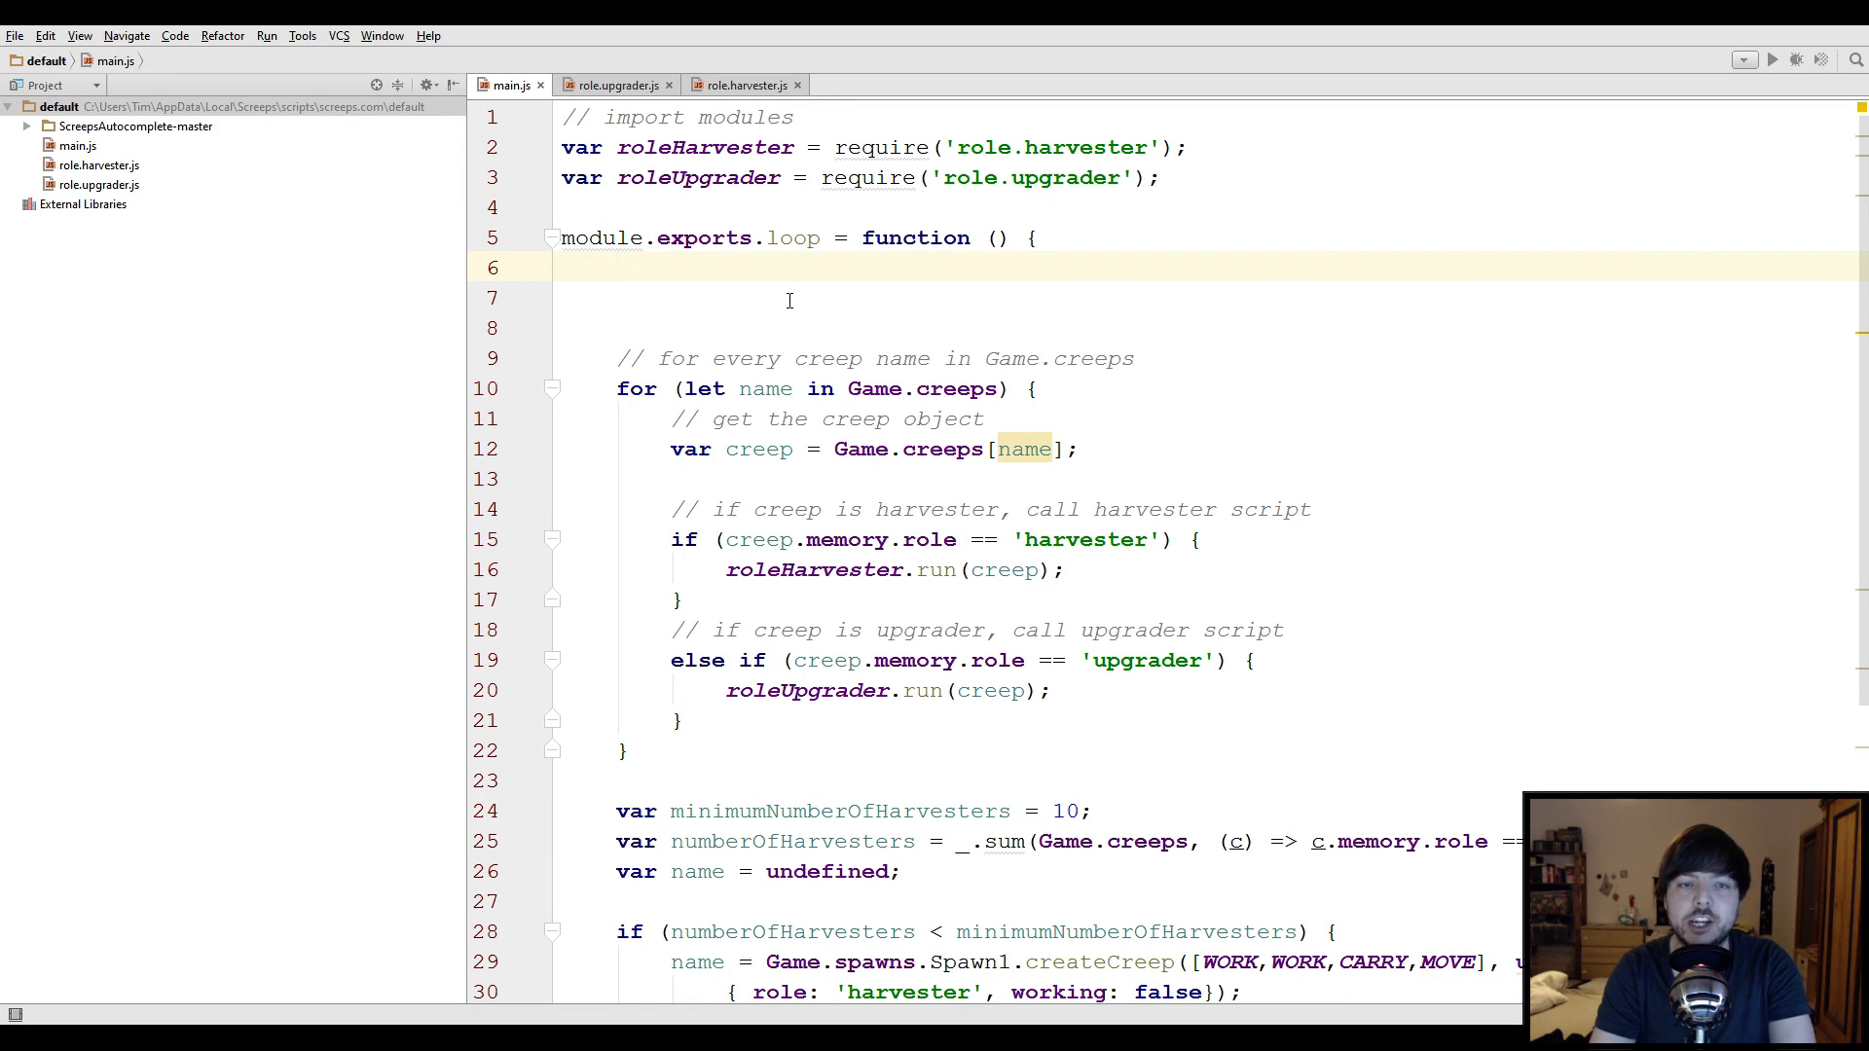
Type a '// clear memory' comment and a for (let name in Memory.creeps) loop
text(// c)
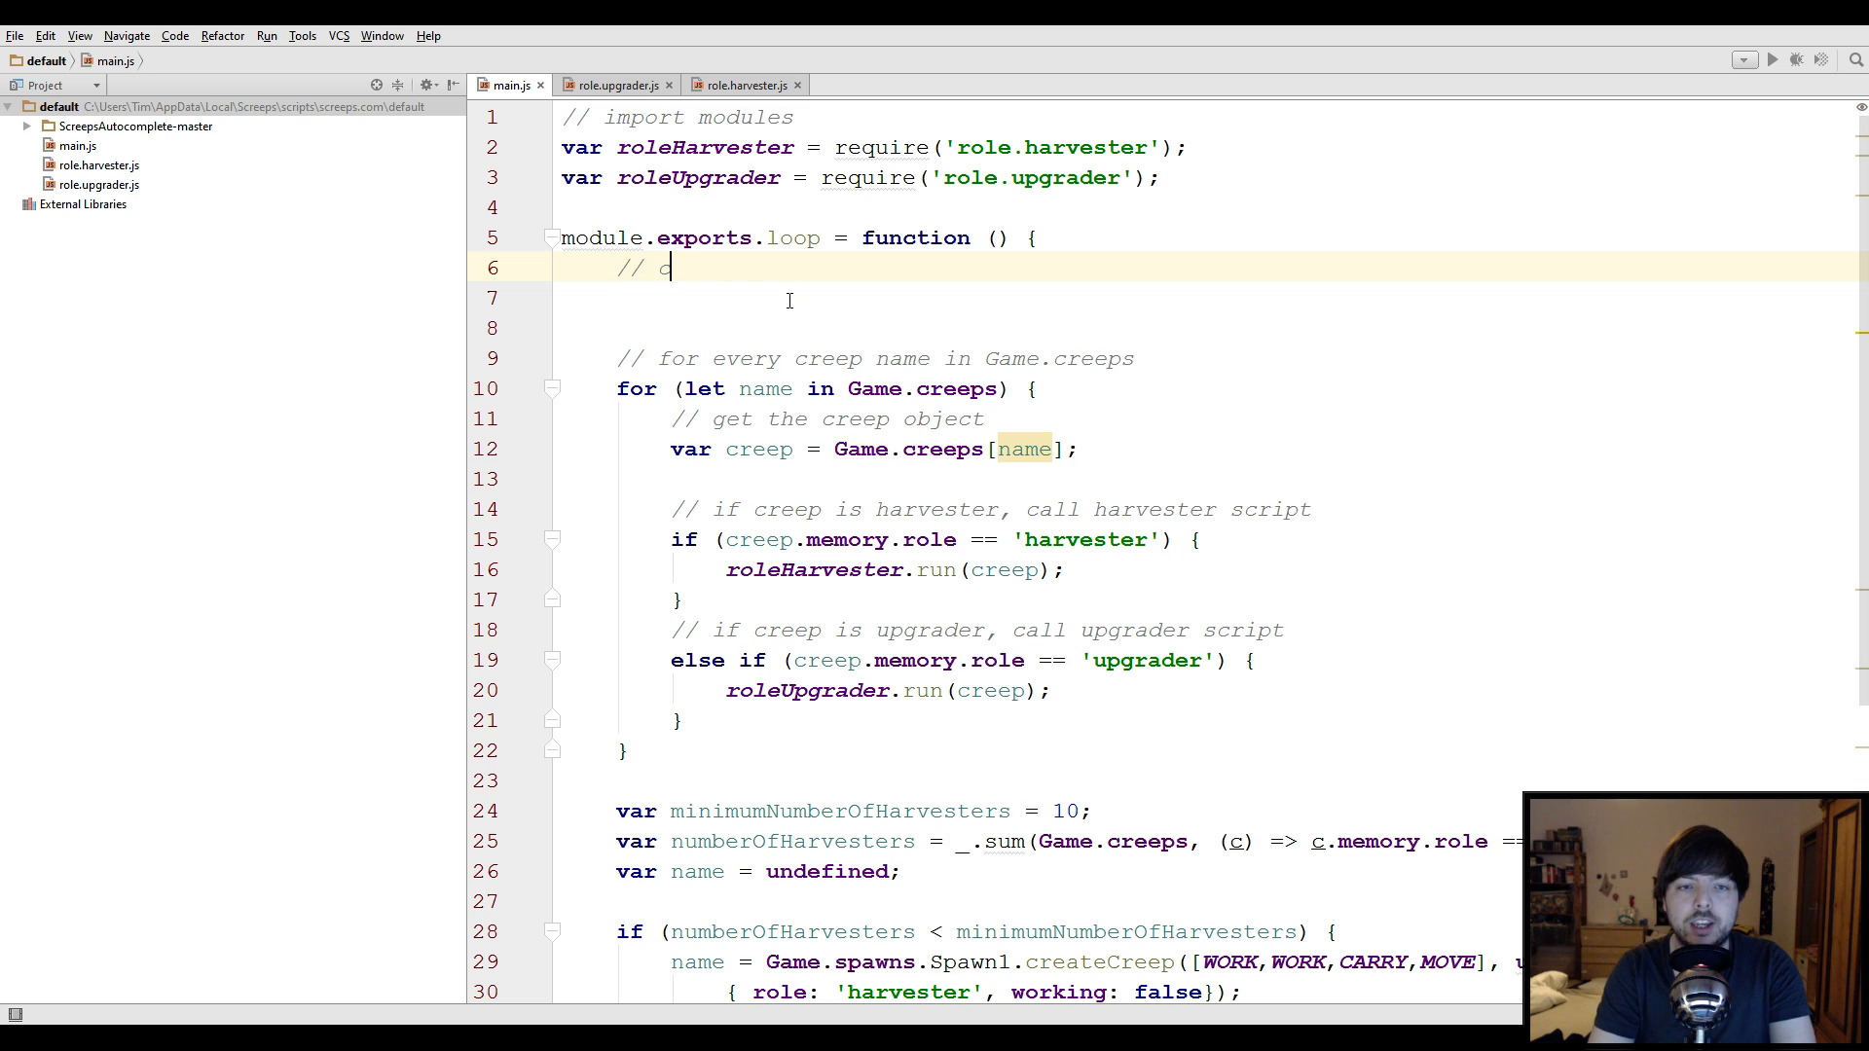
text(lear memory)
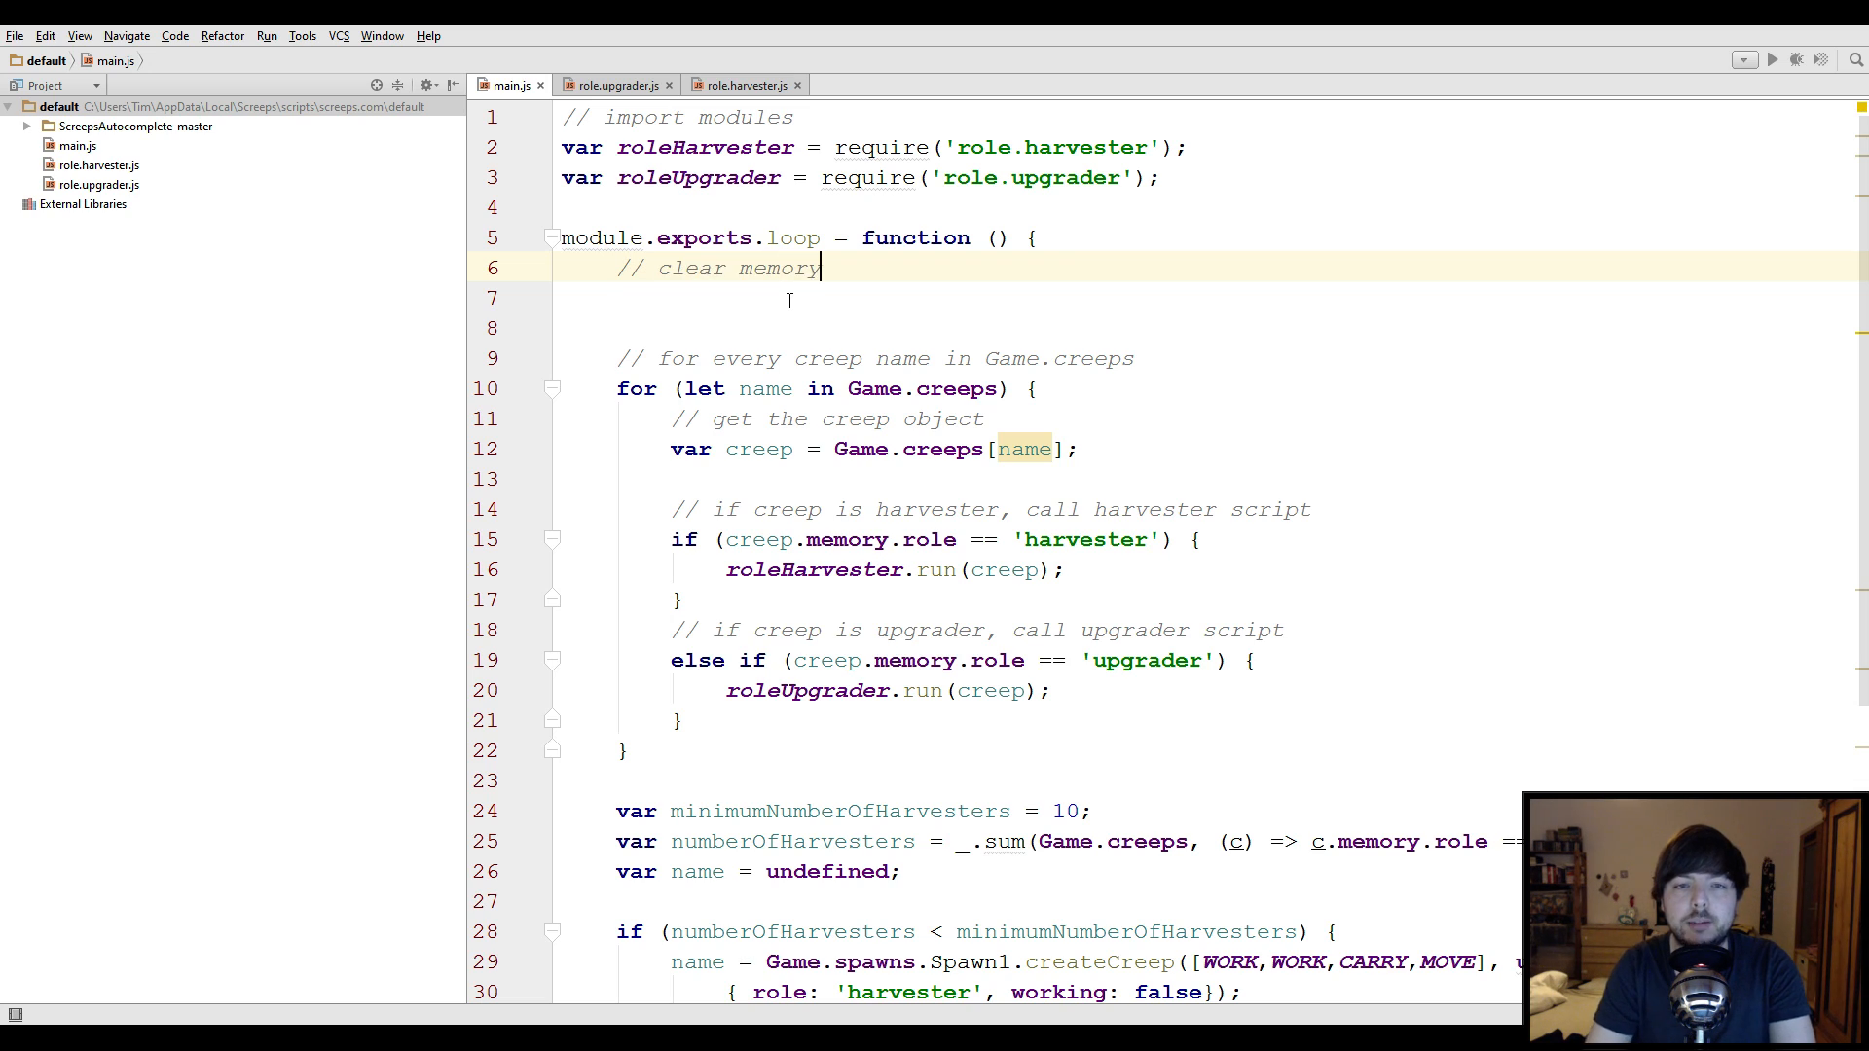
text(for ()
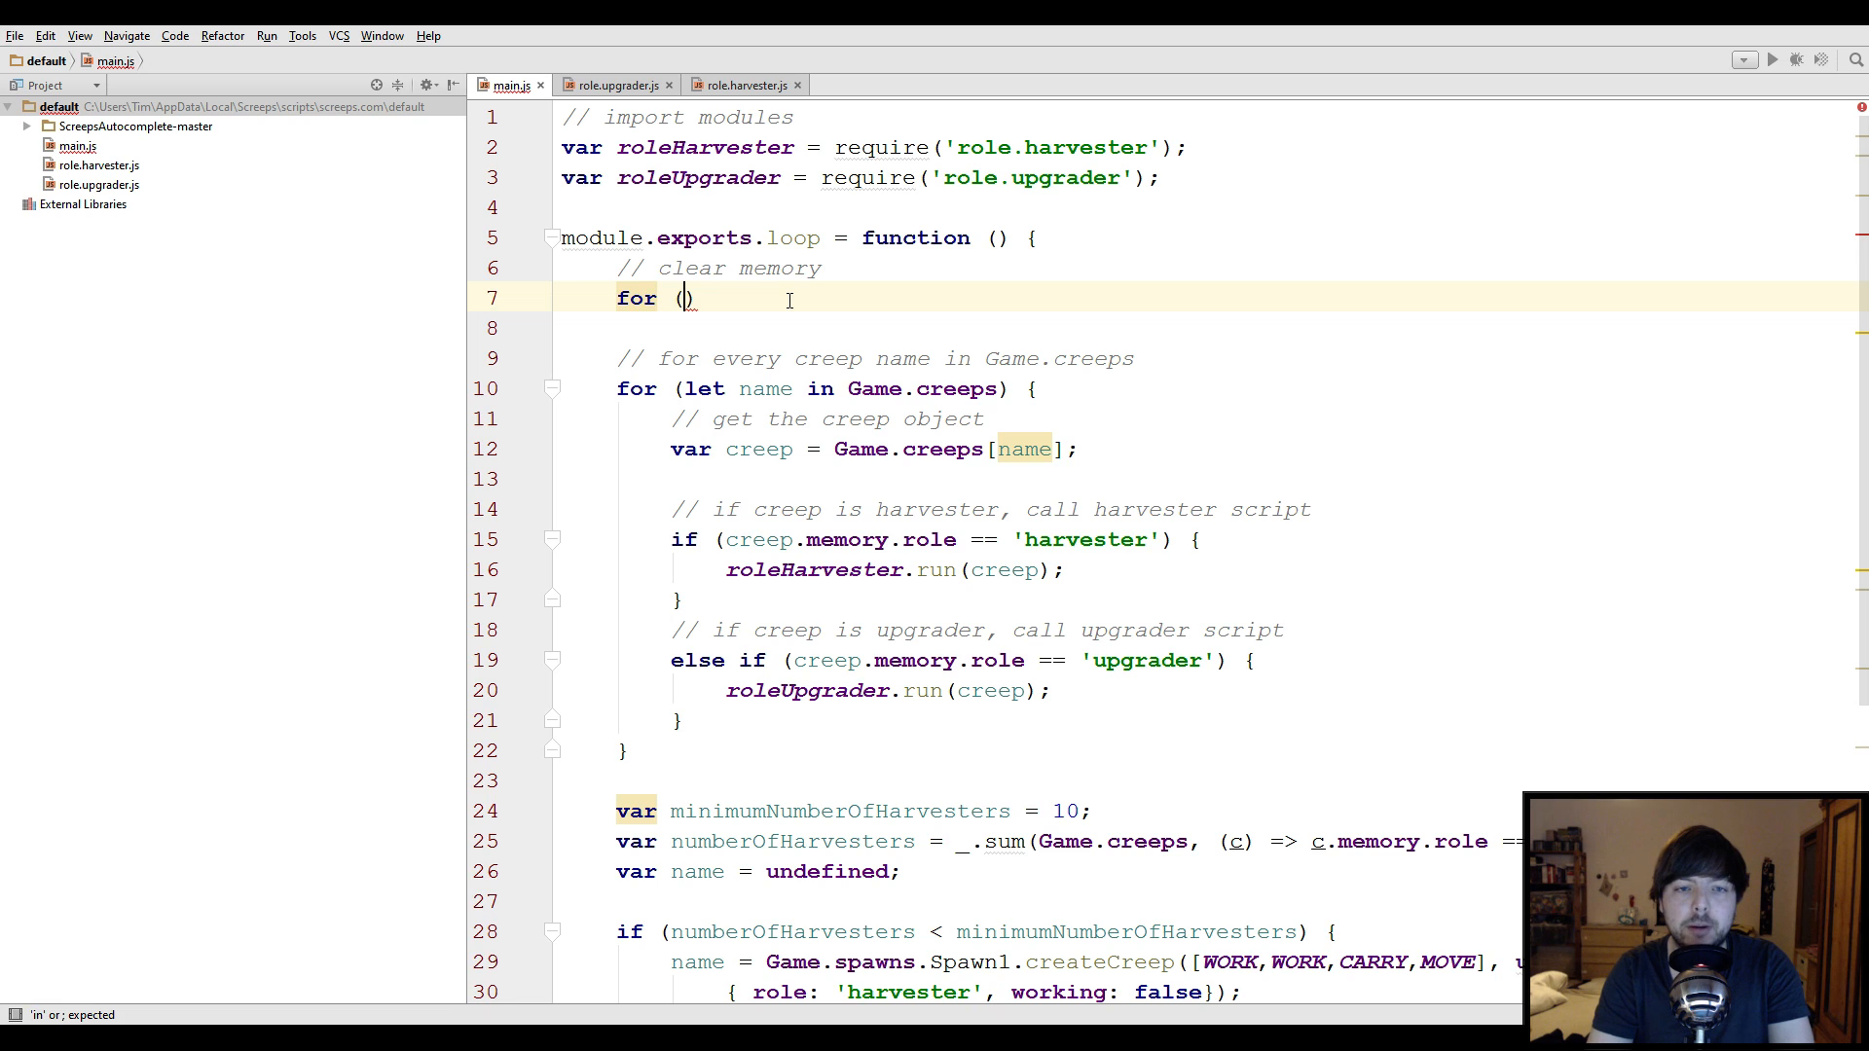
text(let name)
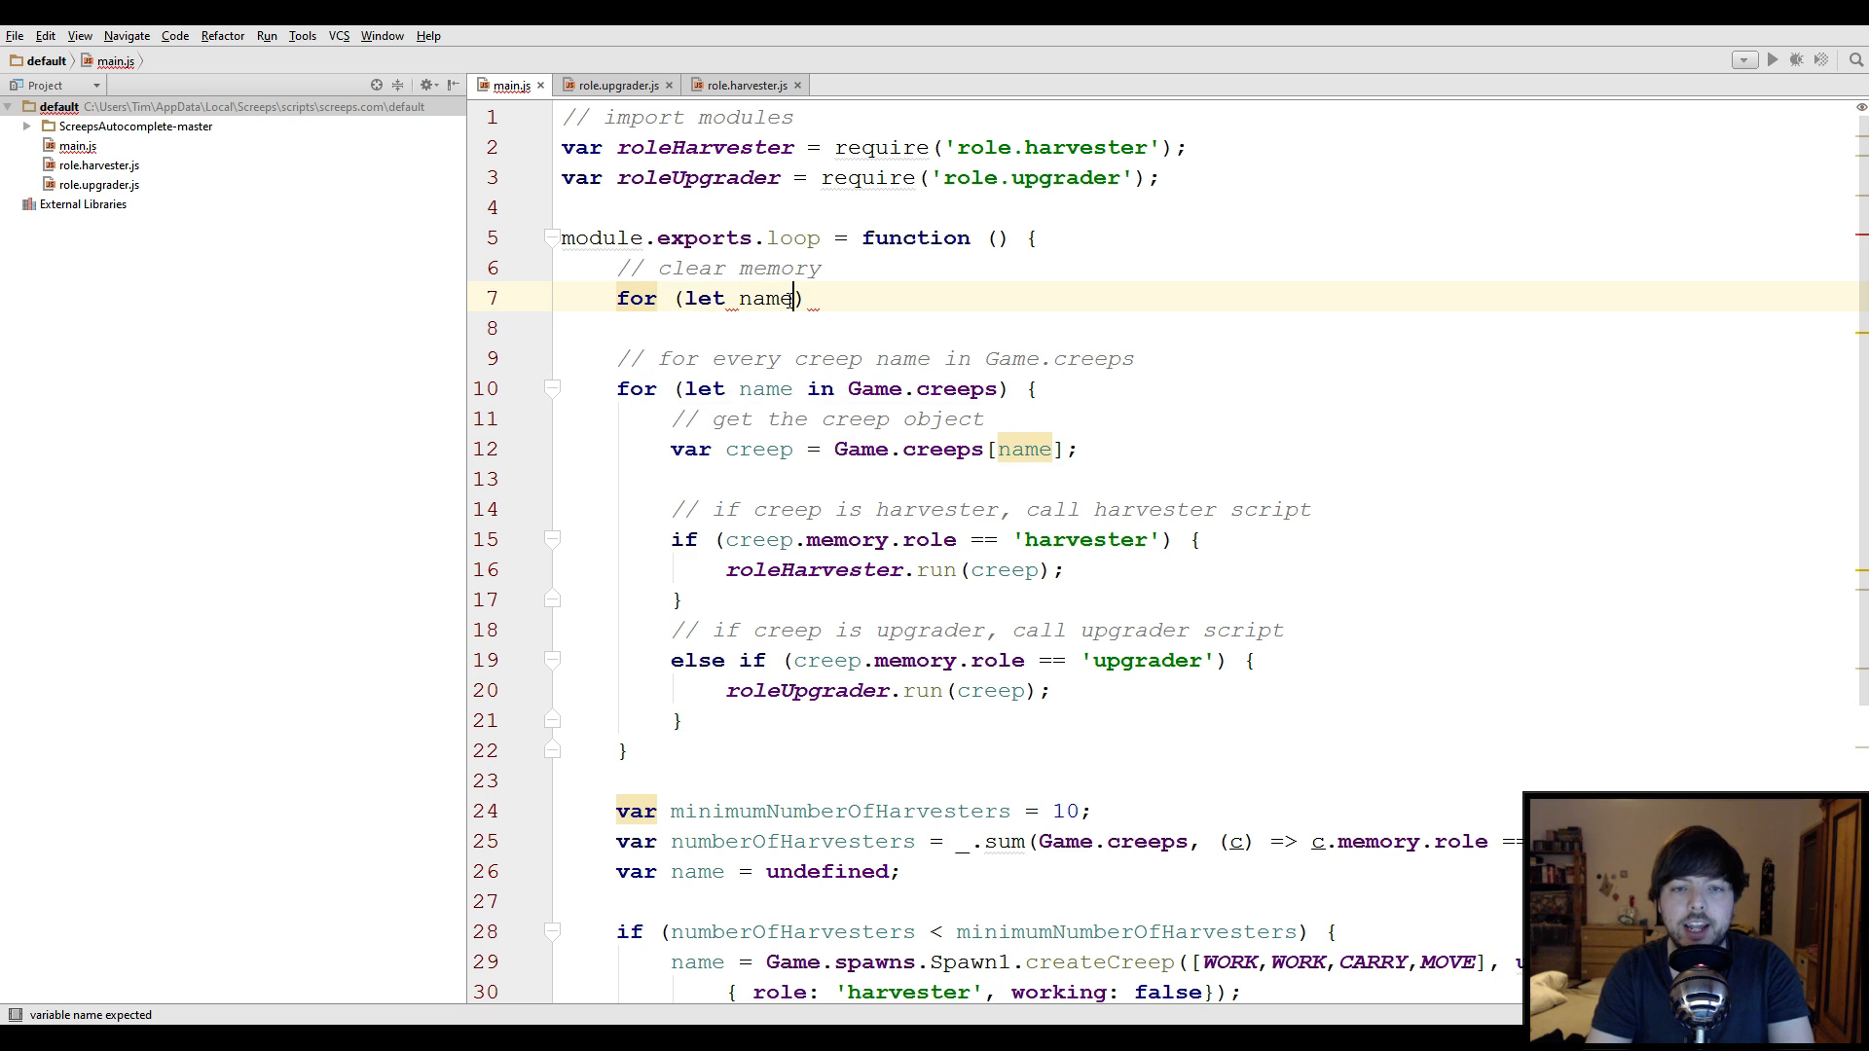
text(in Memory.)
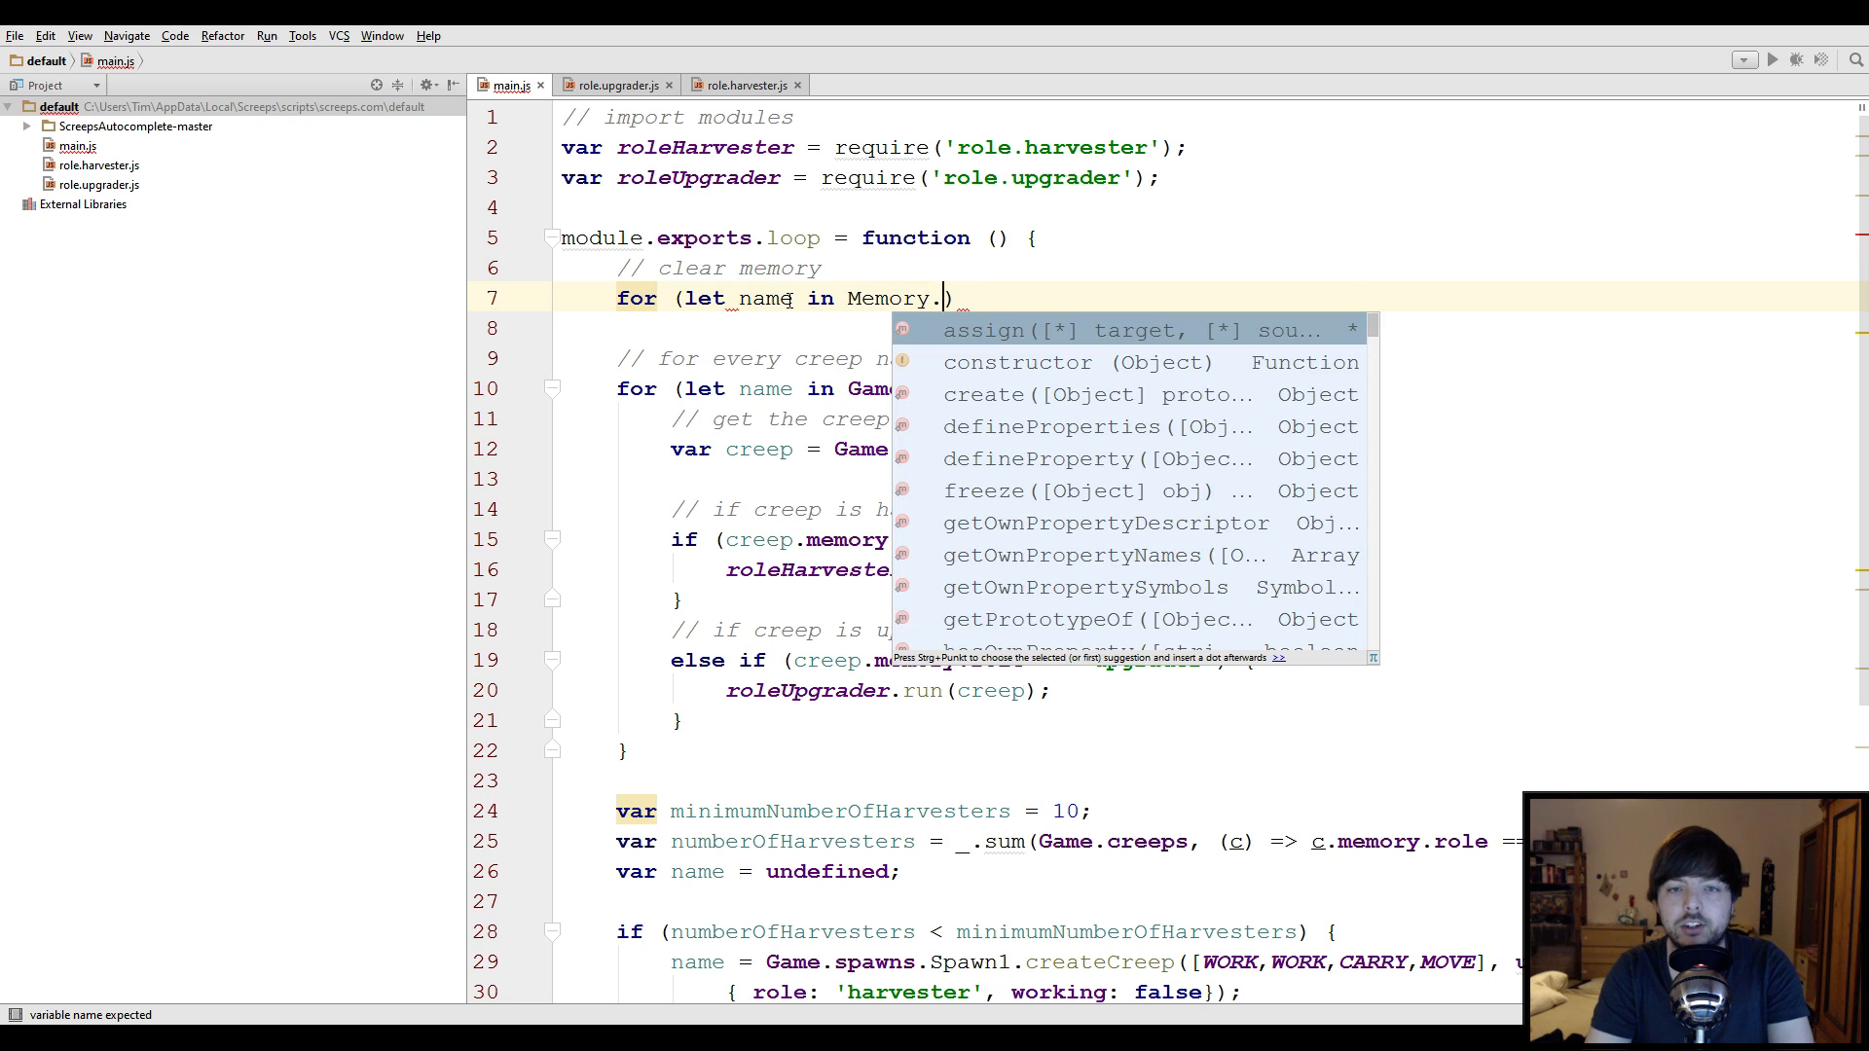
text(creeps))
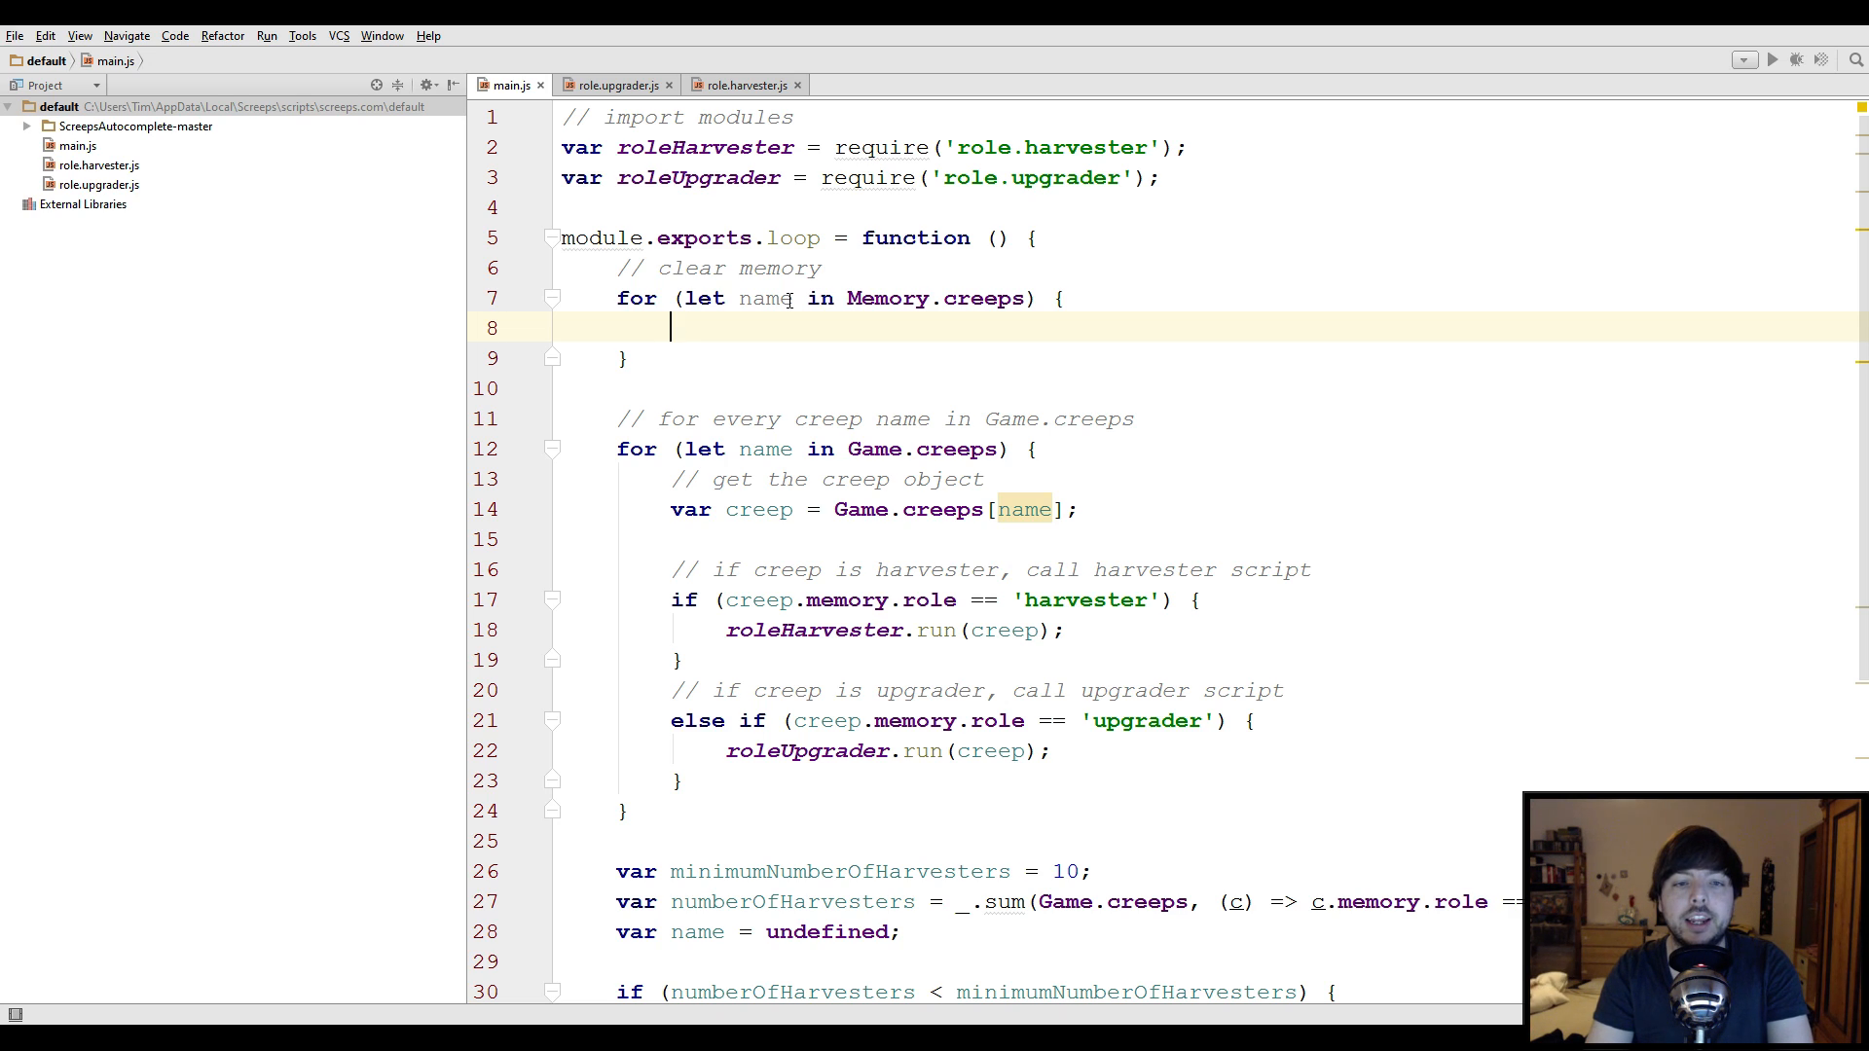
Inside the loop, delete Memory.creeps[name] when Game.creeps[name] == undefined
text(if ())
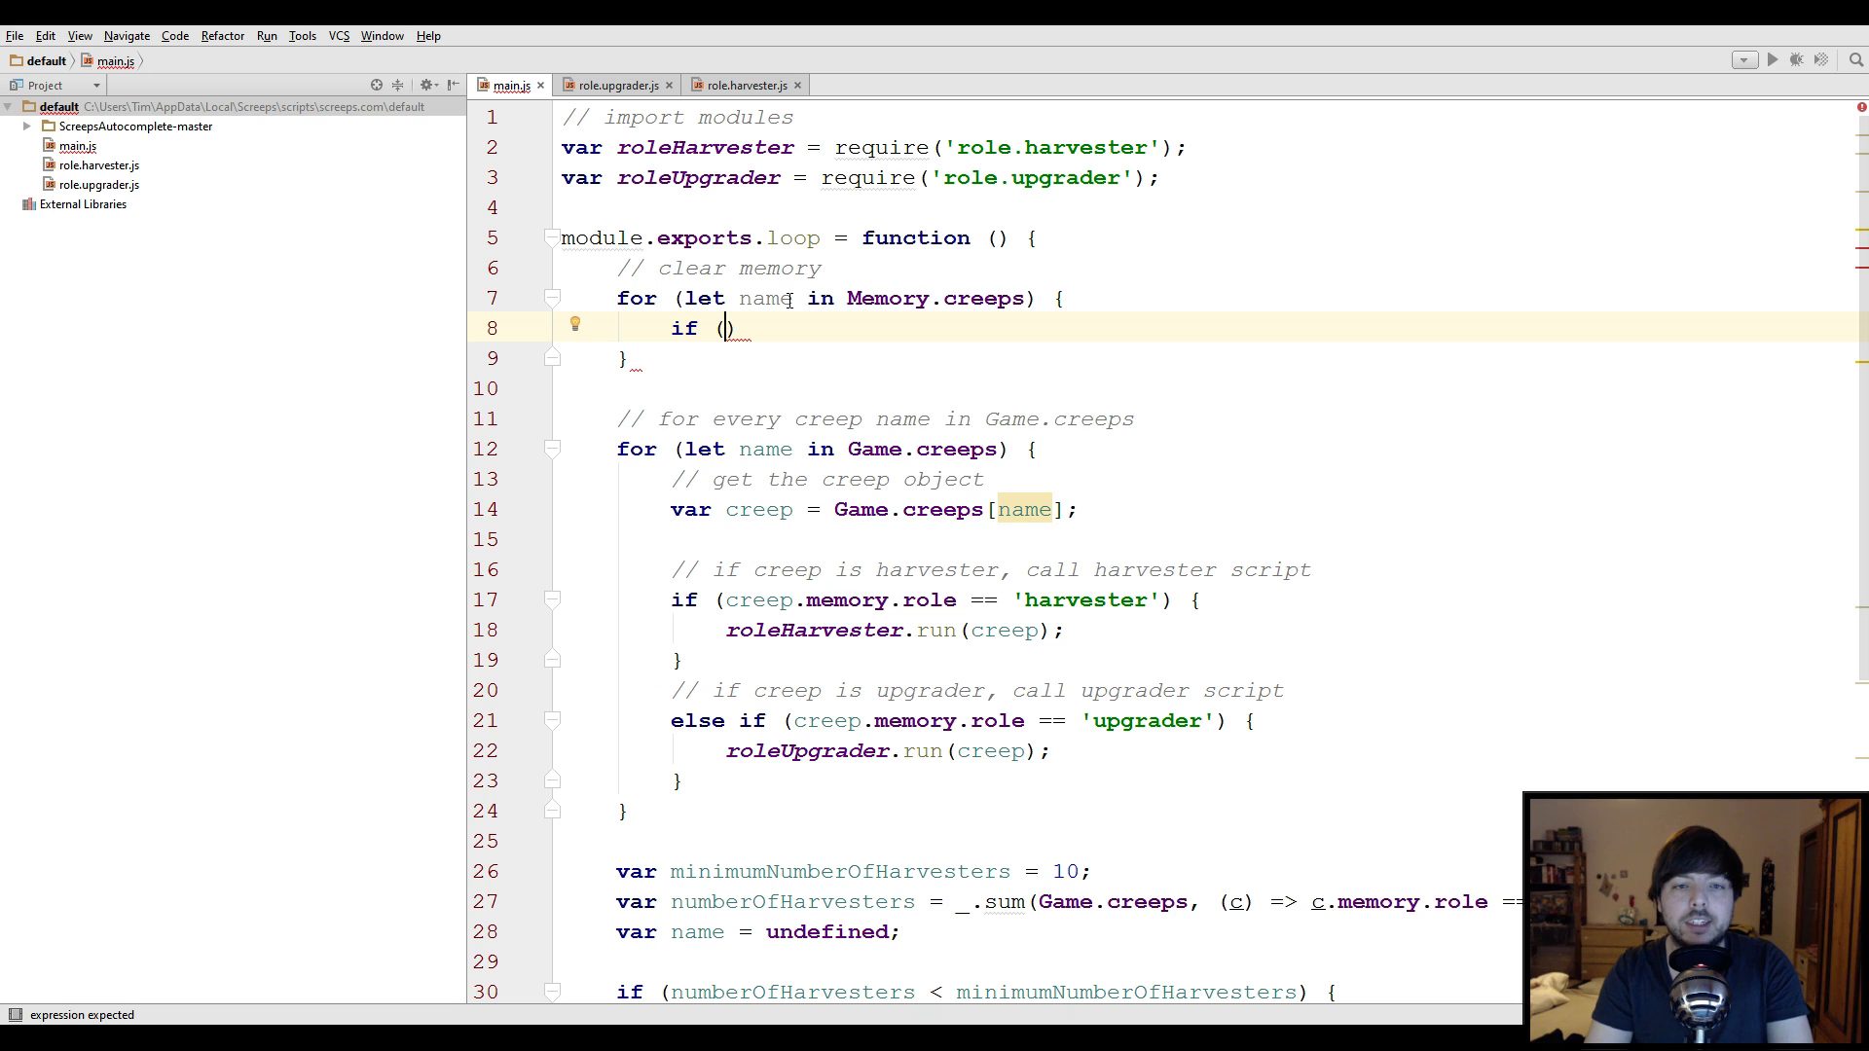
text(Game.creeps)
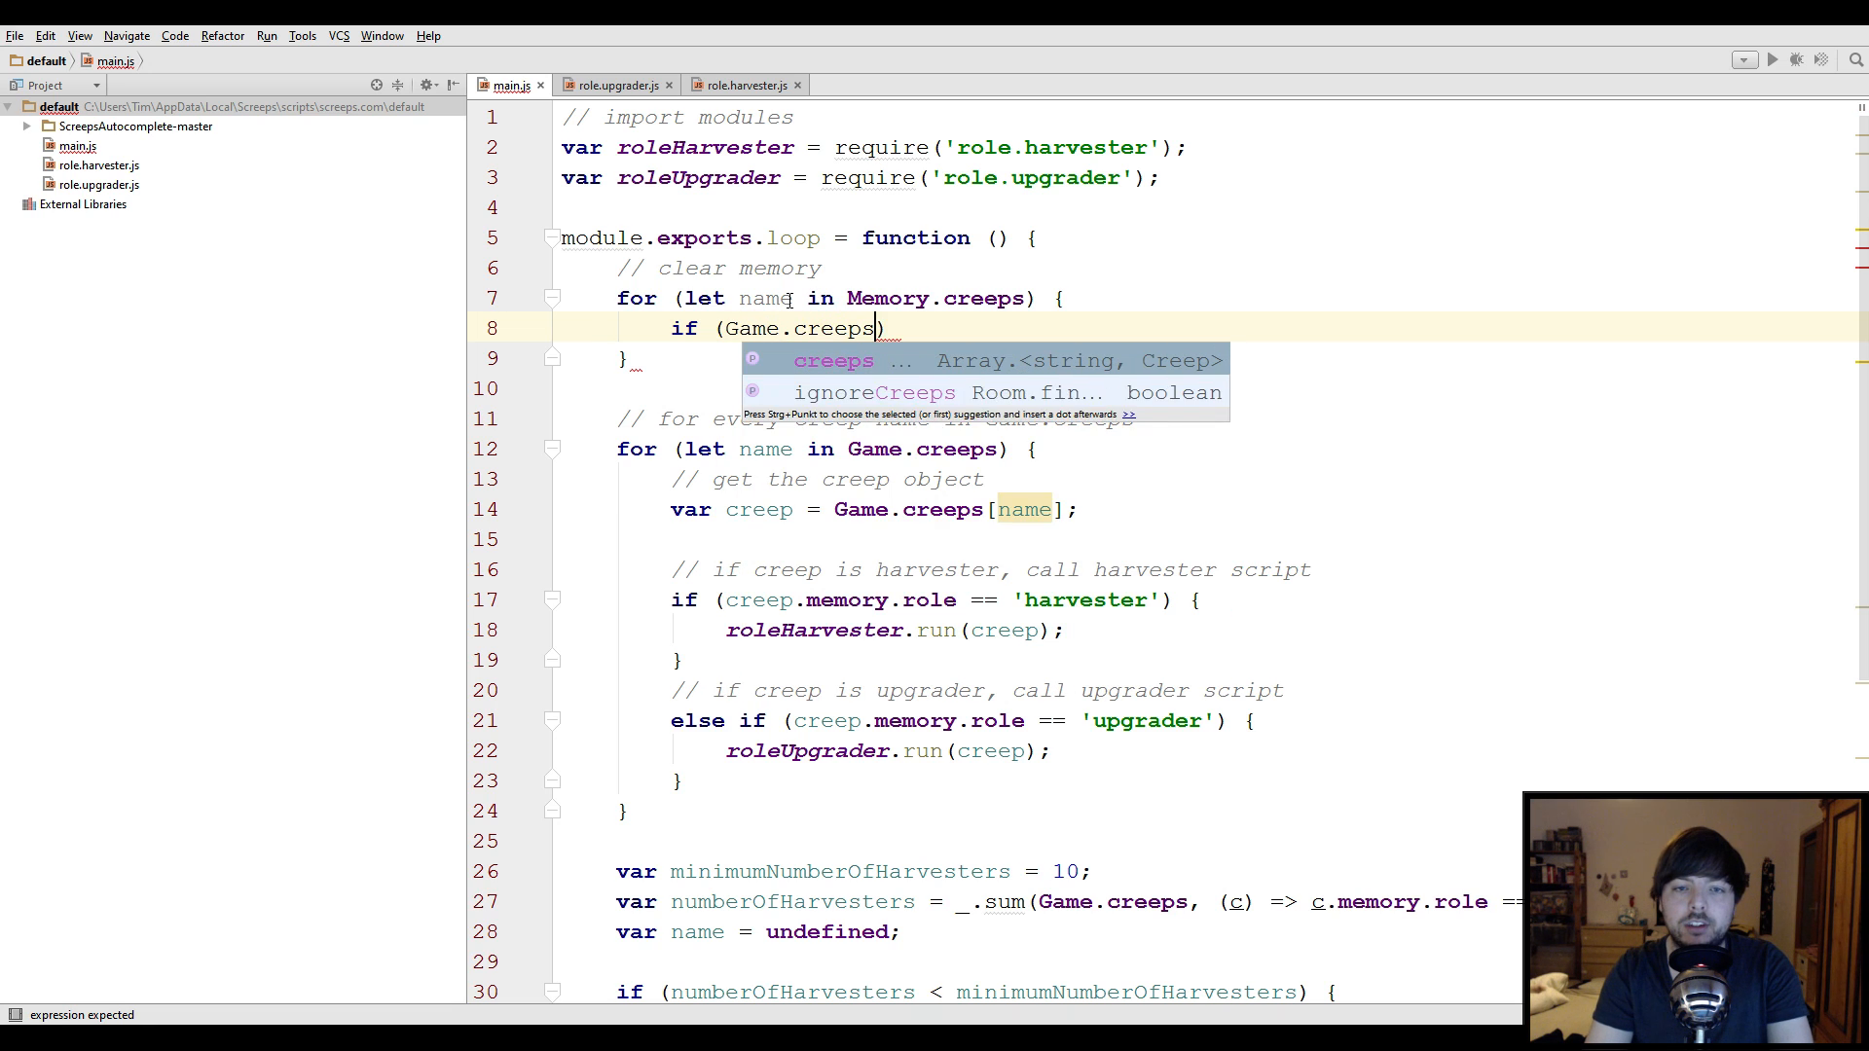
text([name] ==)
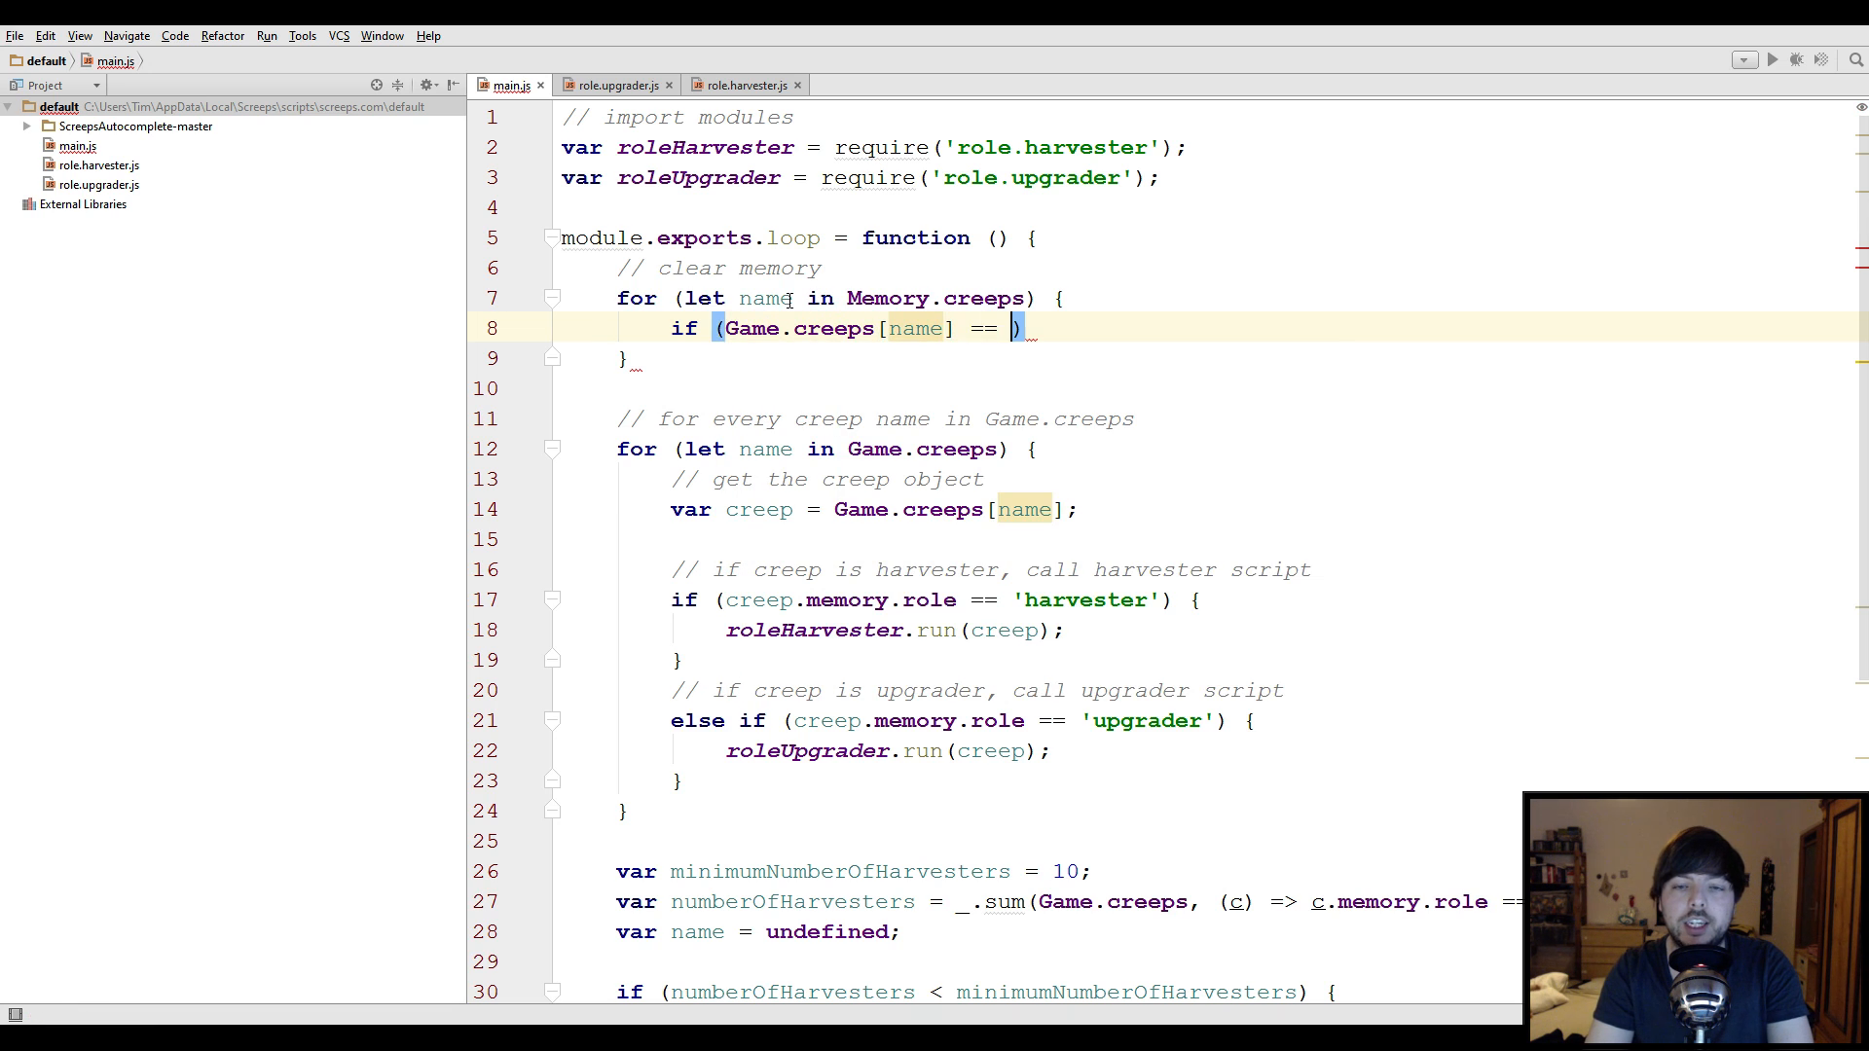
text(undefined)
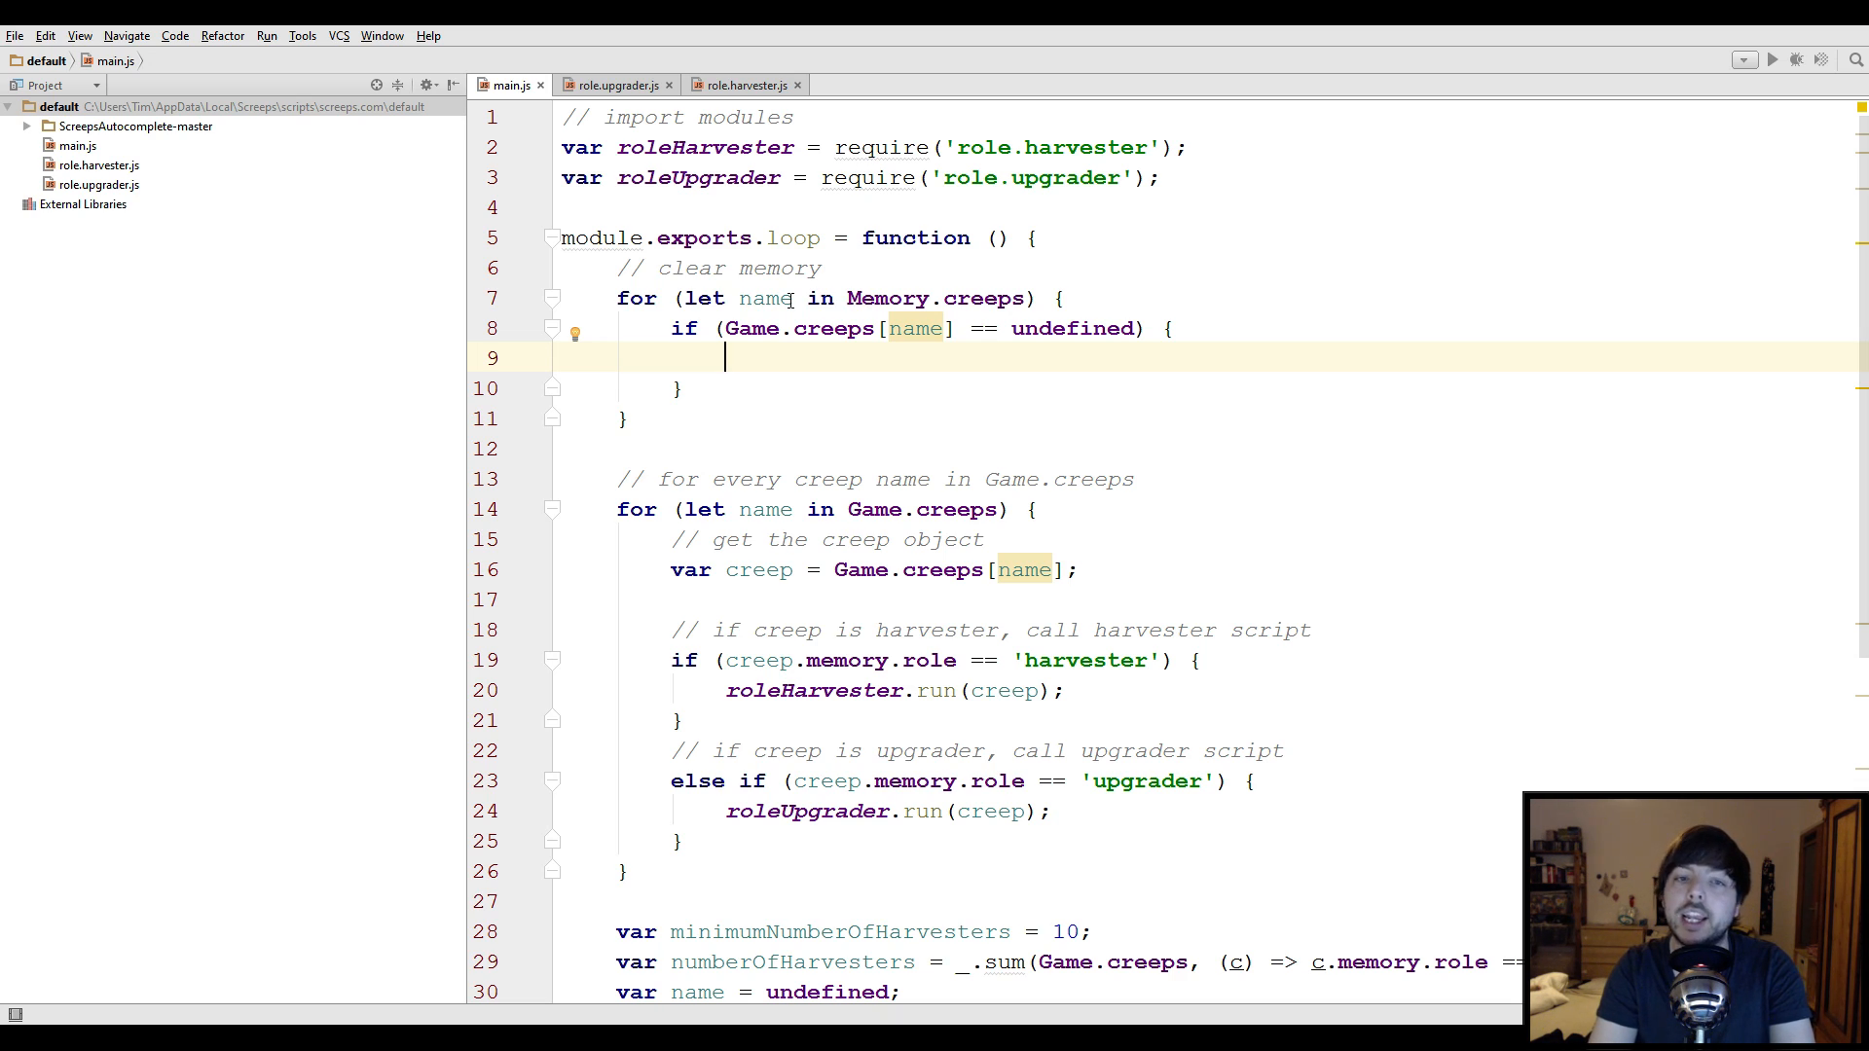
text(delete)
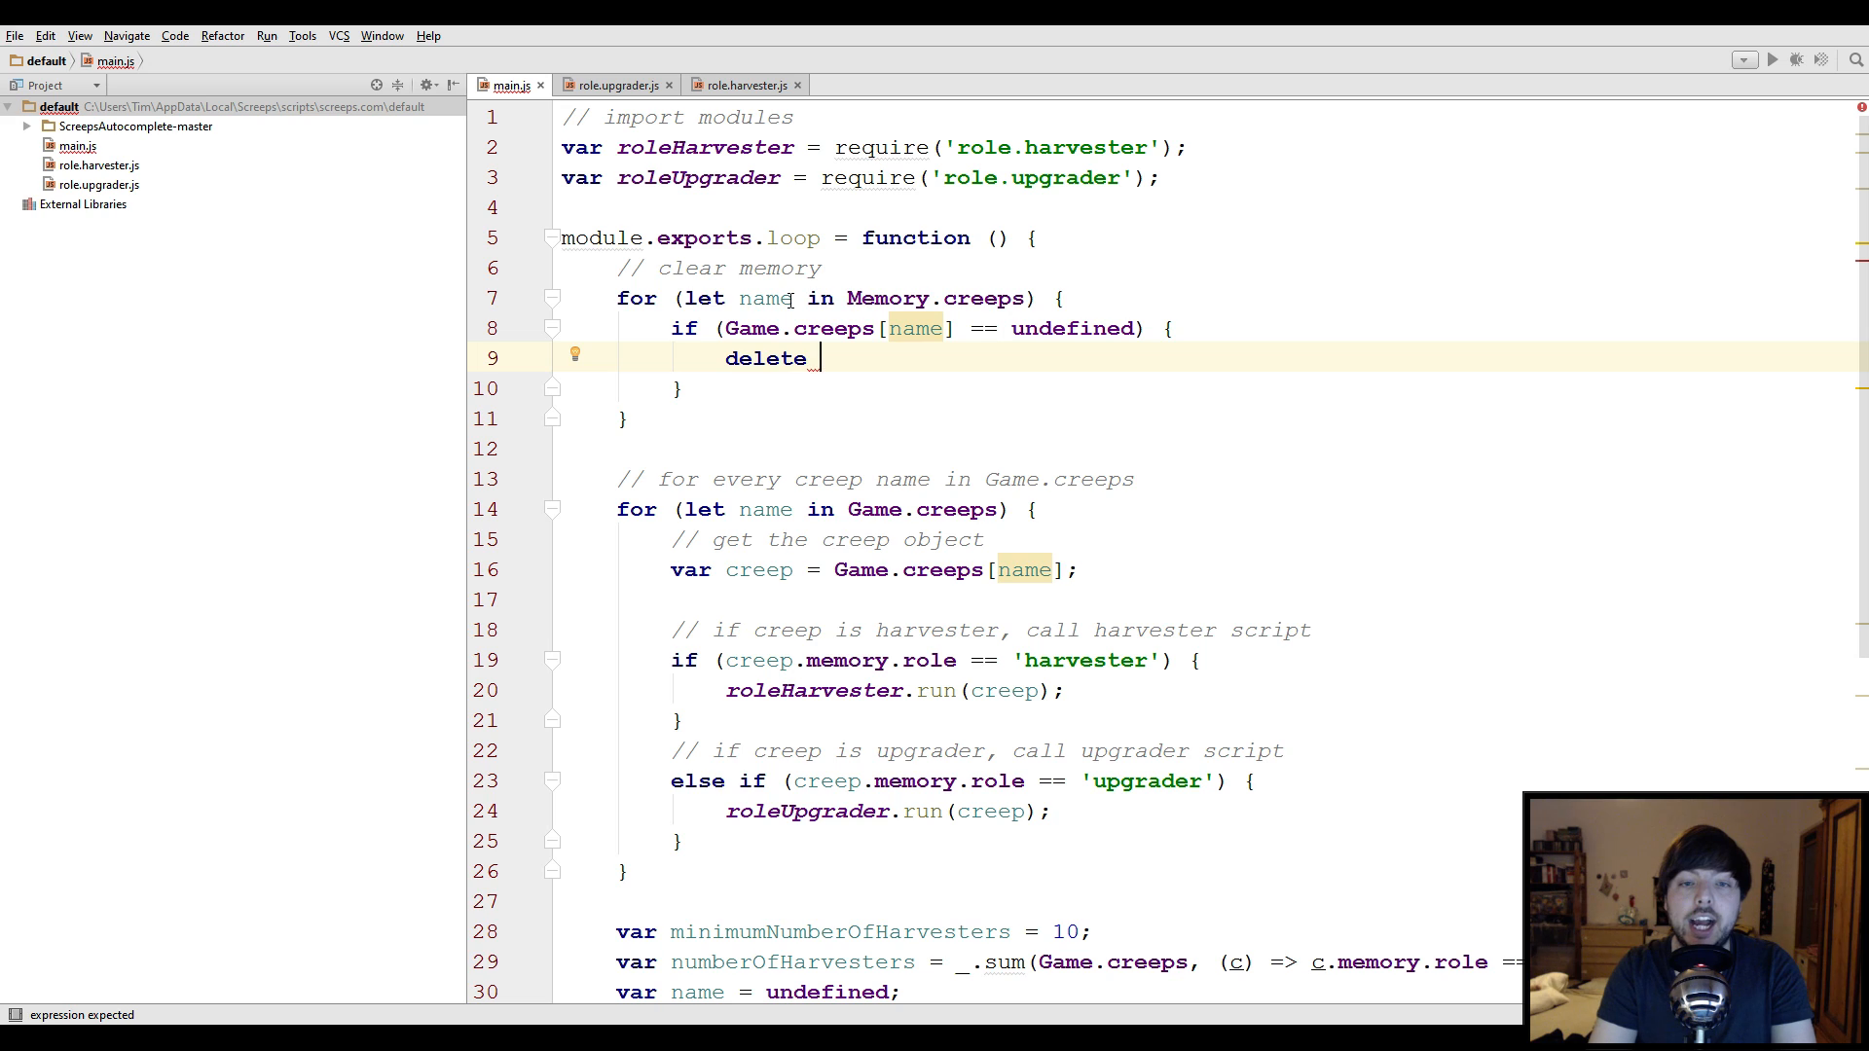
text(Memor)
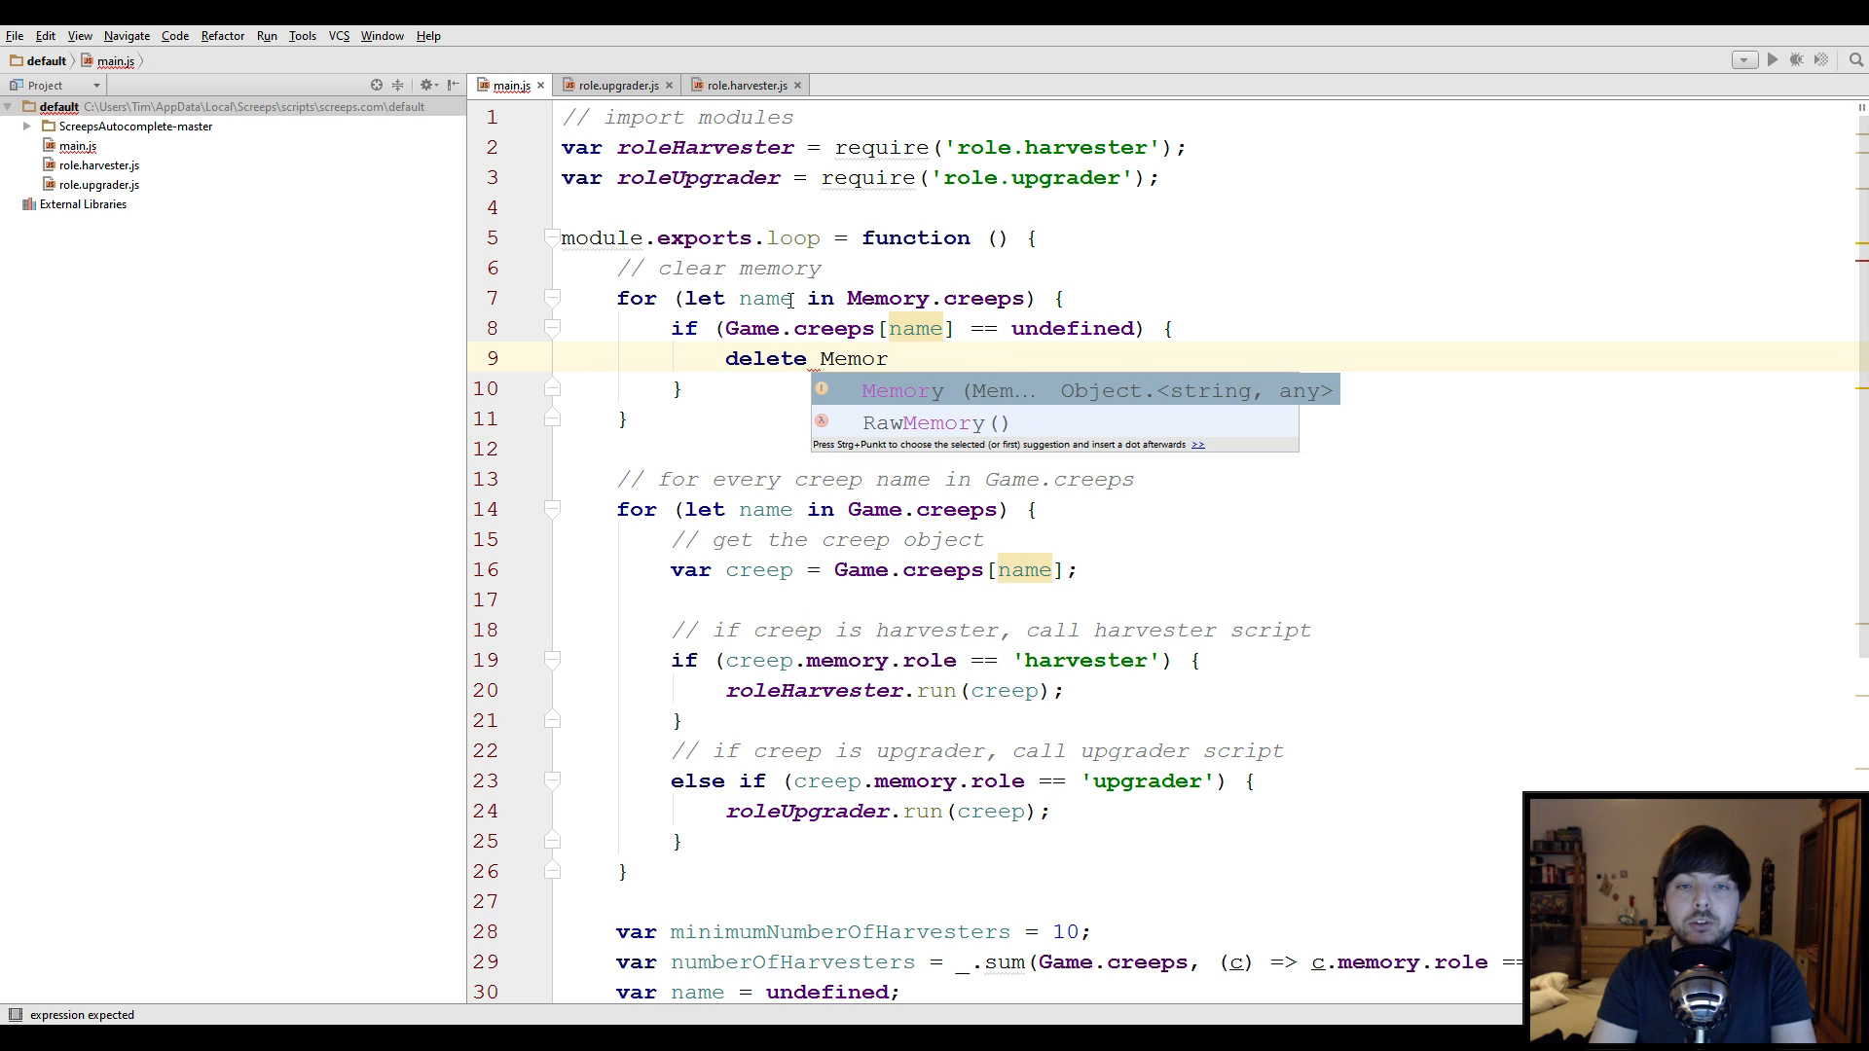
text(.creeps)
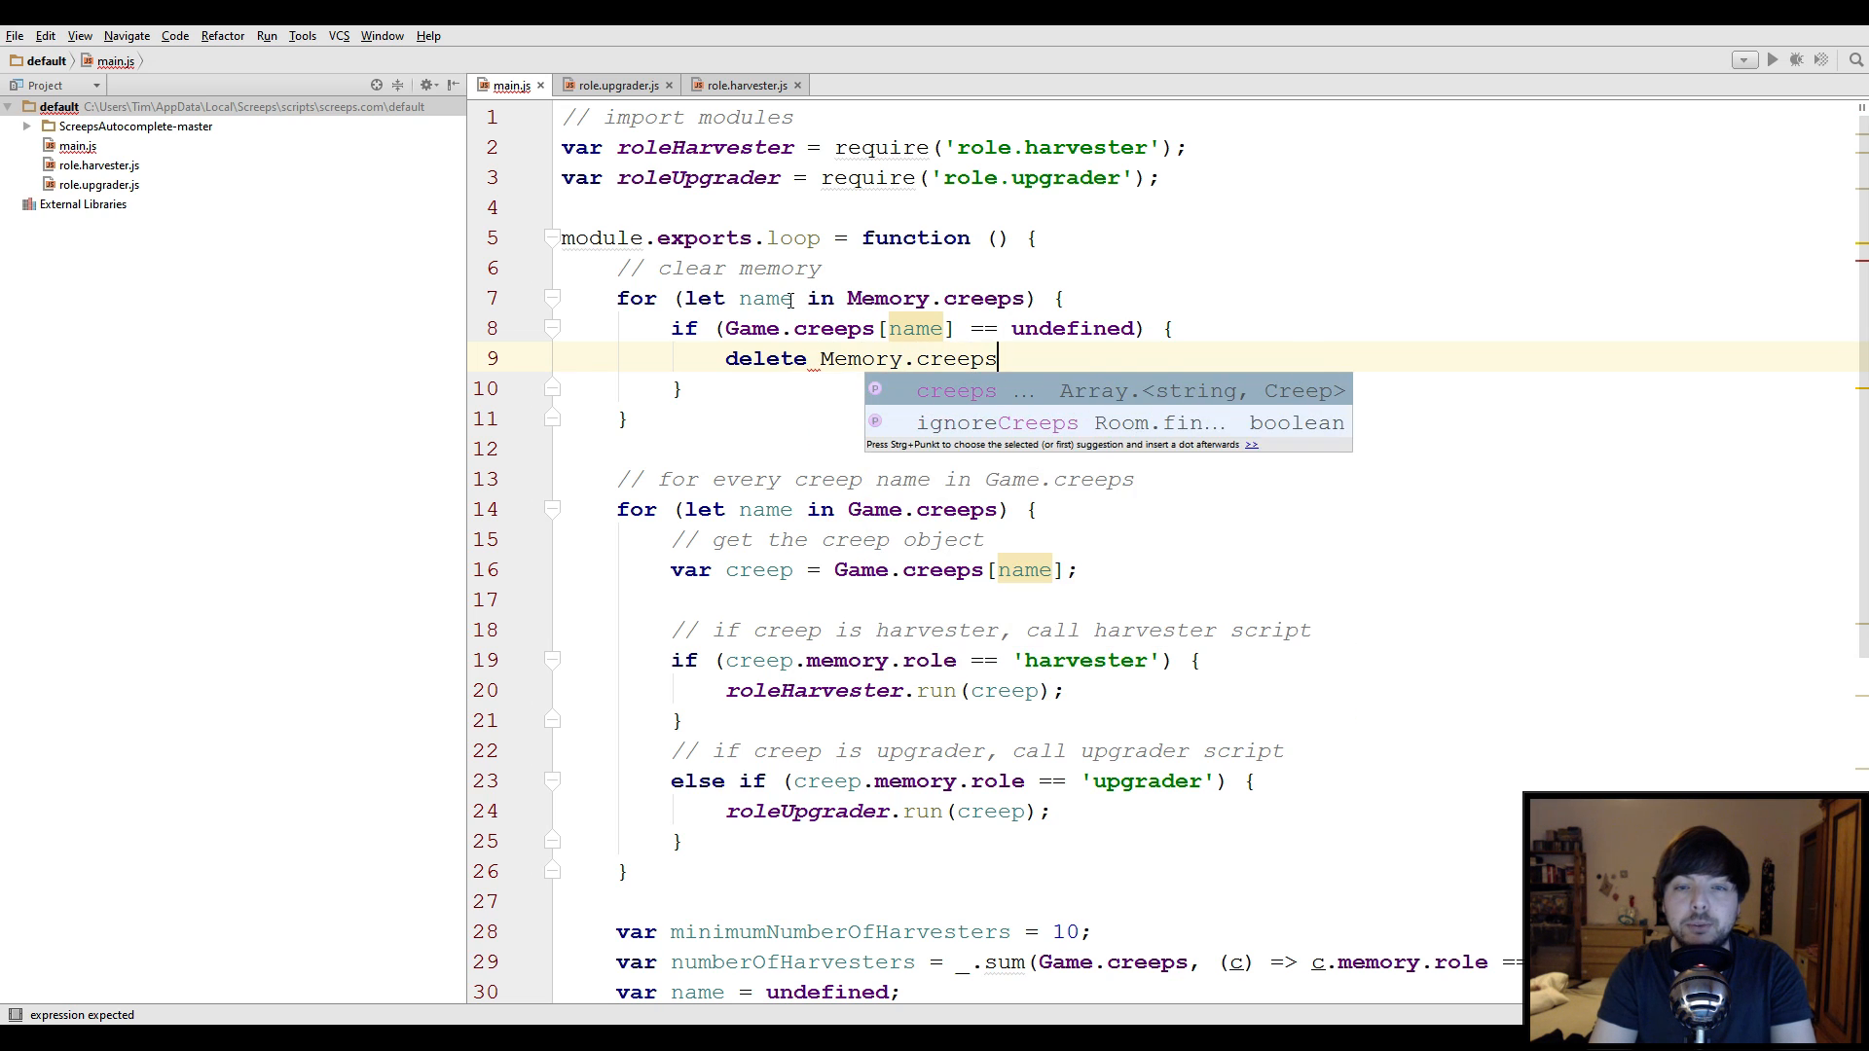
text([name])
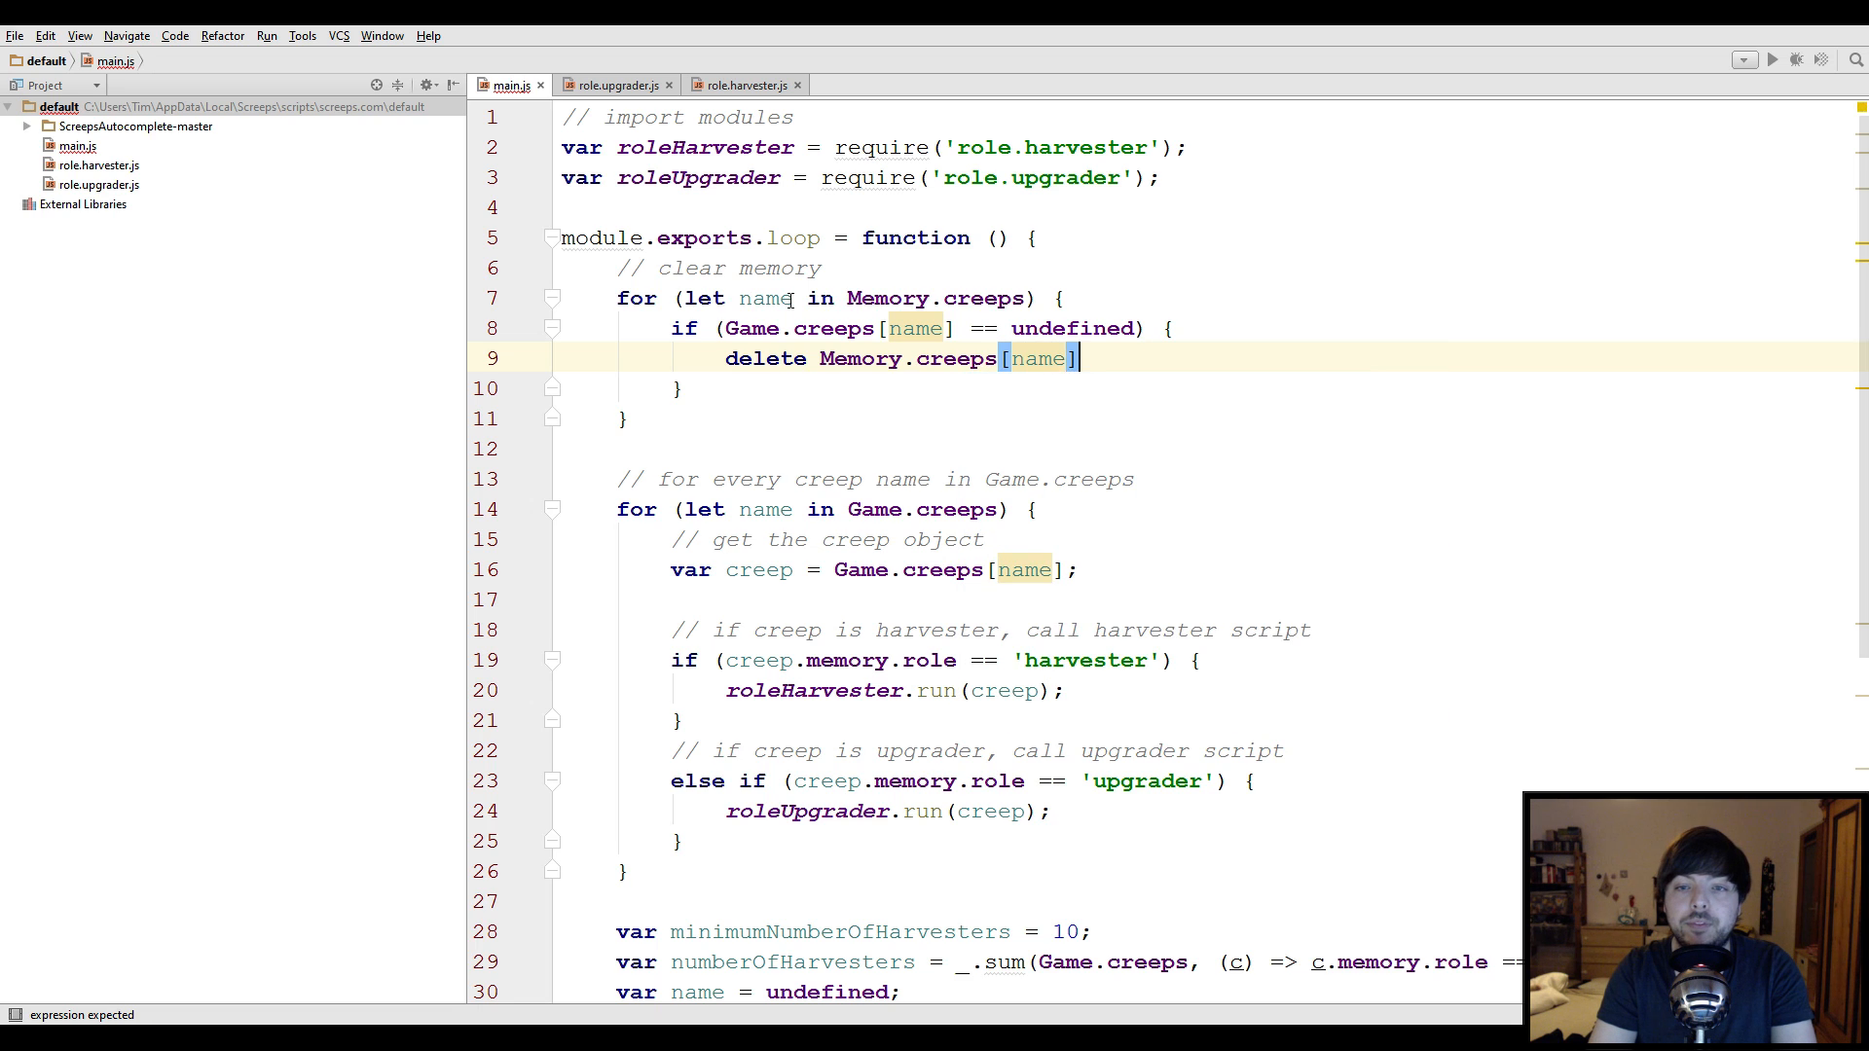
text(;)
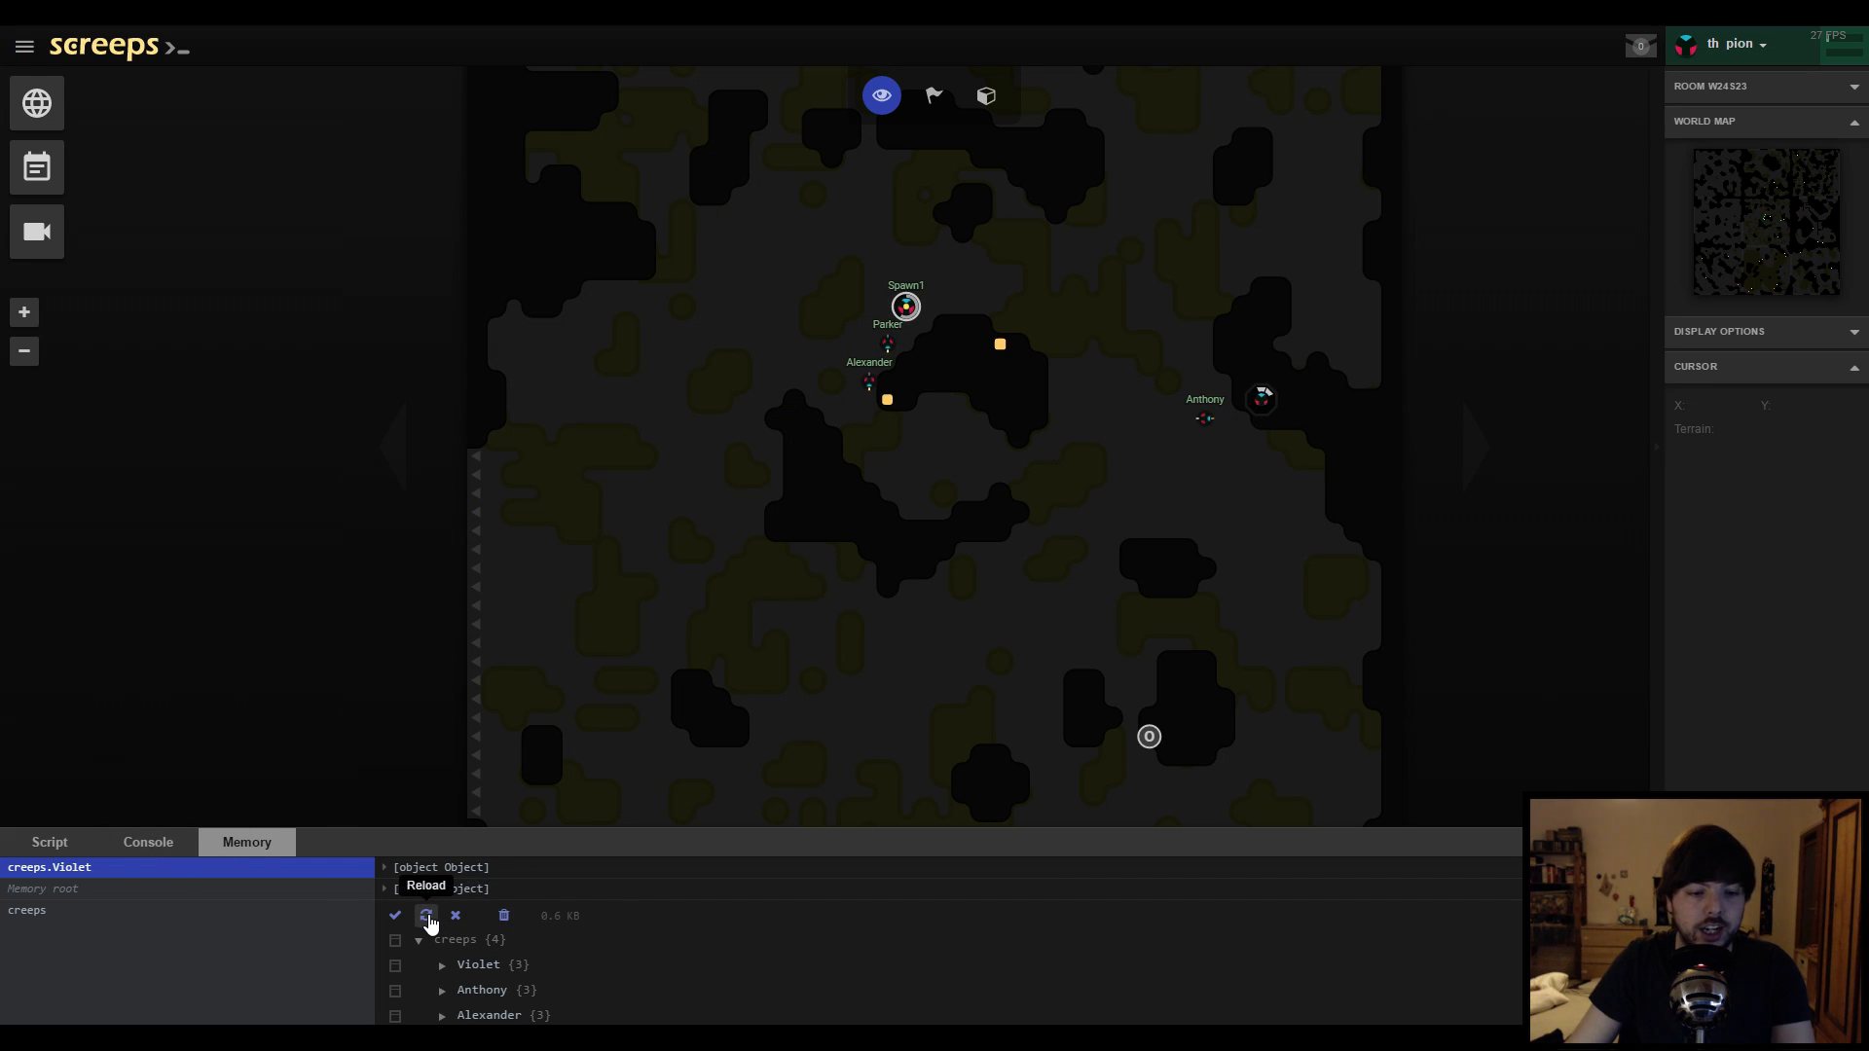
Reload the Screeps memory view to drop Violet's entry, then return to the editor
click(426, 915)
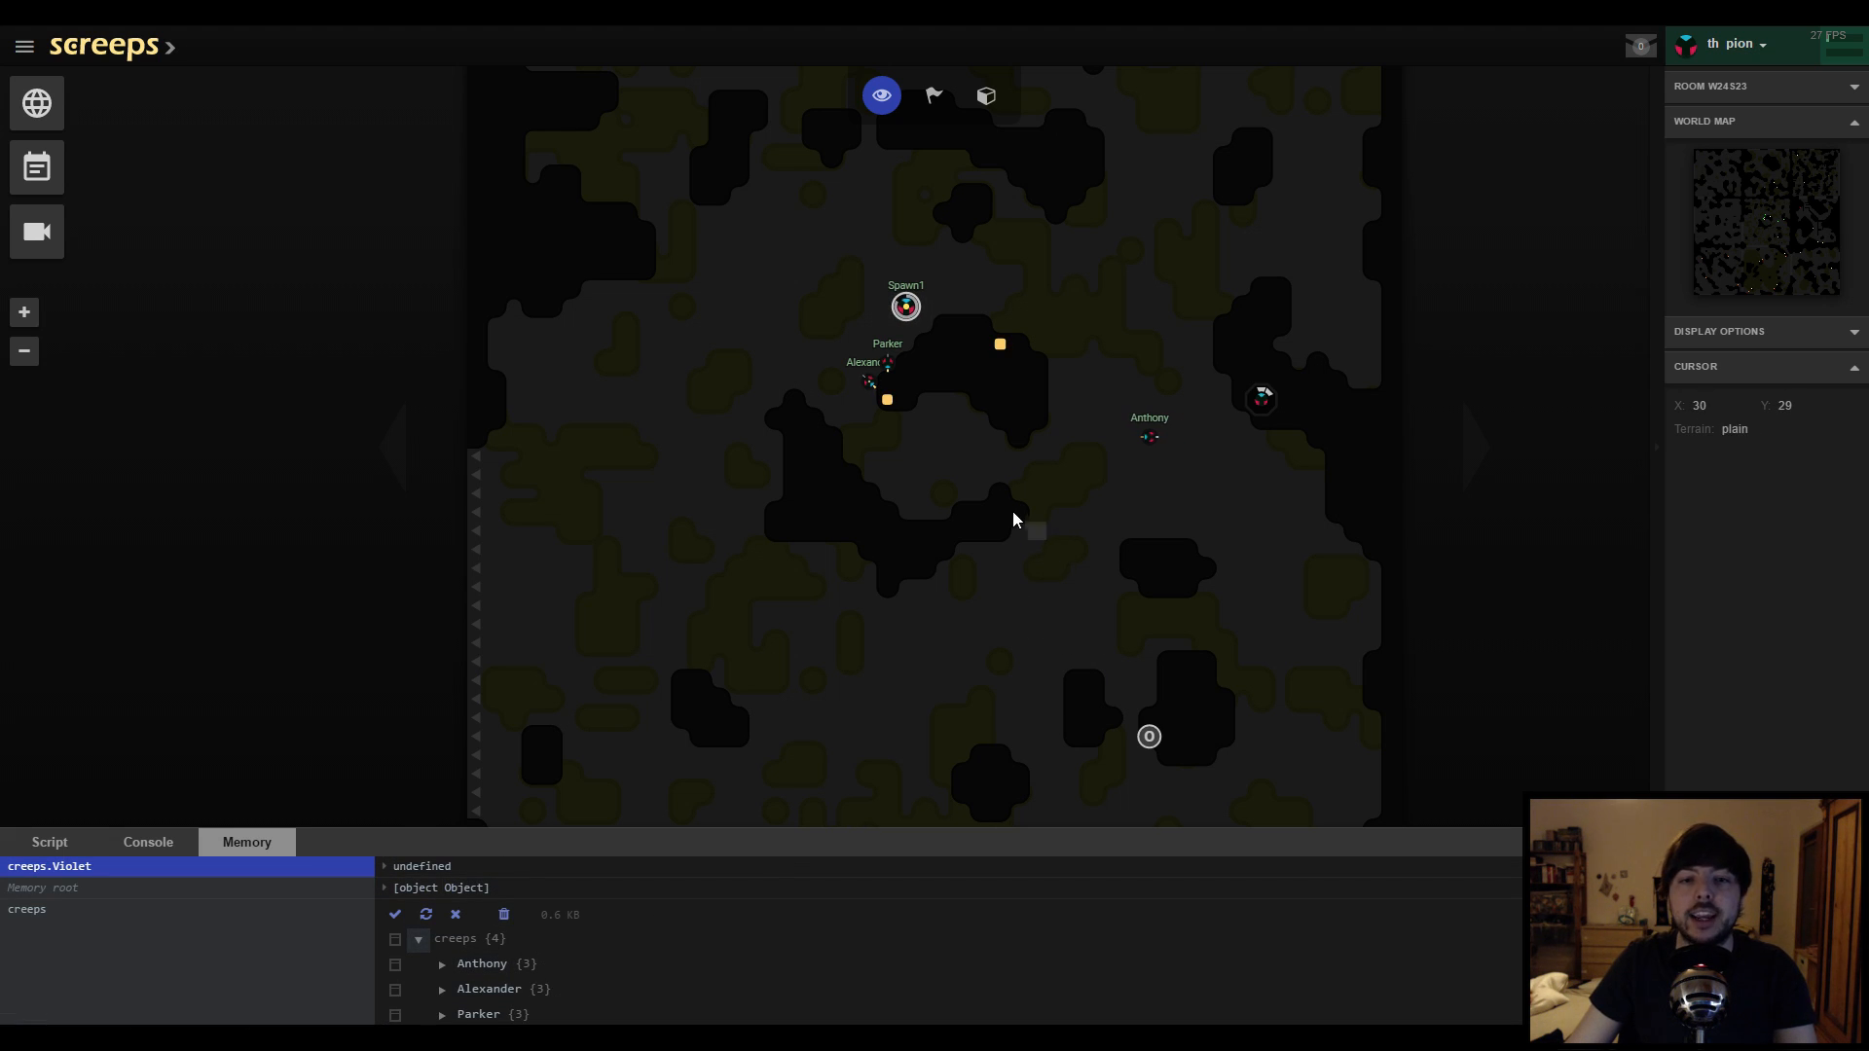
mouse_move(1077, 552)
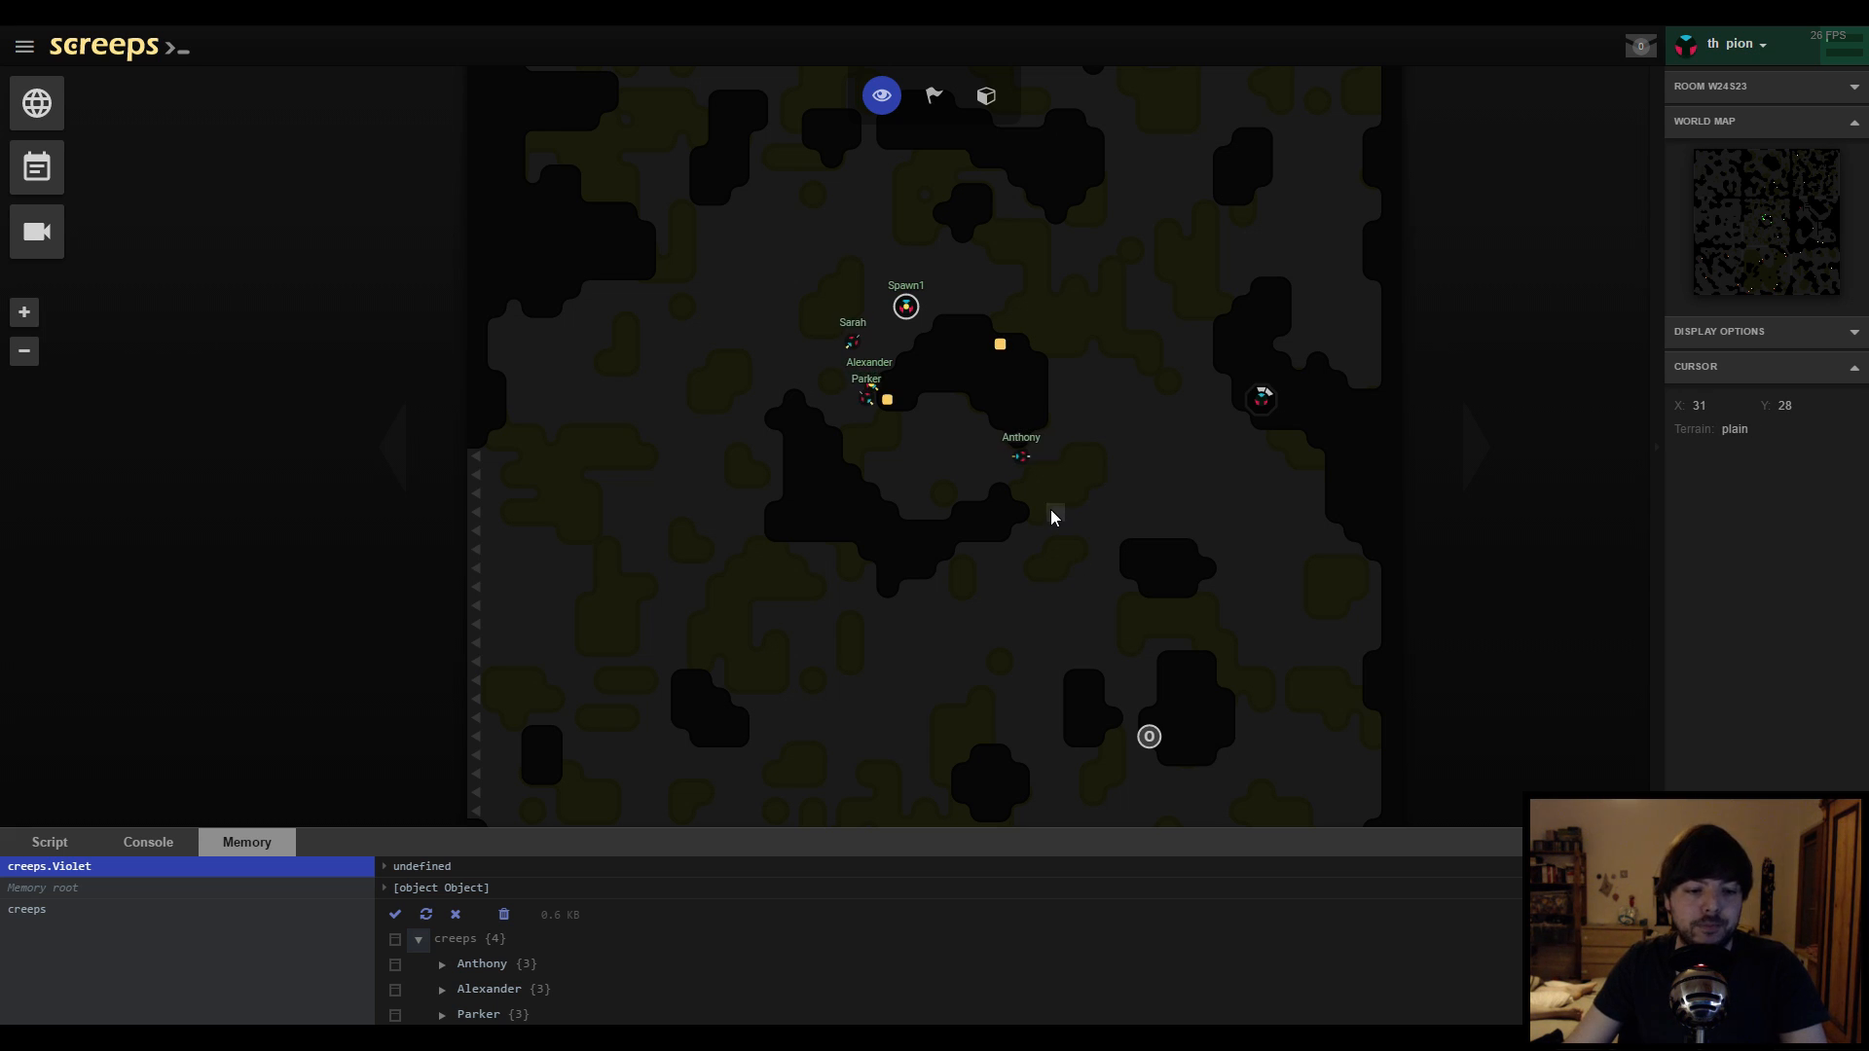
mouse_move(874, 662)
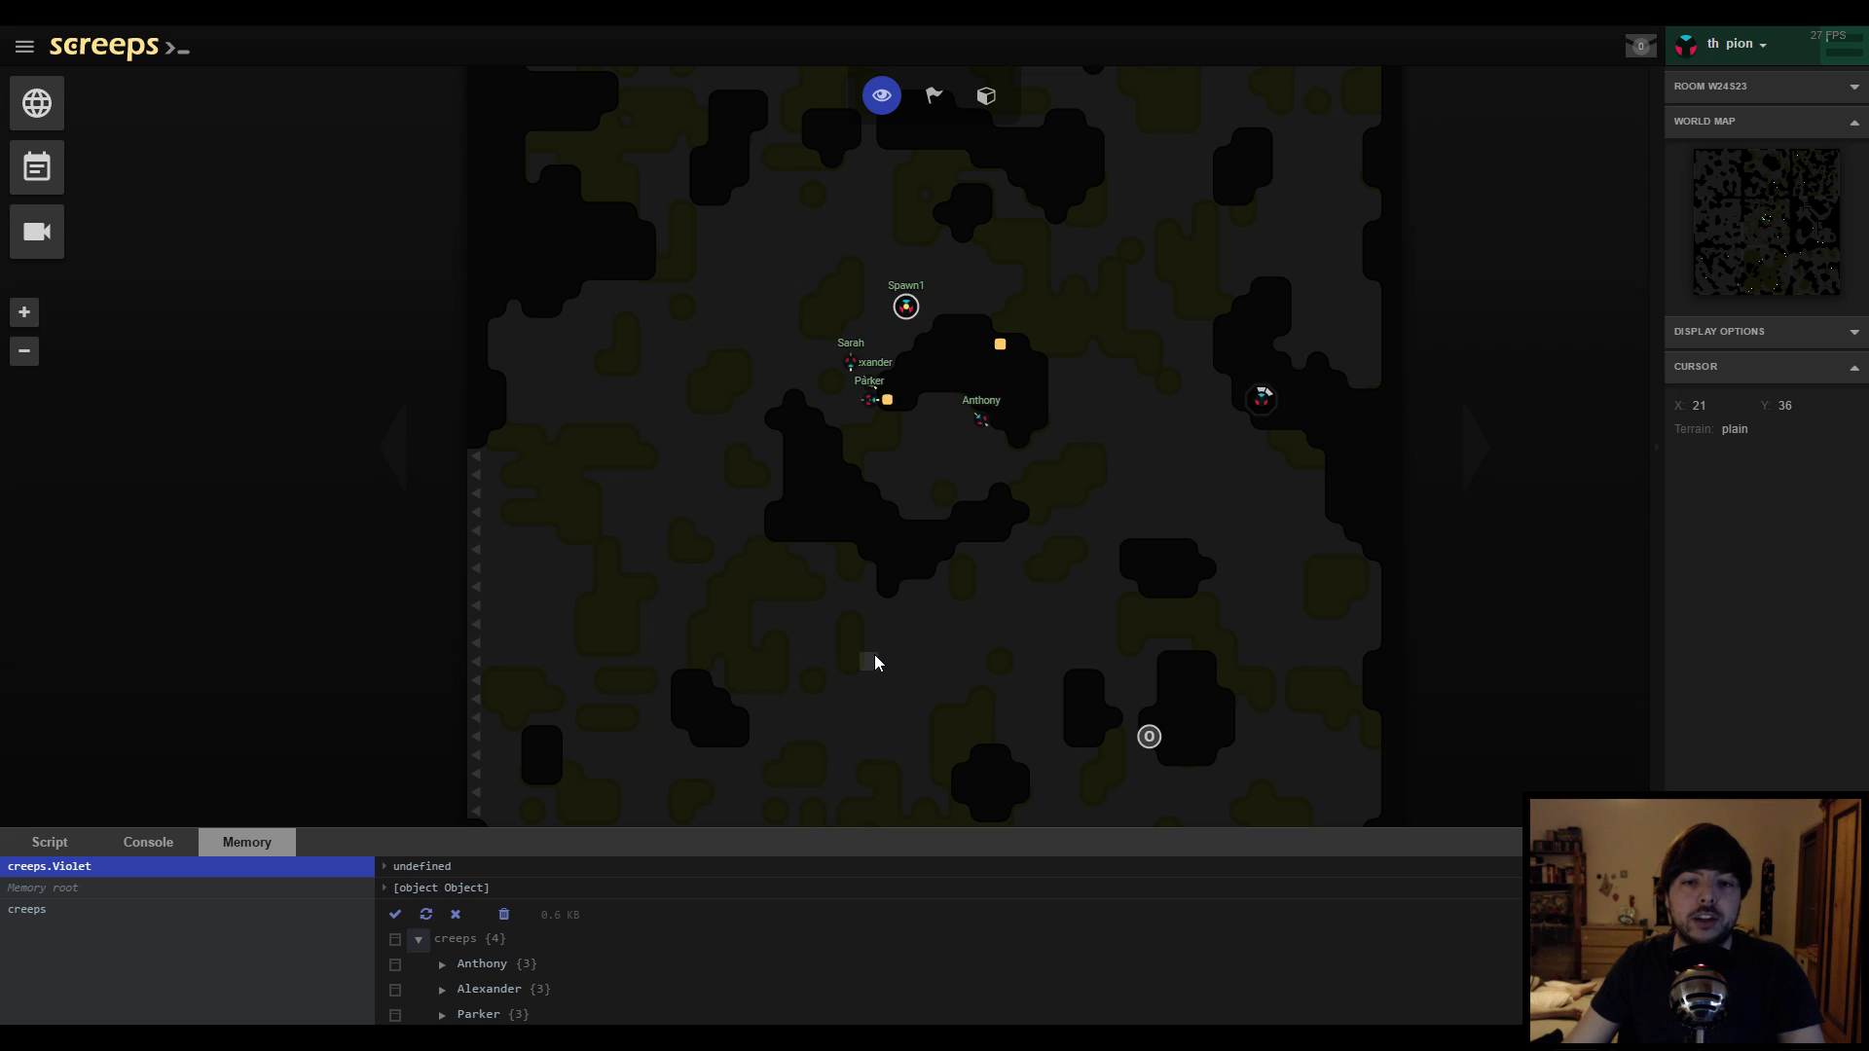
mouse_move(856, 666)
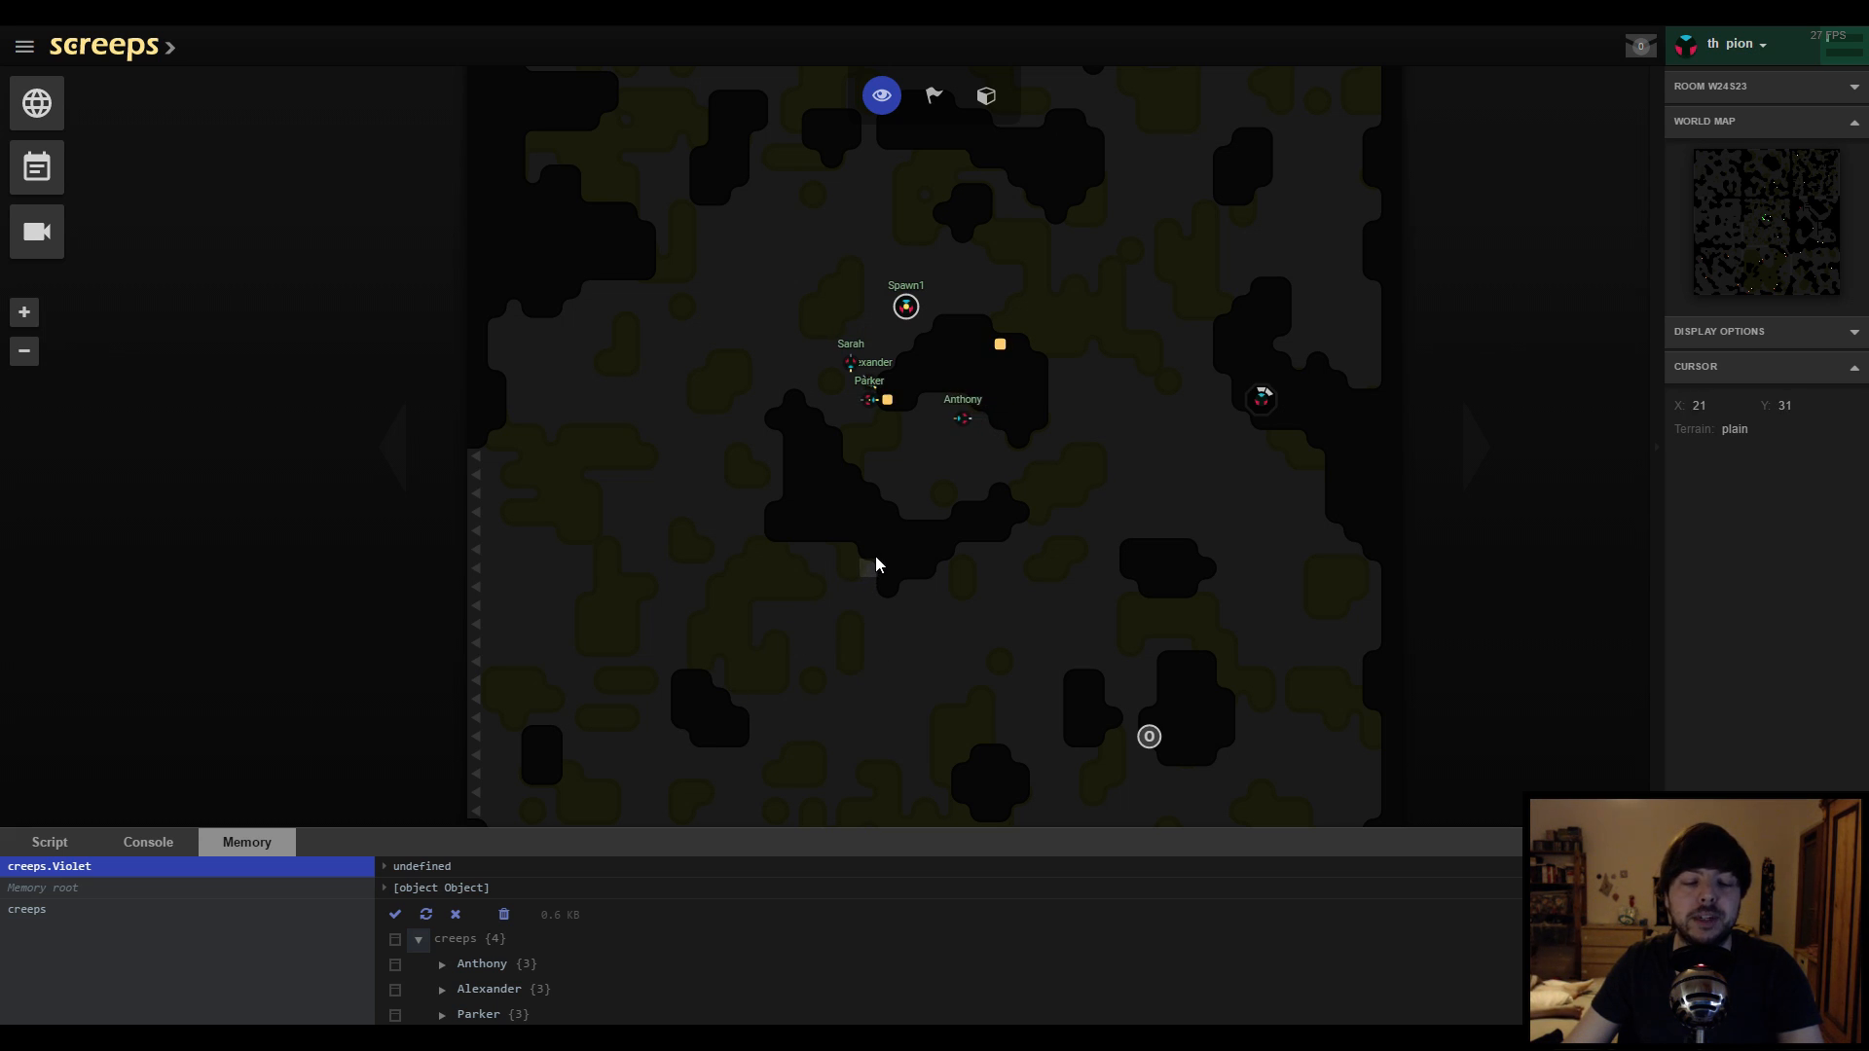
mouse_move(897, 556)
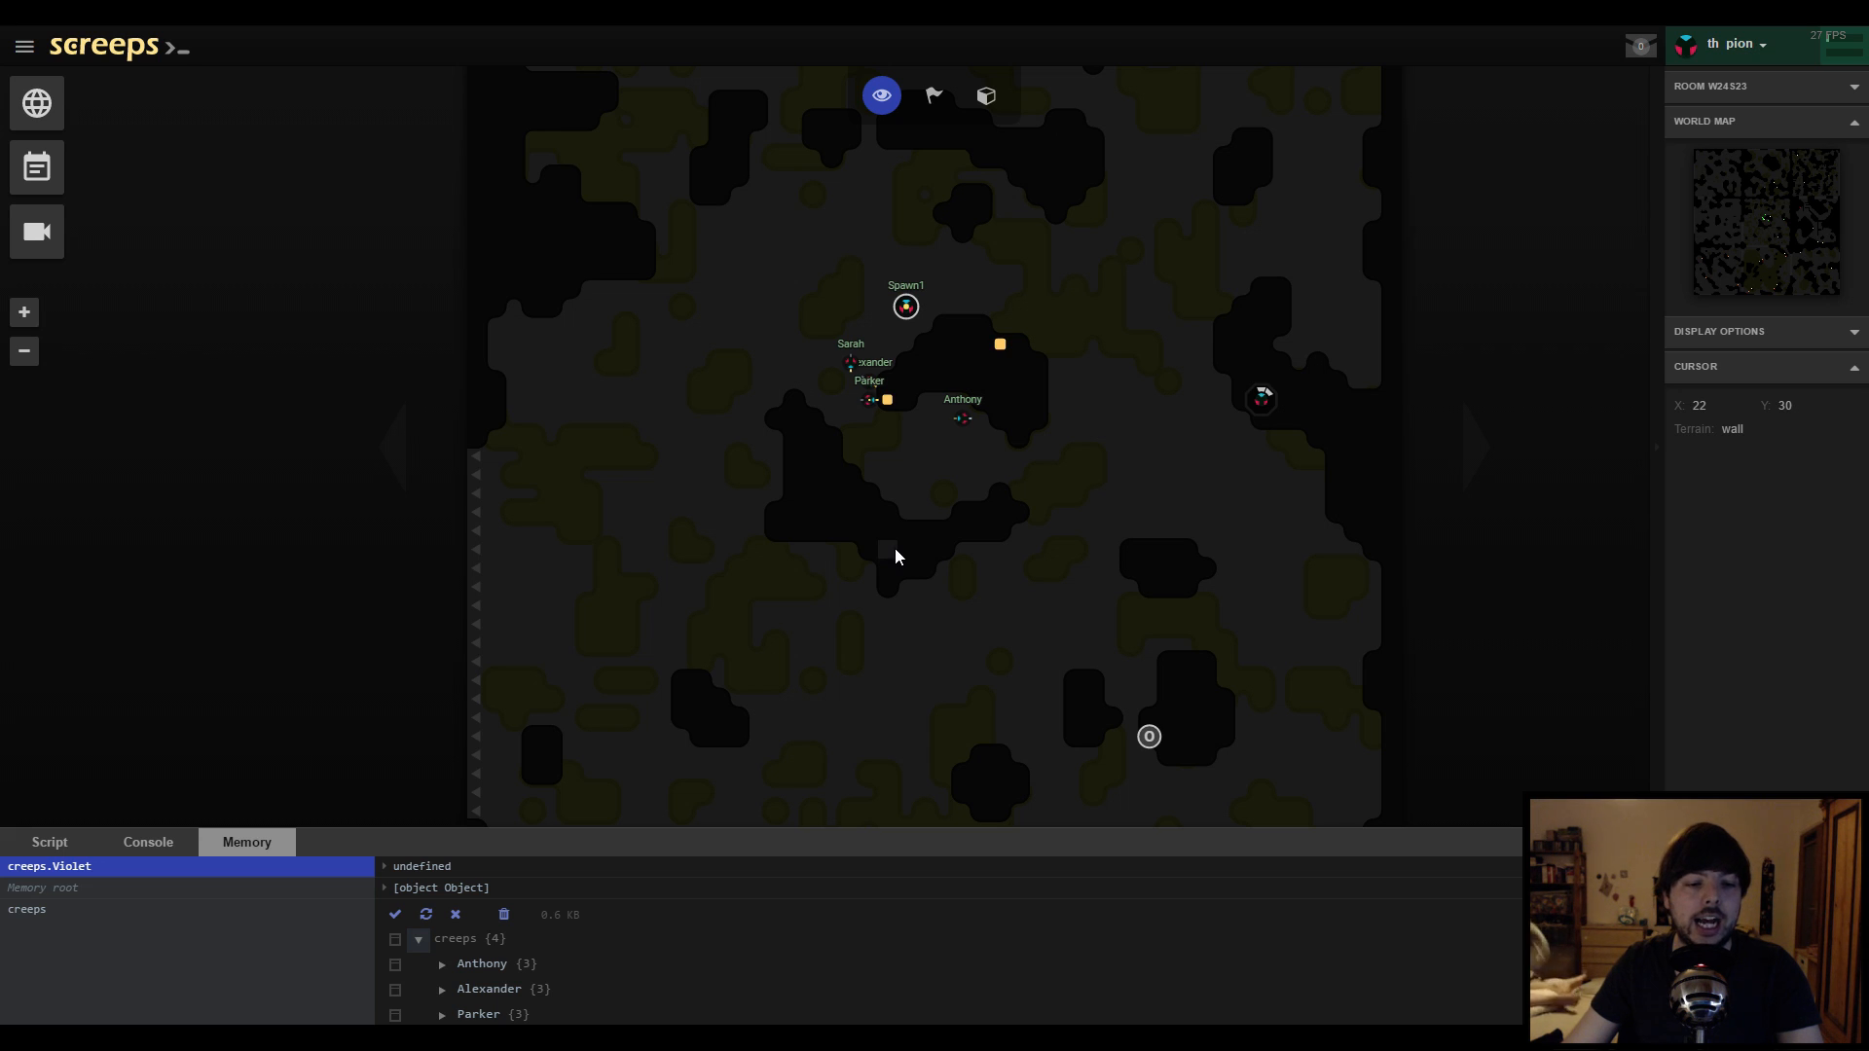
key(alt+tab)
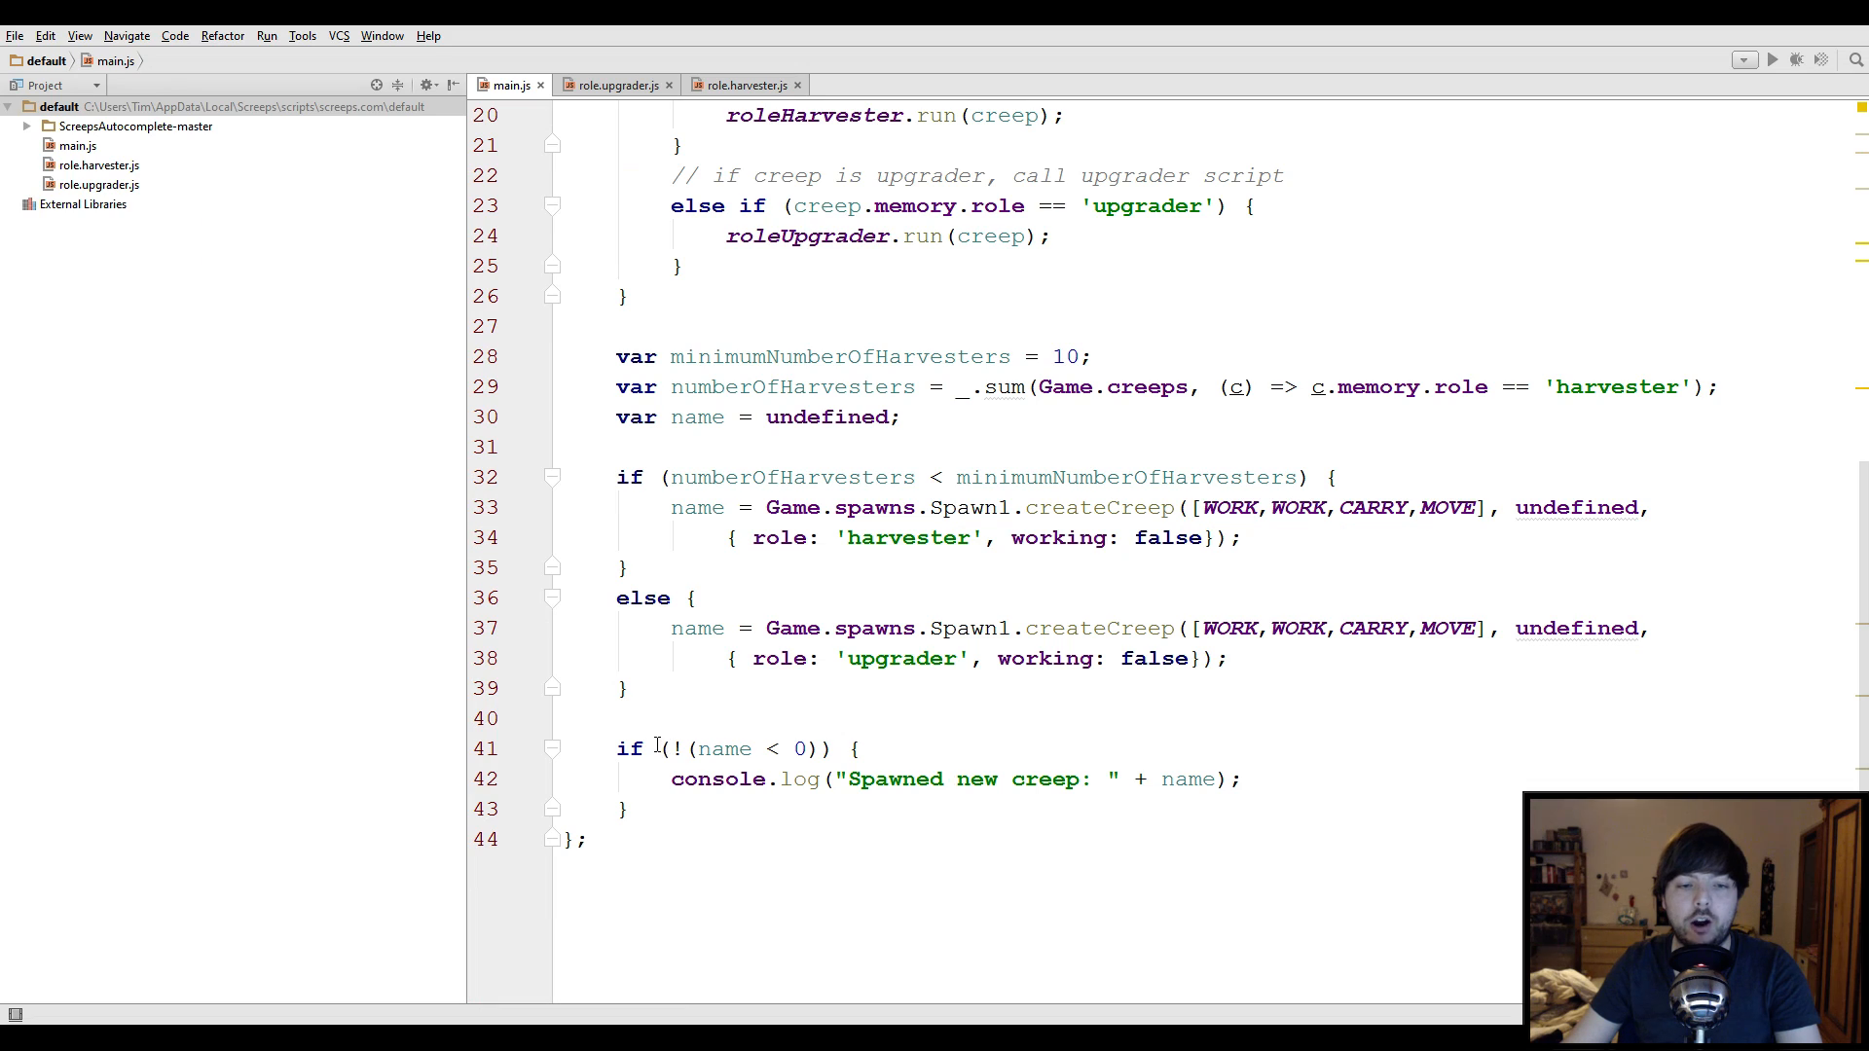
Review the createCreep and console.log code at the bottom of main.js
click(724, 748)
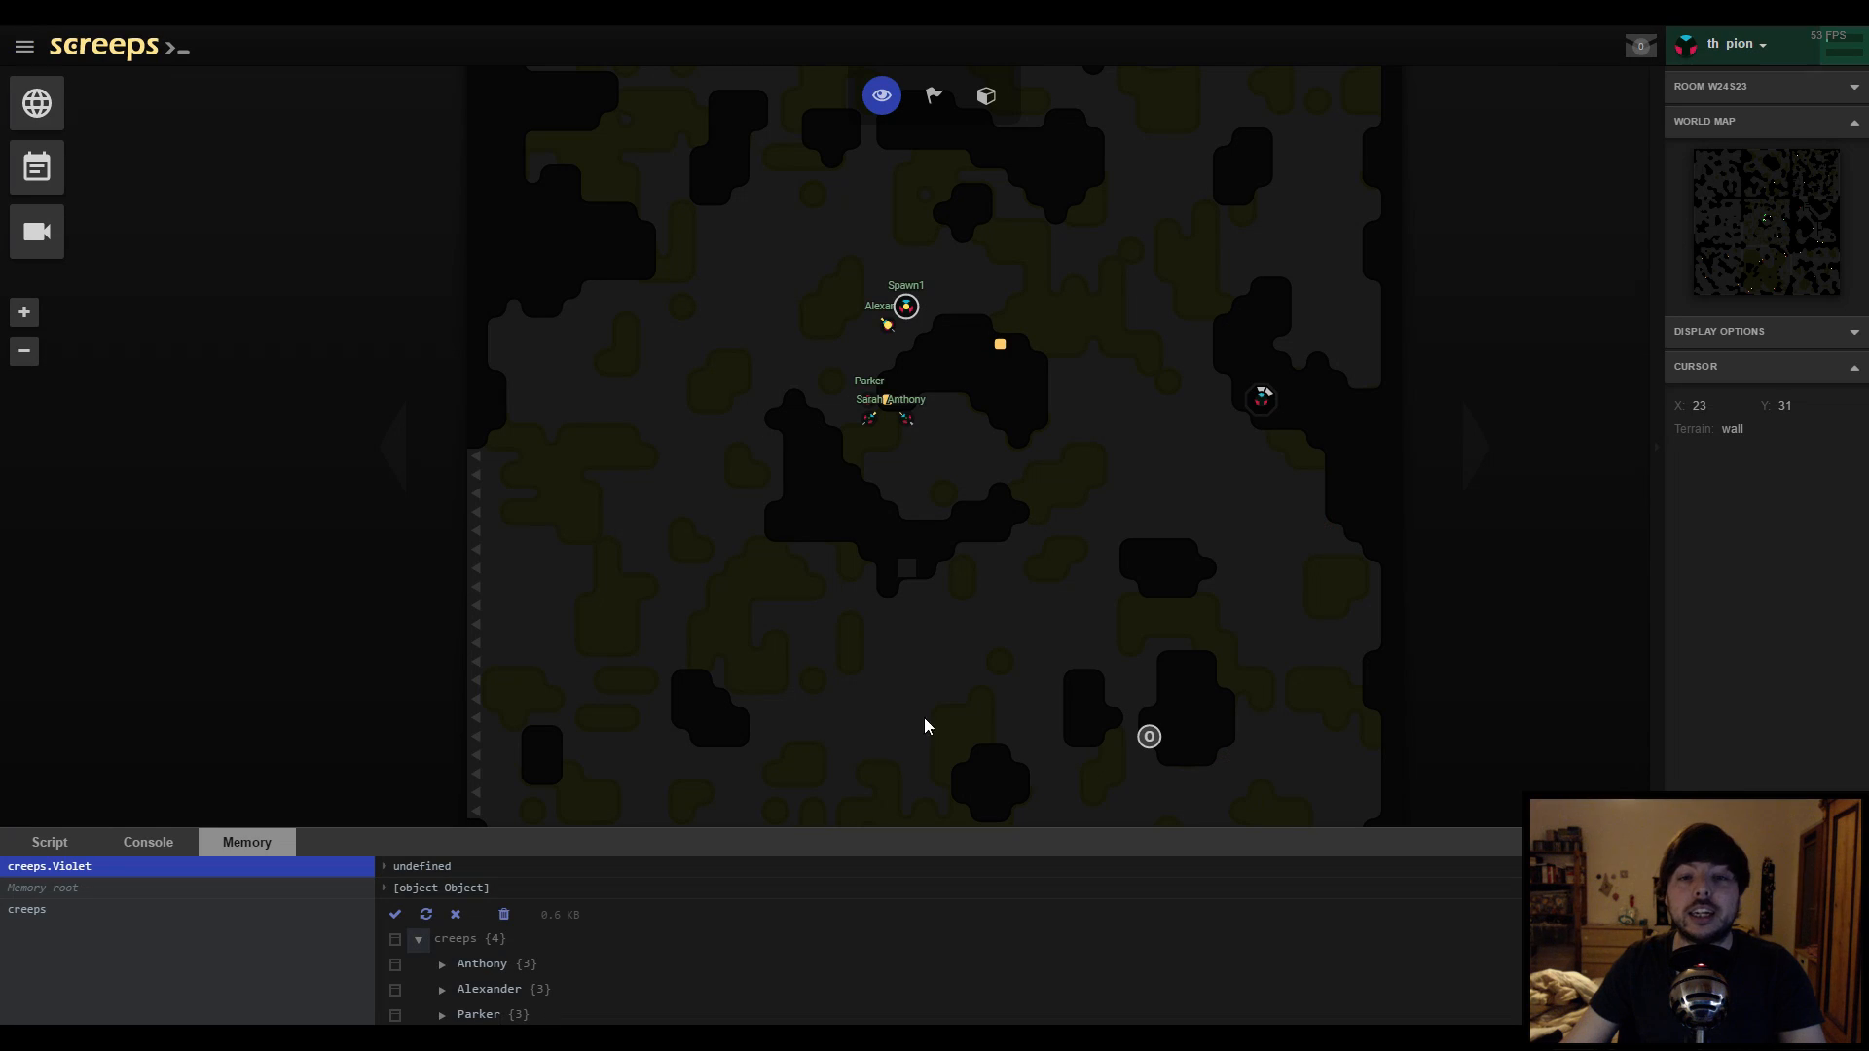
mouse_move(941, 699)
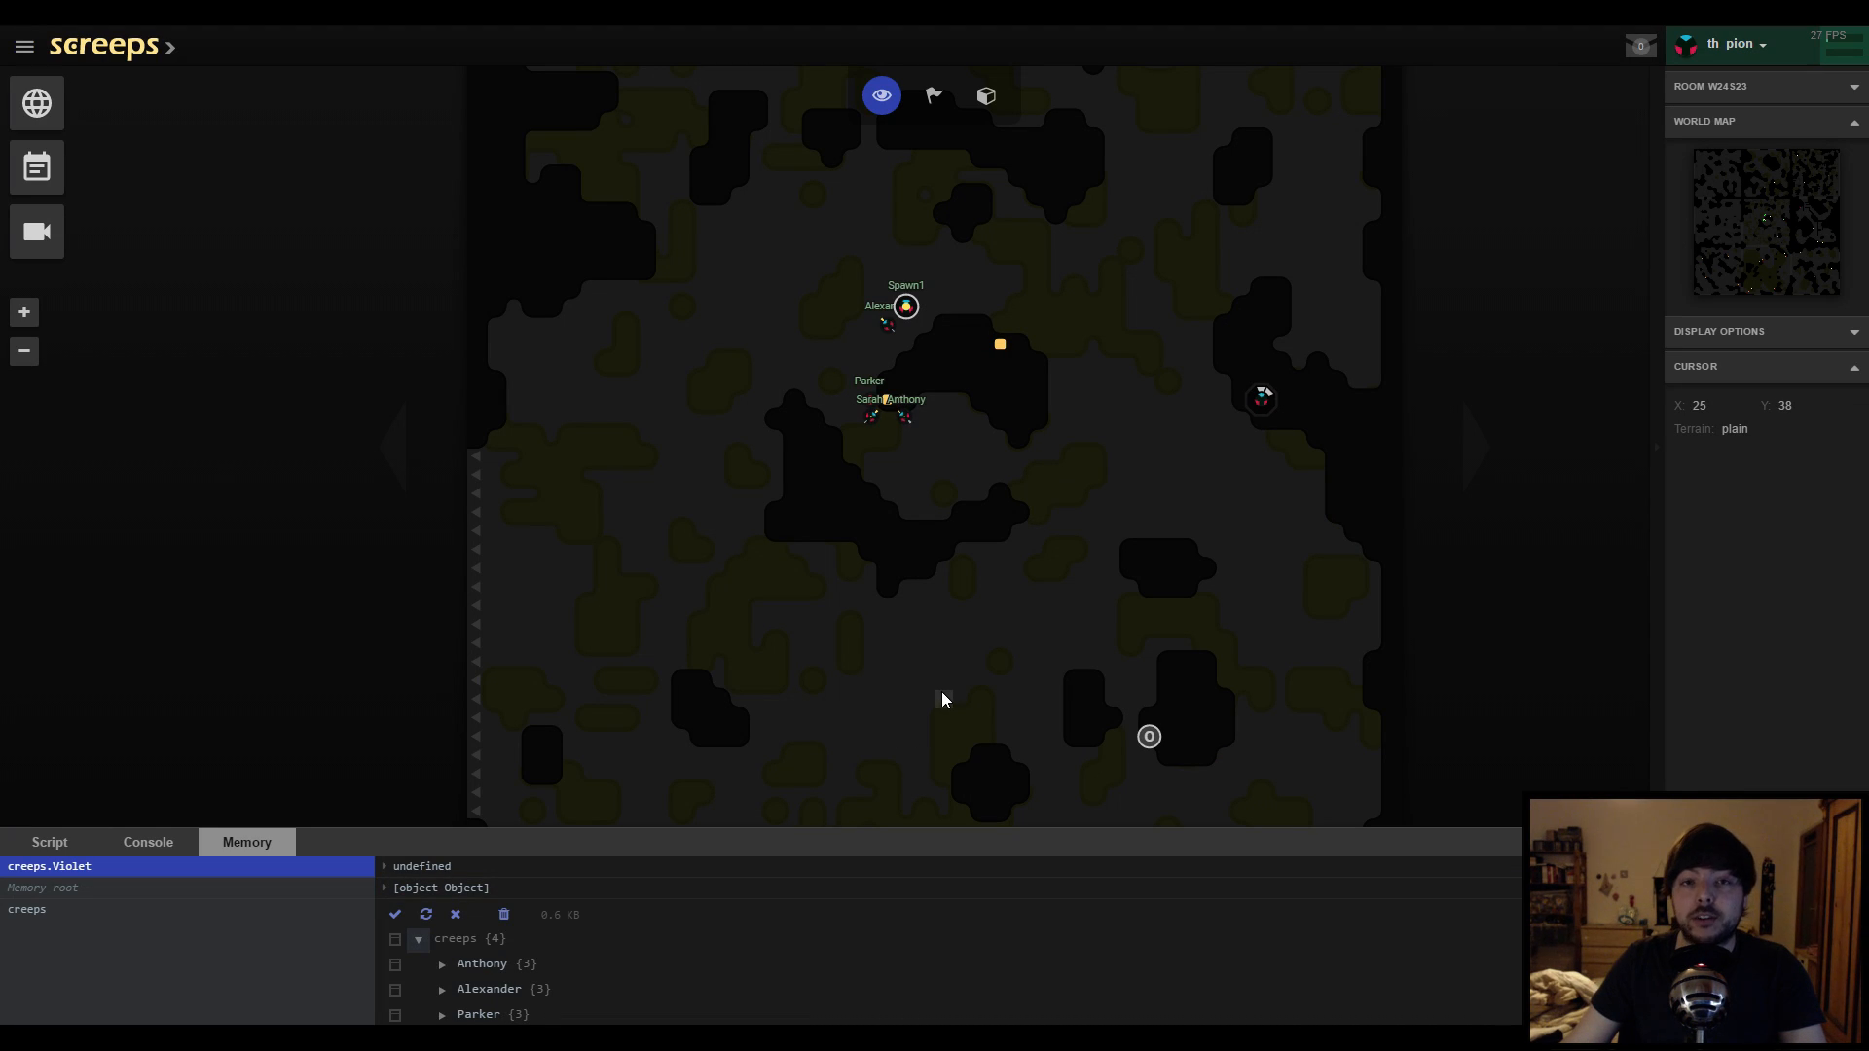